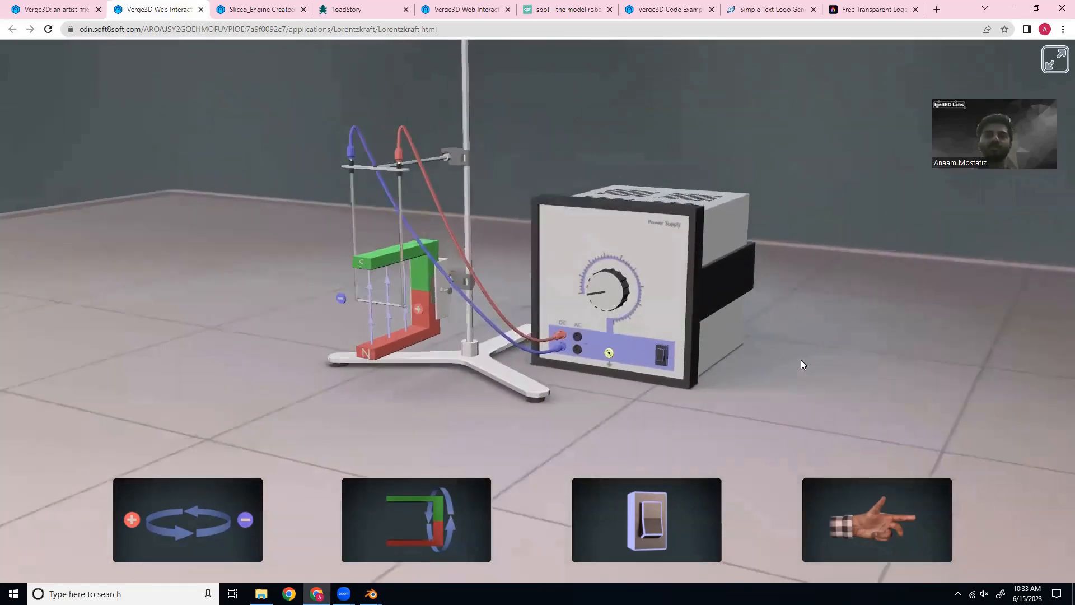
# - Flip the magnet's polarity in the Lorentz force demo and switch to the Sliced_Engine demo tab
pyautogui.moveTo(802, 364); pyautogui.dragTo(511, 308)
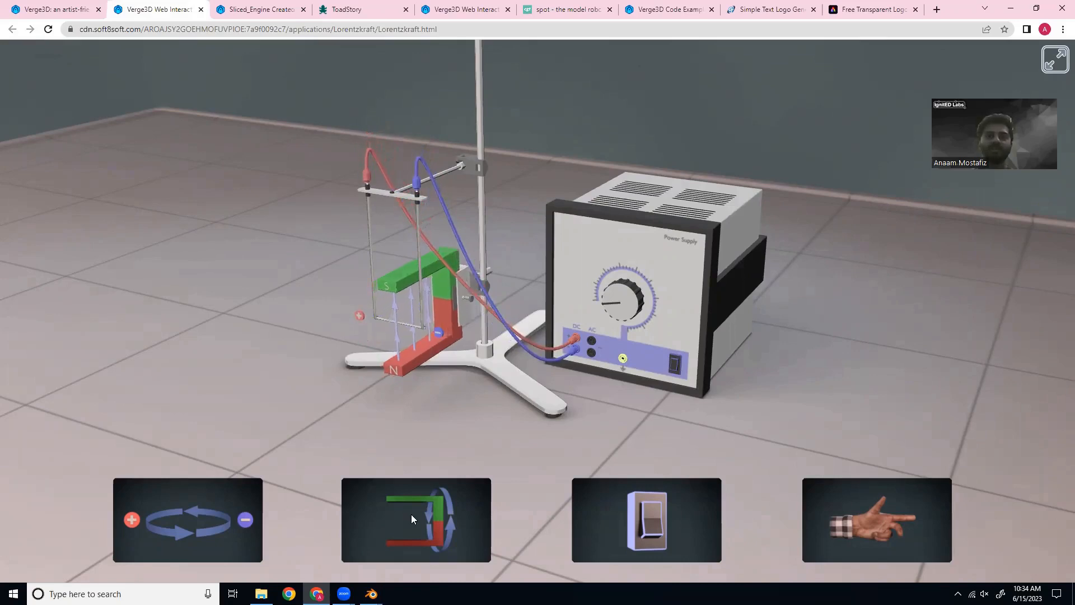
pyautogui.click(646, 527)
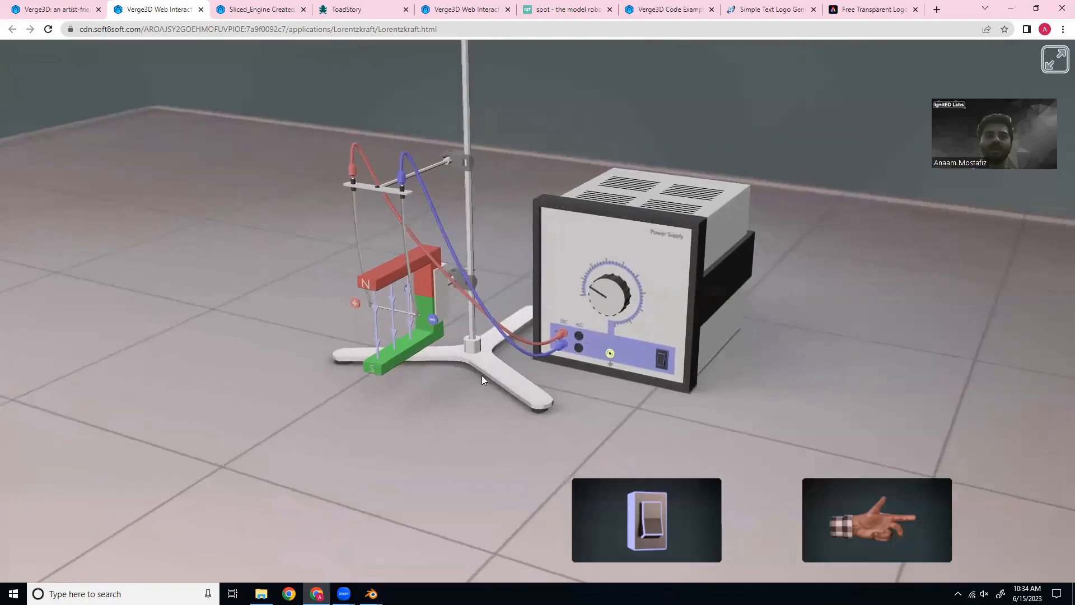
pyautogui.click(258, 8)
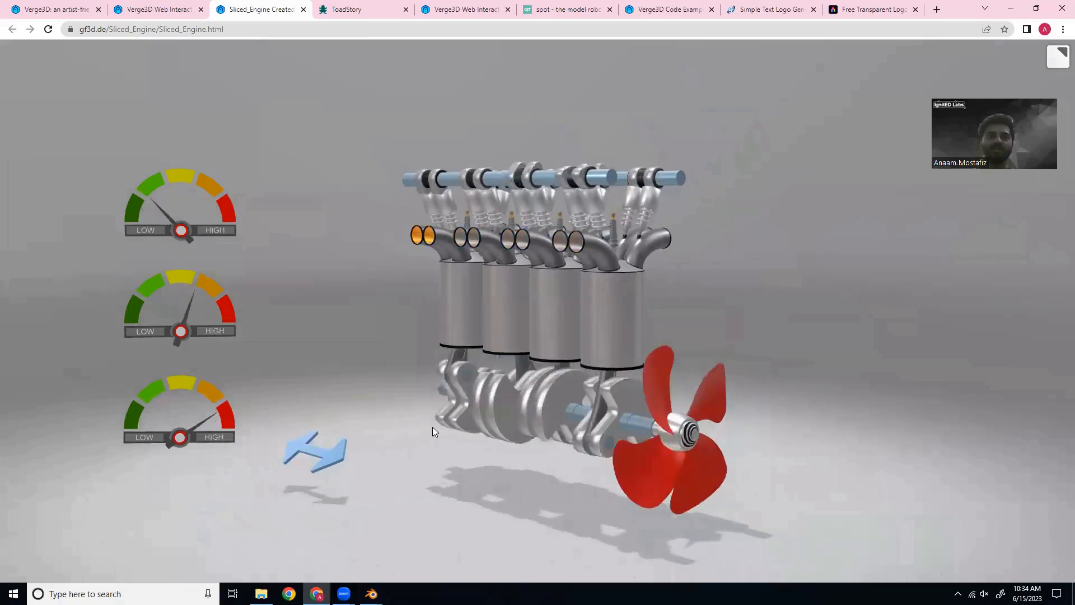
# - Inspect the engine model and switch to the ToadStory demo tab
pyautogui.moveTo(432, 433); pyautogui.dragTo(422, 484)
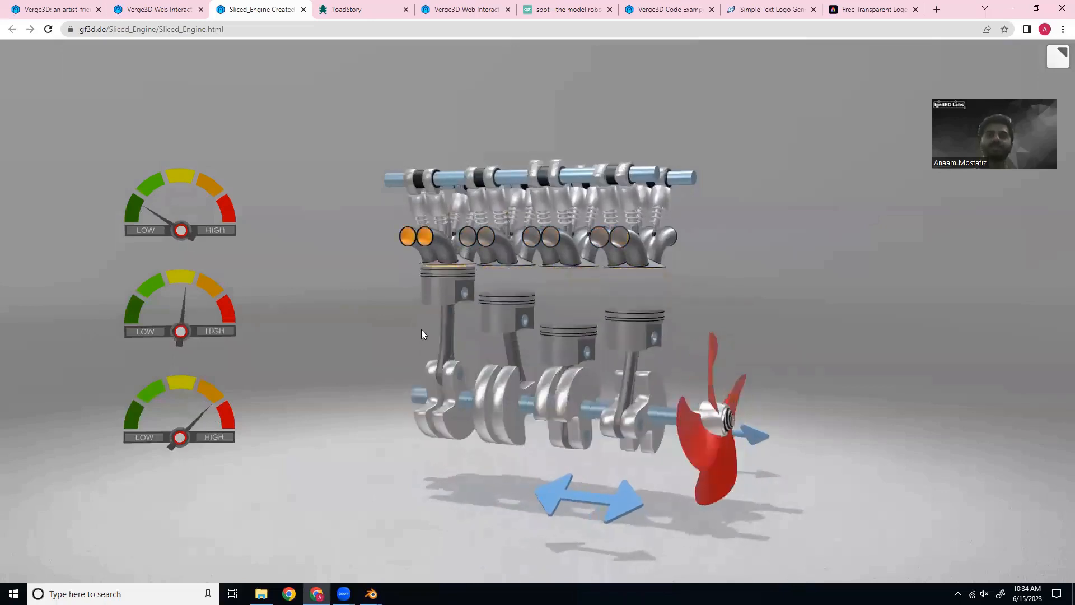
pyautogui.click(346, 9)
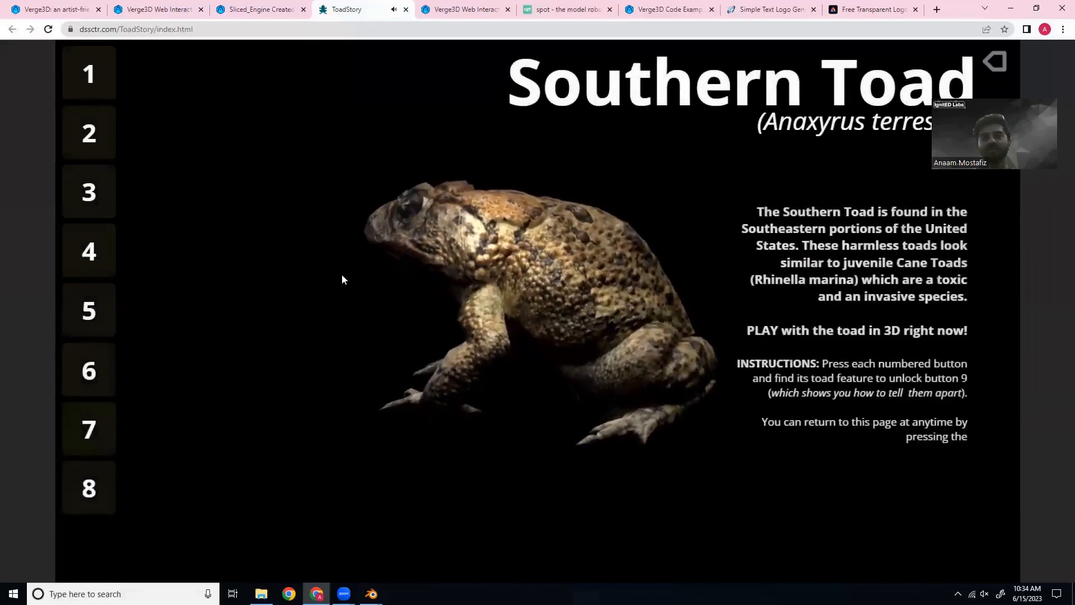
pyautogui.moveTo(343, 279); pyautogui.dragTo(498, 327)
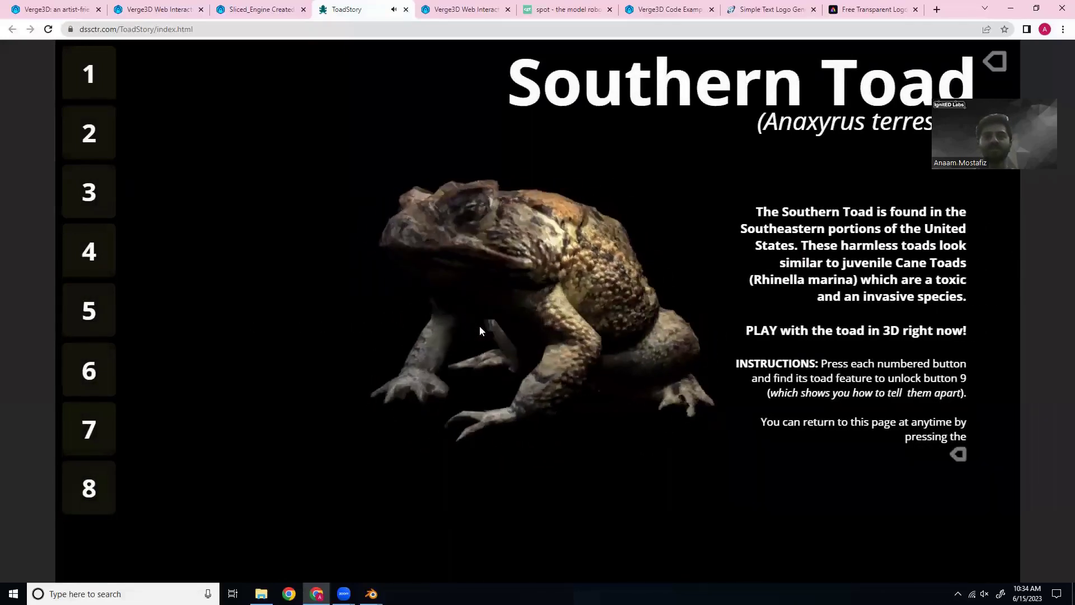
# - Answer the nares and forefoot challenges on the toad, then switch to the Spot Robot tab
pyautogui.click(88, 133)
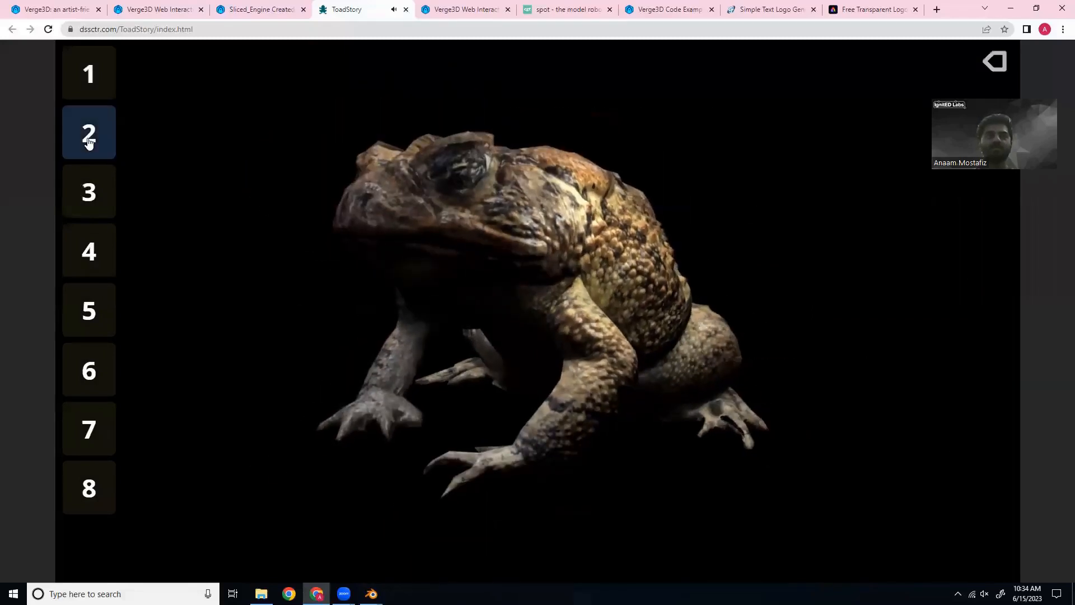
pyautogui.click(89, 132)
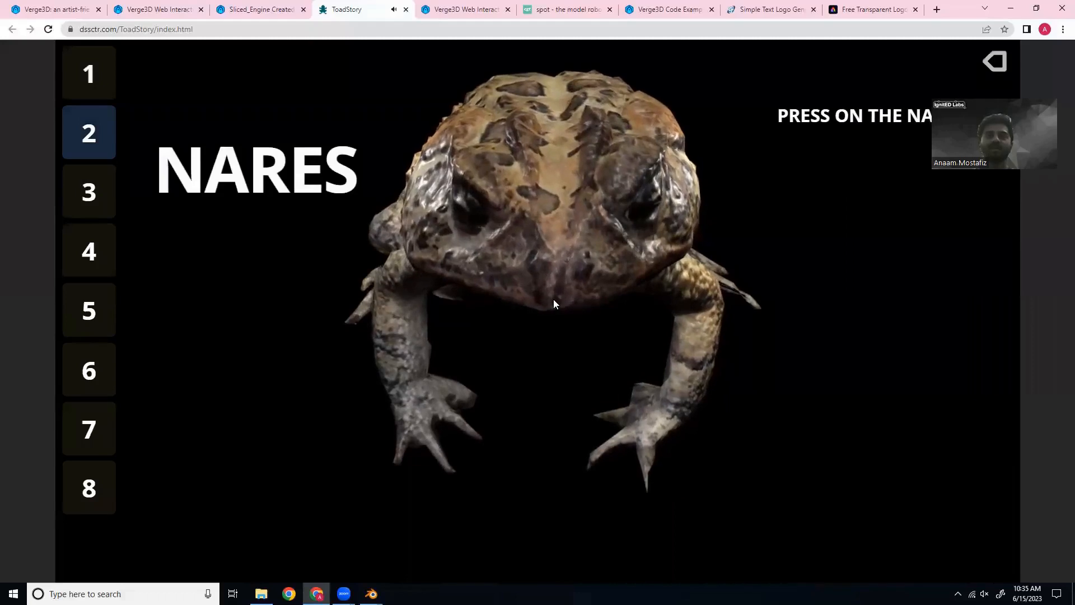
pyautogui.click(558, 280)
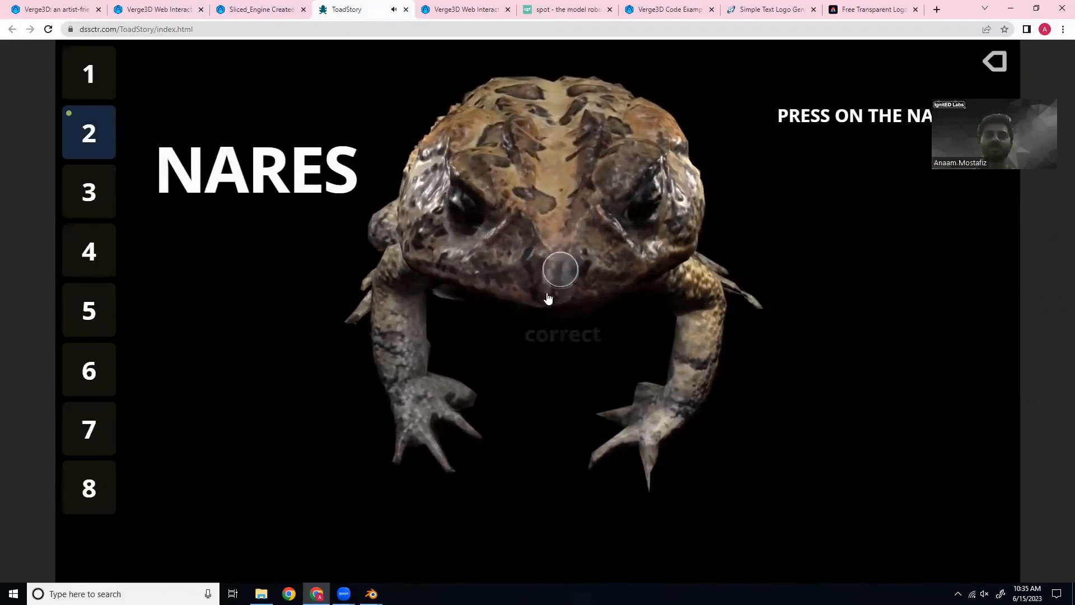
pyautogui.click(555, 277)
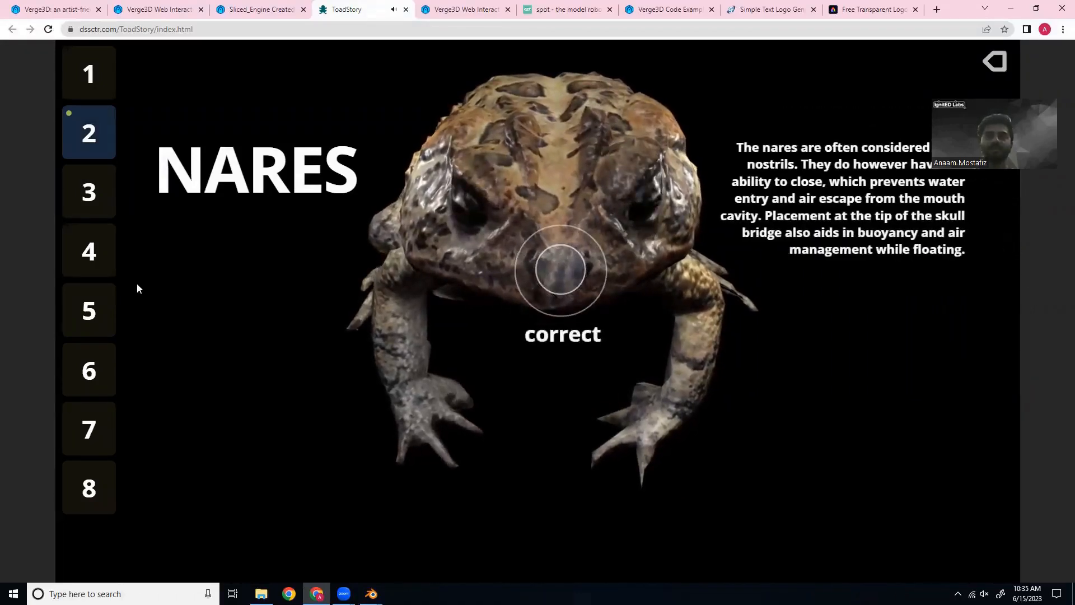
pyautogui.click(89, 250)
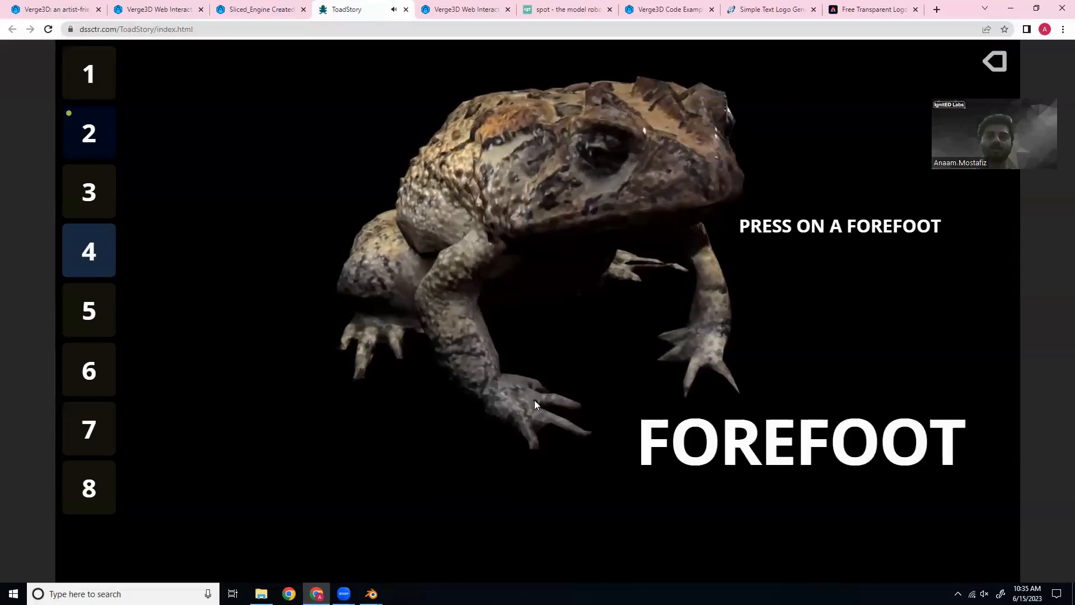
pyautogui.click(547, 419)
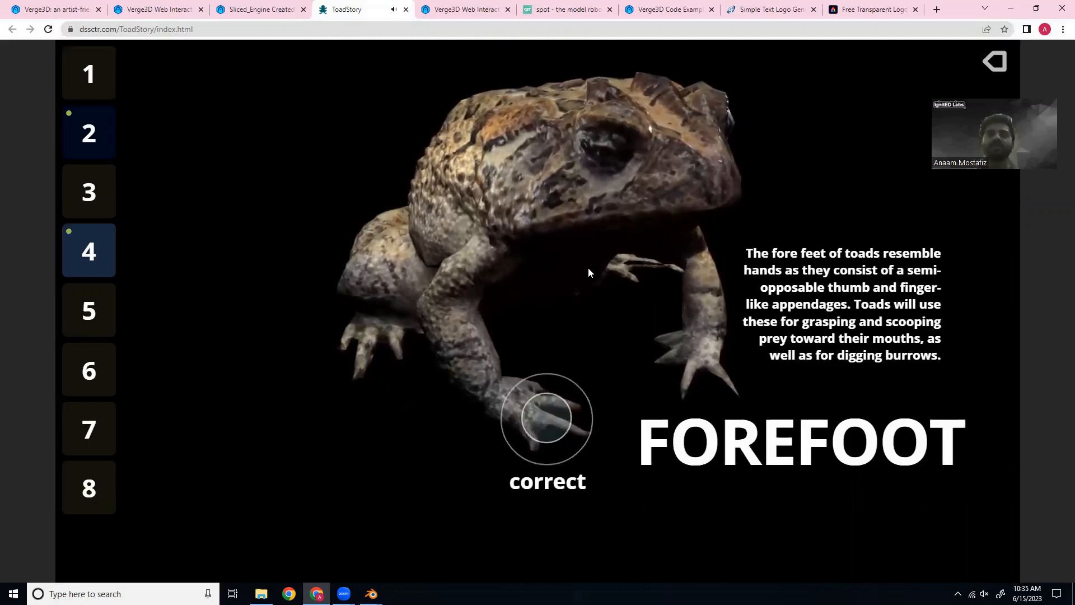
pyautogui.click(466, 9)
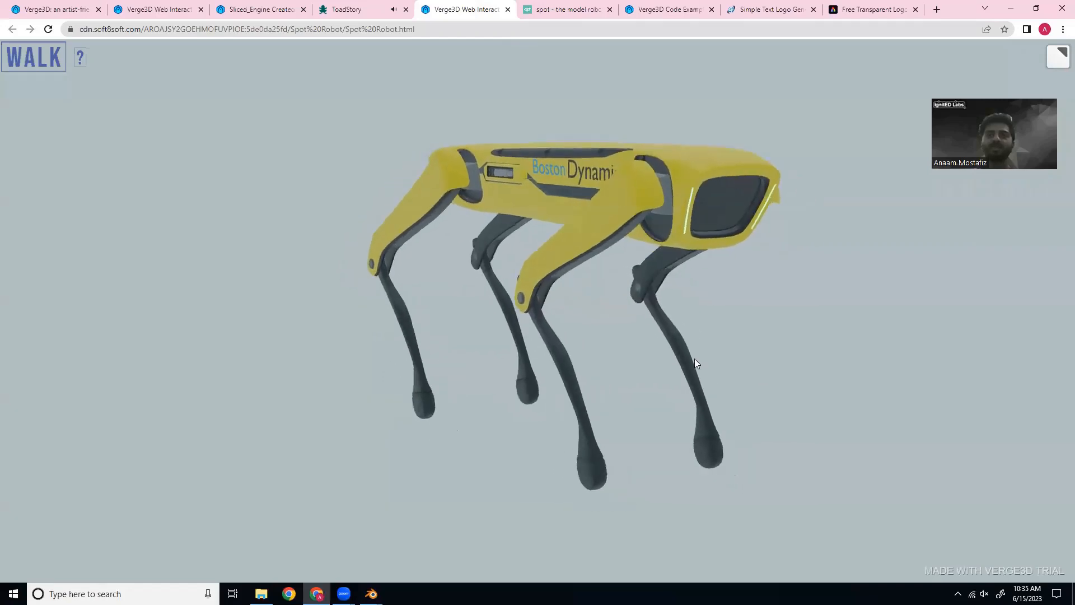
# - Show the robot's inverse kinematics info panel via the ? button, then switch to the Soft8Soft tab
pyautogui.moveTo(695, 363); pyautogui.dragTo(192, 200)
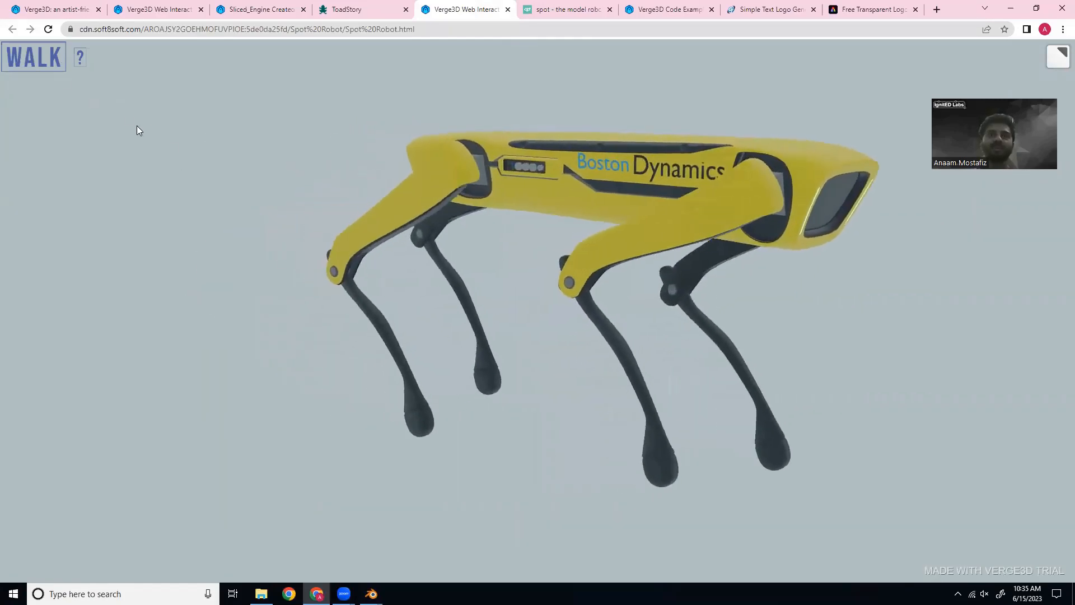
pyautogui.click(81, 58)
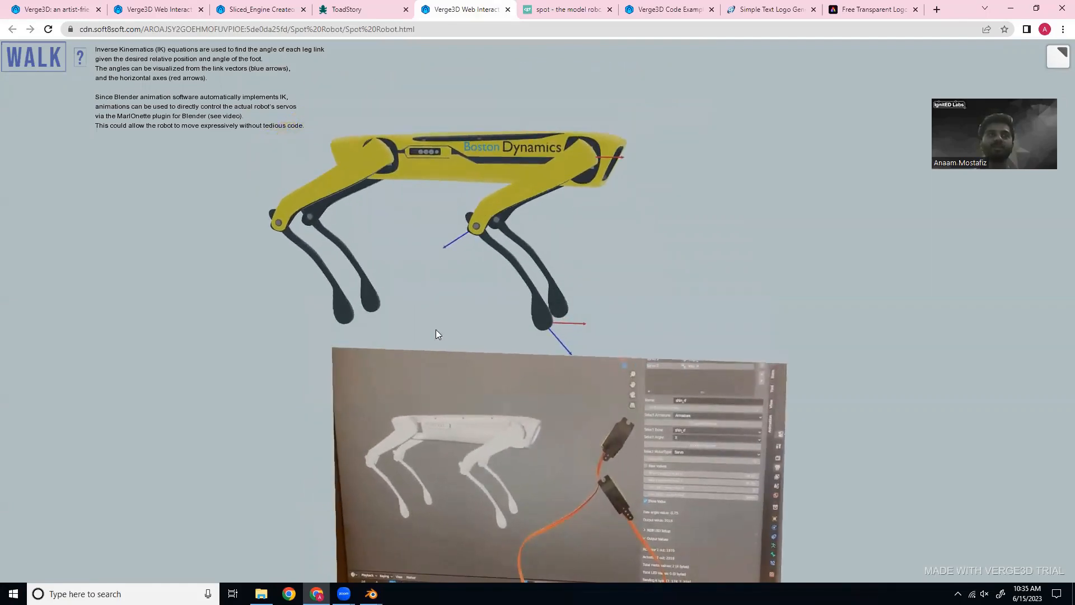
pyautogui.click(51, 9)
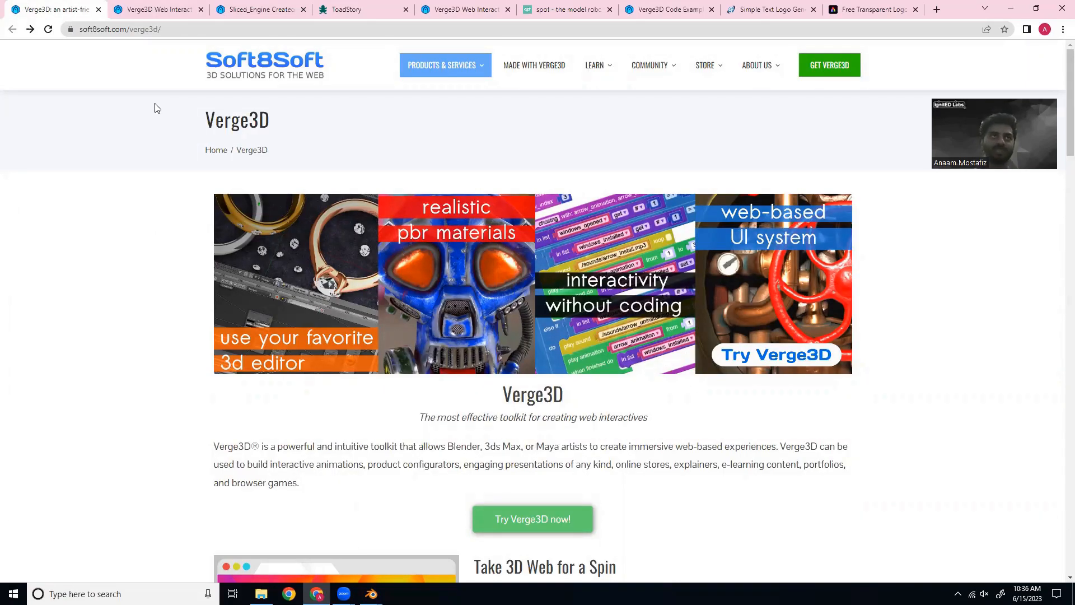
pyautogui.moveTo(192, 260)
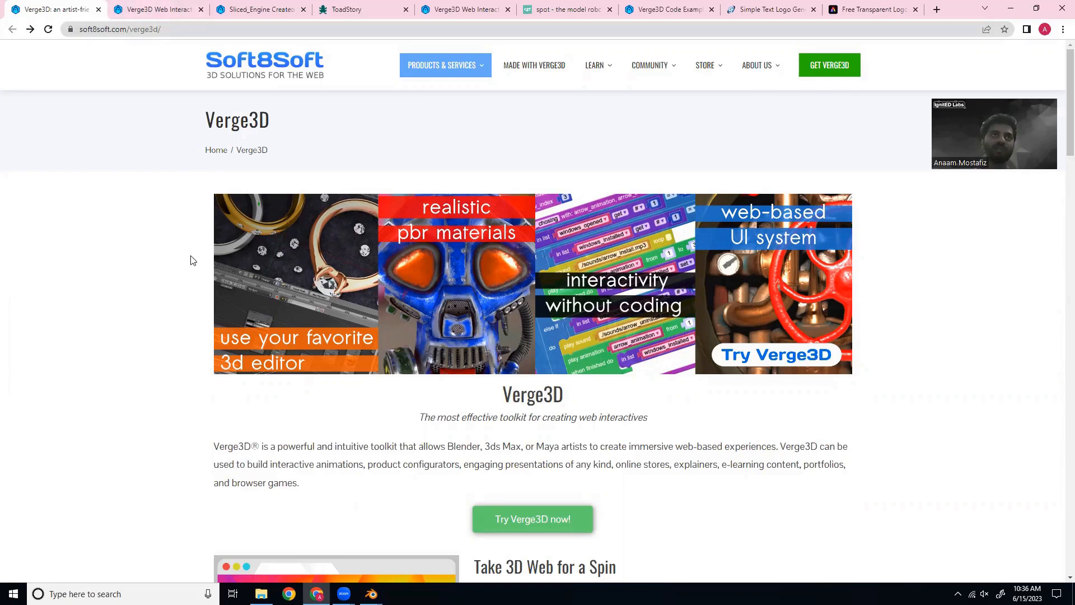
pyautogui.moveTo(562, 511)
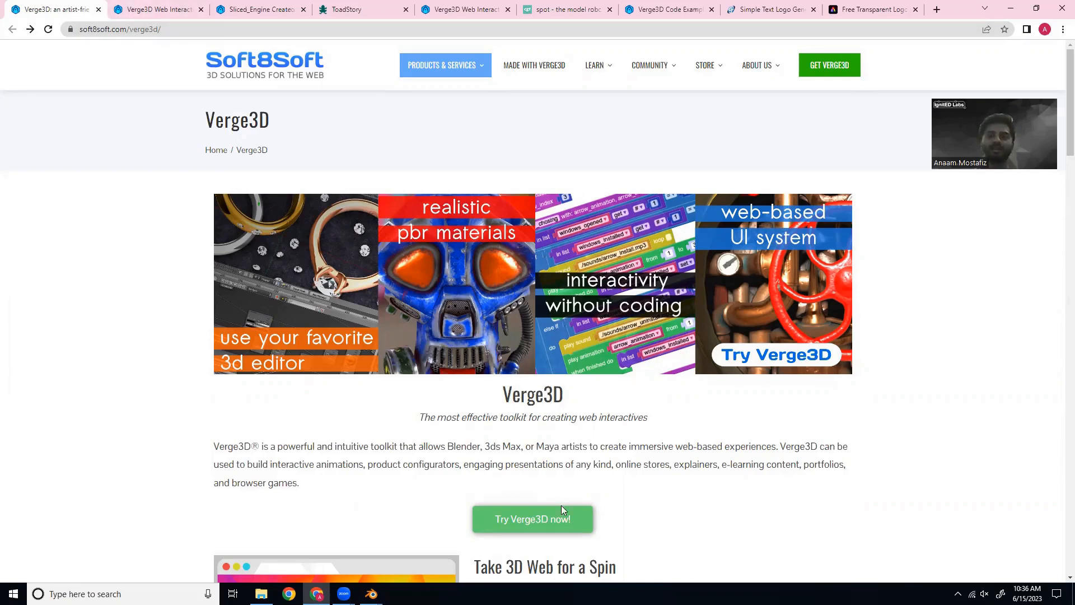
# - Reach the Get Verge3D page via 'Try Verge3D now!'
pyautogui.click(533, 519)
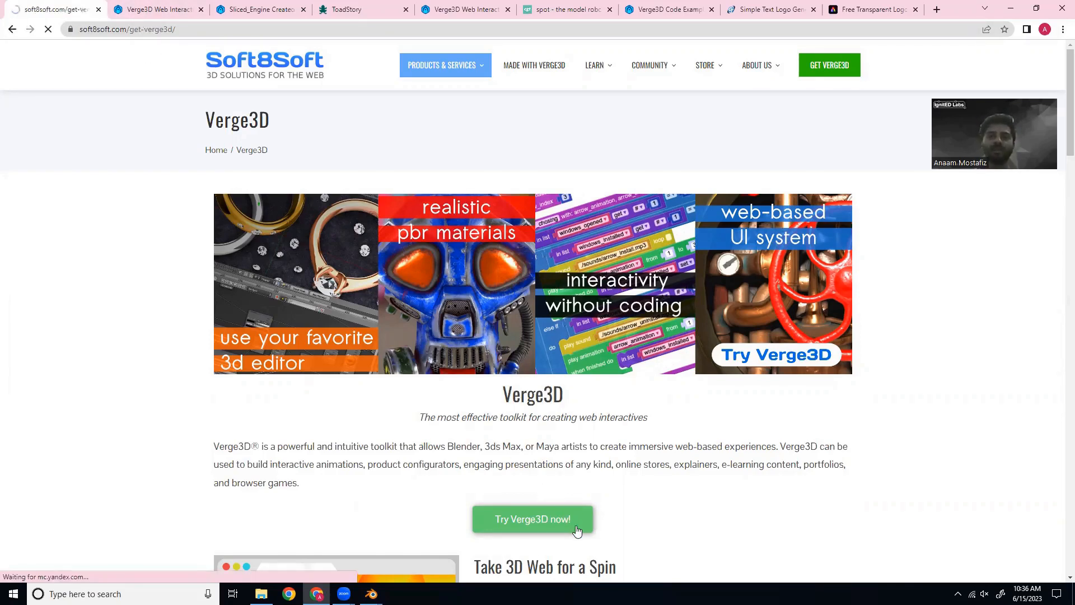
pyautogui.click(533, 520)
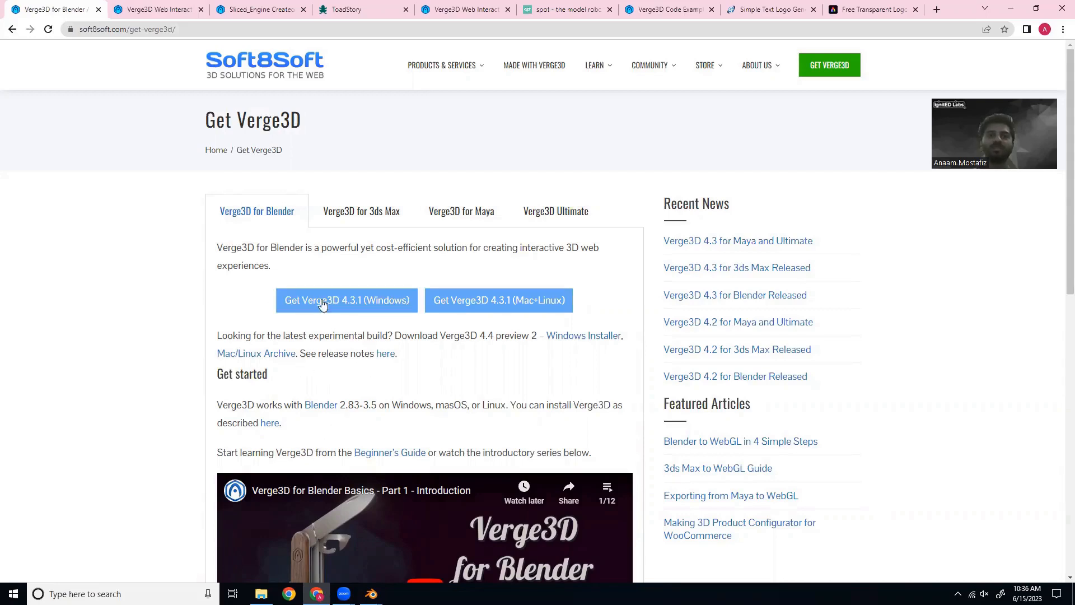
pyautogui.moveTo(240, 244)
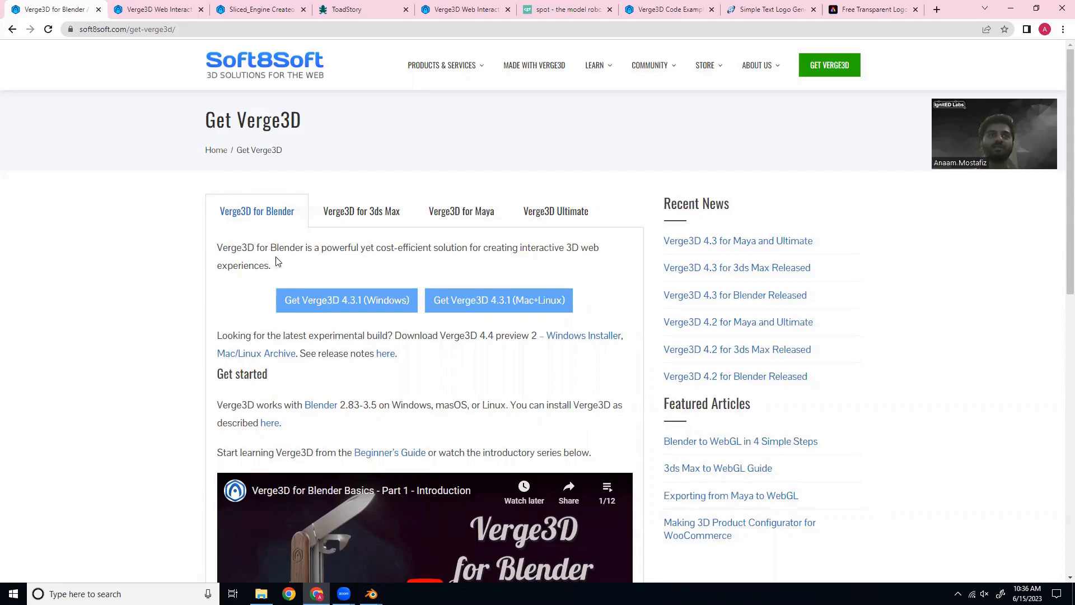
pyautogui.moveTo(357, 289)
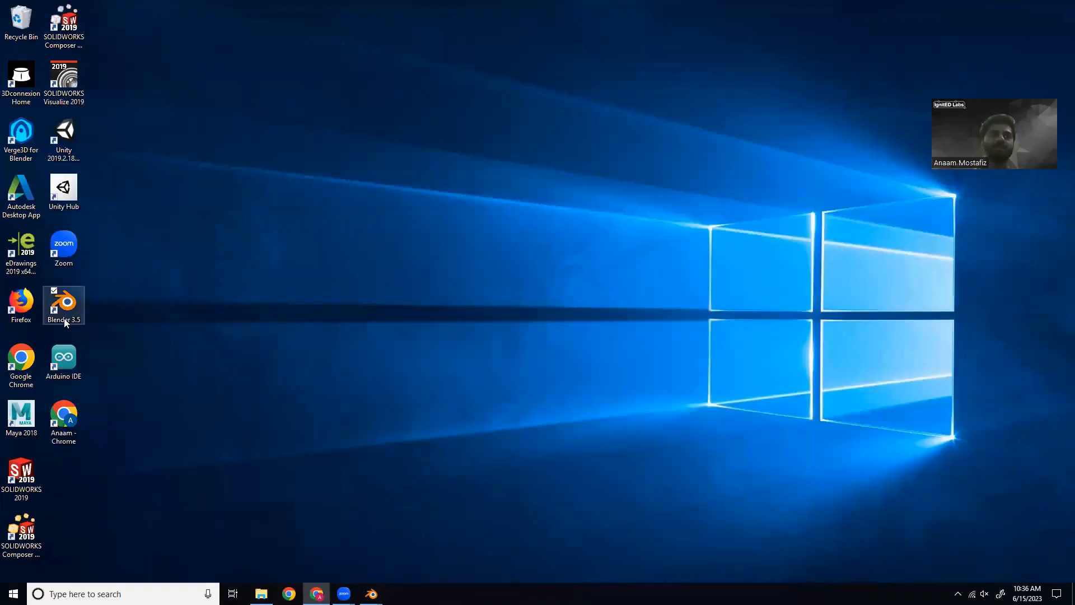
# - Launch Blender 3.5 and bring up Edit > Preferences
pyautogui.doubleClick(62, 304)
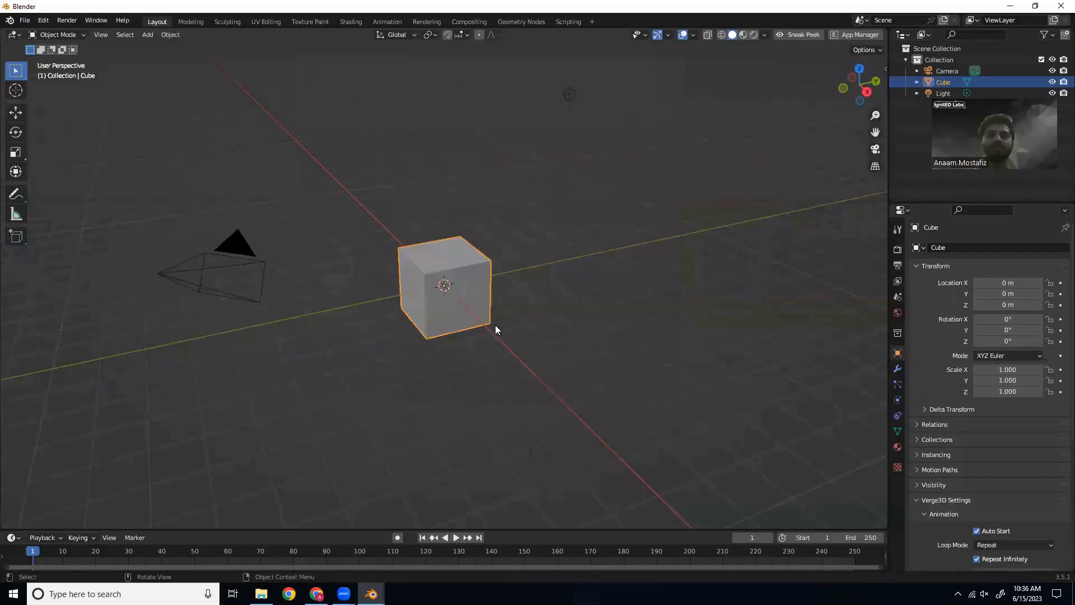
pyautogui.click(23, 20)
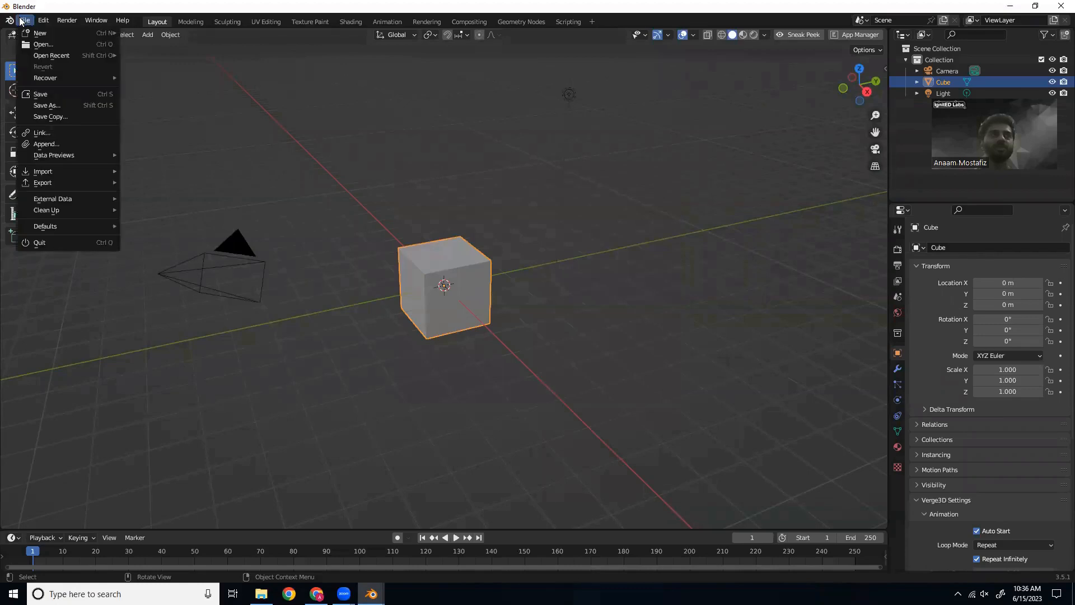
pyautogui.click(43, 21)
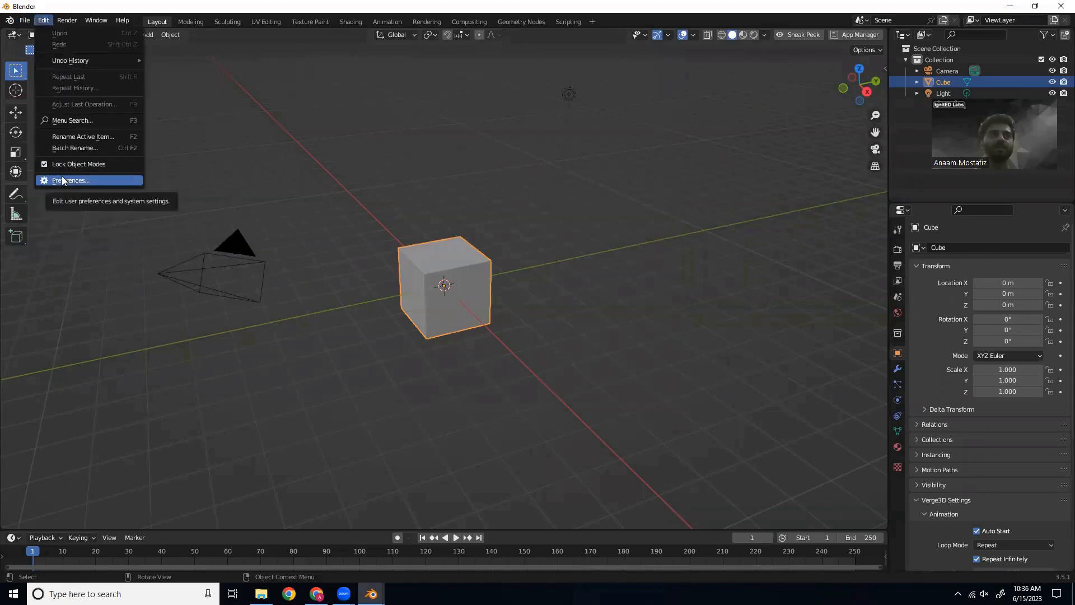
pyautogui.click(69, 179)
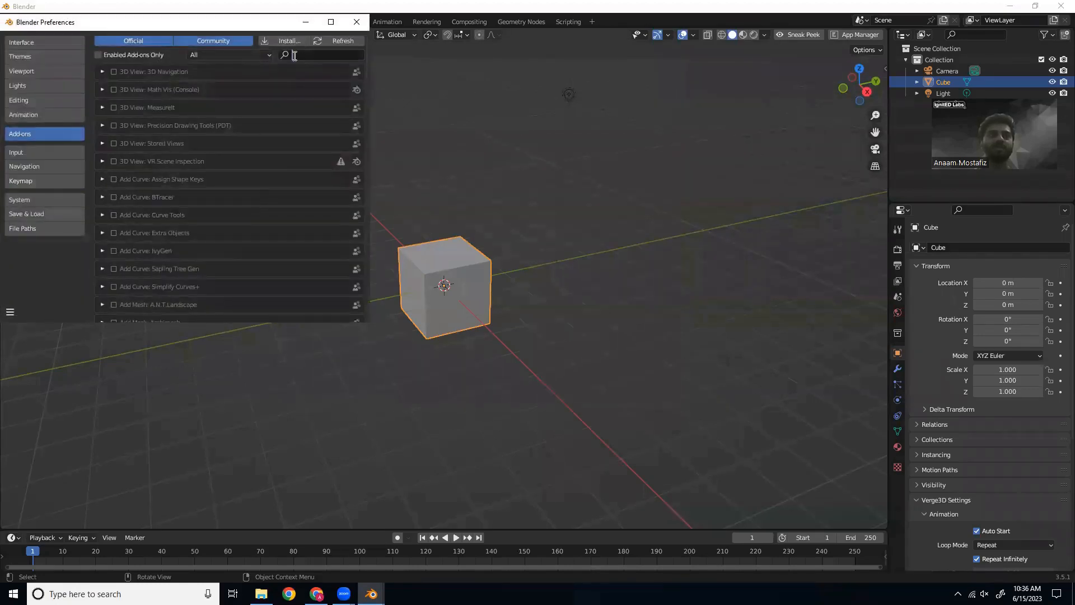
# - Filter add-ons by 'ver' and enable the Render: Verge3D add-on
pyautogui.write('Vert')
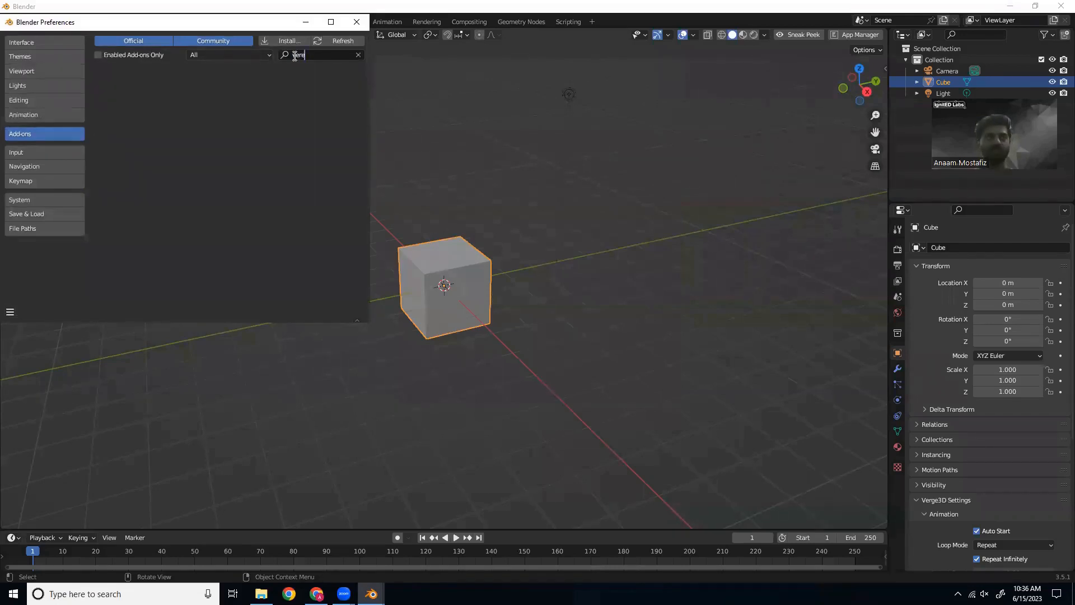
pyautogui.write('ver')
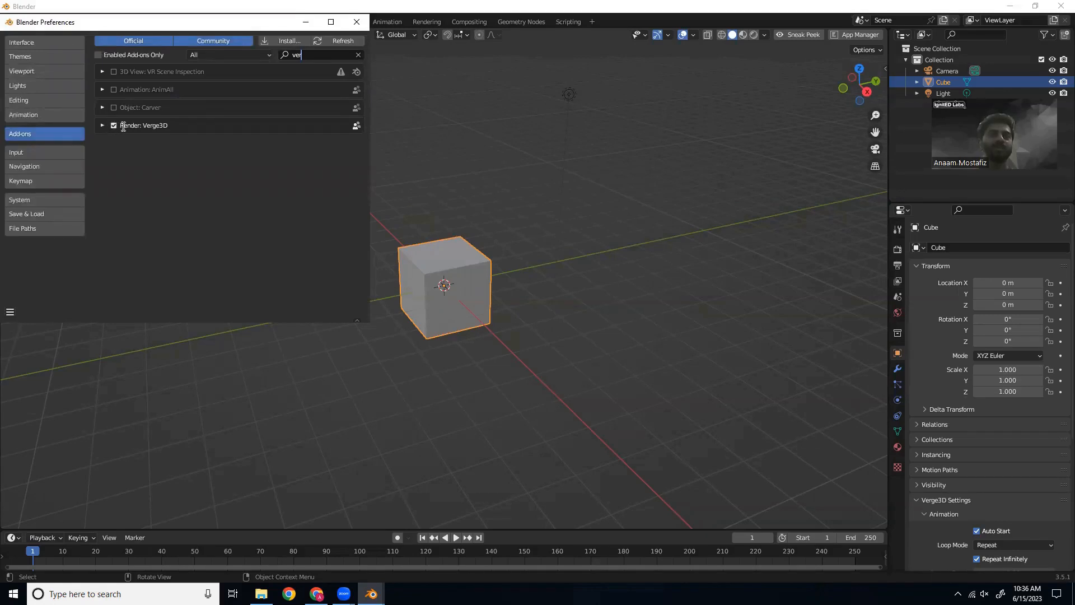
pyautogui.click(114, 126)
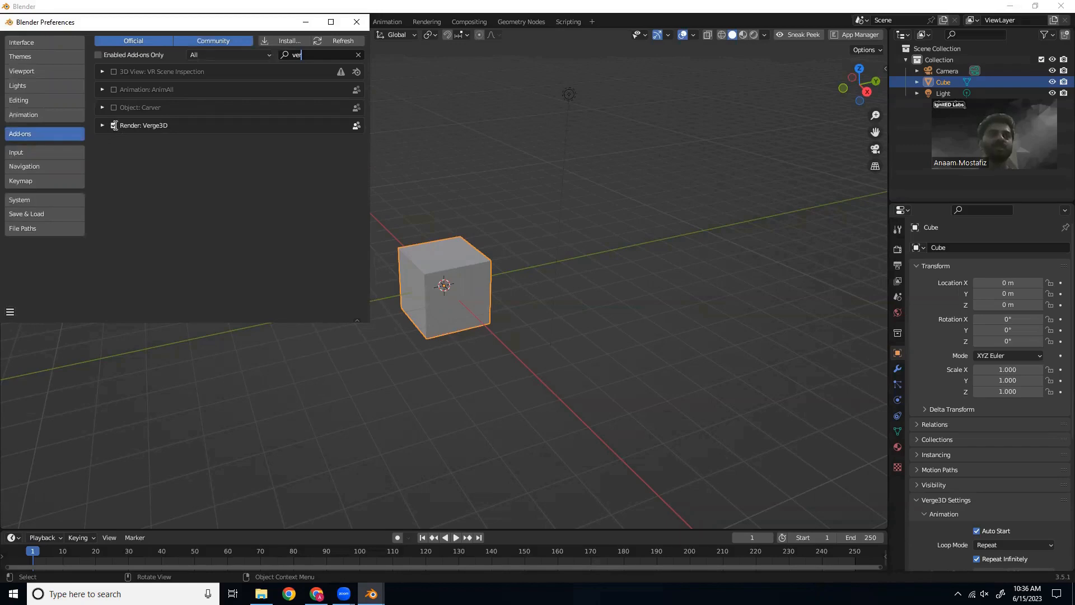
pyautogui.click(355, 22)
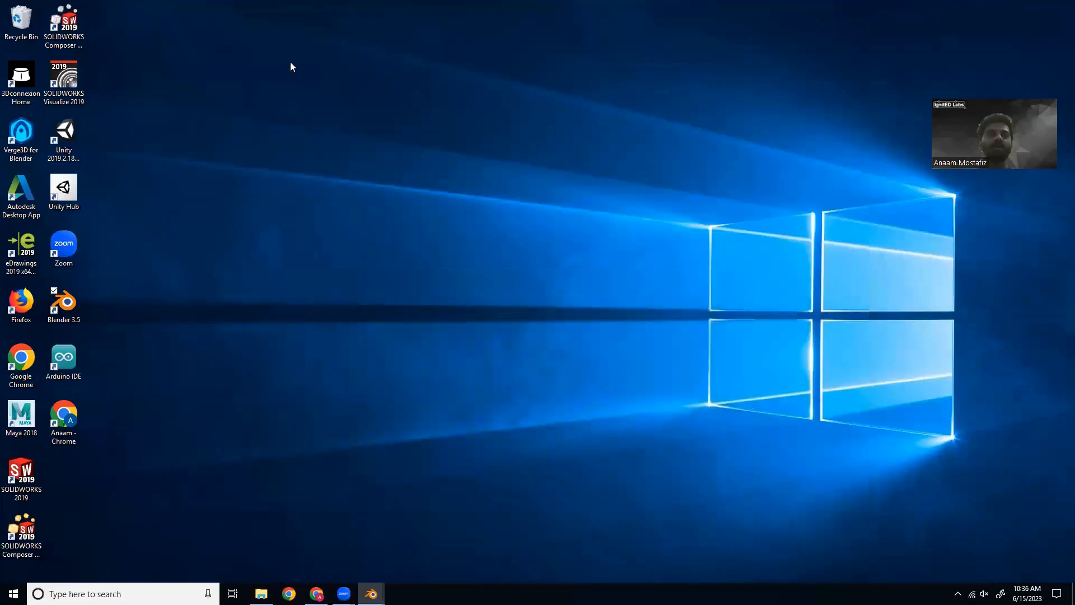
pyautogui.moveTo(5, 147)
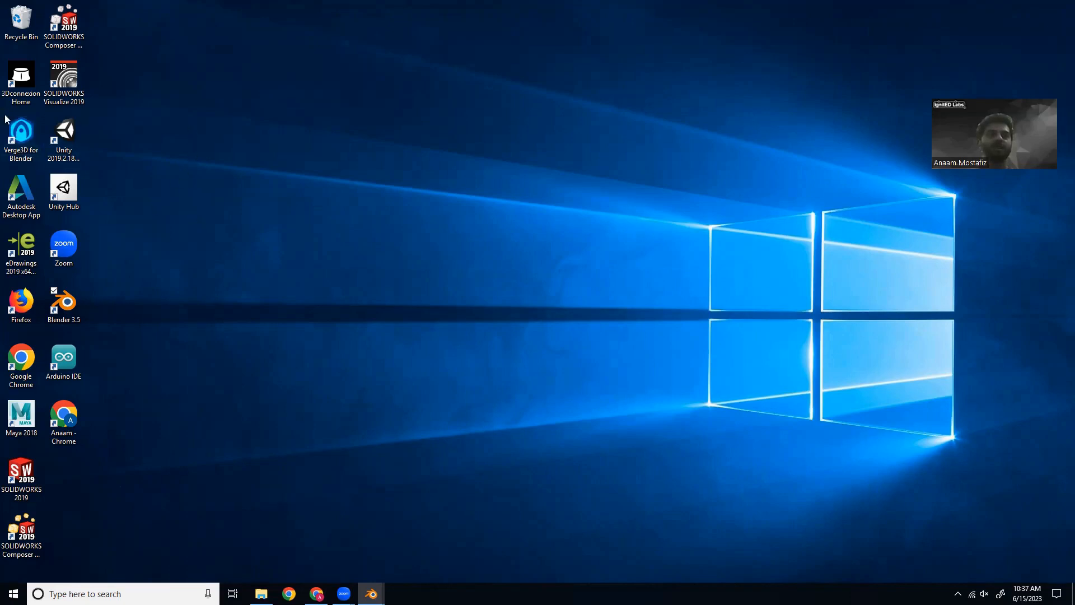
# - Launch the Verge3D App Manager at localhost:8668 listing the Spot Robot app
pyautogui.click(22, 134)
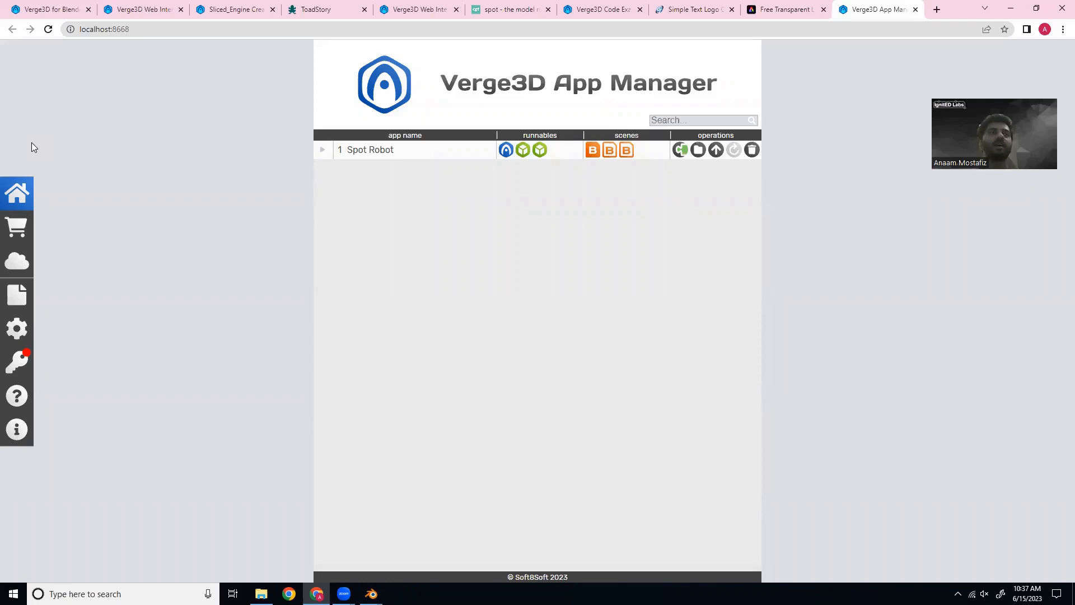
pyautogui.moveTo(713, 256)
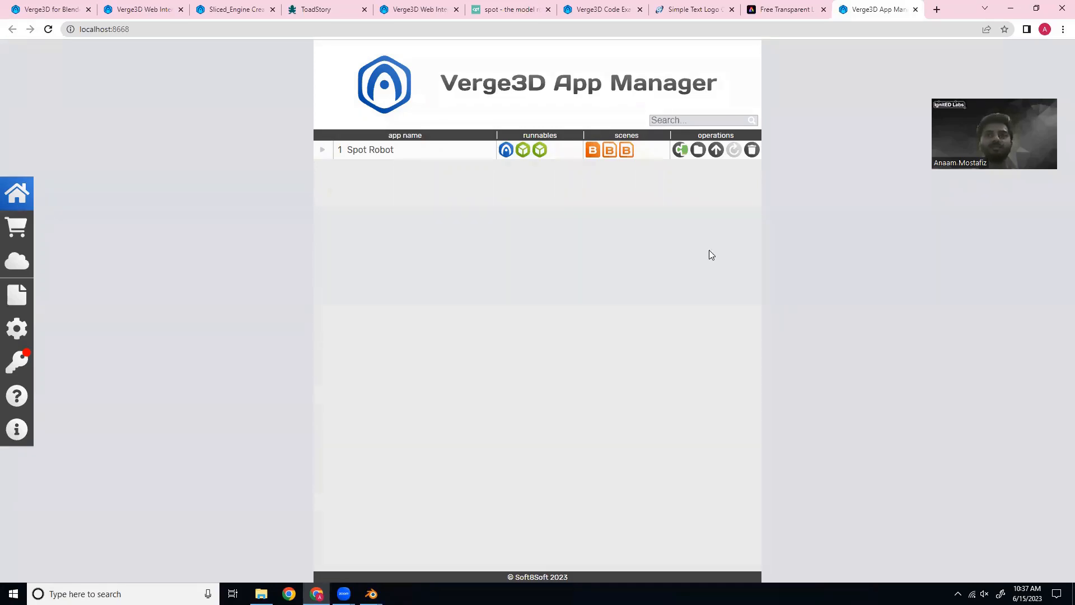
pyautogui.moveTo(270, 228)
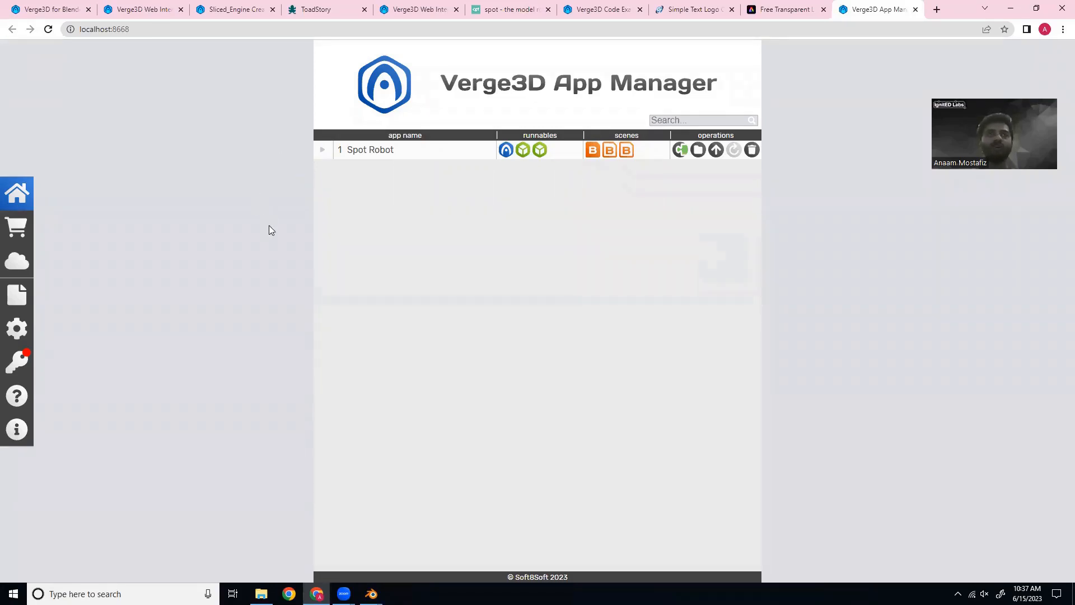
pyautogui.moveTo(157, 144)
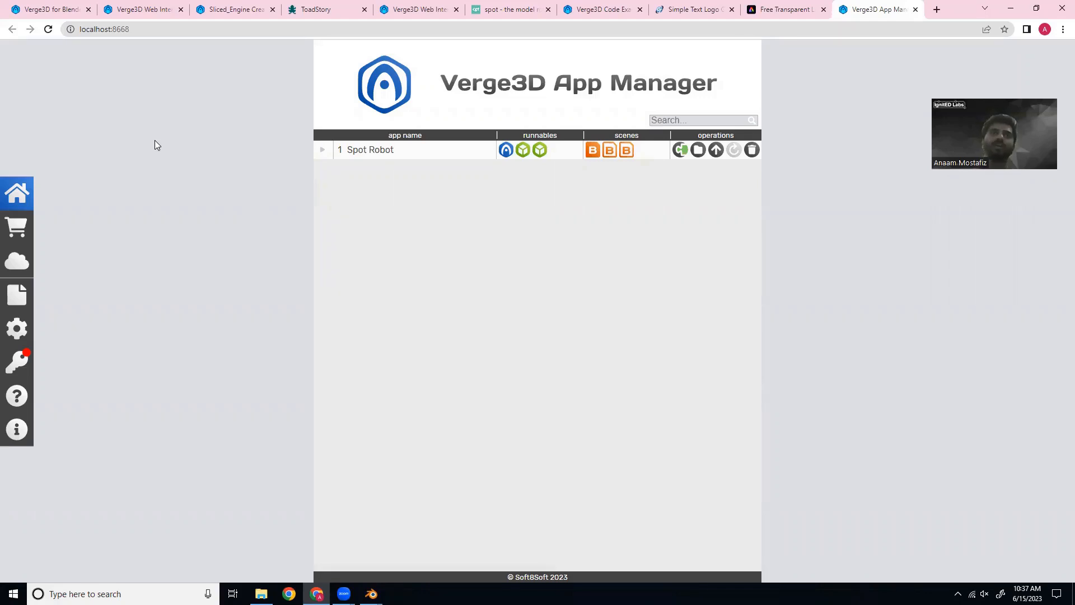
pyautogui.moveTo(67, 242)
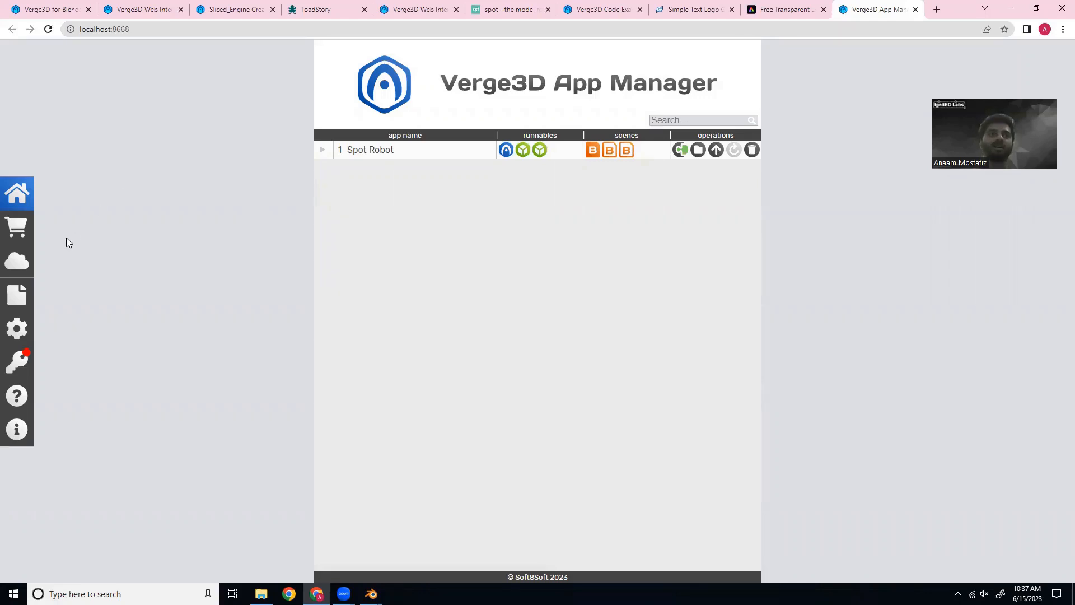
pyautogui.moveTo(87, 245)
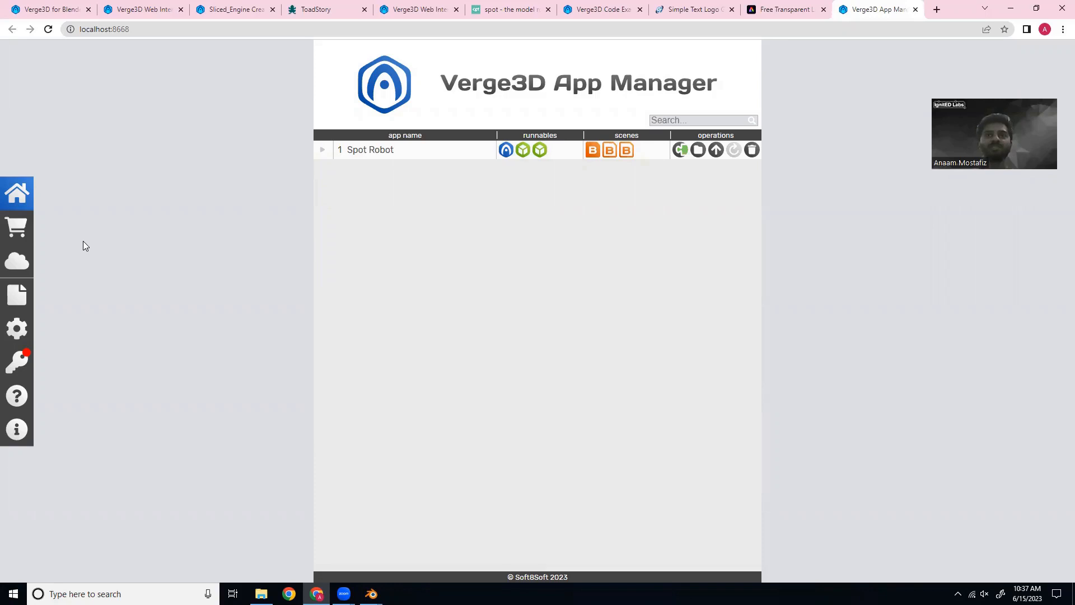
pyautogui.moveTo(146, 284)
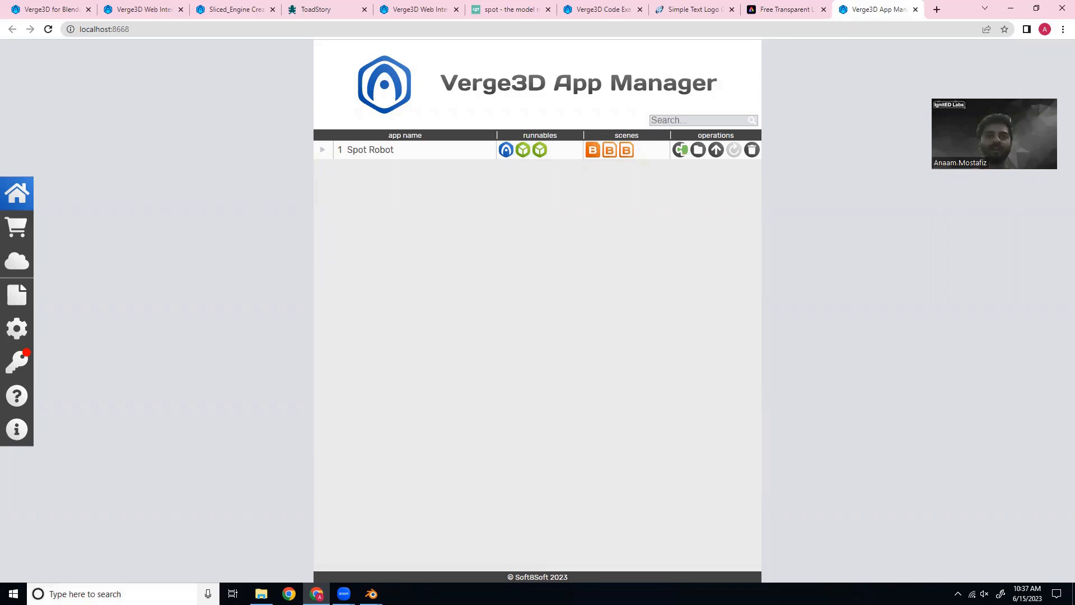
pyautogui.moveTo(199, 370)
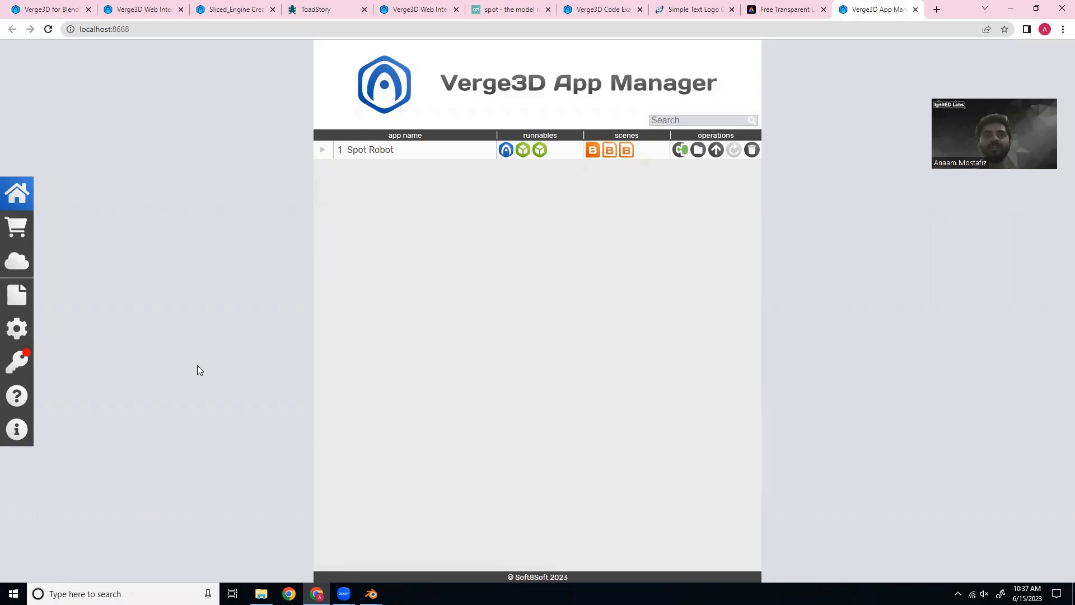
pyautogui.moveTo(612, 96)
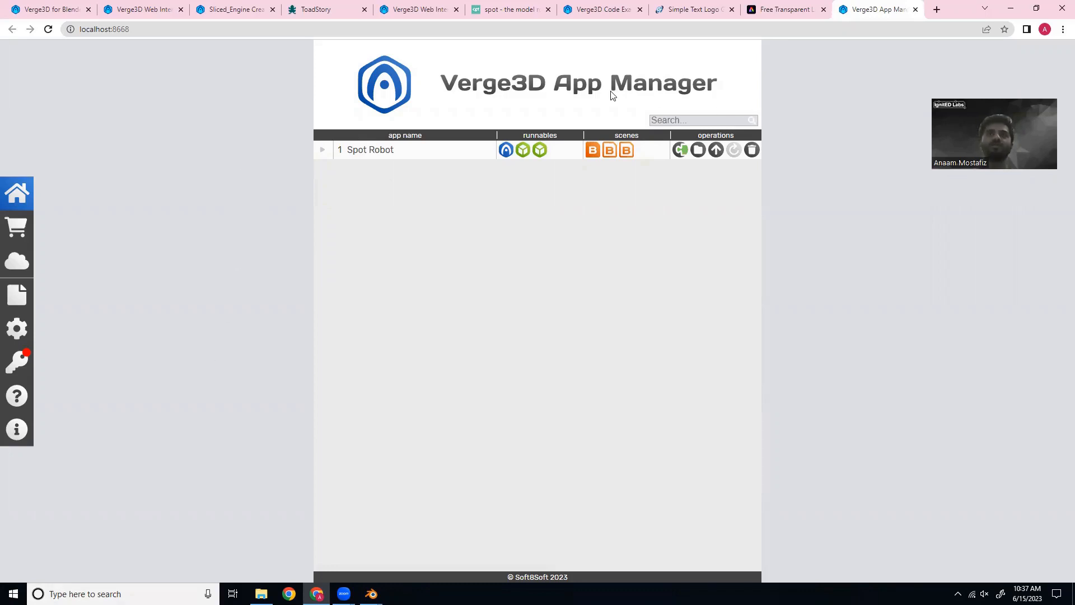
pyautogui.moveTo(357, 116)
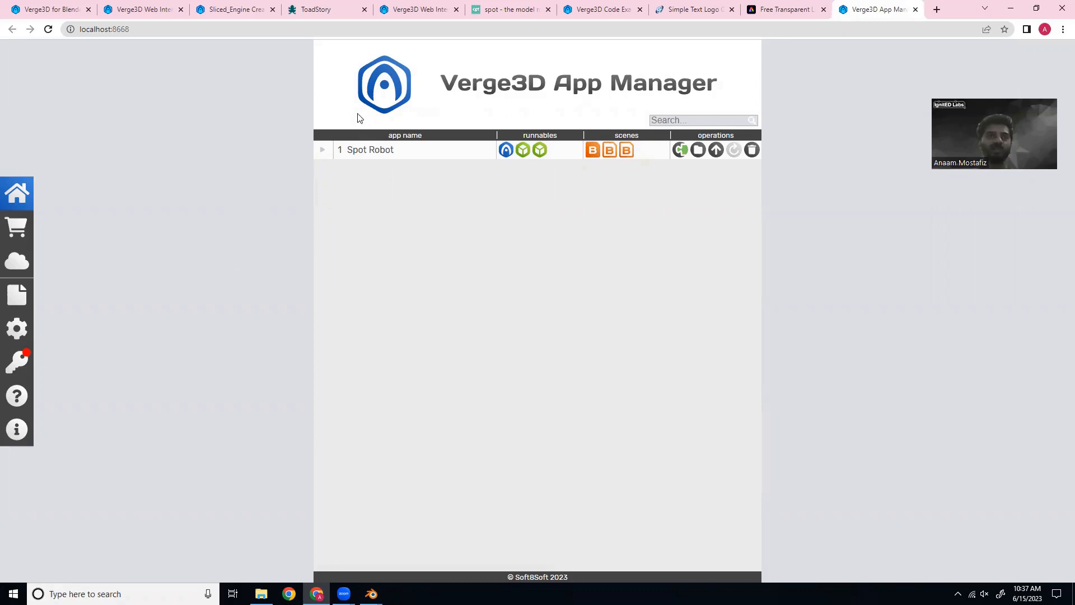
pyautogui.moveTo(251, 284)
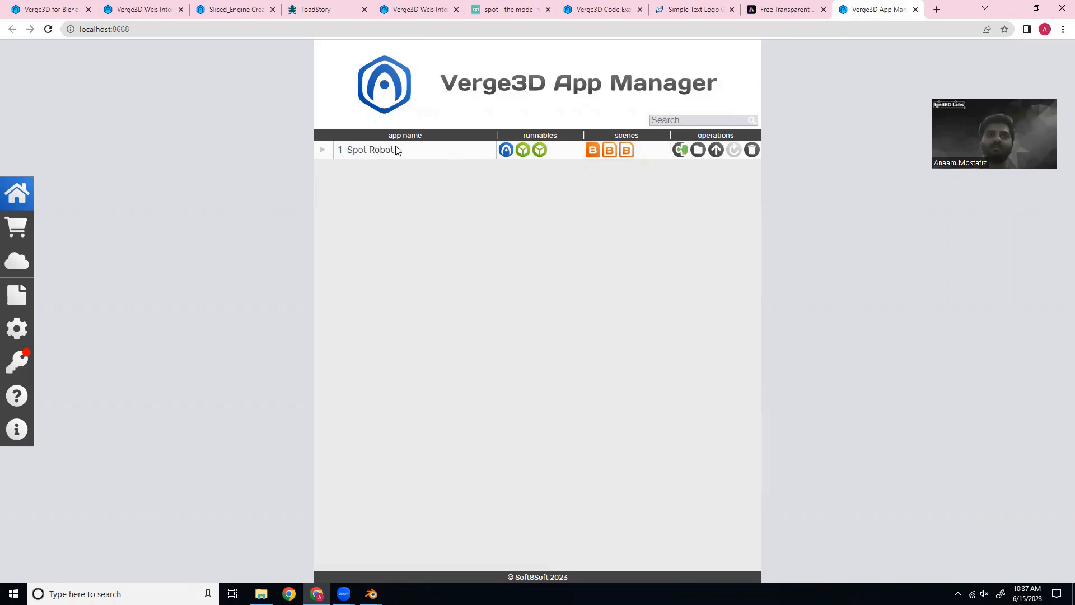
pyautogui.moveTo(392, 154)
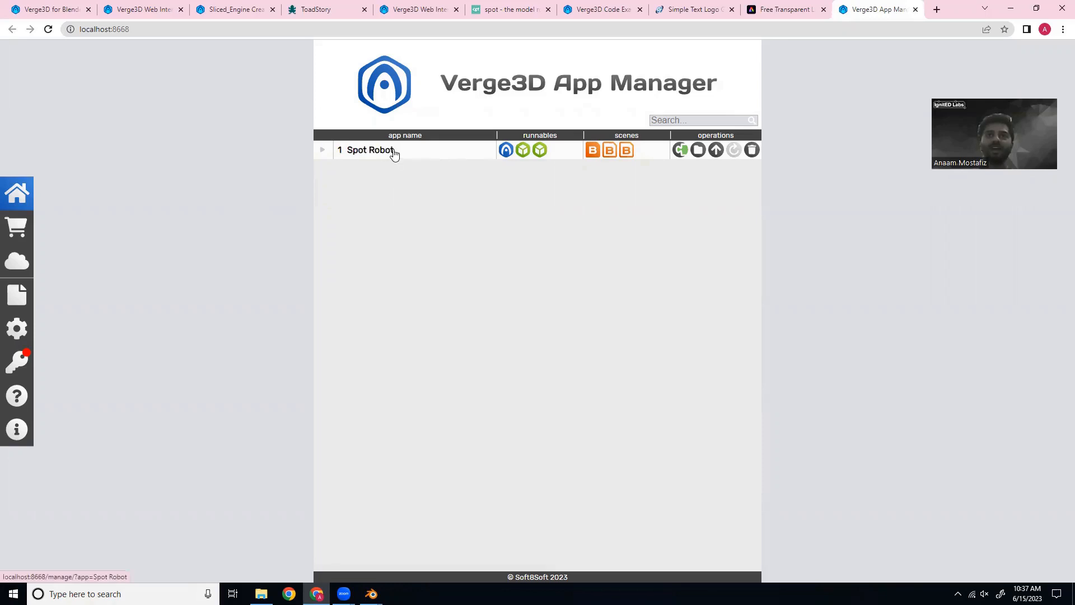
pyautogui.moveTo(505, 150)
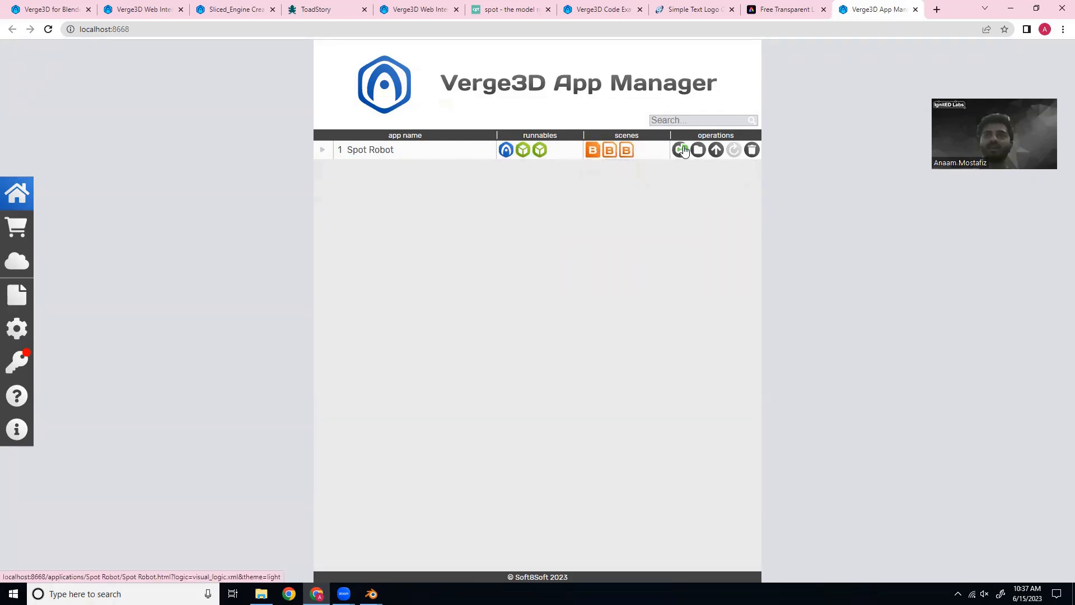
pyautogui.moveTo(699, 151)
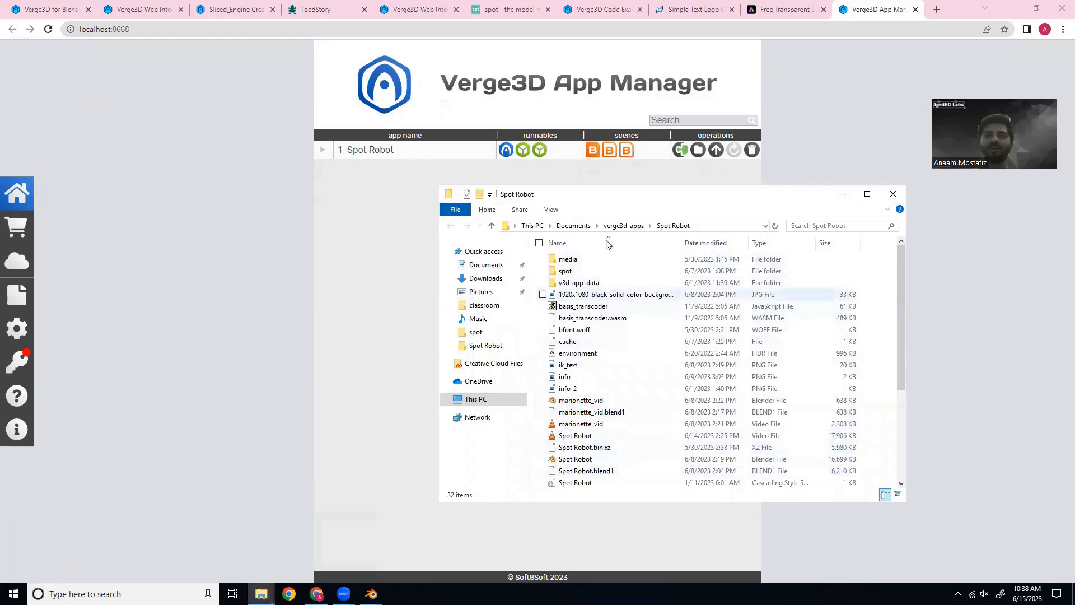
# - Scroll the Spot Robot folder in verge3d_apps to see its media, scene and Blender files
pyautogui.scroll(-3)
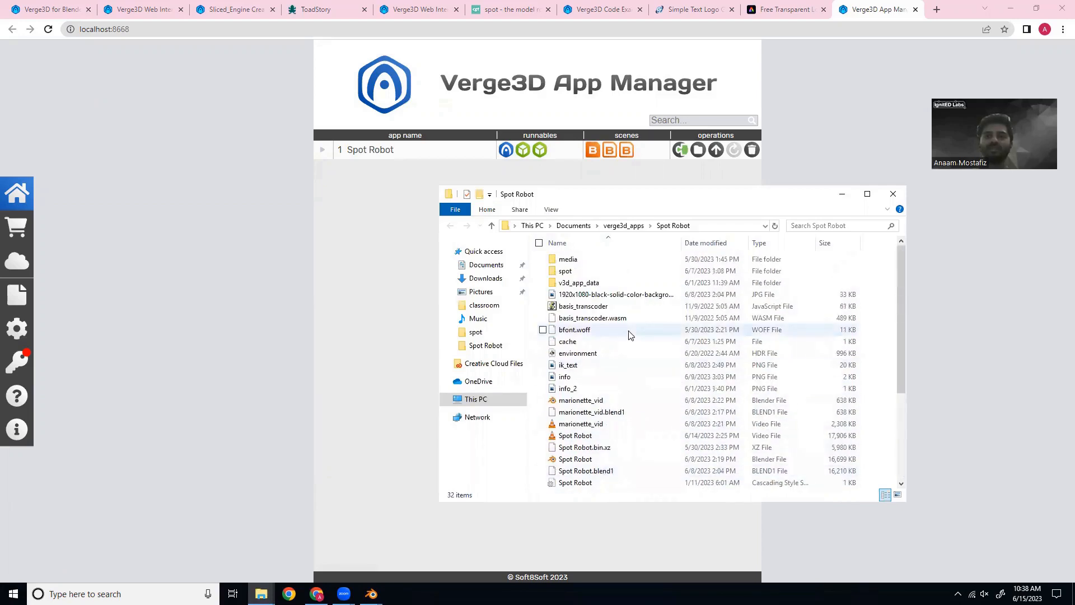
# - Close the folder view and bring up the Asset Store from the sidebar
pyautogui.click(892, 193)
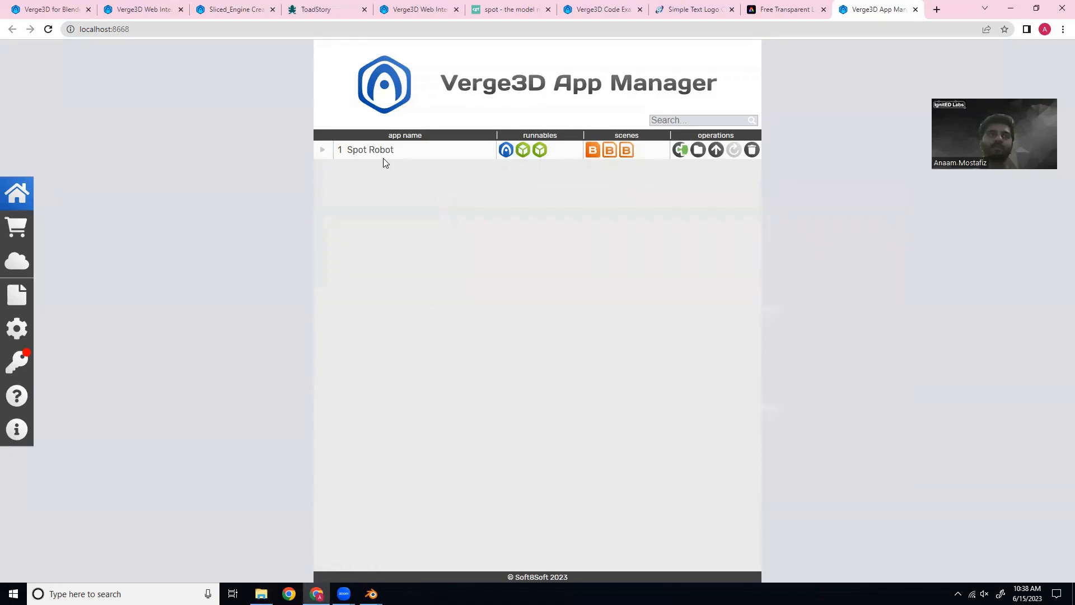
pyautogui.moveTo(15, 226)
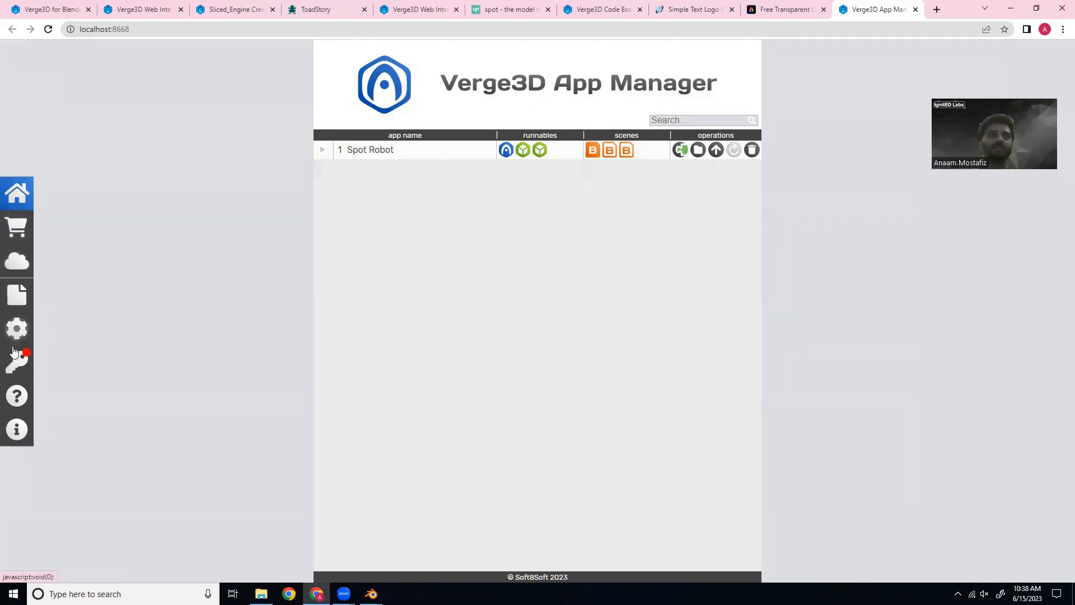
pyautogui.click(15, 226)
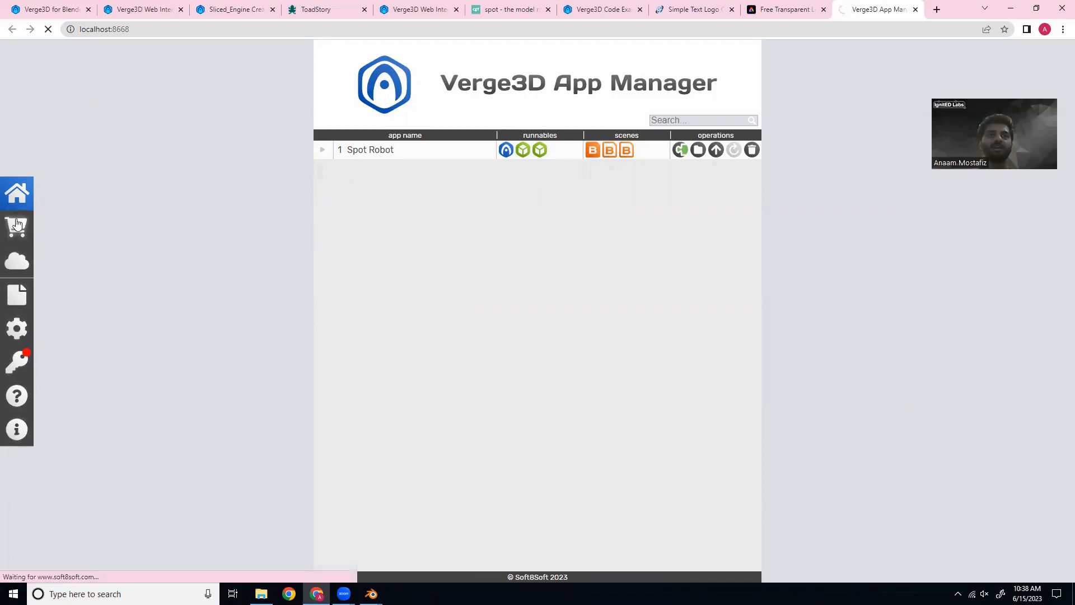
pyautogui.click(16, 226)
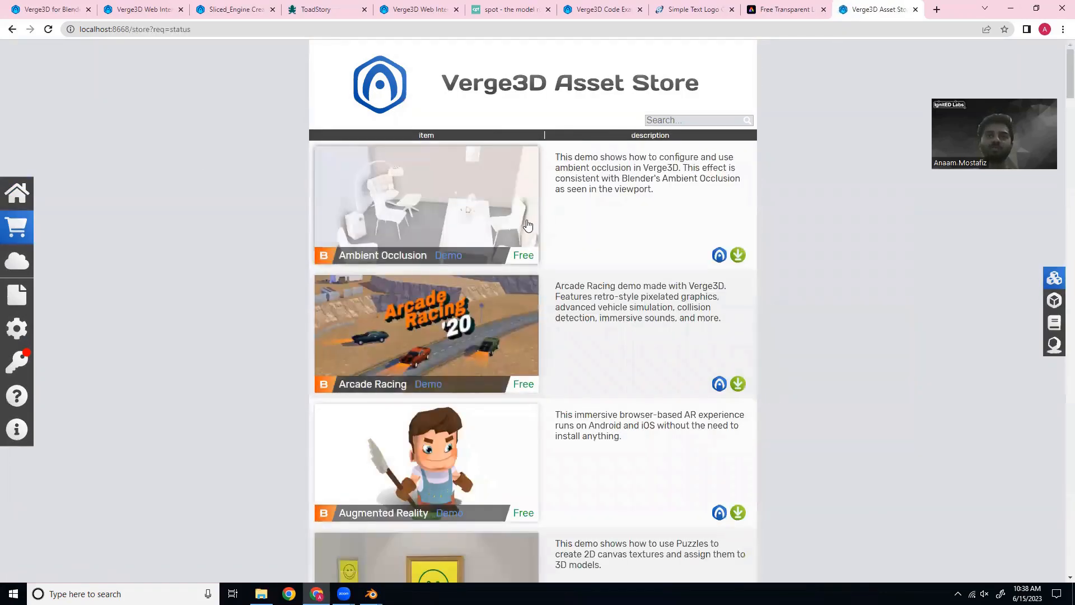
# - Scroll through the Asset Store catalogue of free demo apps
pyautogui.scroll(-3)
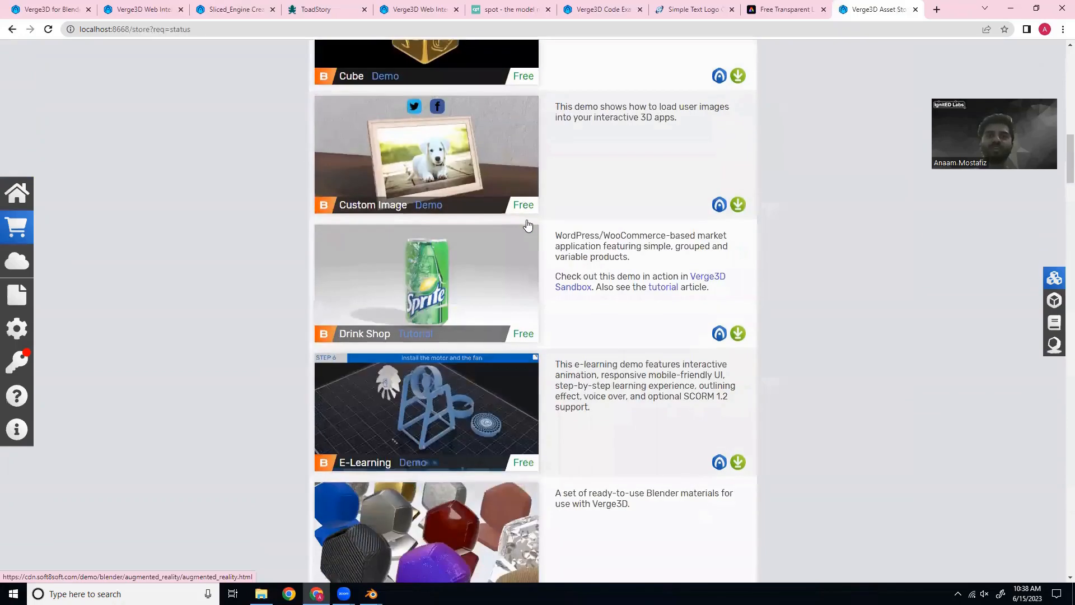
pyautogui.scroll(-3)
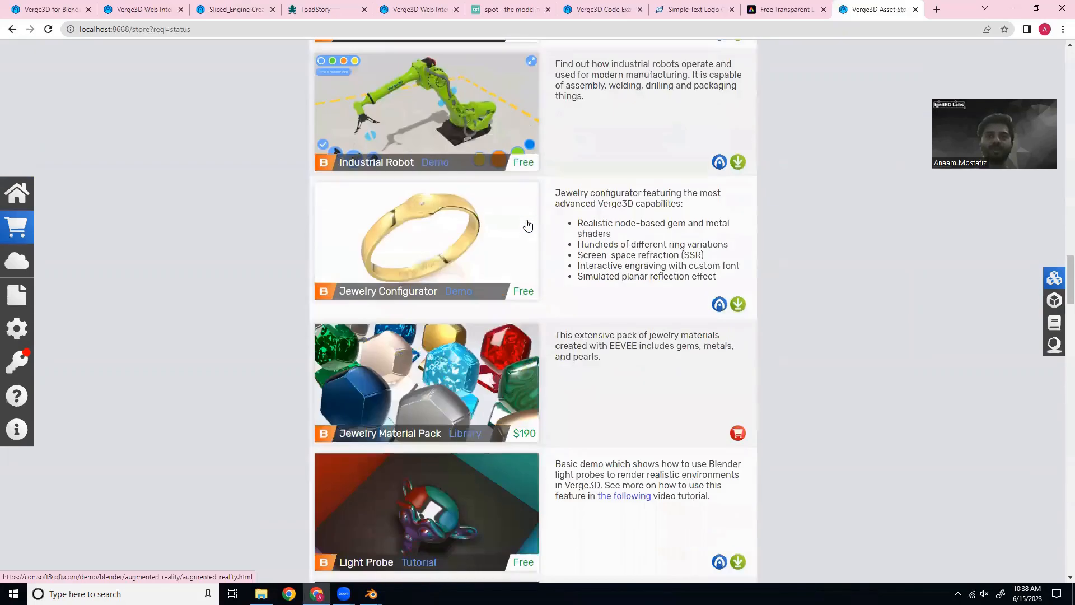
pyautogui.scroll(-3)
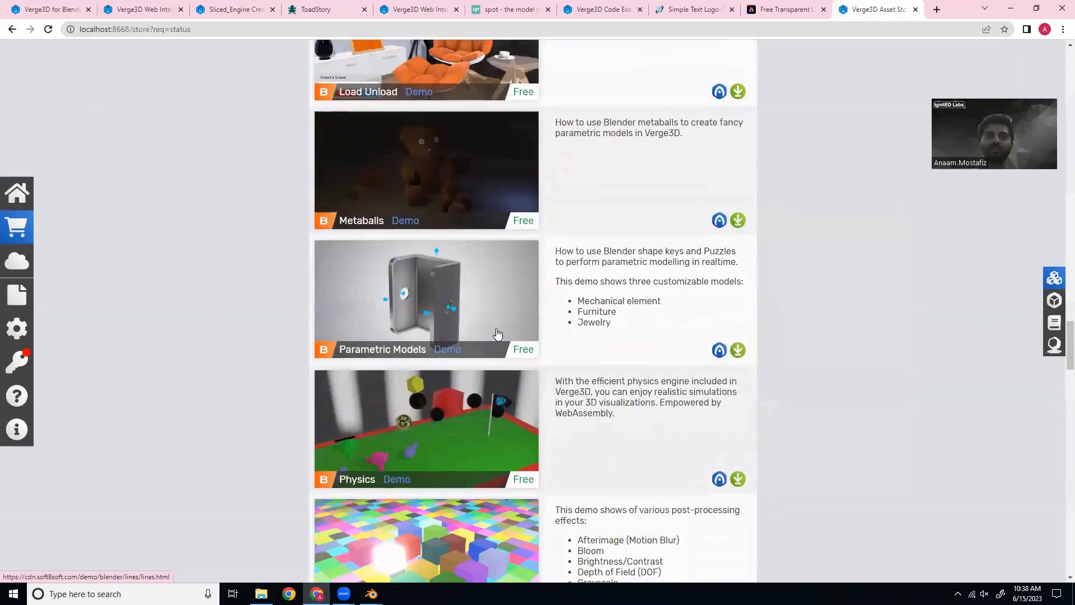
pyautogui.scroll(-3)
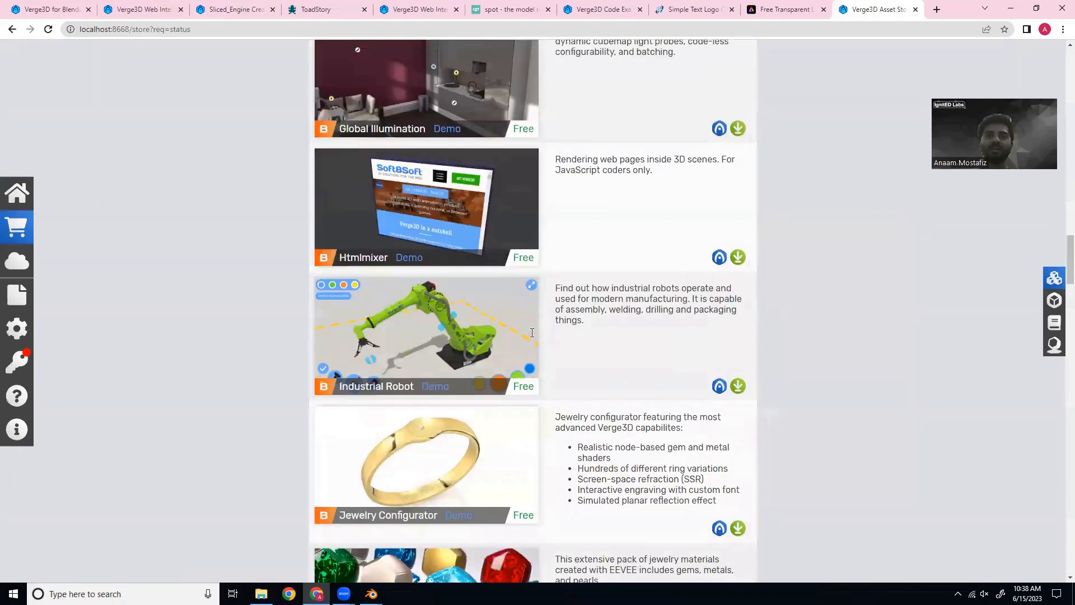
pyautogui.scroll(-3)
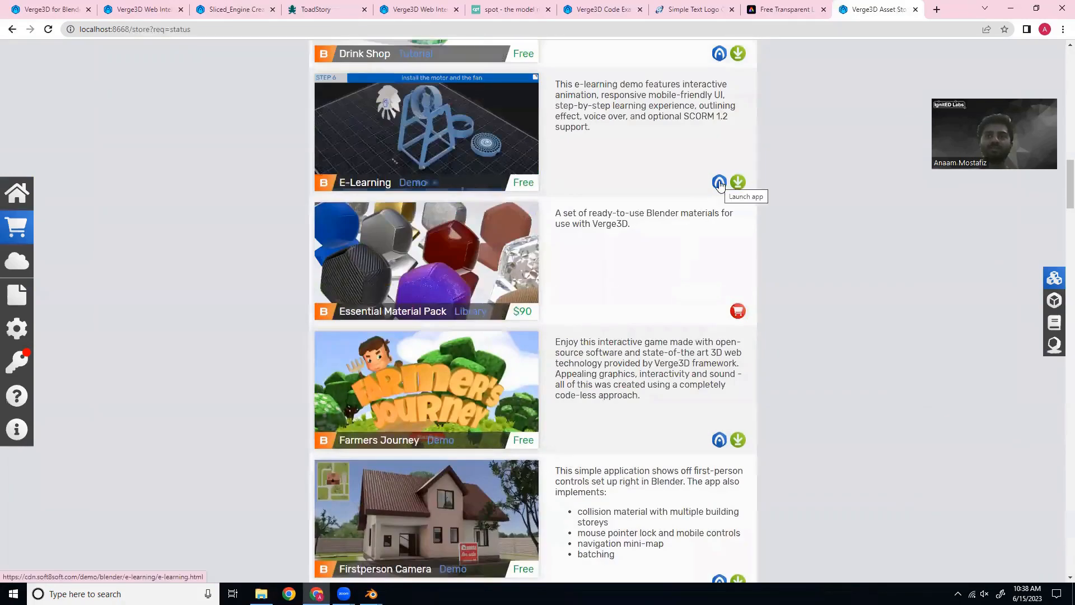
pyautogui.moveTo(738, 181)
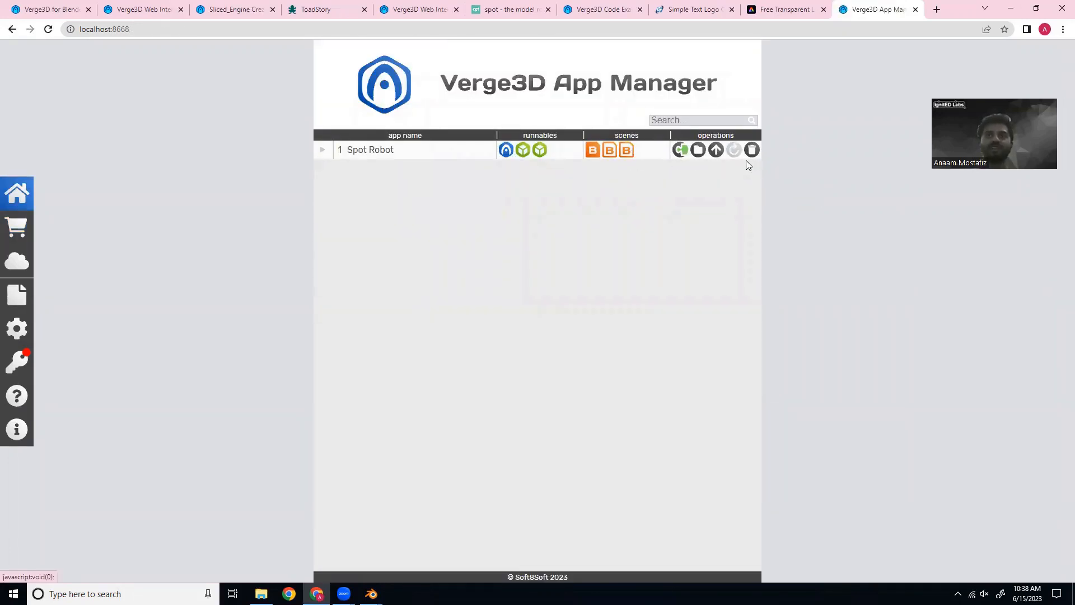
pyautogui.moveTo(188, 227)
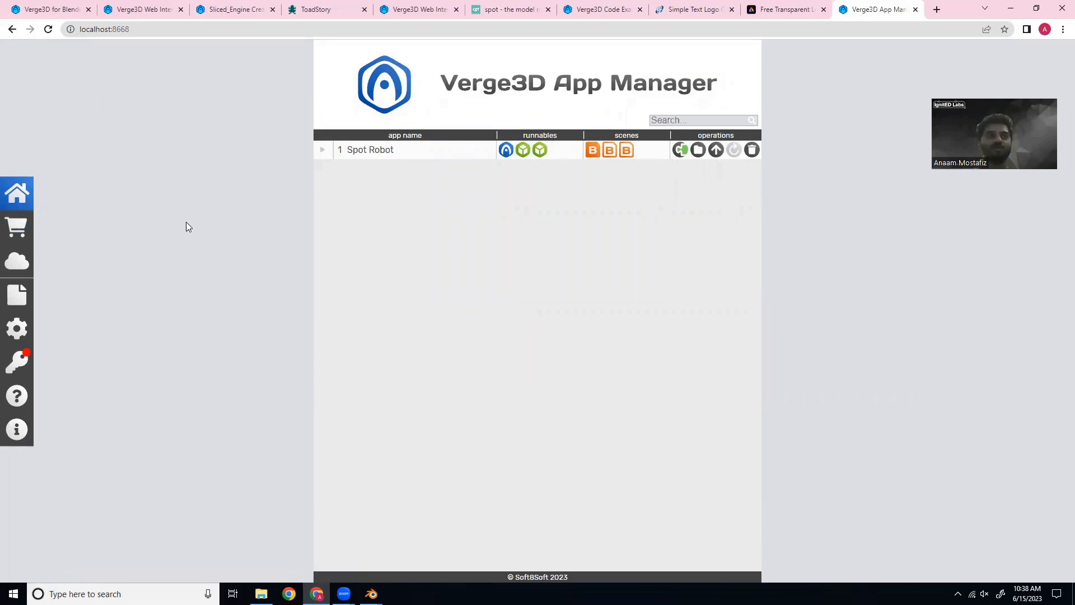
pyautogui.moveTo(17, 303)
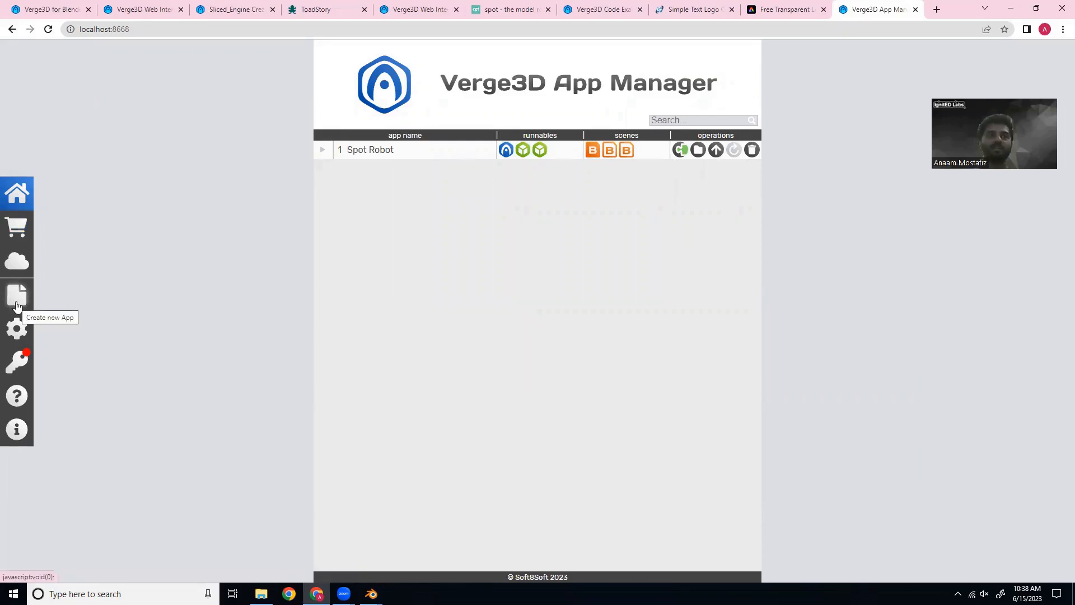
# - Create My Awesome App with the Standard Light template and dismiss the Yay! confirmation
pyautogui.click(17, 293)
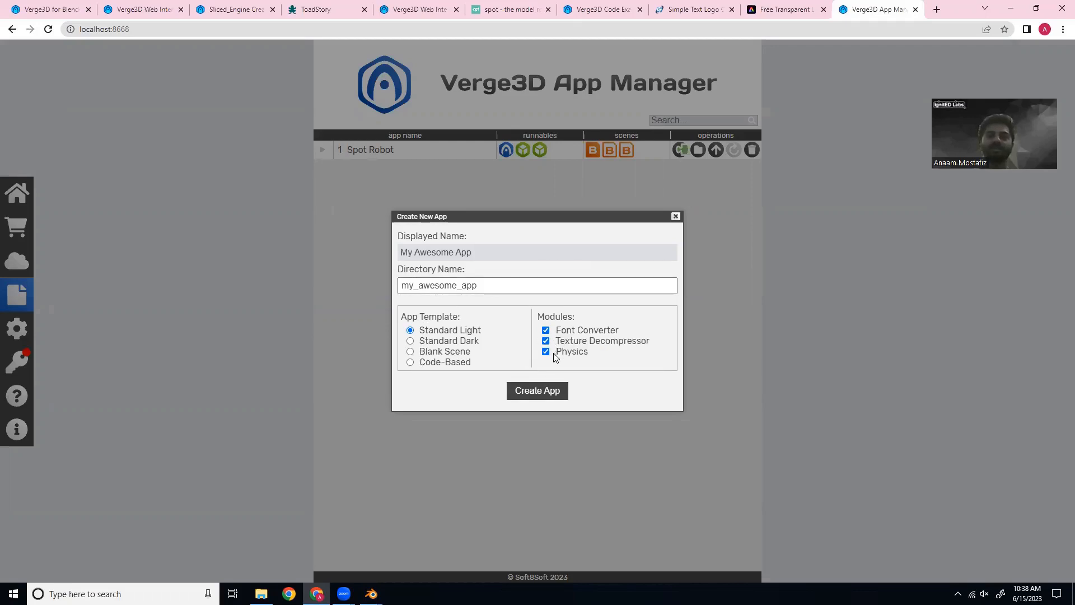
pyautogui.moveTo(524, 355)
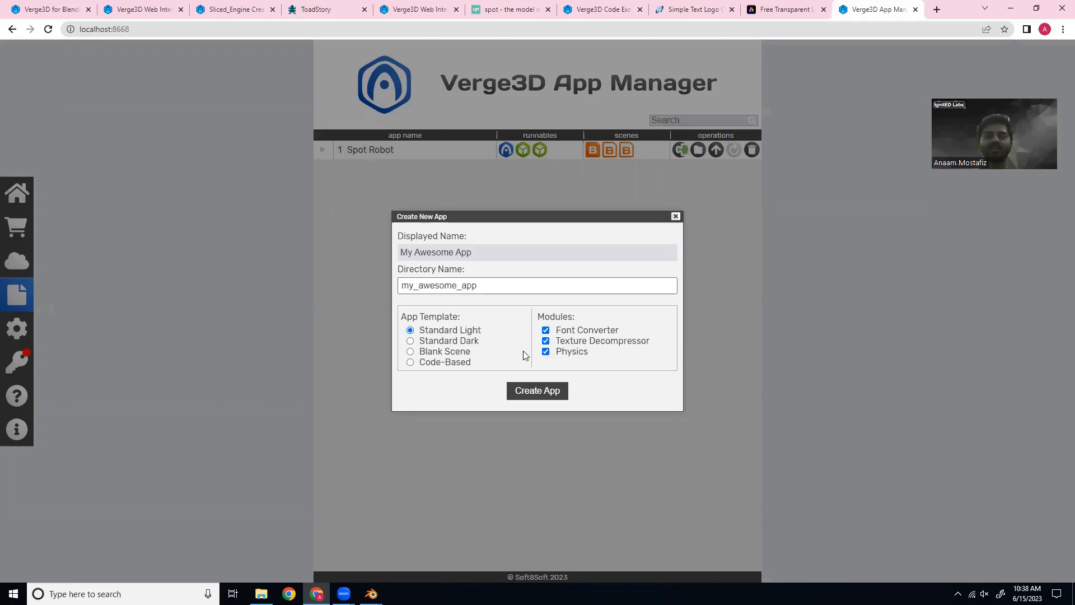
pyautogui.moveTo(486, 329)
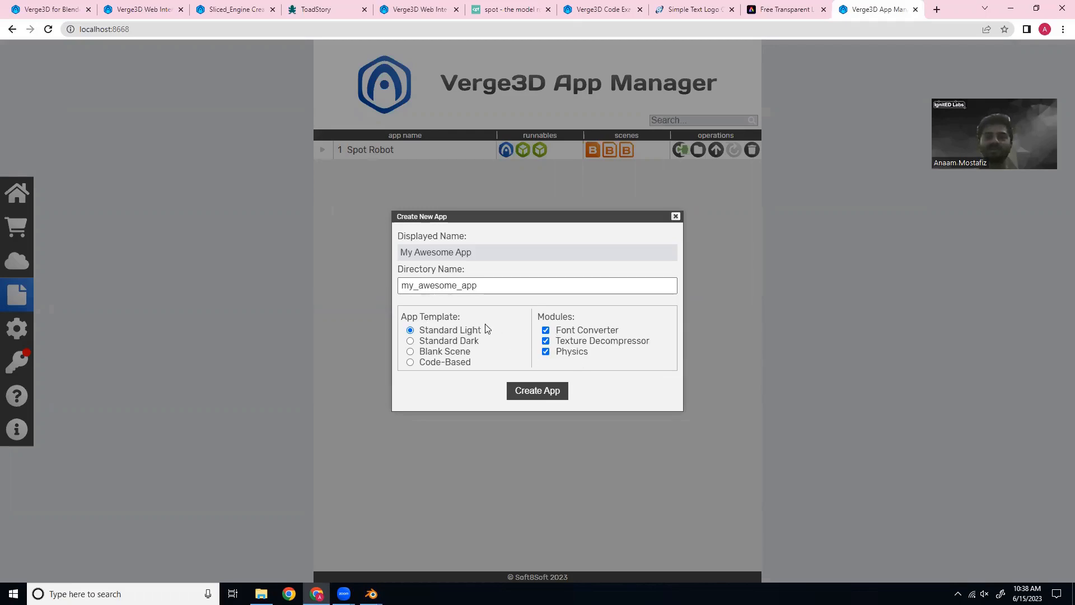
pyautogui.moveTo(450, 330)
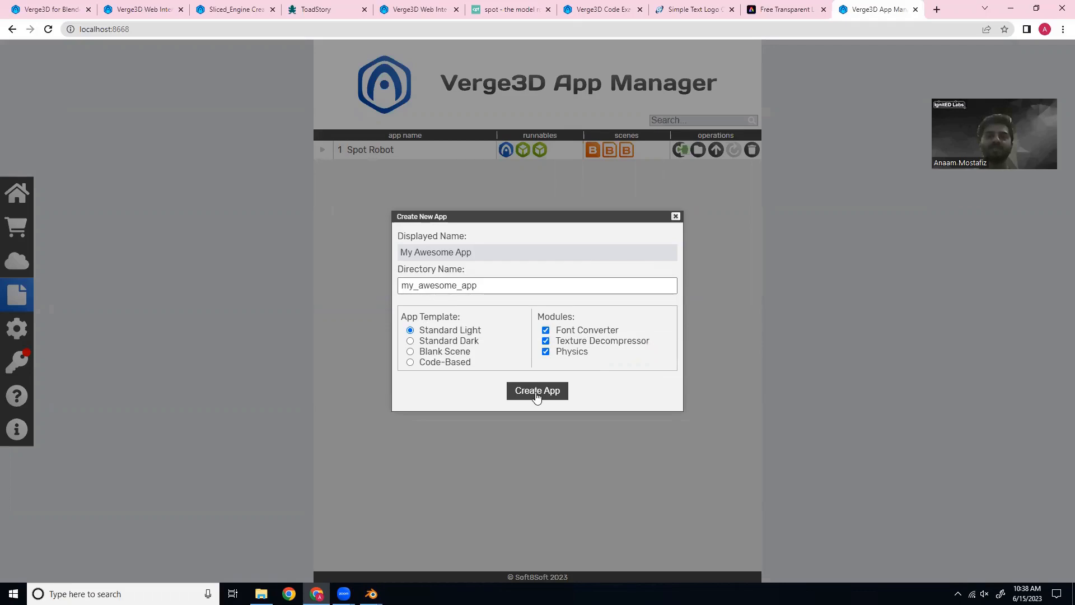
pyautogui.click(537, 390)
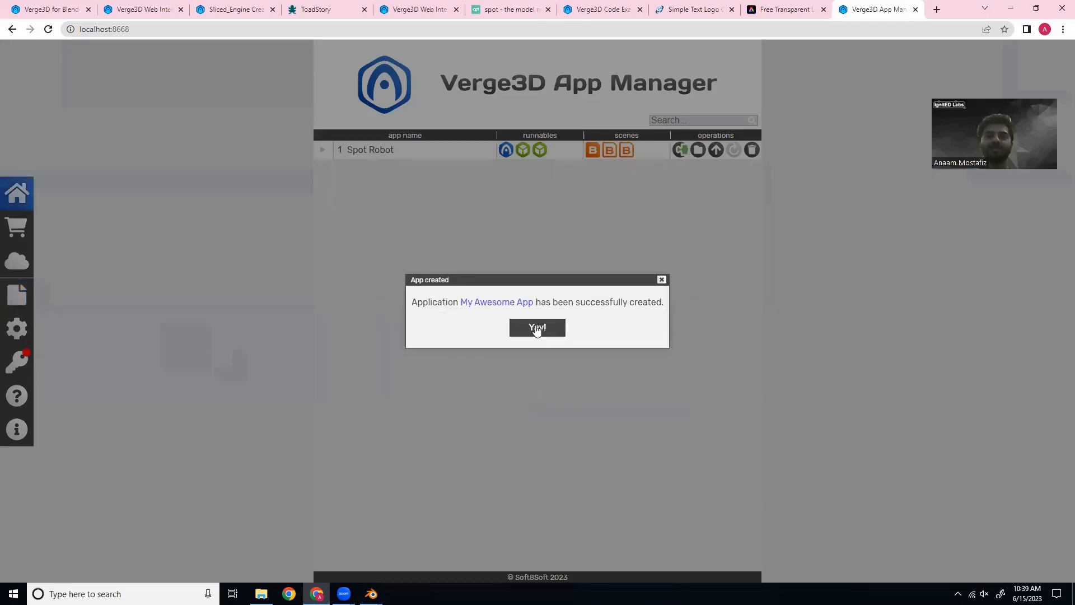
pyautogui.click(537, 327)
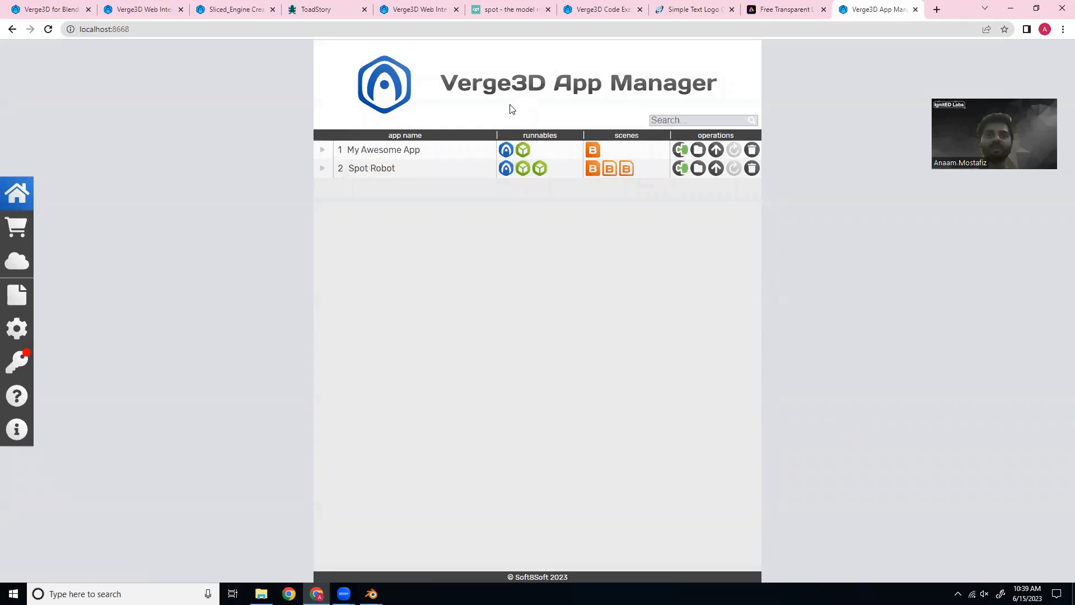
pyautogui.moveTo(506, 150)
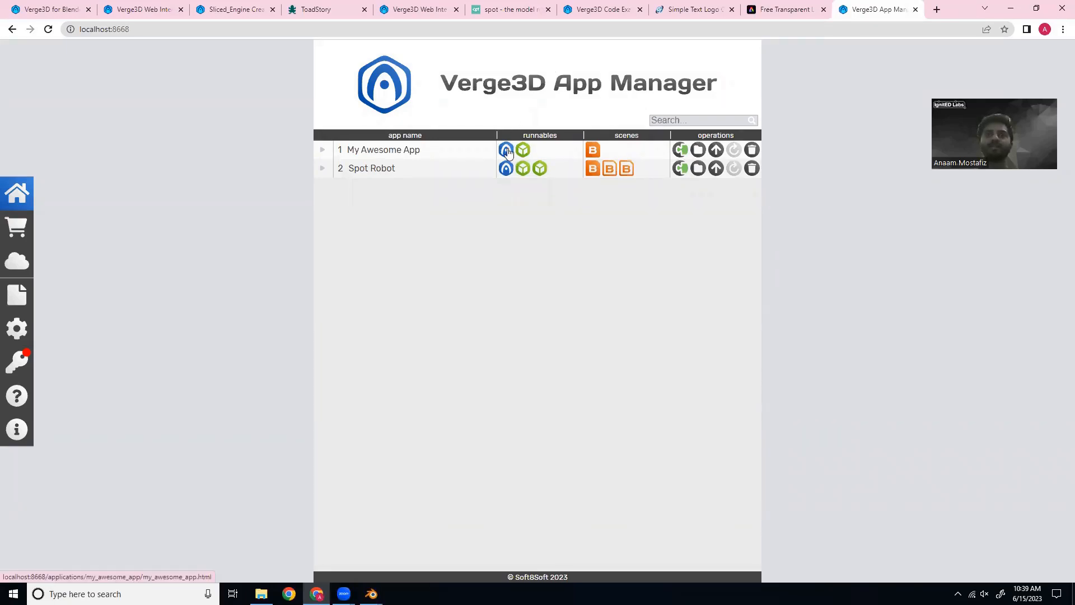
# - Run My Awesome App in the browser and orbit its silver monkey-emblem cube
pyautogui.click(507, 150)
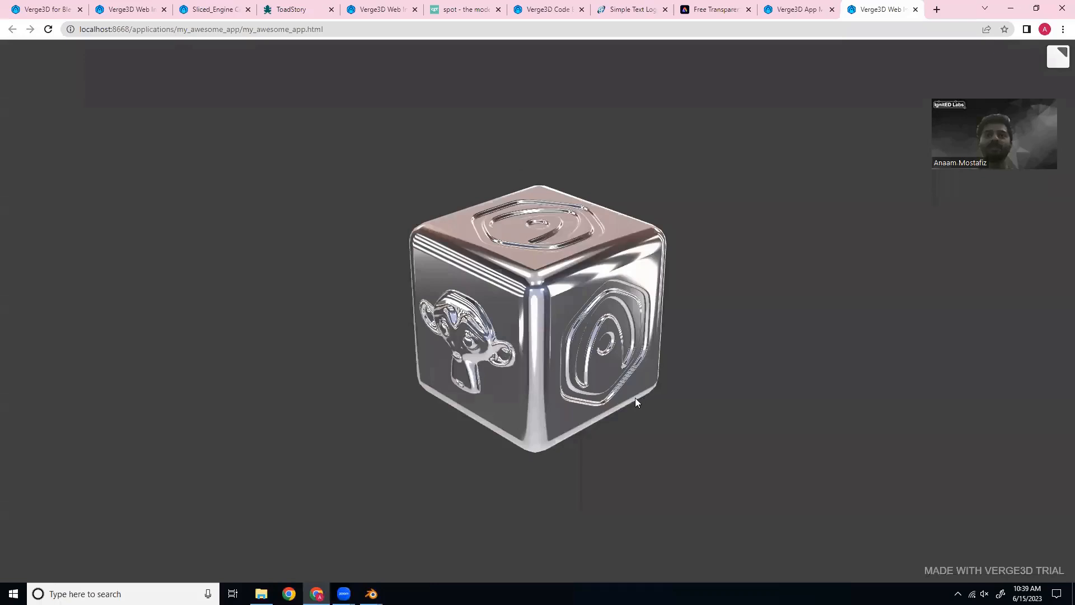
pyautogui.moveTo(634, 401); pyautogui.dragTo(500, 398)
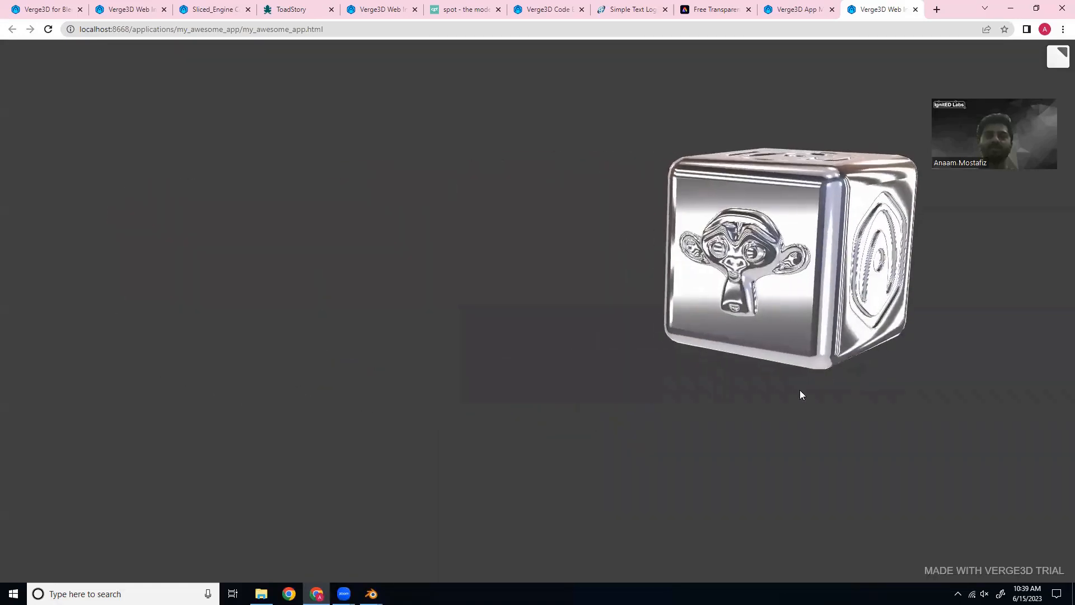
pyautogui.moveTo(802, 394); pyautogui.dragTo(552, 381)
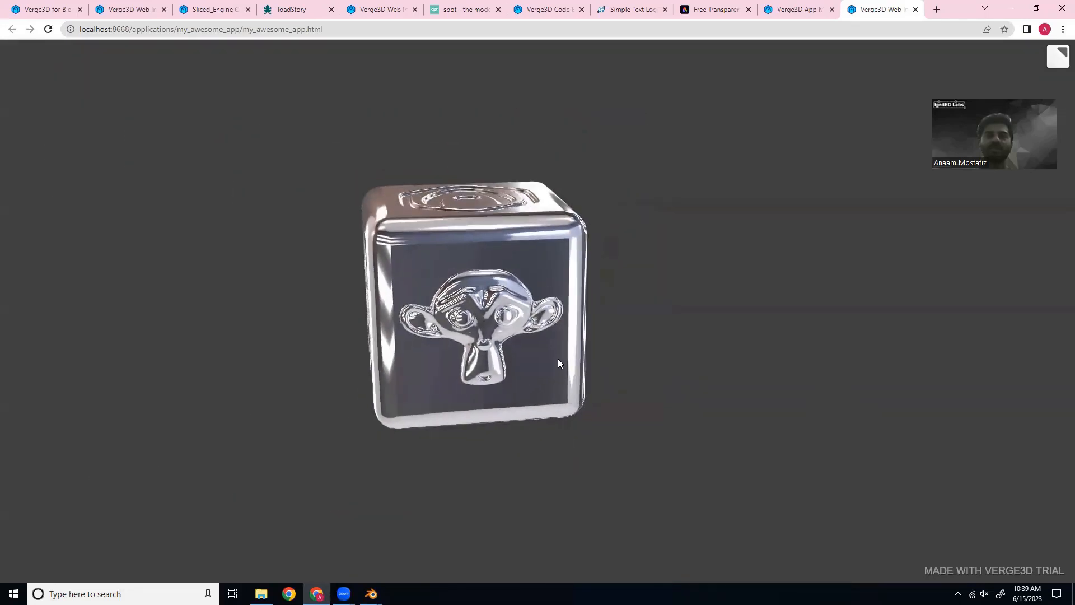
pyautogui.moveTo(559, 363); pyautogui.dragTo(607, 317)
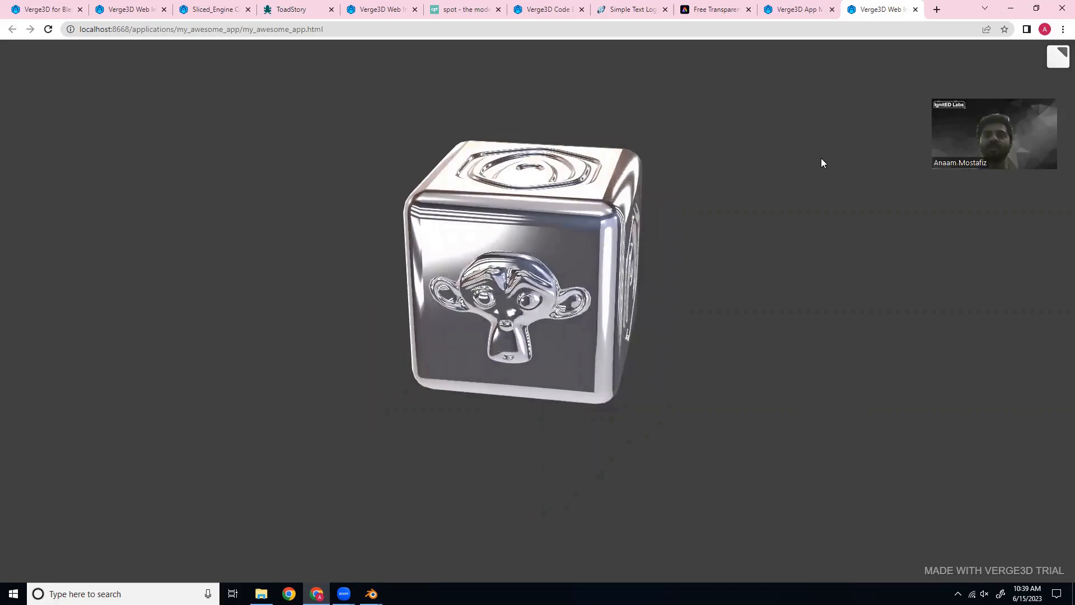
pyautogui.moveTo(886, 9)
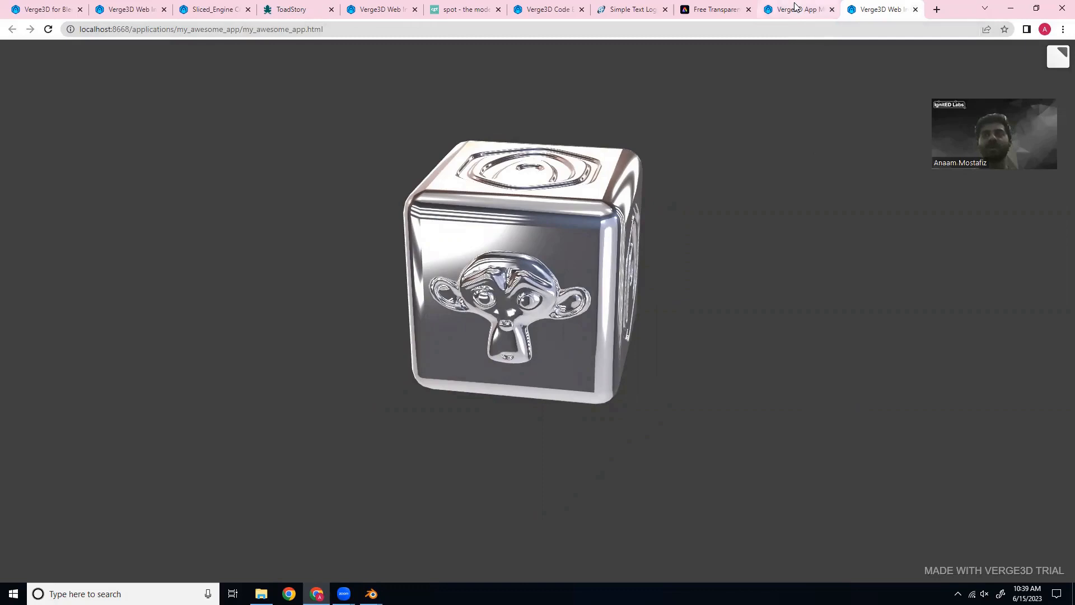
pyautogui.moveTo(798, 9)
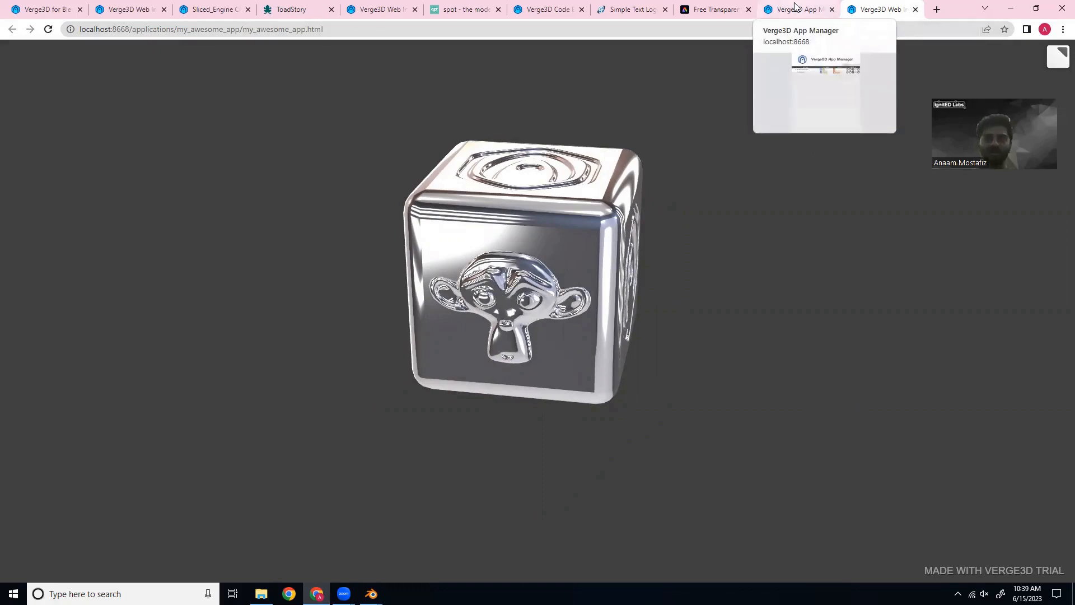
# - From the App Manager list, open My Awesome App's scene in Blender
pyautogui.click(789, 9)
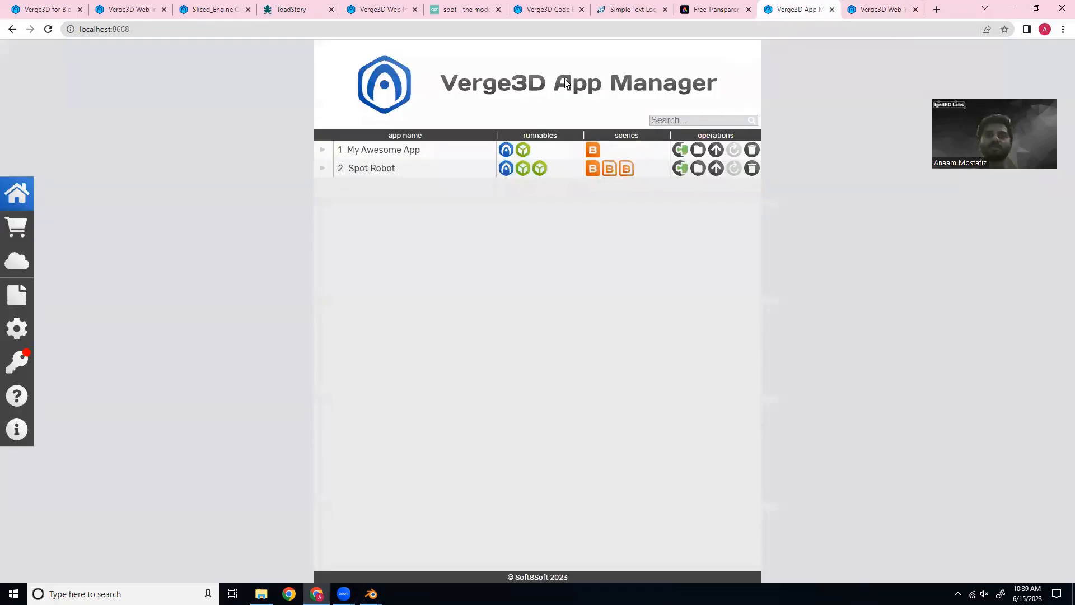
pyautogui.moveTo(593, 150)
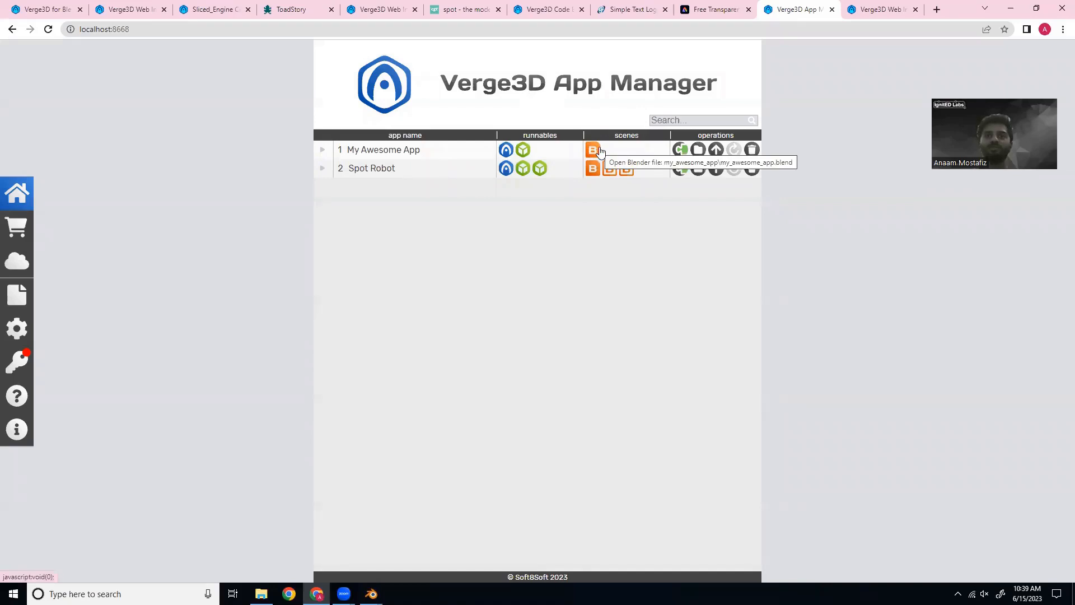
pyautogui.click(592, 150)
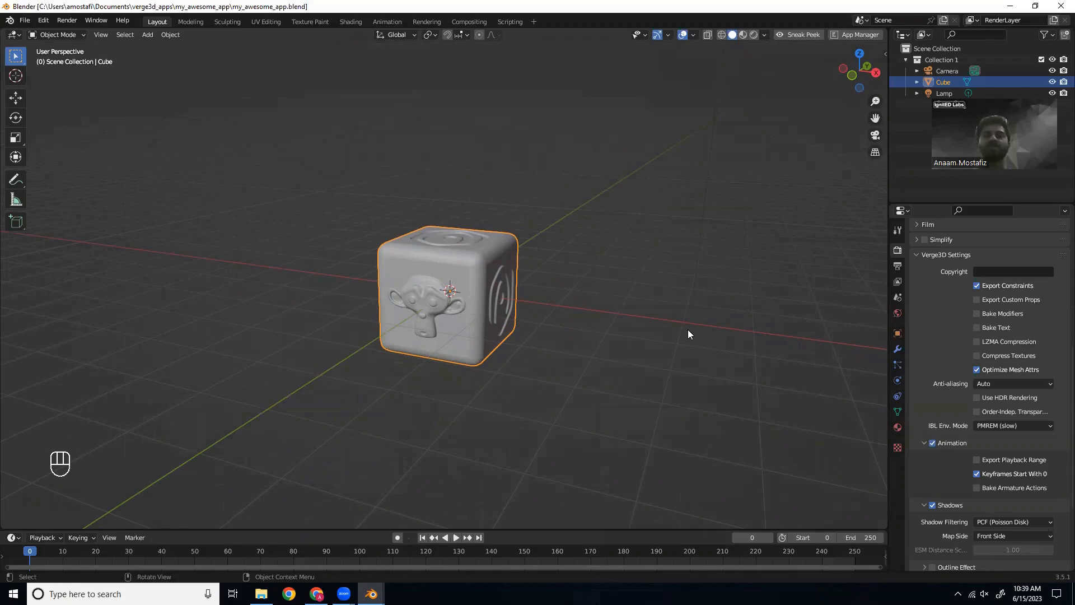
pyautogui.moveTo(684, 335)
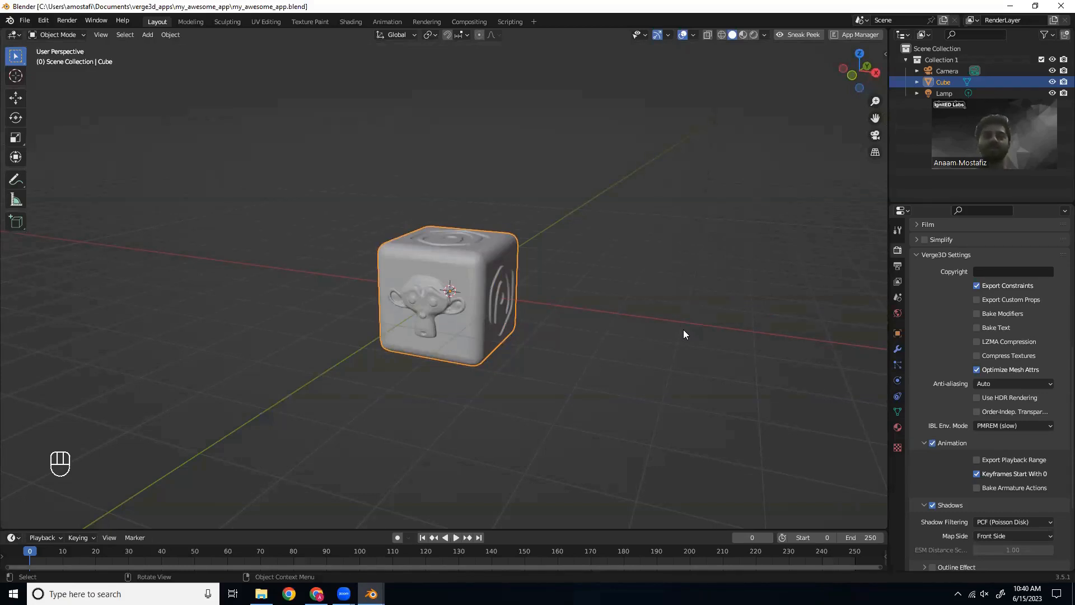
pyautogui.moveTo(572, 324)
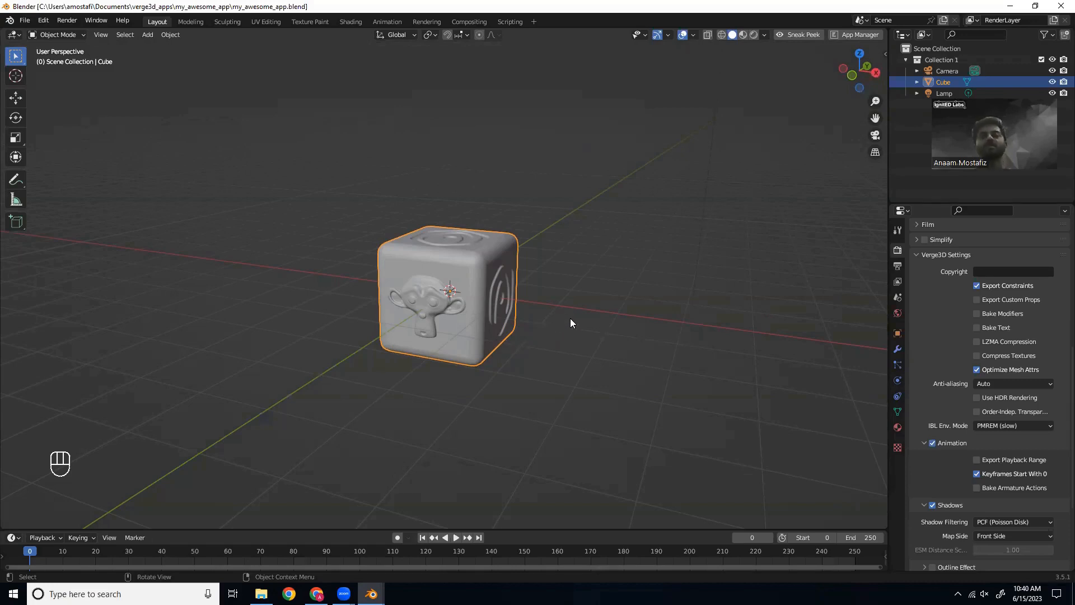
pyautogui.moveTo(582, 321)
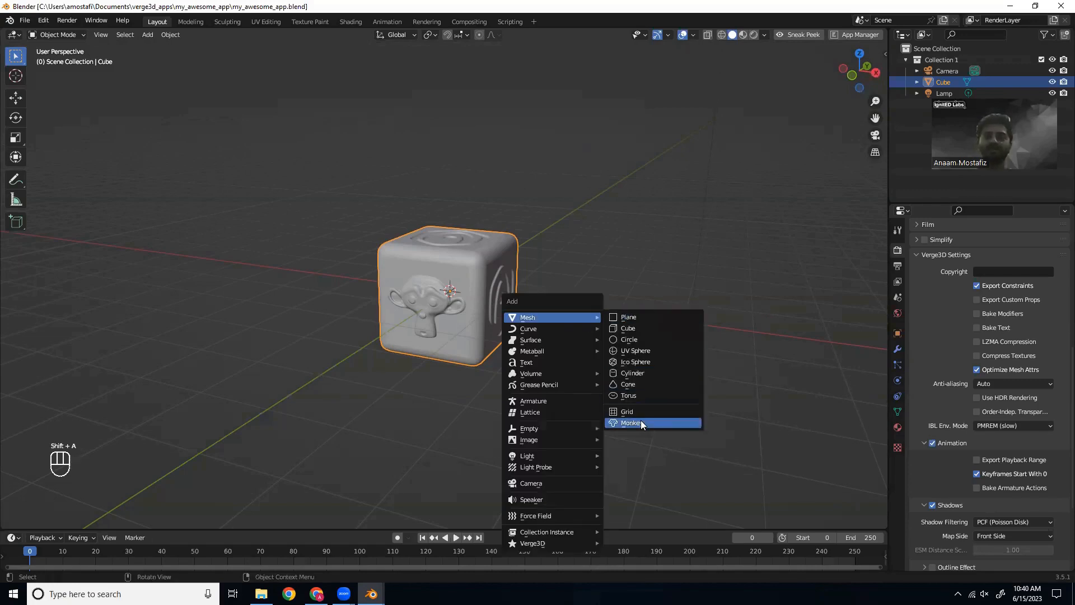
# - Add a Suzanne monkey mesh and move it along X to the left of the cube
pyautogui.click(632, 423)
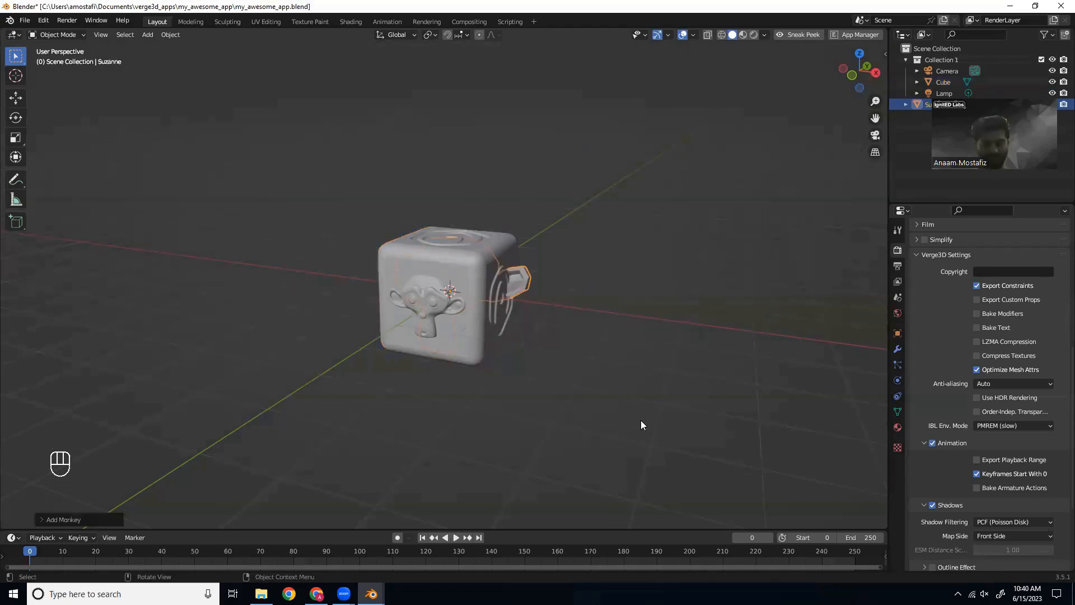
pyautogui.press('g')
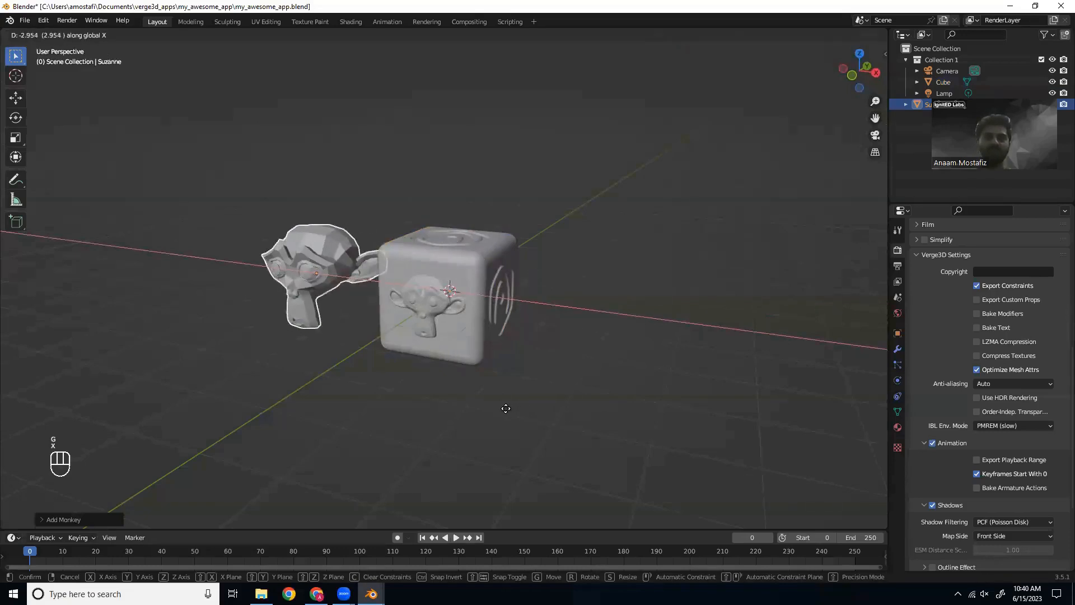
pyautogui.click(453, 402)
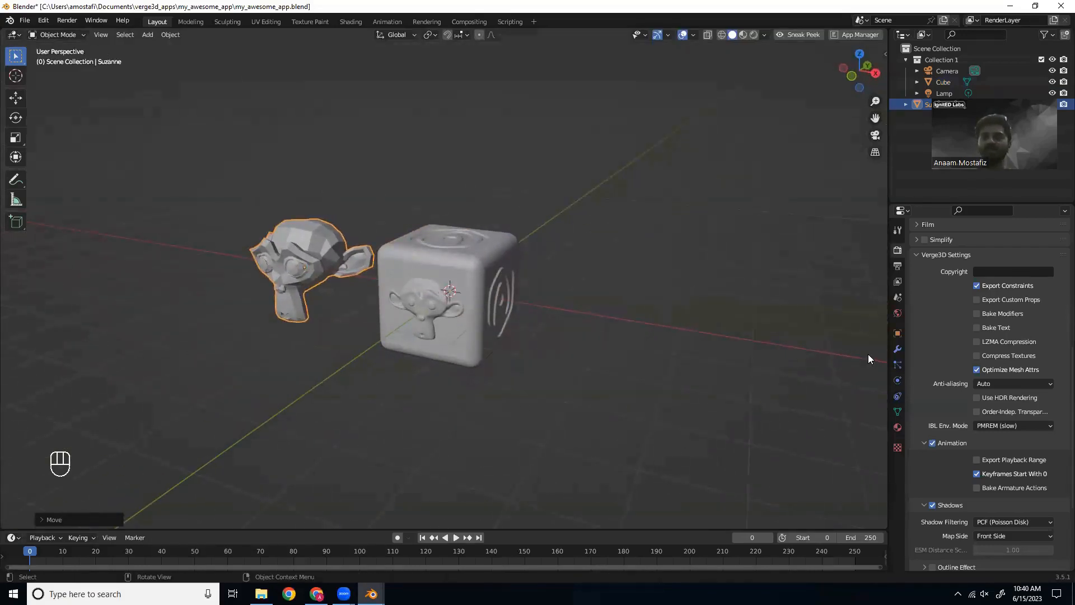
# - Give the monkey an Array modifier with offset Factor X 0 and Y 1.7
pyautogui.click(931, 248)
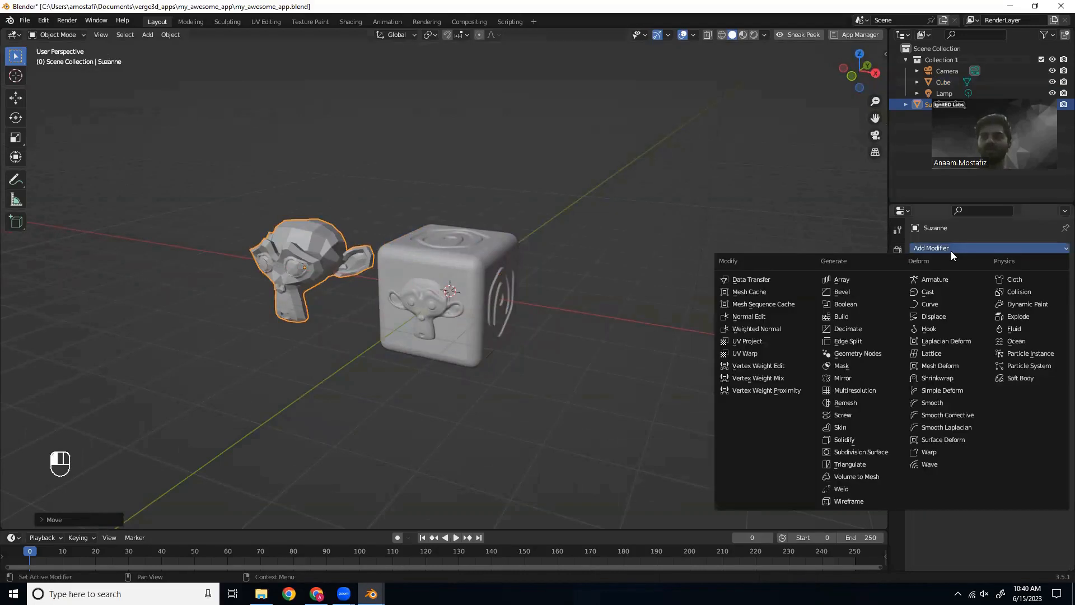
pyautogui.click(842, 280)
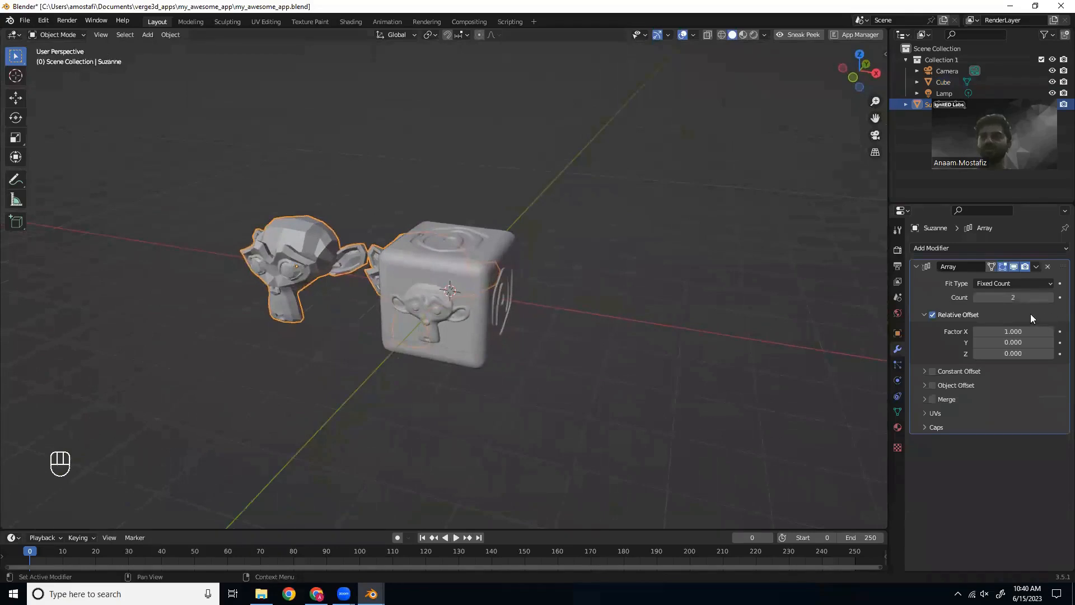
pyautogui.doubleClick(1013, 331)
pyautogui.write('0.000')
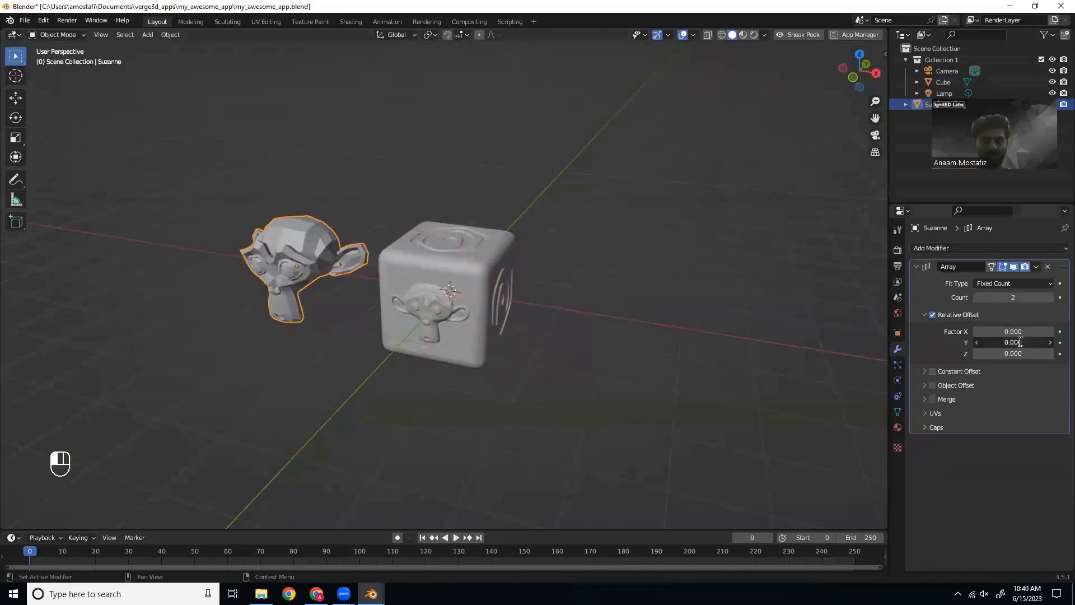
pyautogui.click(1013, 342)
pyautogui.write('1.700')
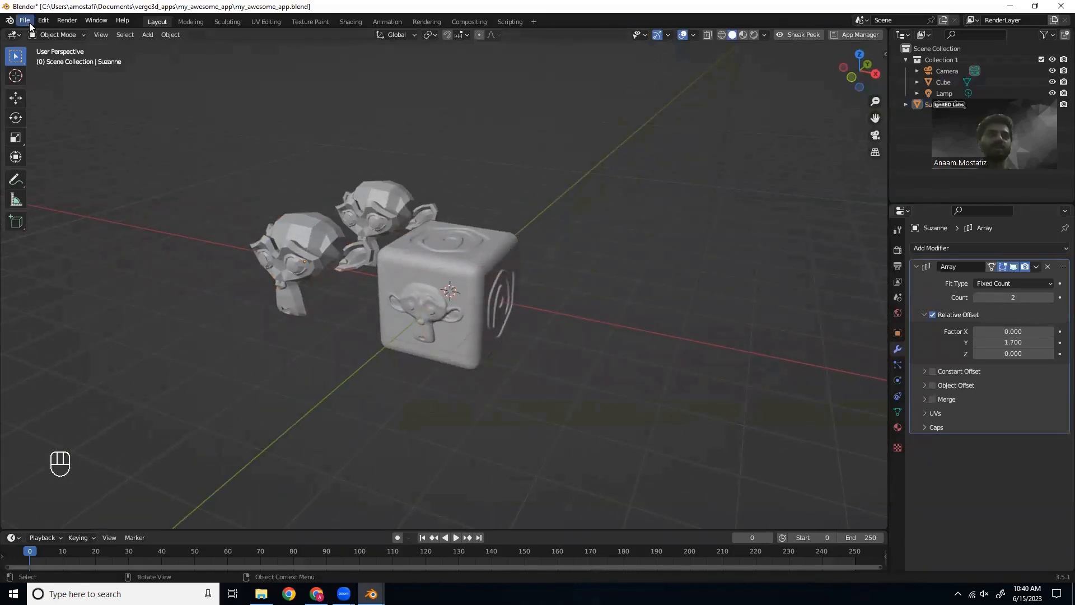
# - Export the scene as Verge3D glTF over my_awesome_app.gltf in the app folder
pyautogui.click(25, 21)
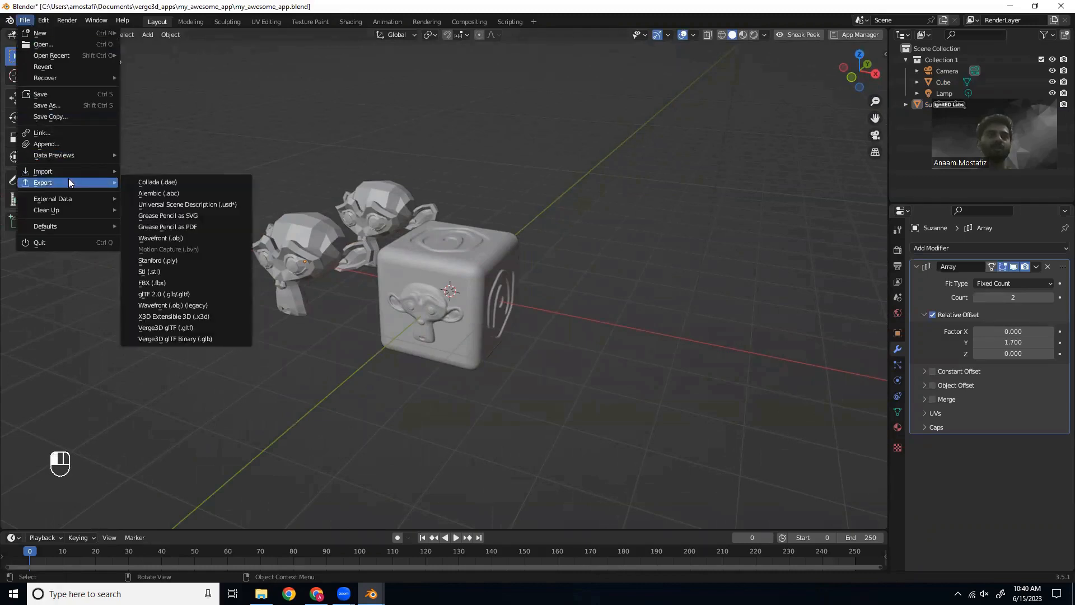
pyautogui.moveTo(165, 327)
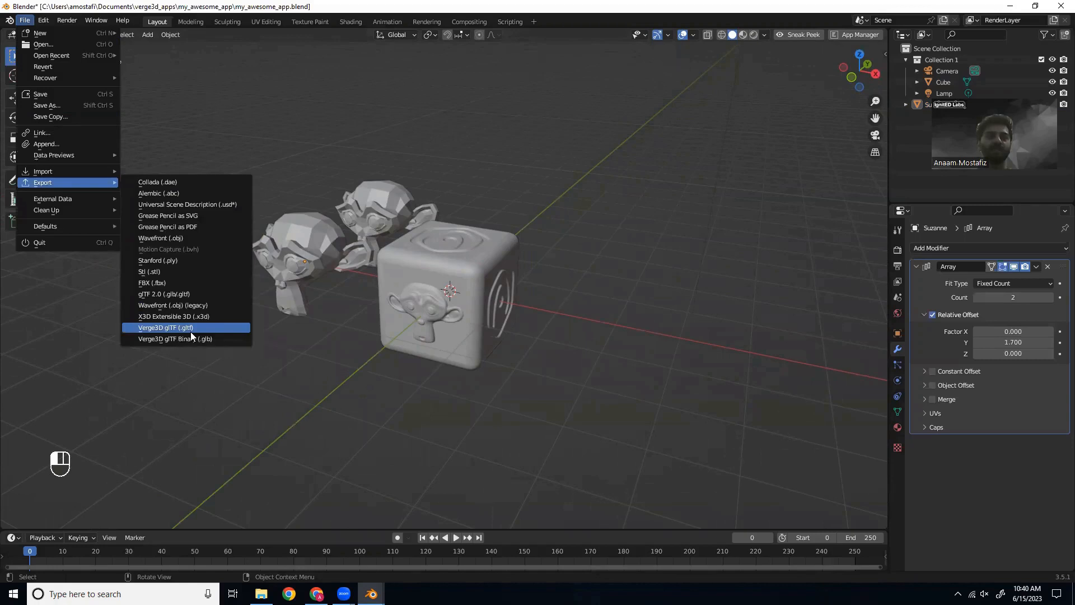
pyautogui.click(165, 327)
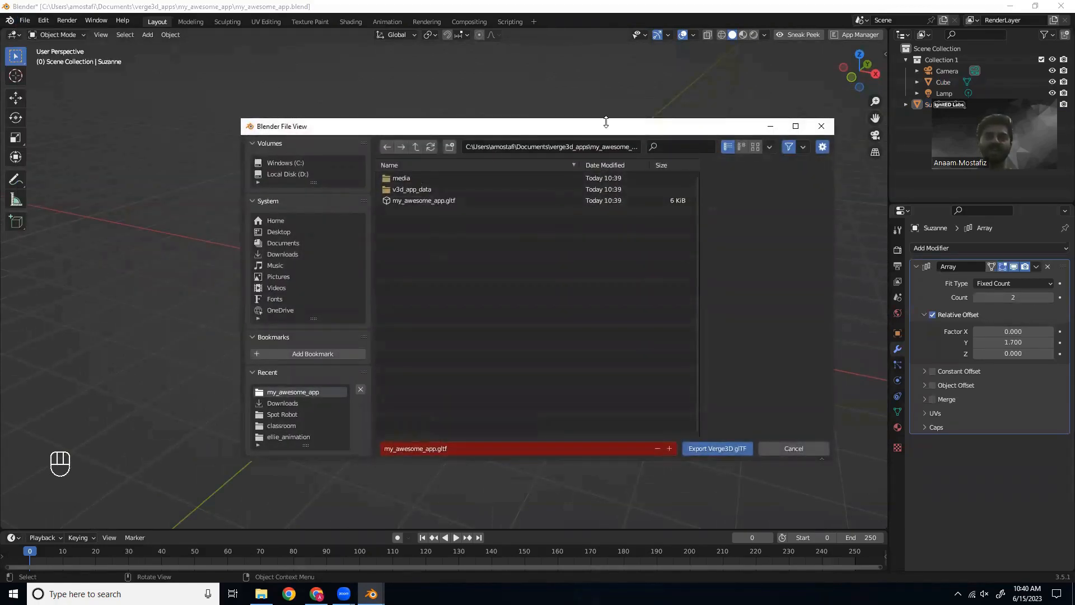
pyautogui.moveTo(445, 461)
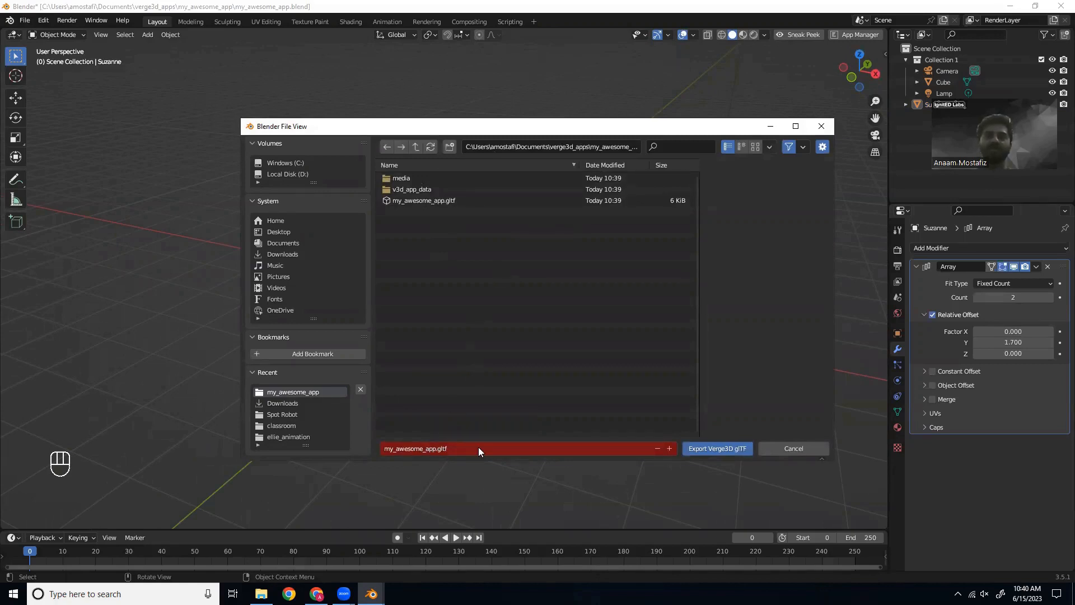
pyautogui.click(717, 448)
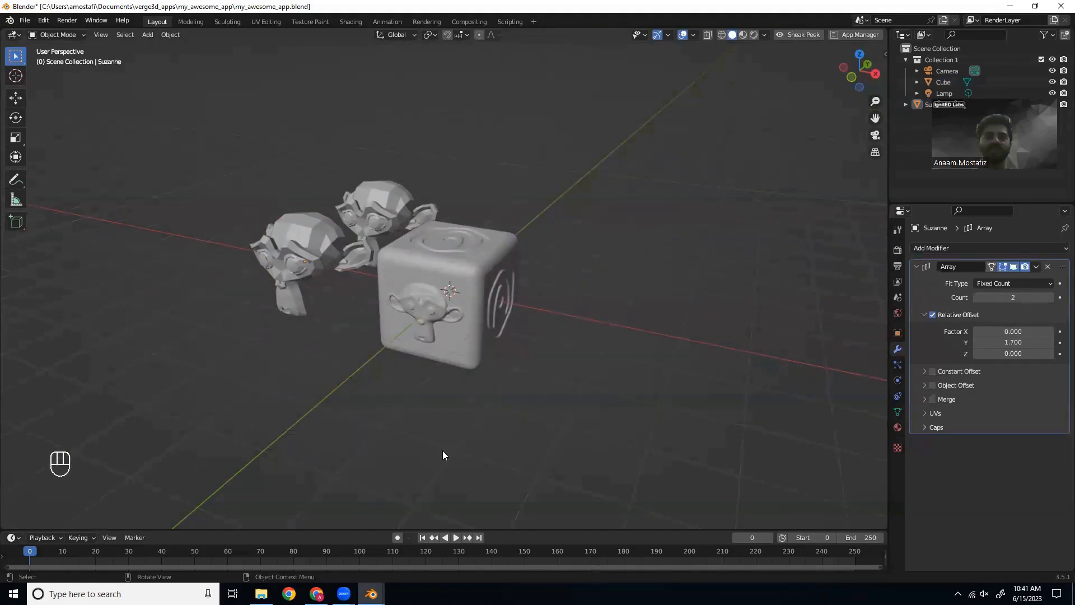
pyautogui.moveTo(376, 530)
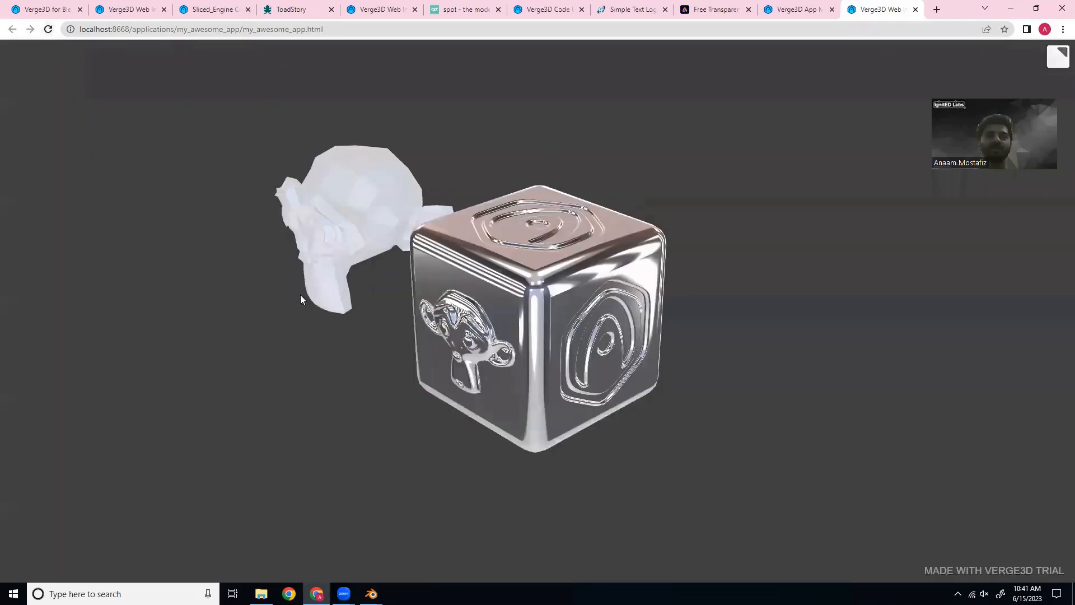
pyautogui.moveTo(301, 300); pyautogui.dragTo(514, 323)
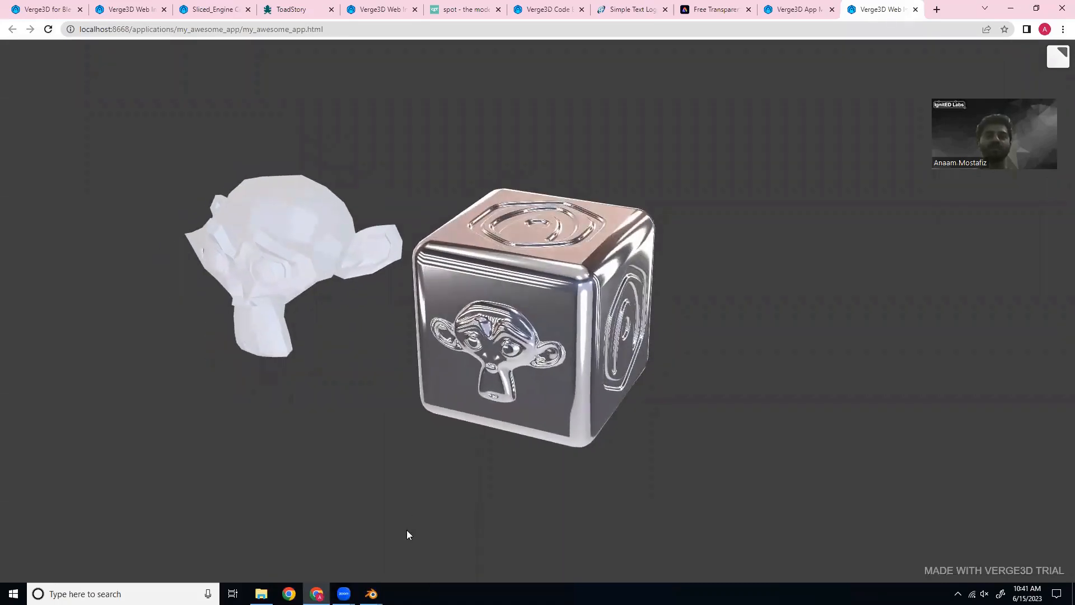
pyautogui.moveTo(371, 594)
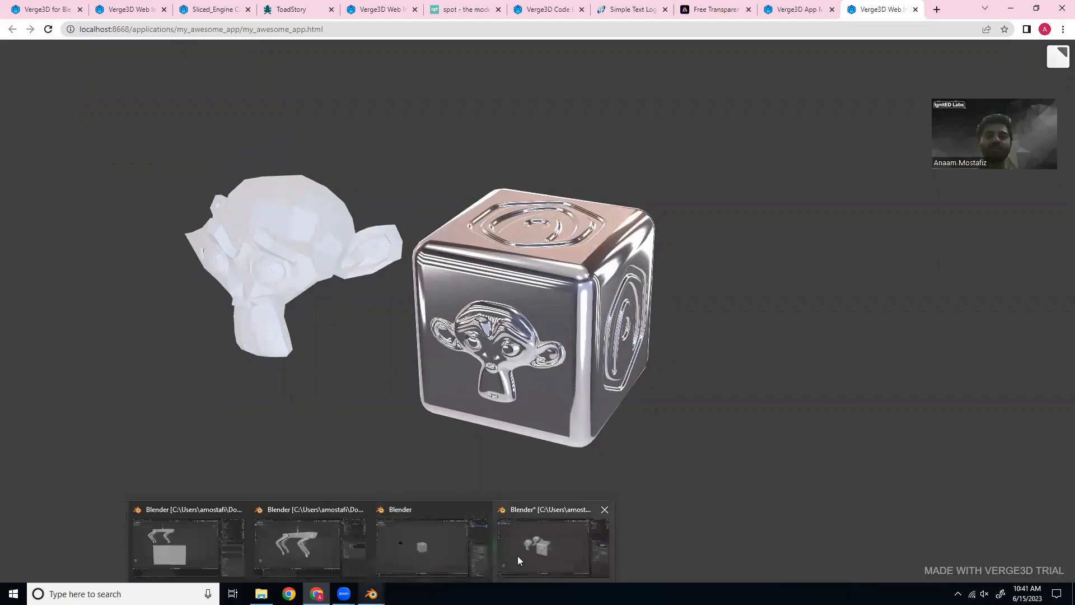
# - Return to Blender and re-export Verge3D glTF over my_awesome_app.gltf
pyautogui.click(551, 547)
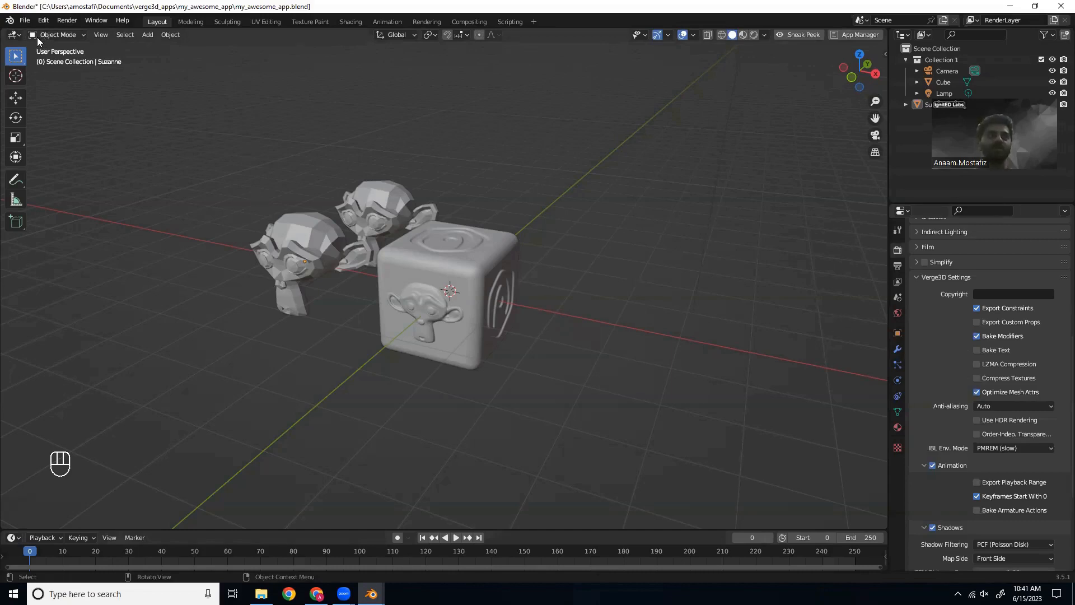
pyautogui.click(25, 20)
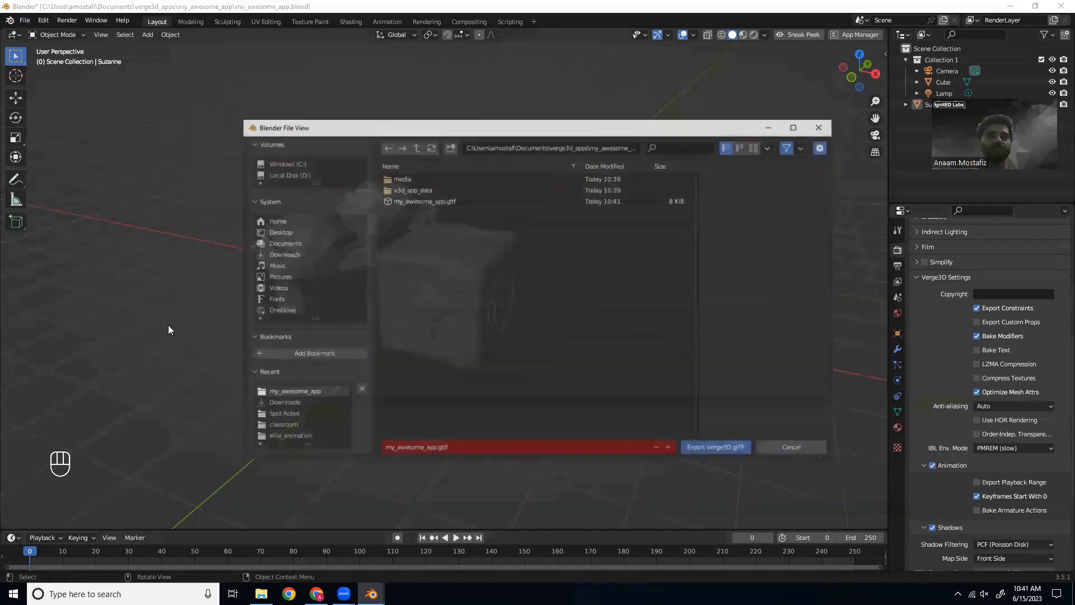
pyautogui.click(716, 447)
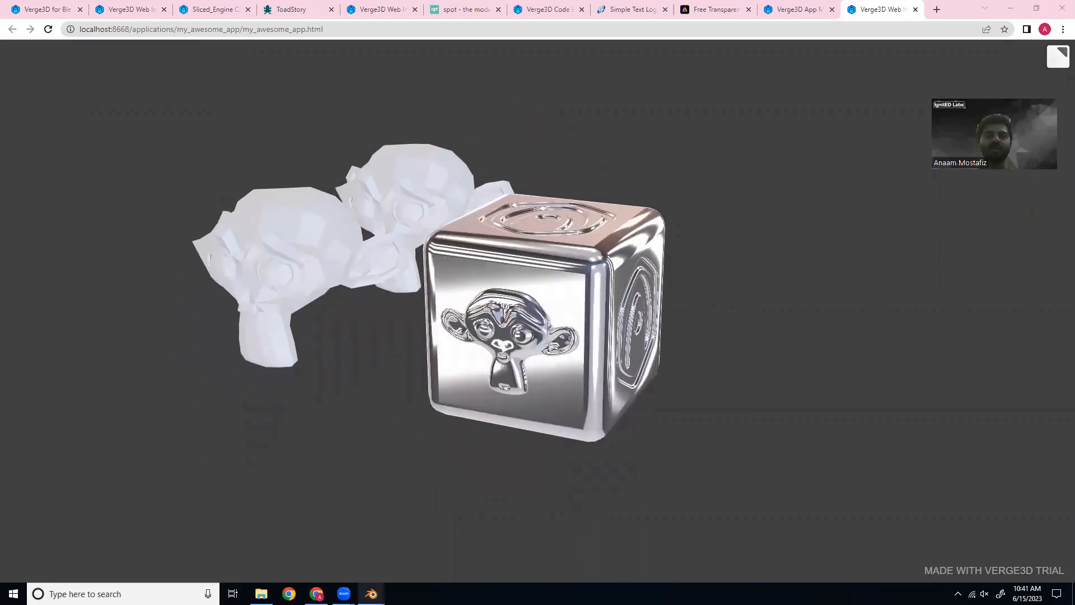
pyautogui.moveTo(371, 594)
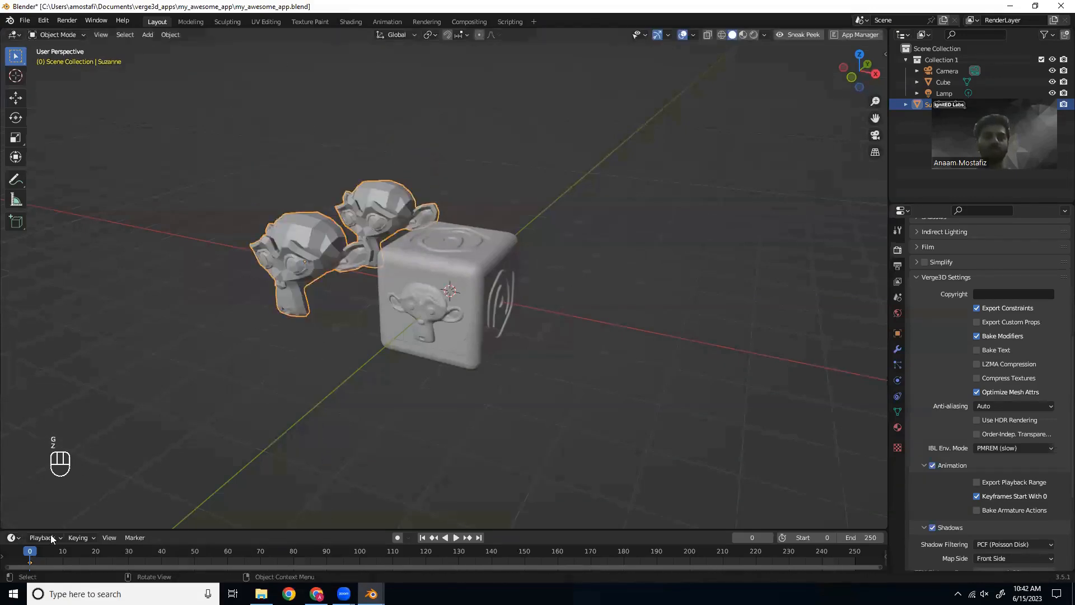
# - At frame 10 raise both monkeys along Z, keyframe Location, and scrub from frame 0 to check the rise
pyautogui.click(456, 538)
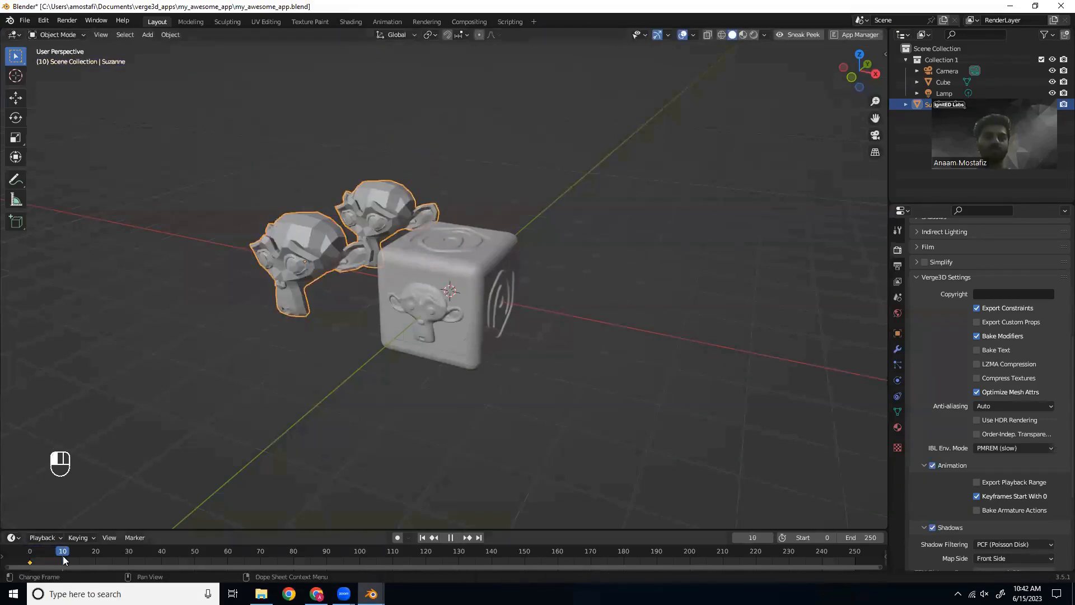
pyautogui.press('g')
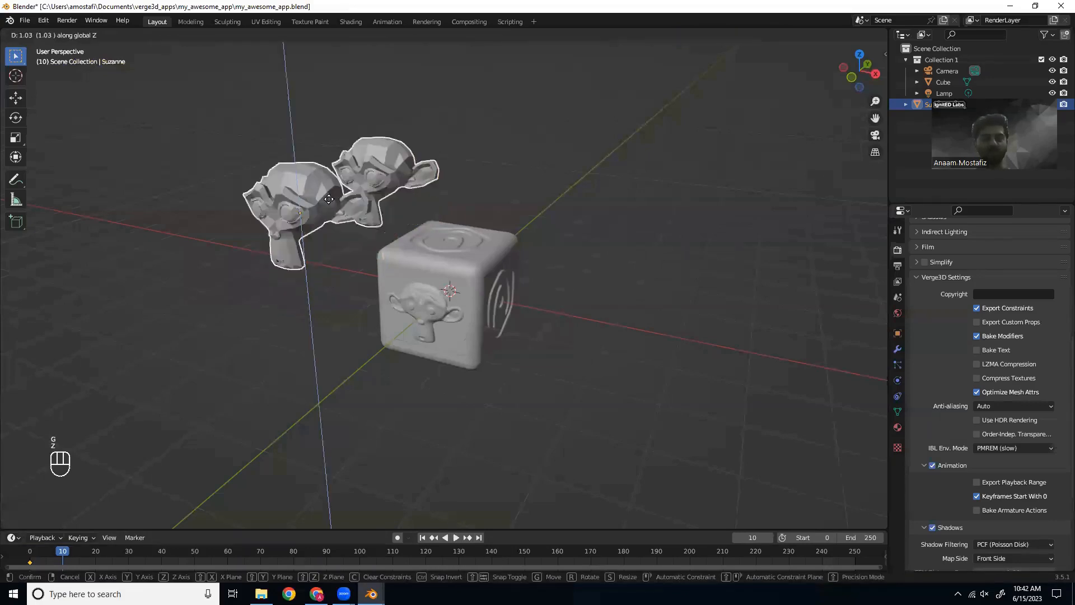
pyautogui.press('i')
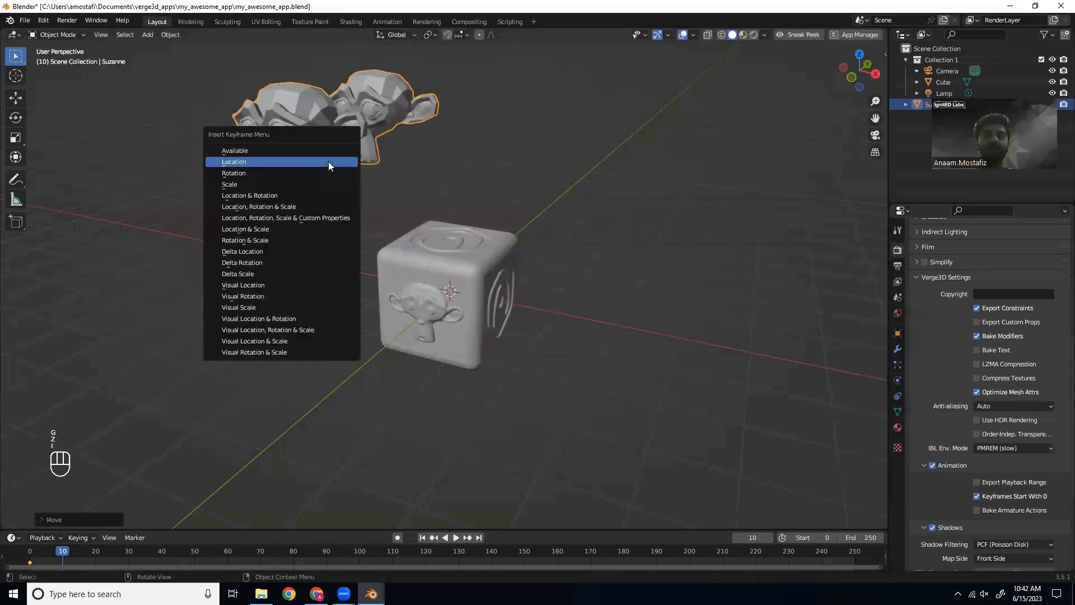
pyautogui.click(234, 162)
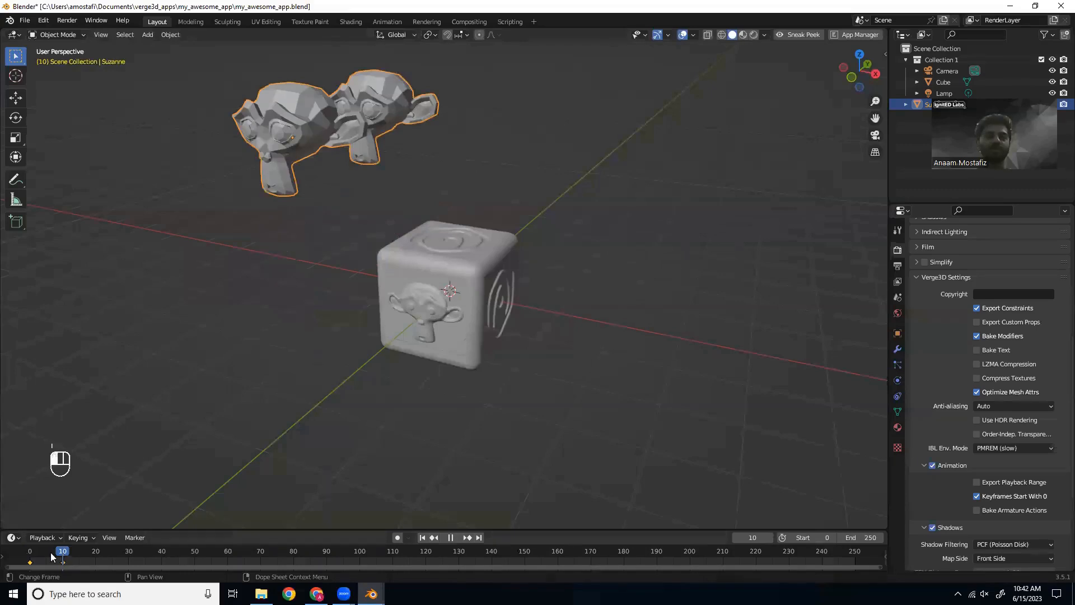
pyautogui.click(31, 551)
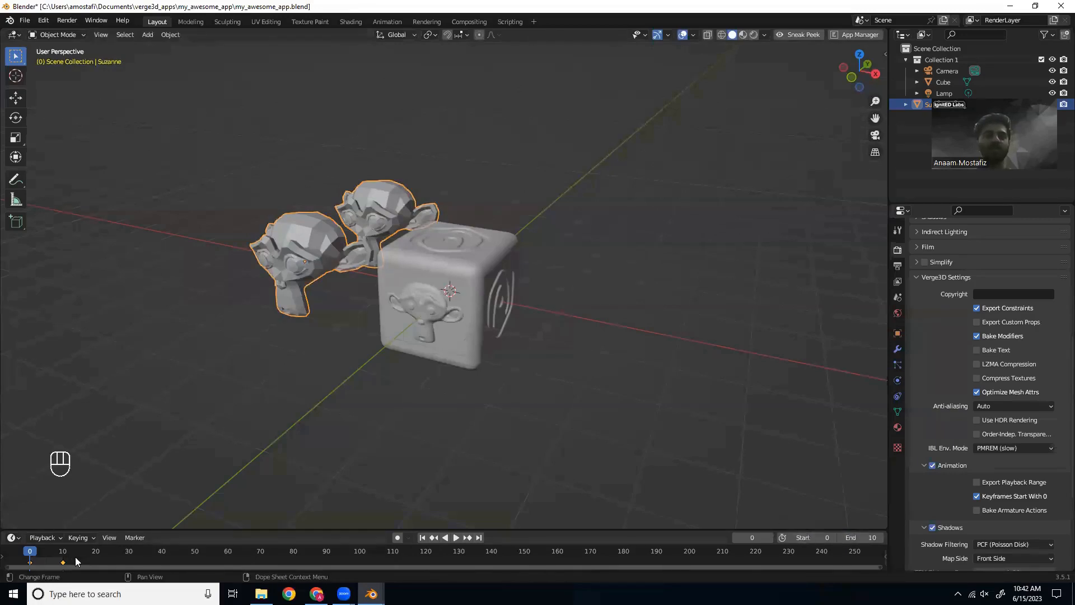
pyautogui.click(455, 537)
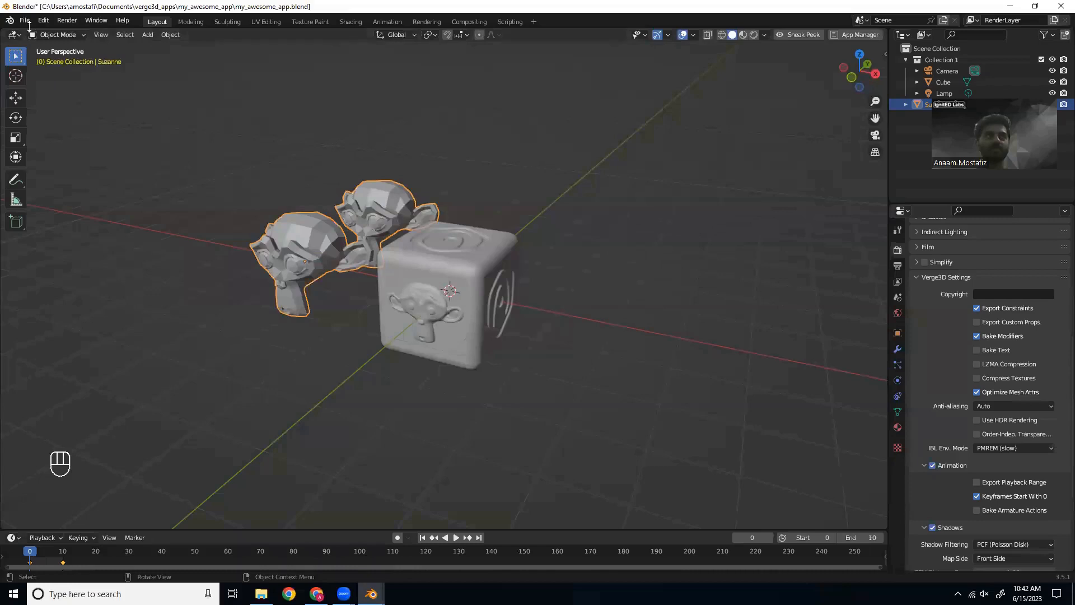
pyautogui.click(25, 20)
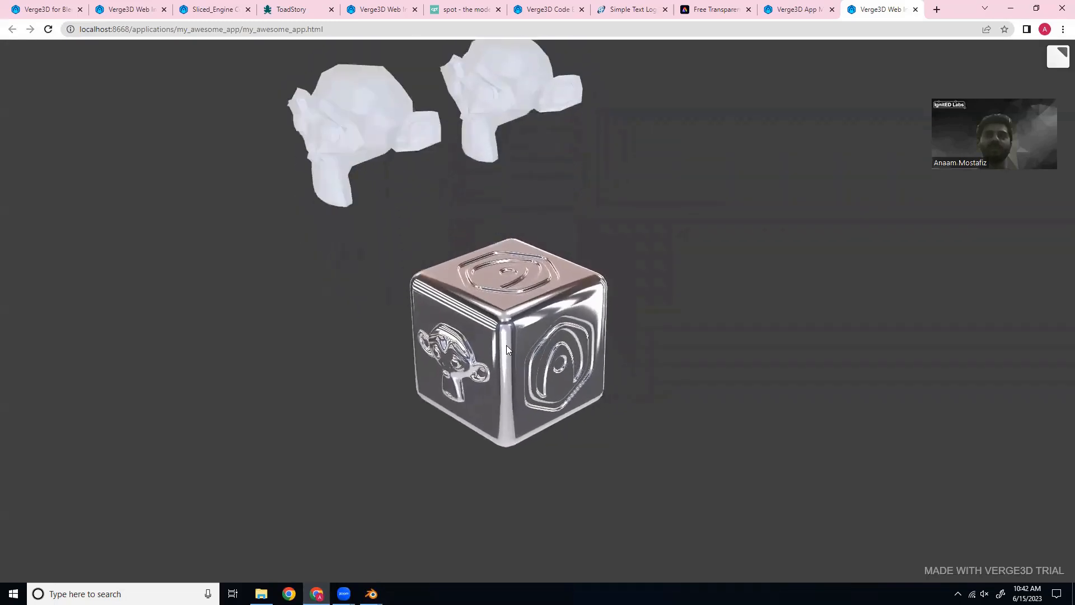
# - Orbit the browser preview to see the raised monkeys, then return to the App Manager
pyautogui.moveTo(507, 350); pyautogui.dragTo(562, 336)
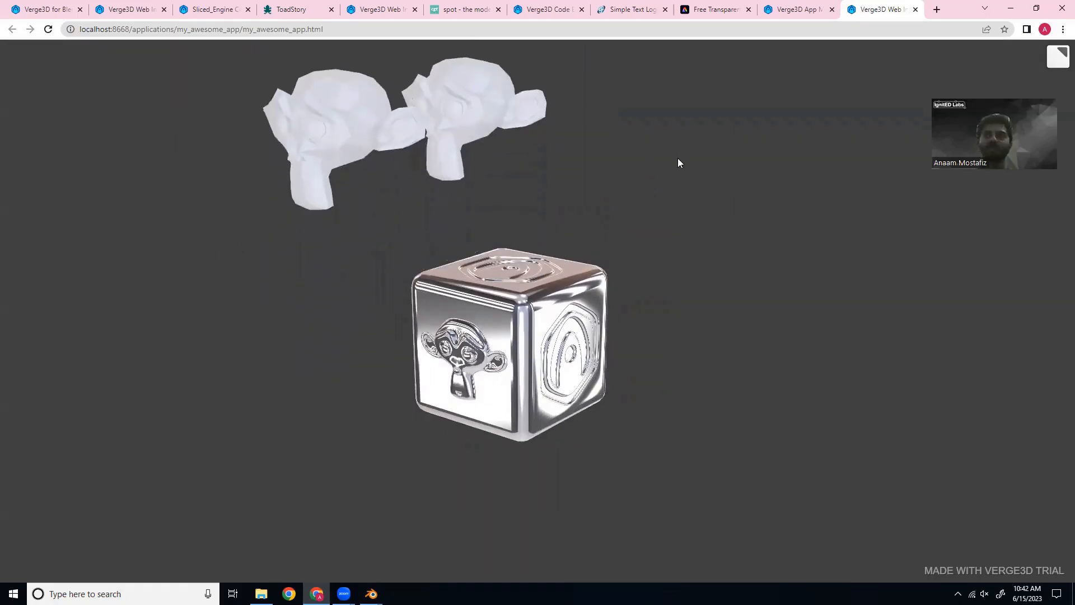
pyautogui.click(795, 9)
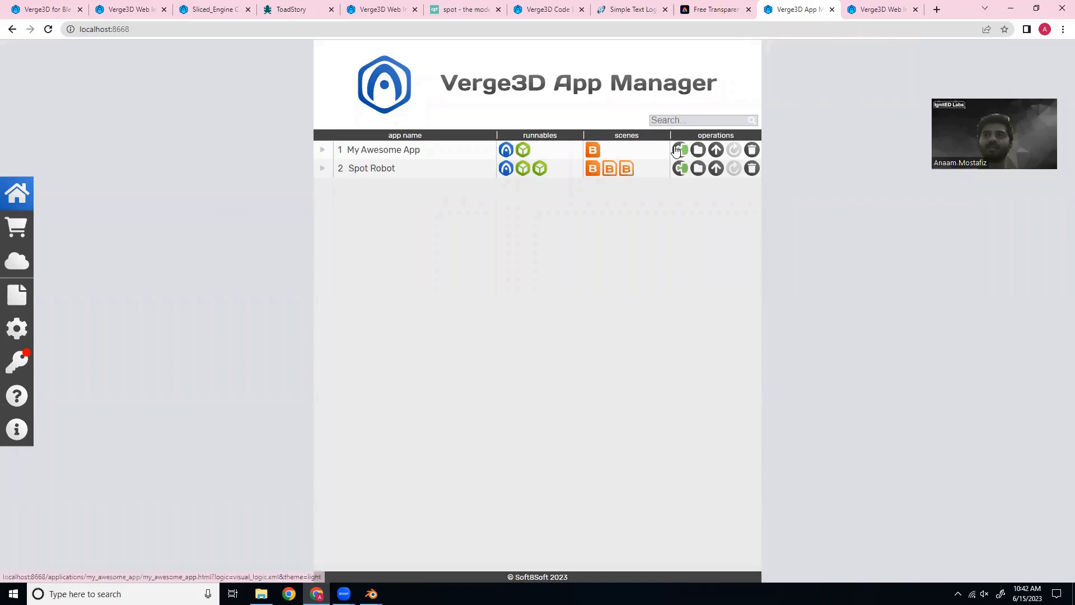
pyautogui.moveTo(680, 150)
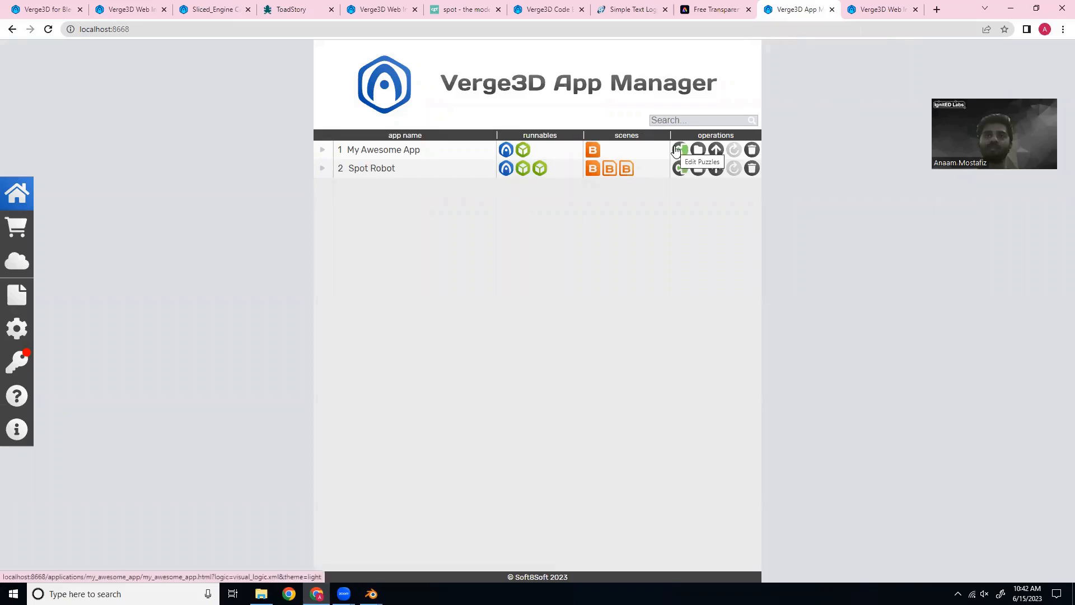
# - Launch My Awesome App's Puzzles editor and browse the Events, Objects and Materials categories
pyautogui.click(681, 149)
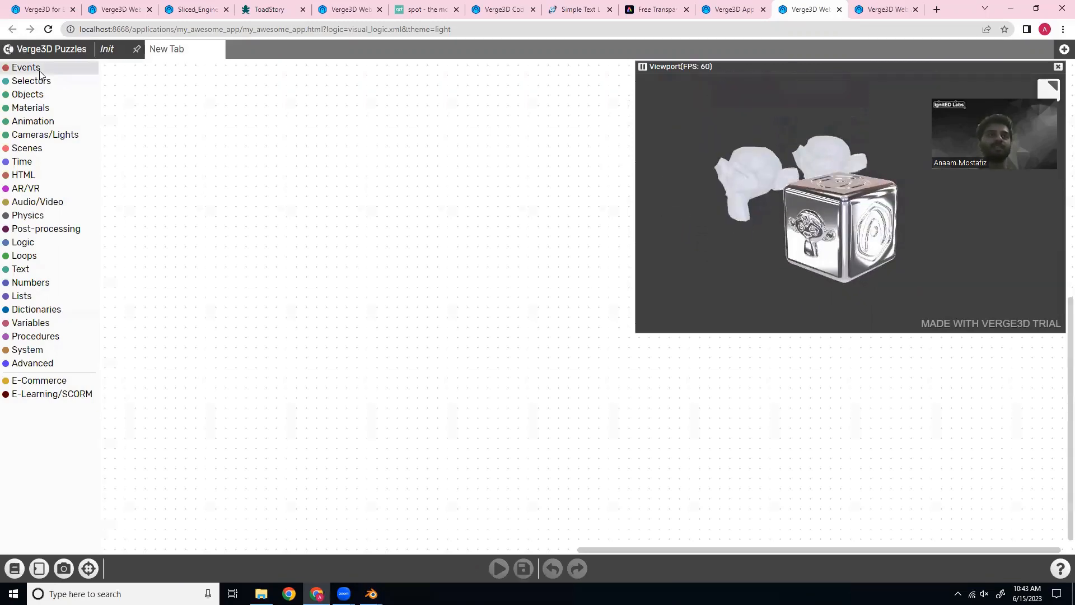
pyautogui.click(25, 68)
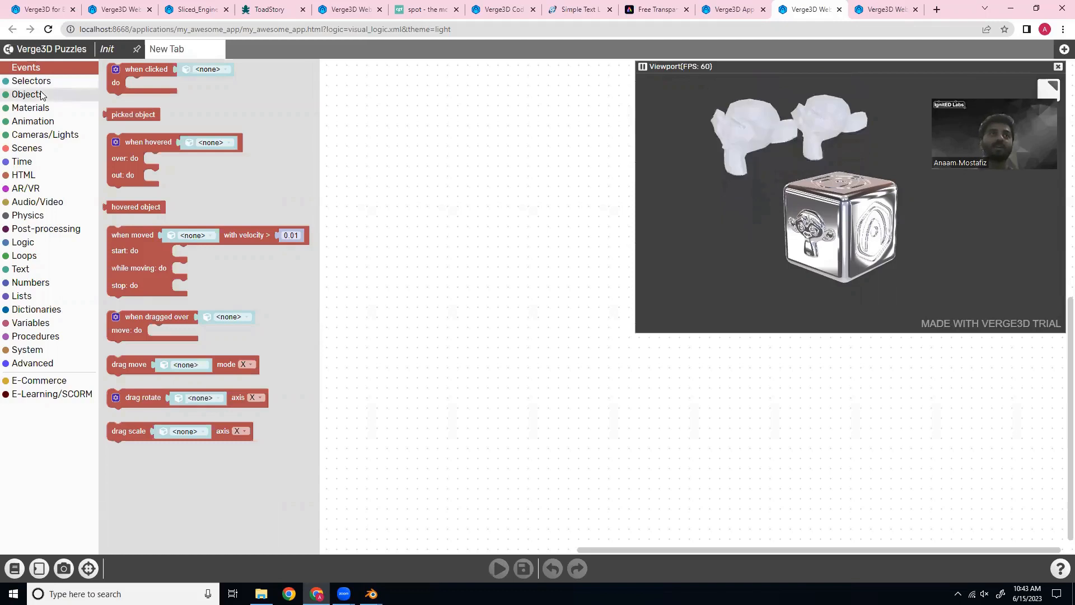
pyautogui.click(27, 94)
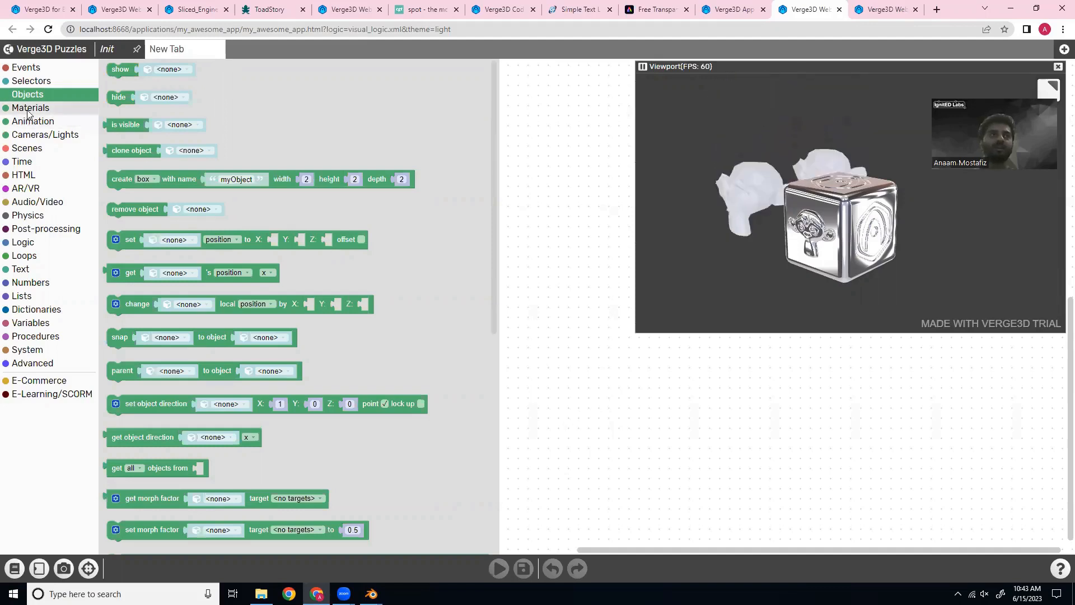
pyautogui.click(30, 108)
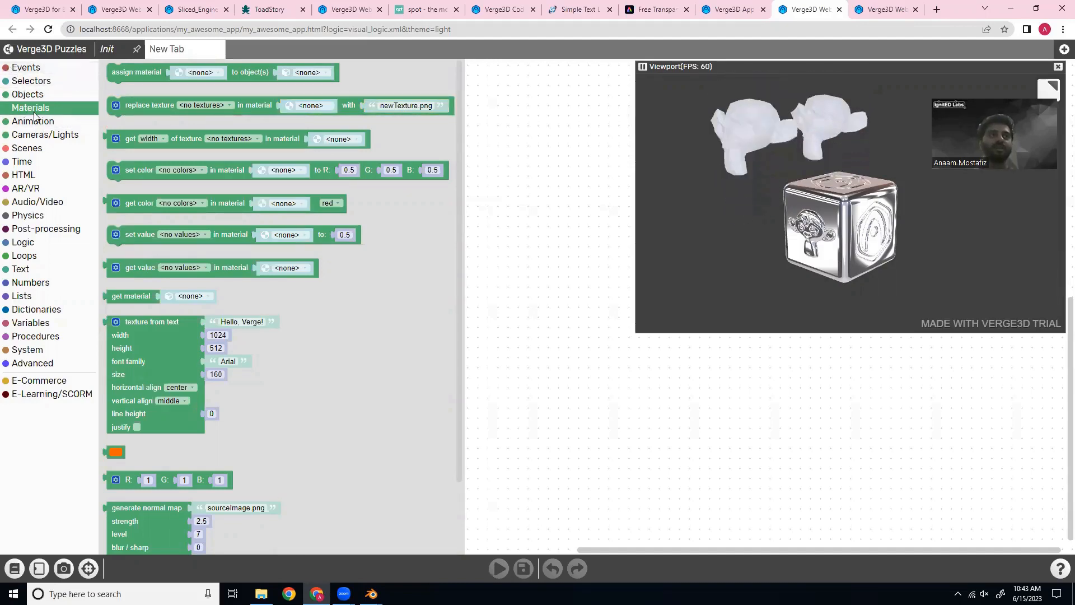
# - Place a stop animation puzzle on the workspace targeting Suzanne
pyautogui.click(32, 121)
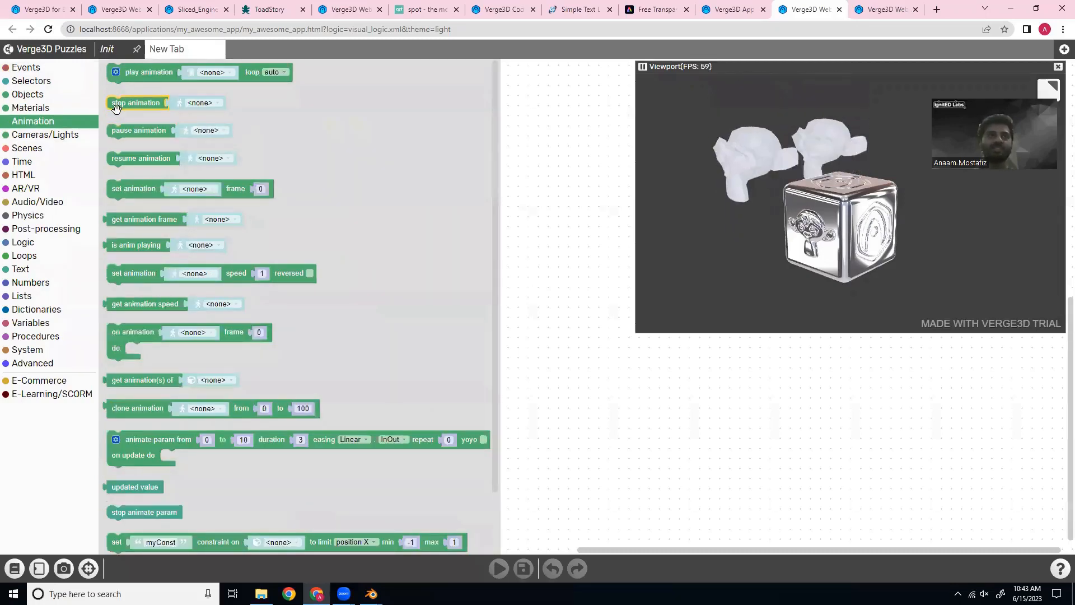
pyautogui.moveTo(136, 102); pyautogui.dragTo(266, 121)
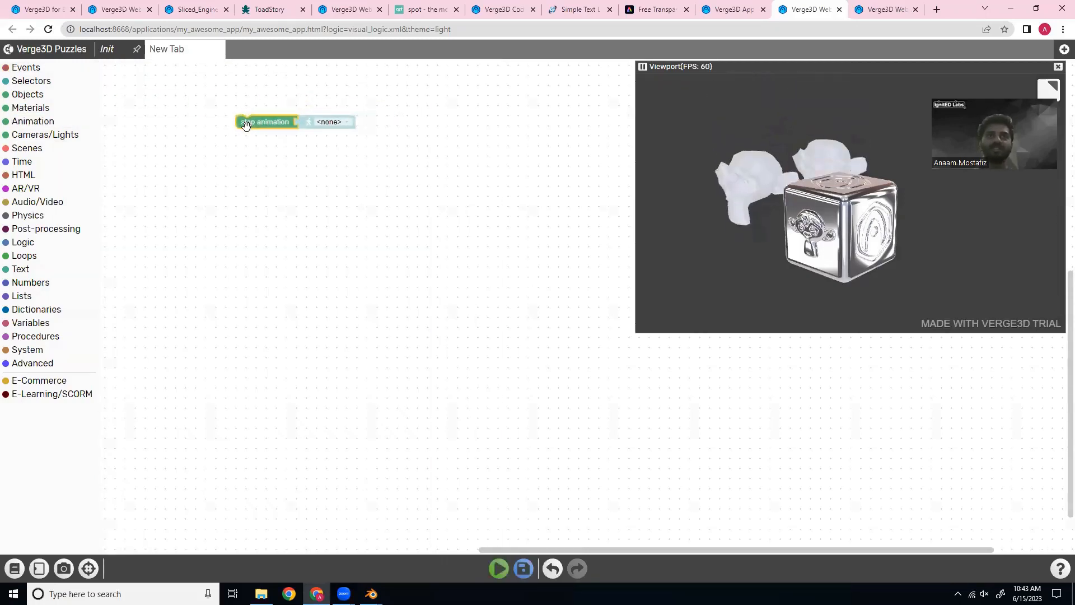
pyautogui.click(329, 121)
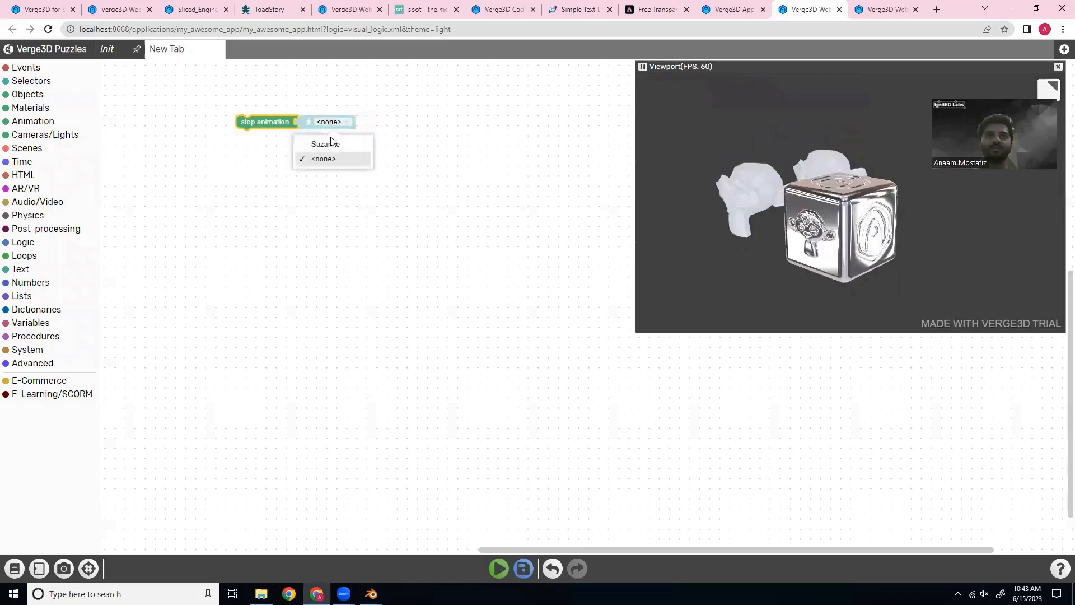
pyautogui.click(324, 143)
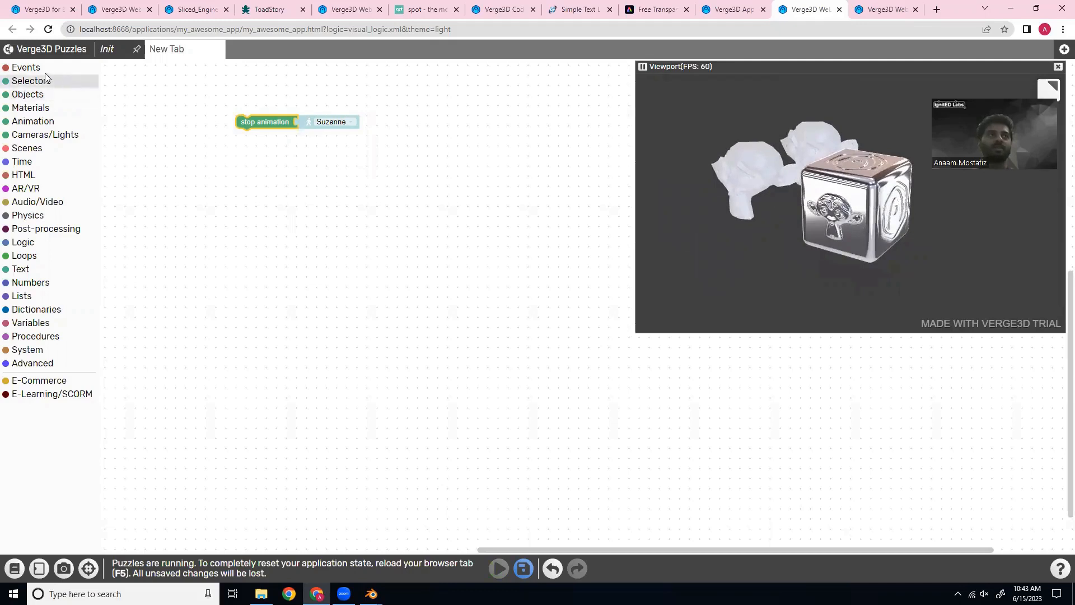
# - Place a when clicked event puzzle with Cube as the clicked object
pyautogui.click(26, 68)
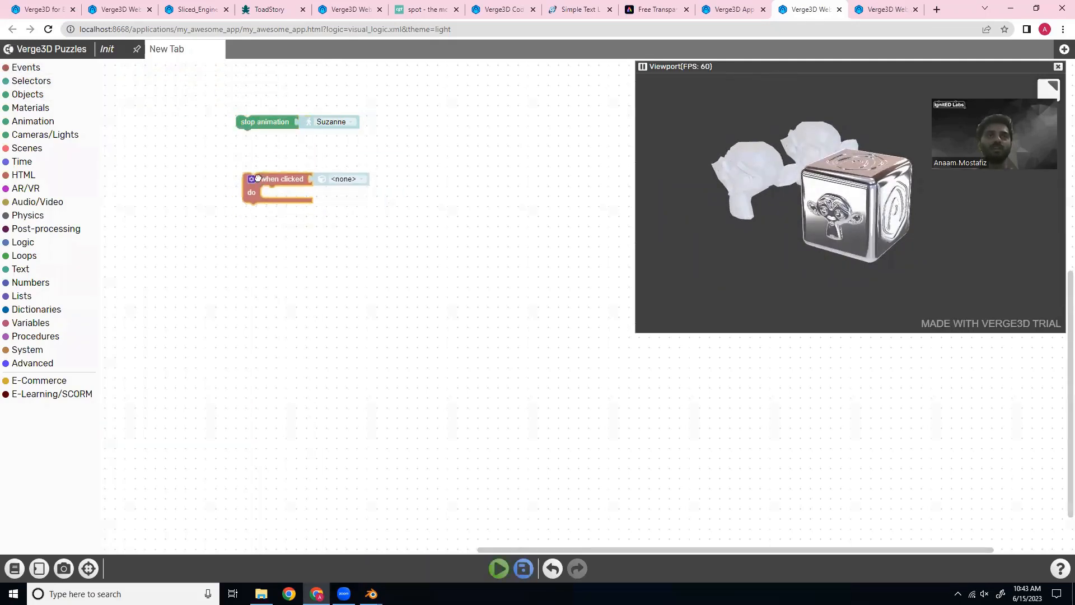
pyautogui.moveTo(278, 179); pyautogui.dragTo(273, 173)
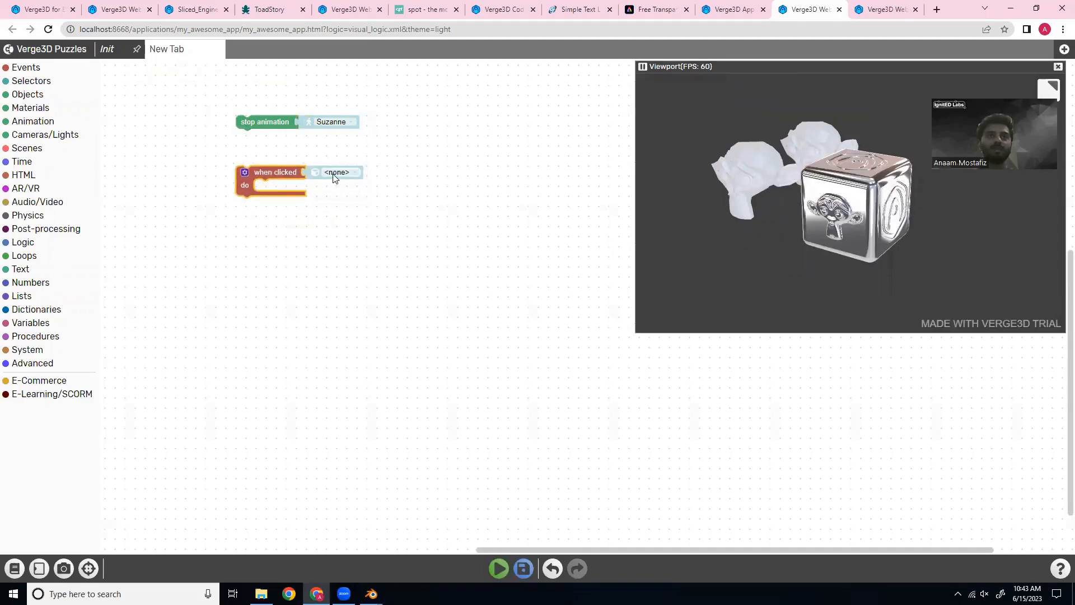
pyautogui.click(336, 172)
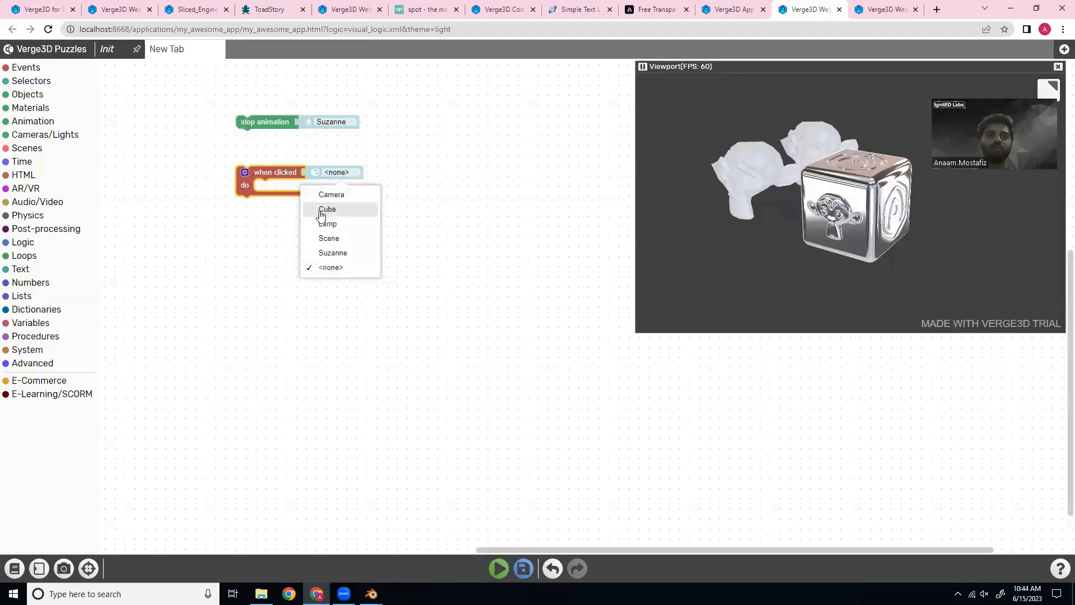
pyautogui.click(327, 208)
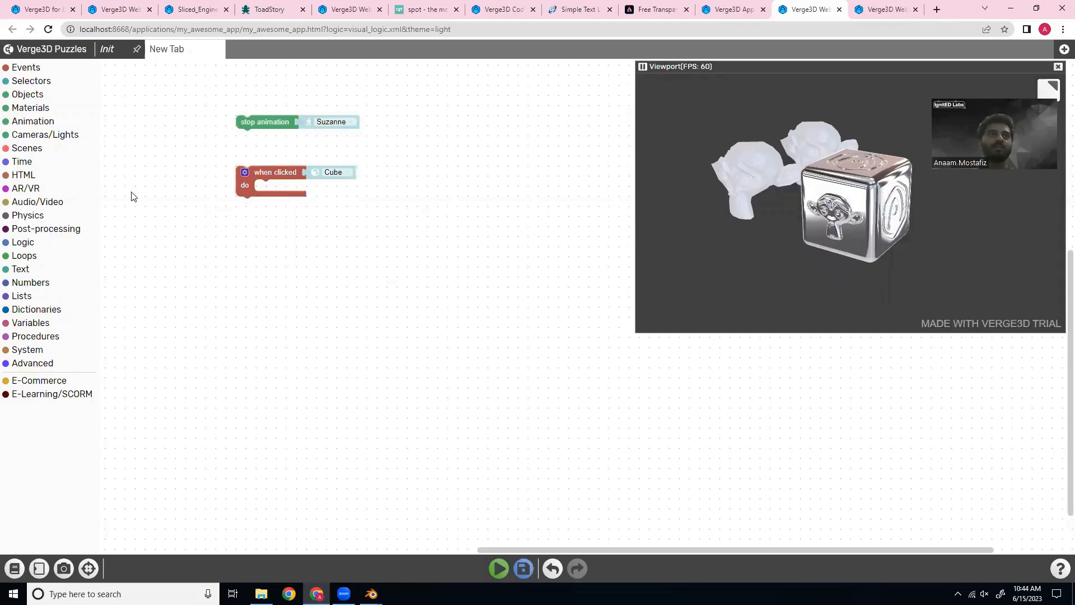
pyautogui.moveTo(25, 81)
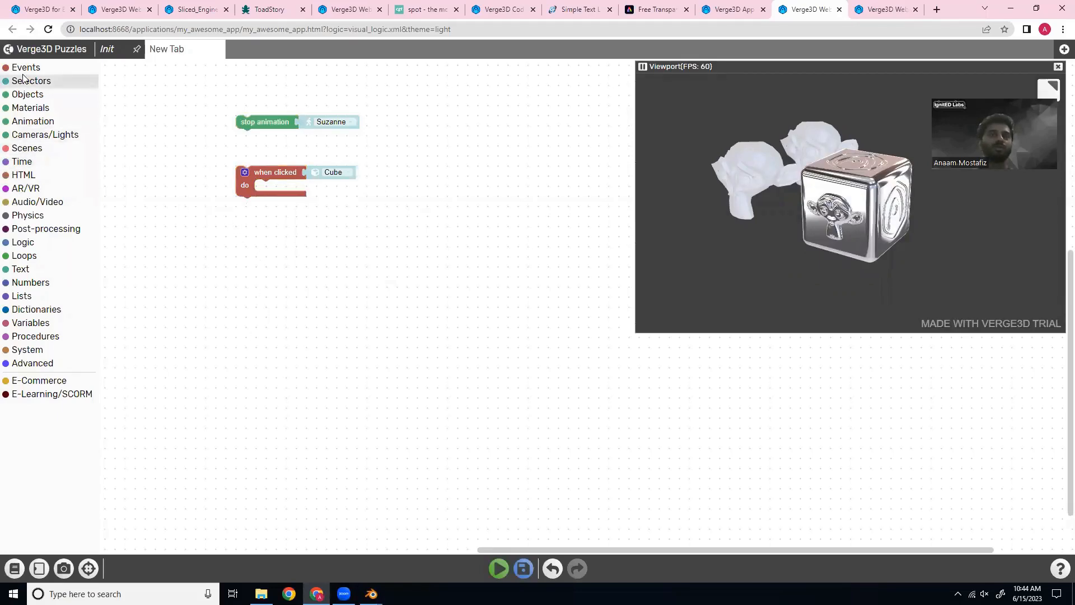
# - Set play animation to Suzanne, run, then pull the block out of Cube's handler and rerun
pyautogui.click(32, 121)
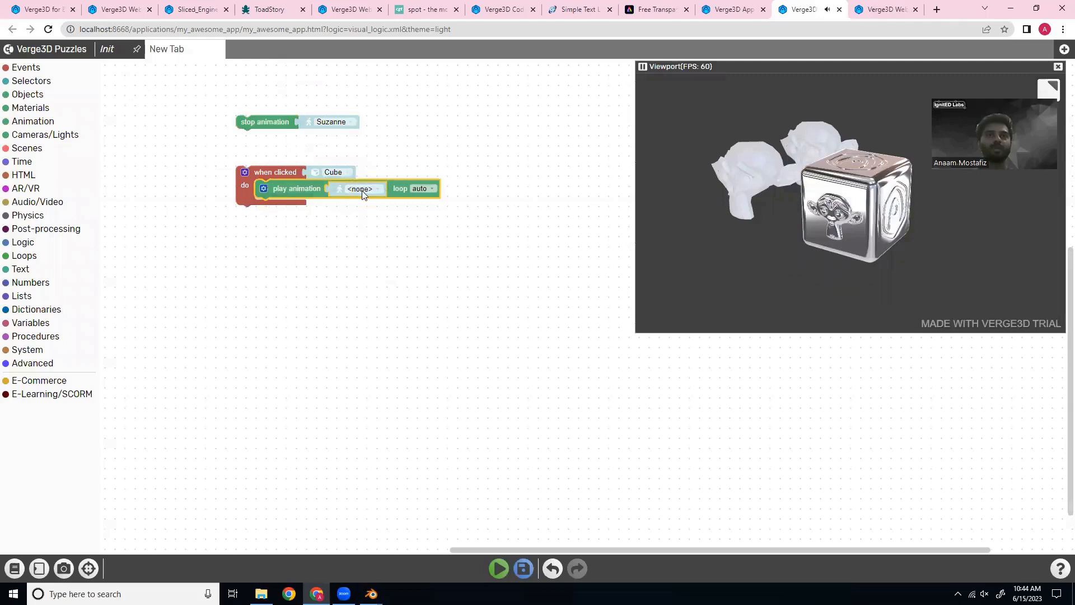
pyautogui.click(360, 188)
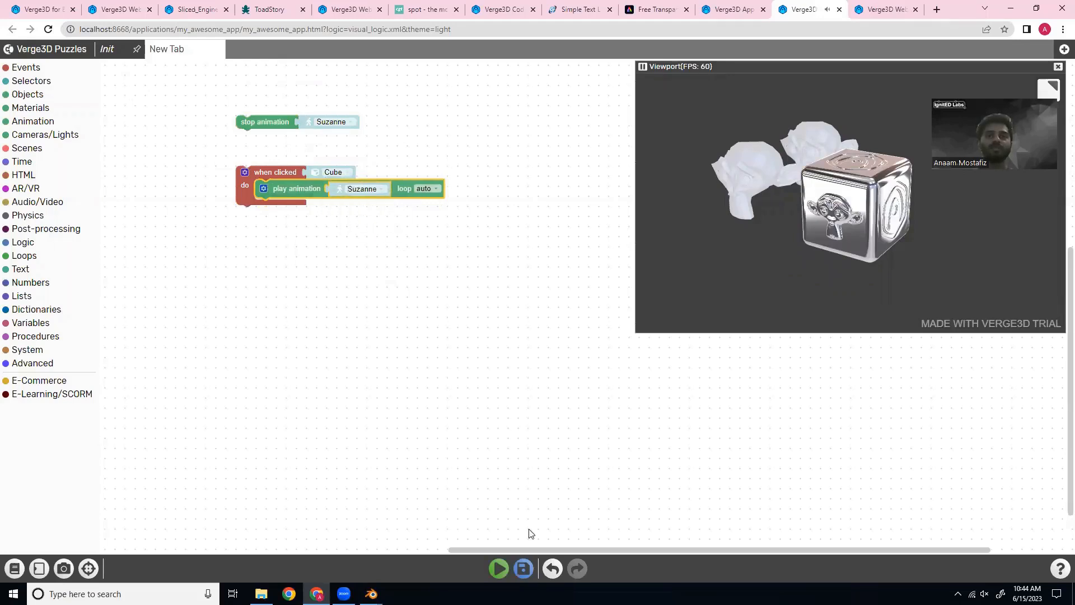
pyautogui.click(498, 569)
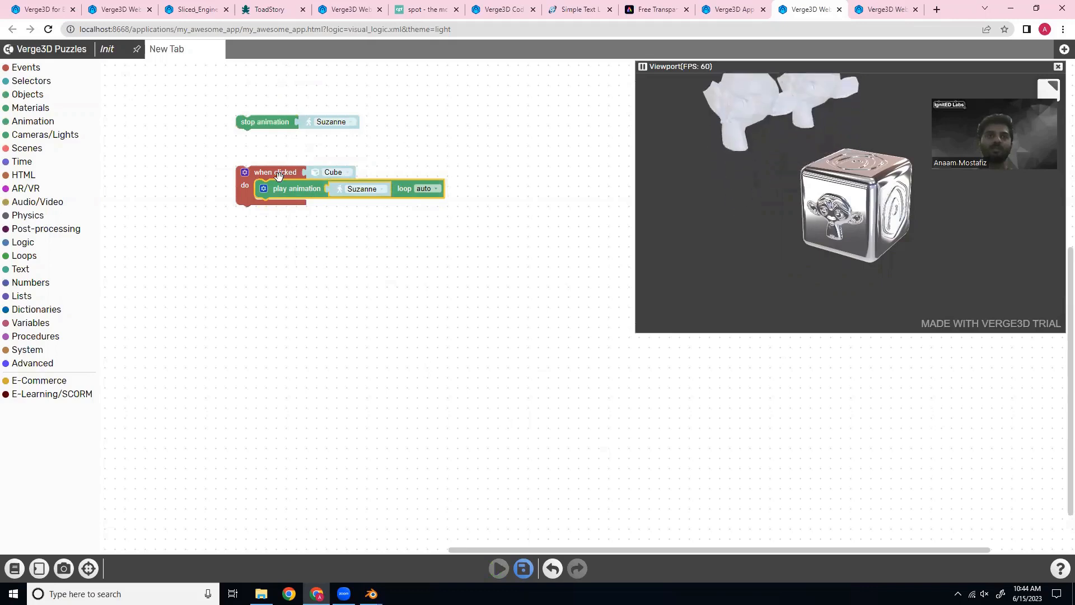
pyautogui.moveTo(295, 188); pyautogui.dragTo(277, 246)
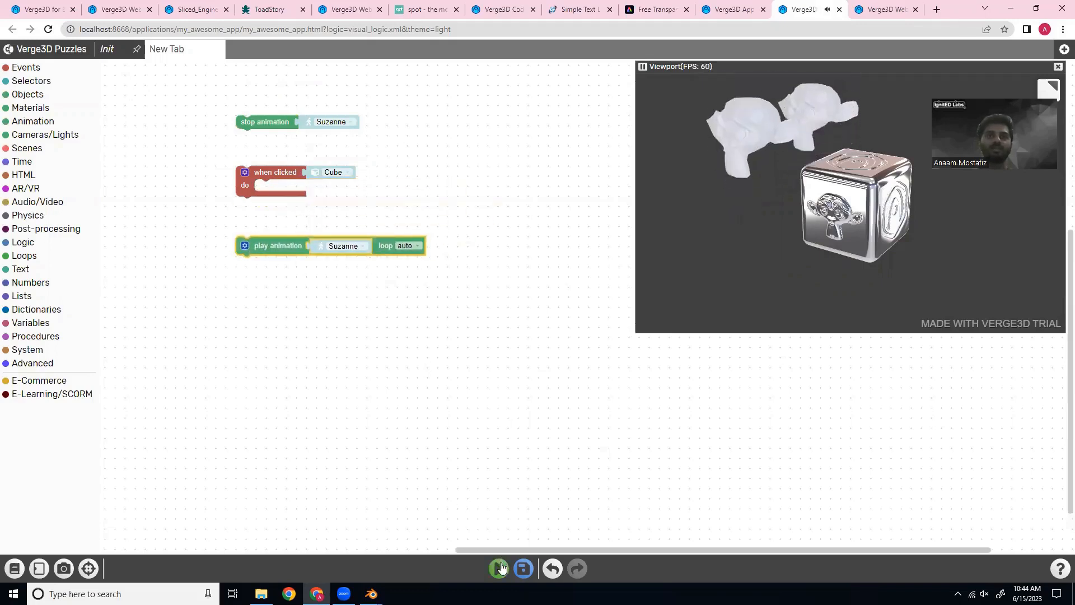
pyautogui.click(498, 568)
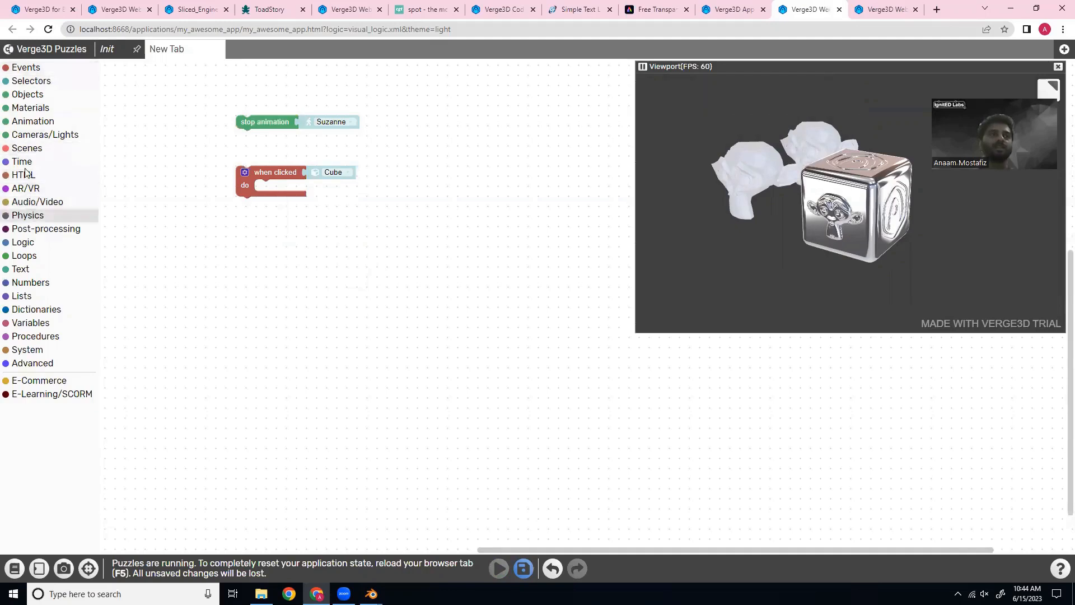
# - Under when clicked Cube, play Suzanne's animation from 1 to 10 once with advanced options enabled
pyautogui.click(32, 121)
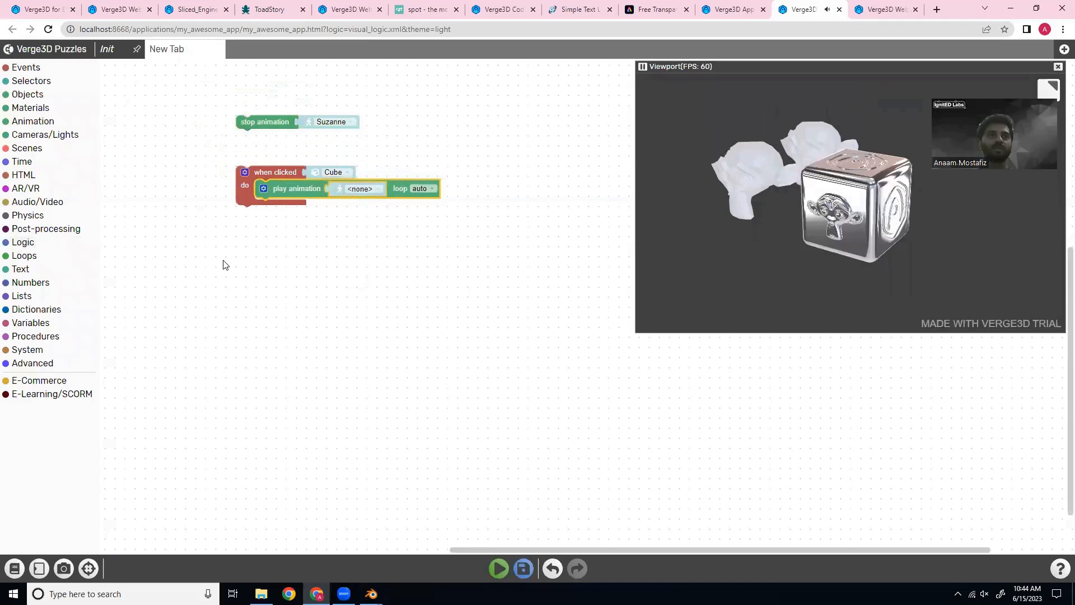
pyautogui.click(360, 189)
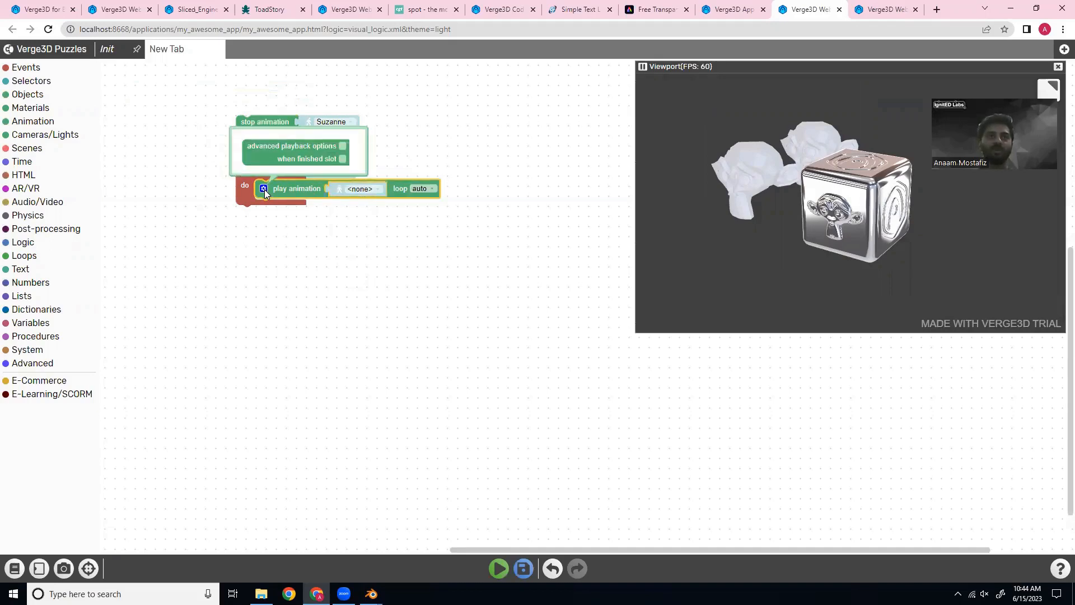
pyautogui.click(342, 145)
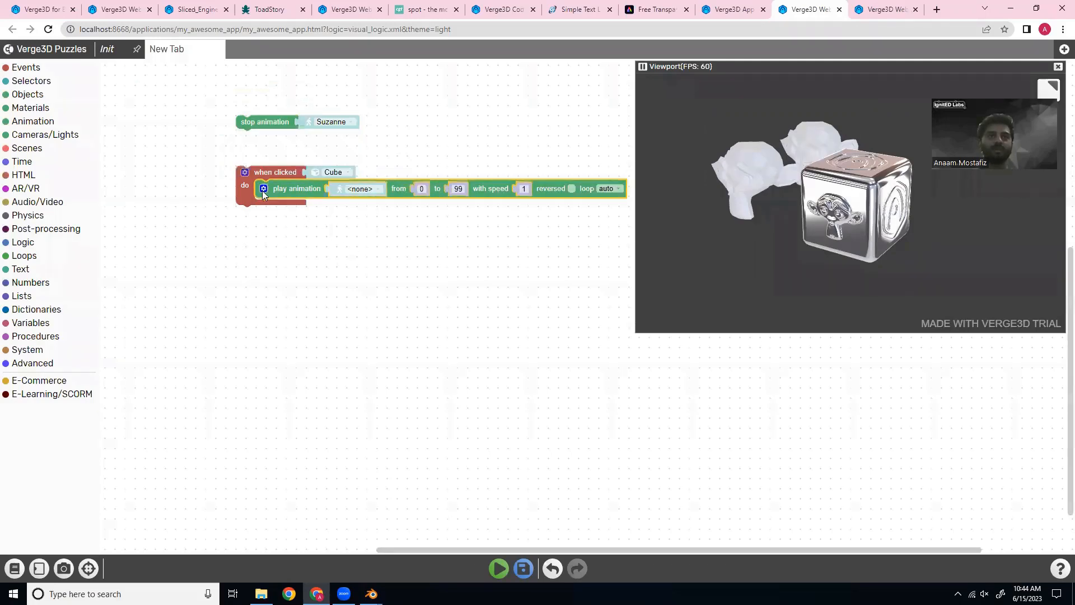
pyautogui.click(357, 189)
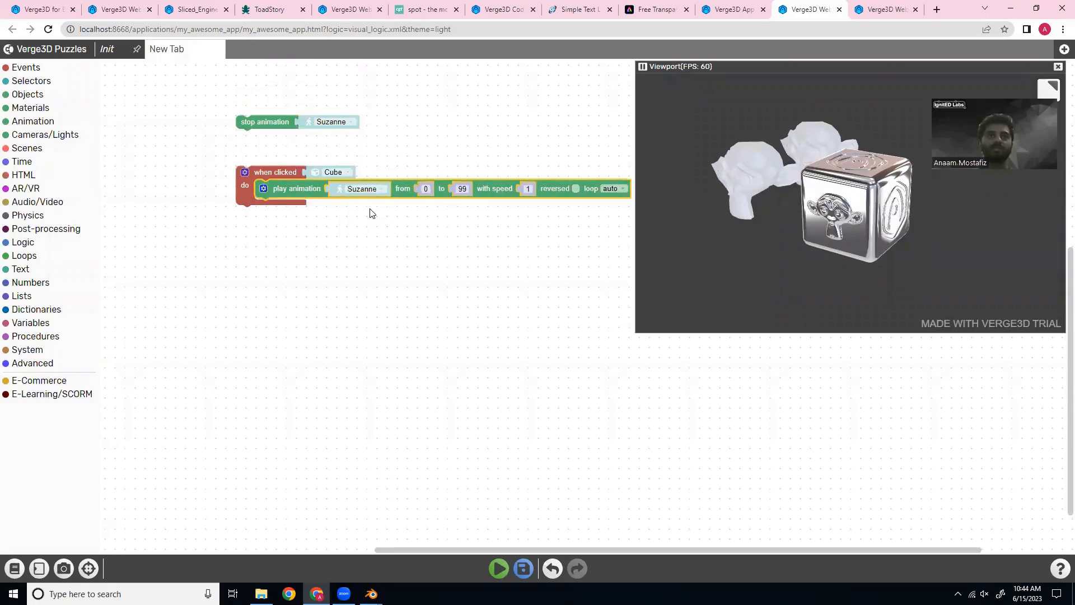
pyautogui.click(426, 188)
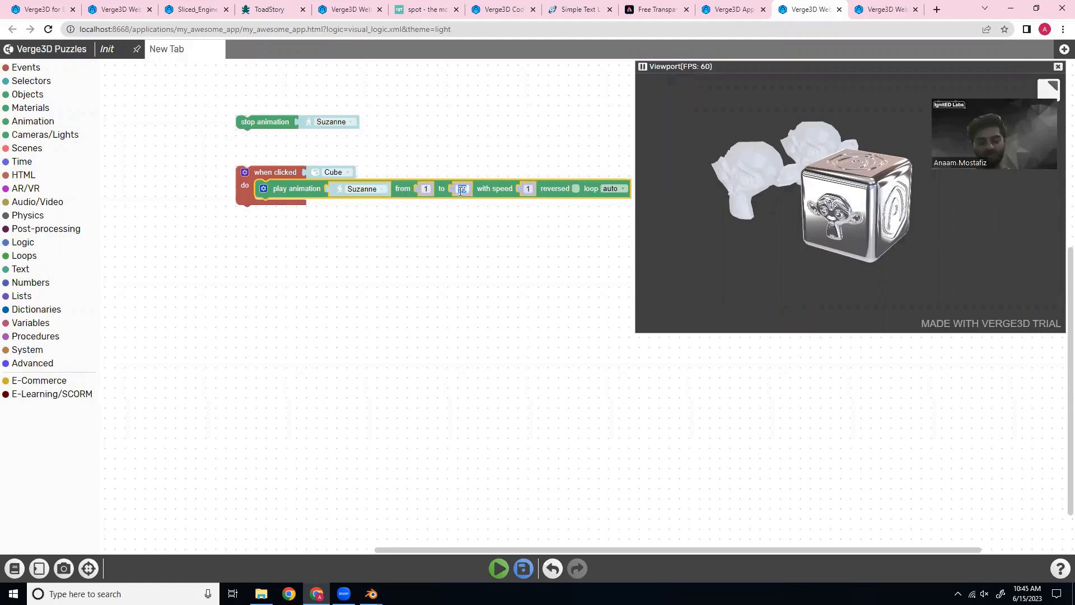
pyautogui.write('10')
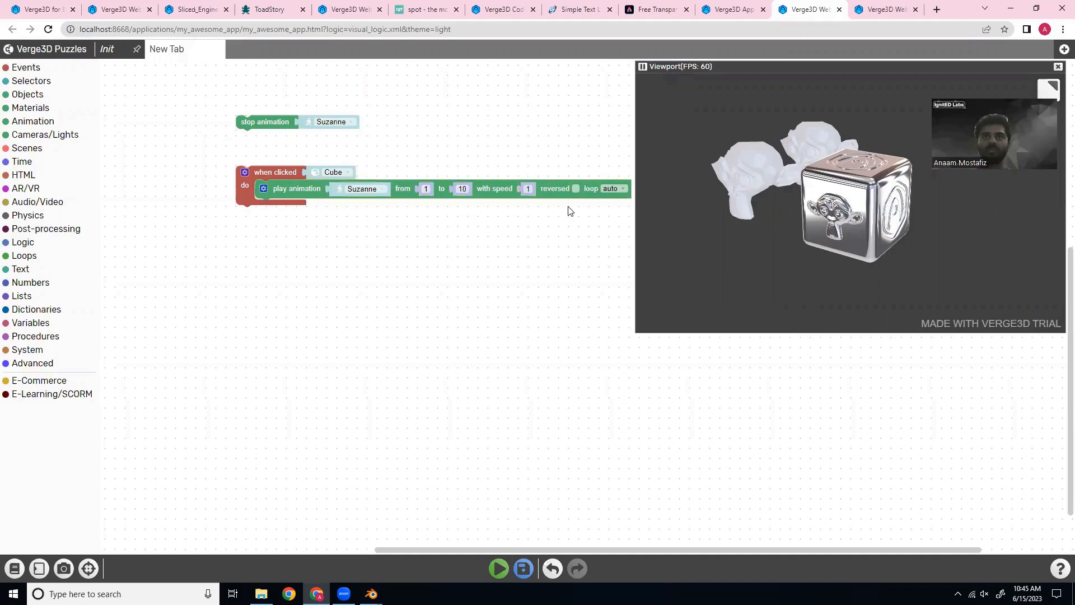
pyautogui.click(614, 189)
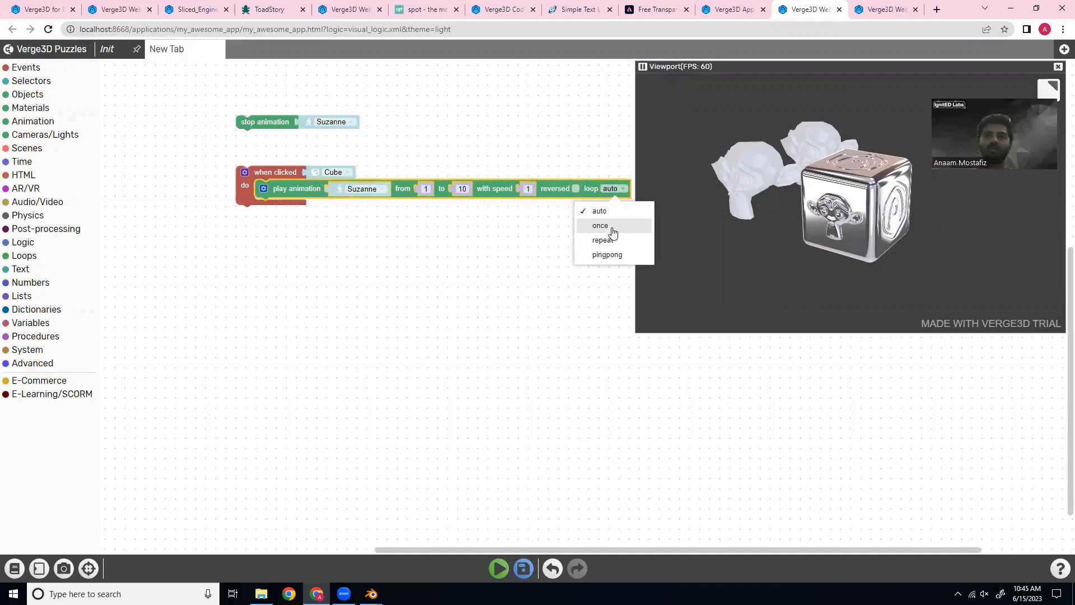
pyautogui.click(599, 225)
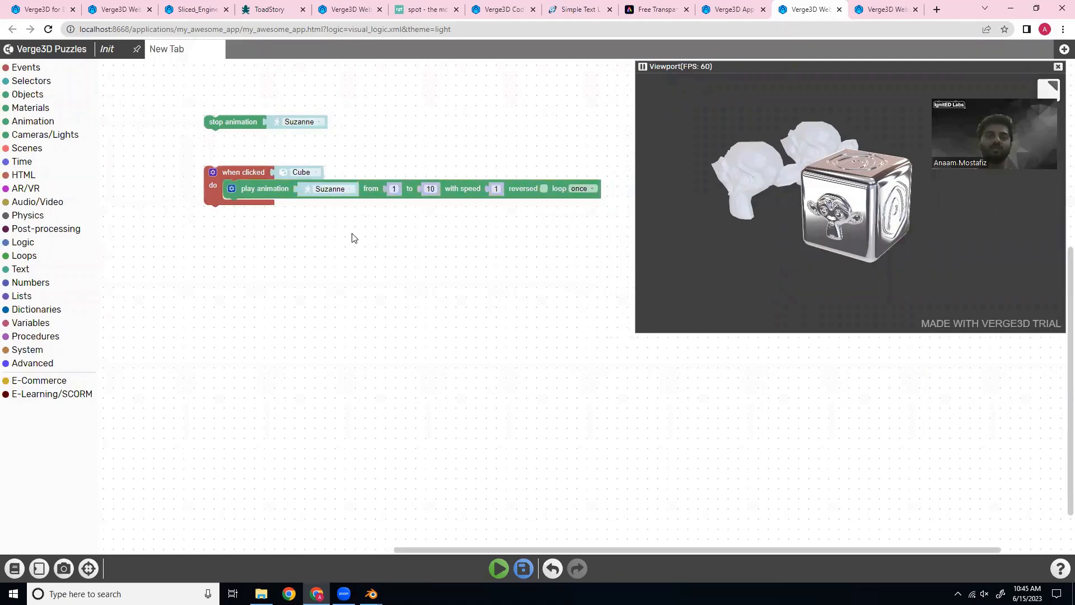
pyautogui.moveTo(484, 239)
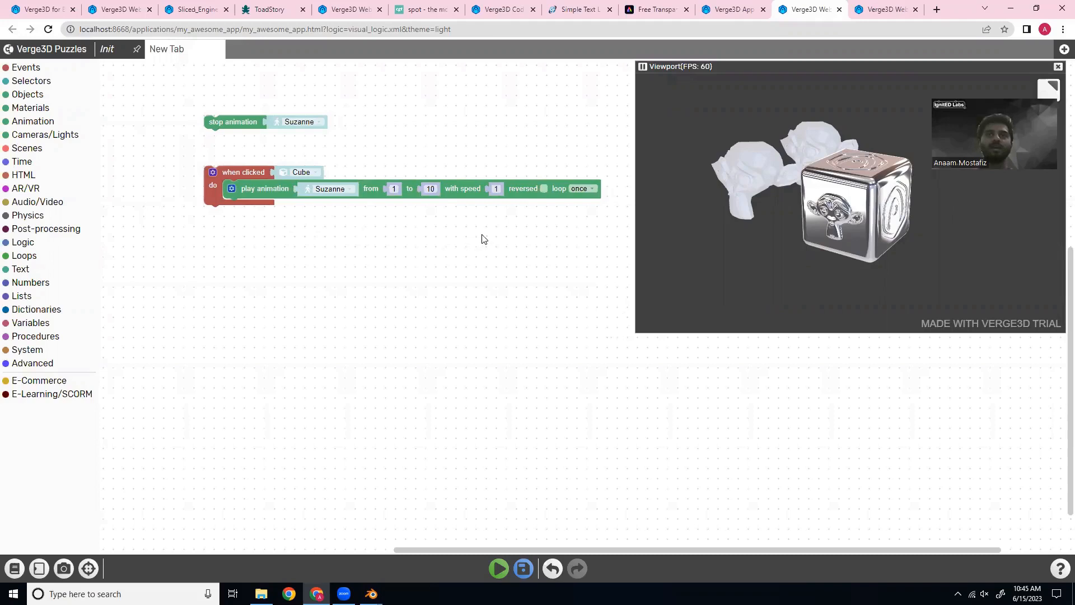
# - Add a when finished slot to the play animation puzzle
pyautogui.click(231, 188)
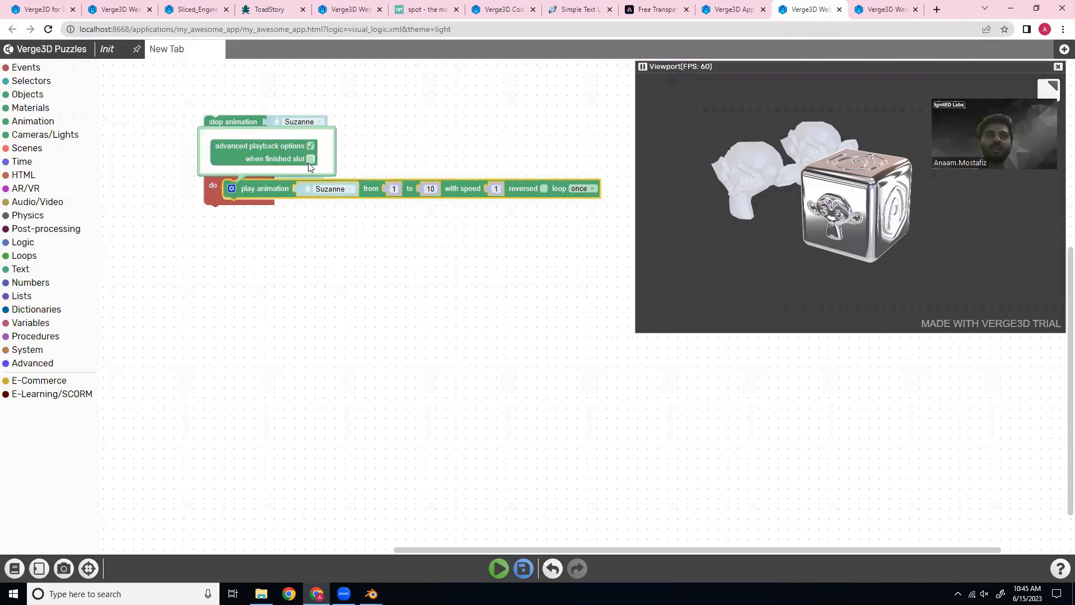
pyautogui.click(309, 159)
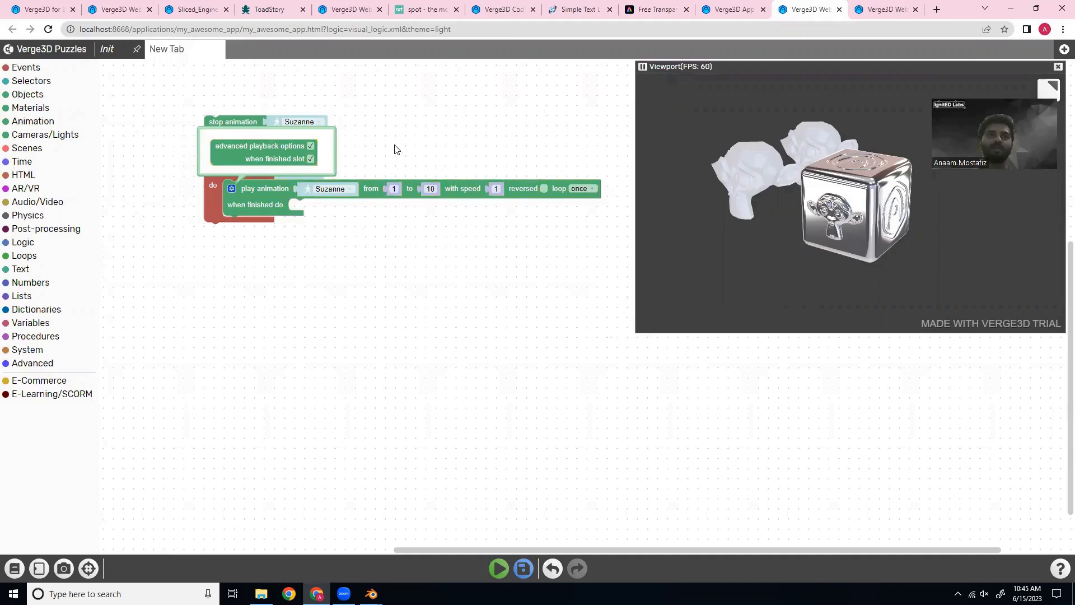
pyautogui.click(231, 188)
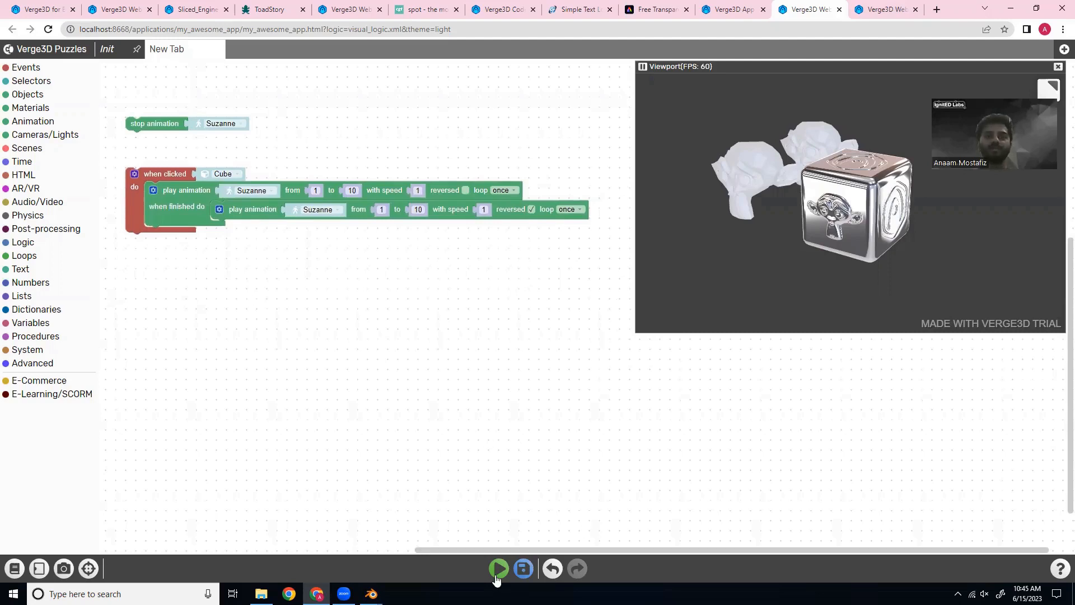
# - Run the puzzles to test the reversed Suzanne playback sequence, save them, and return to the demo
pyautogui.click(498, 569)
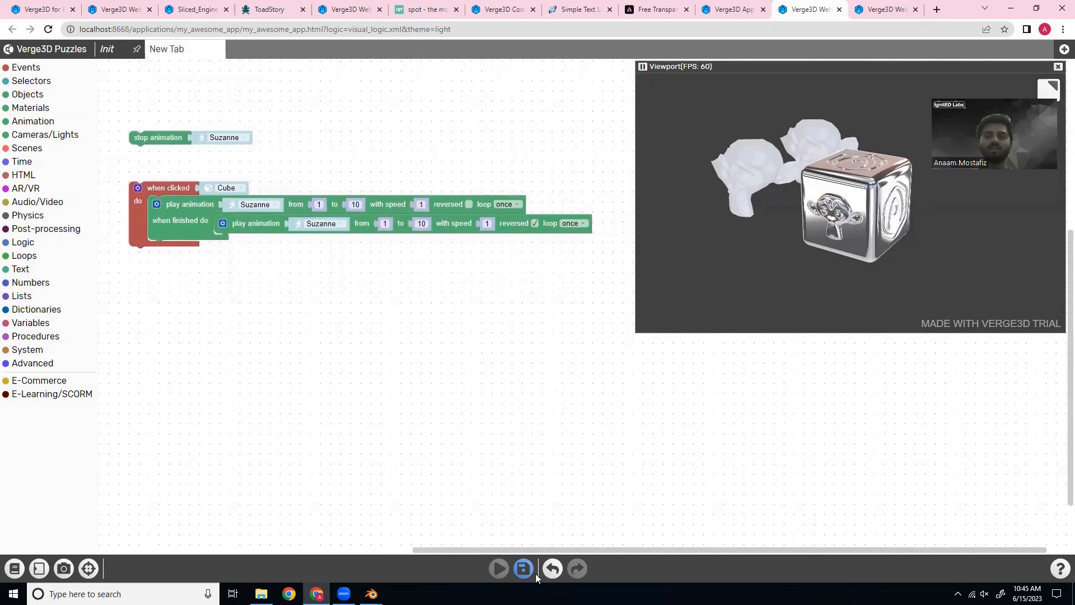
pyautogui.click(523, 569)
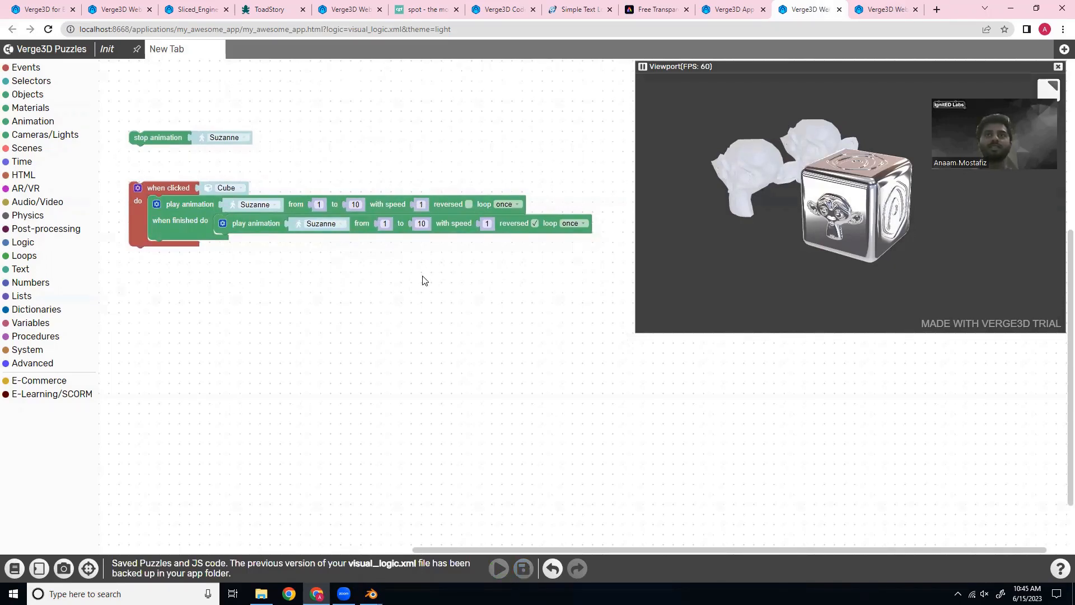
pyautogui.click(354, 9)
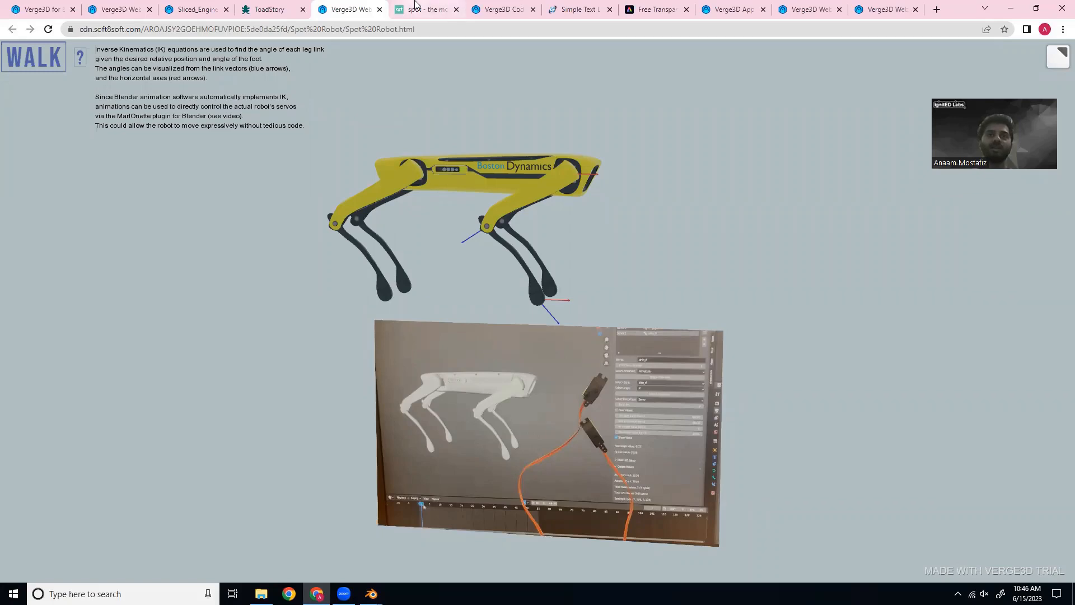
# - Browse the free Spot robot Blender model page on CGTrader, reviewing its images and format details
pyautogui.click(426, 9)
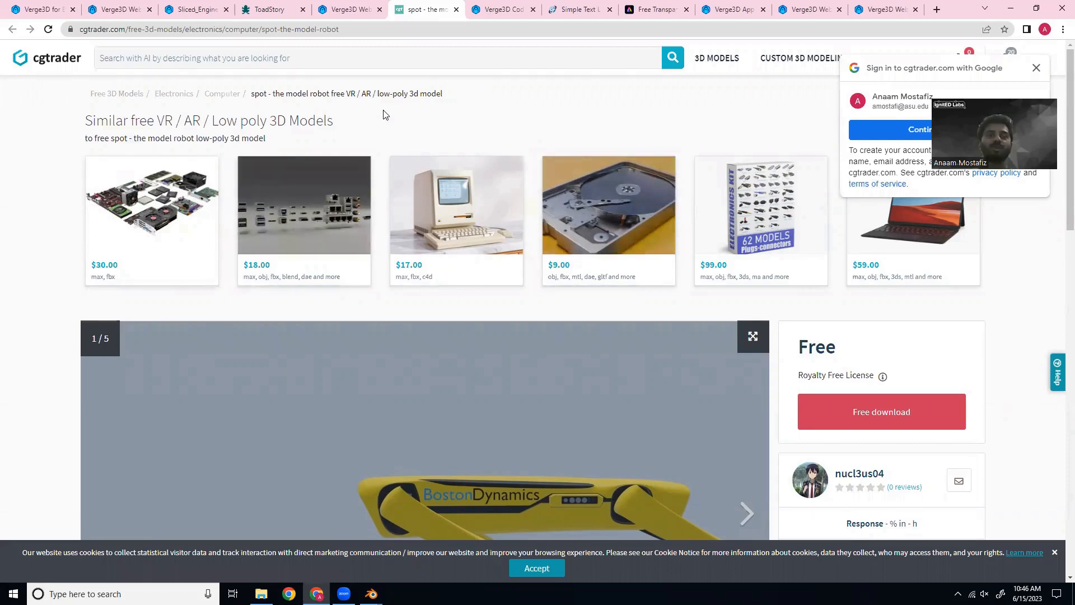
pyautogui.scroll(-3)
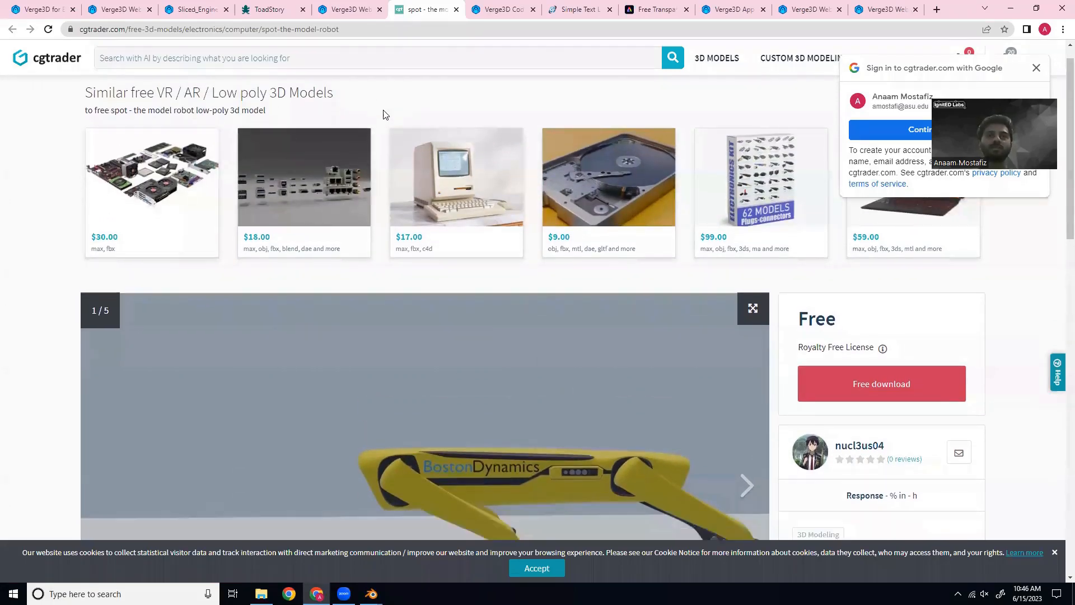
pyautogui.scroll(-3)
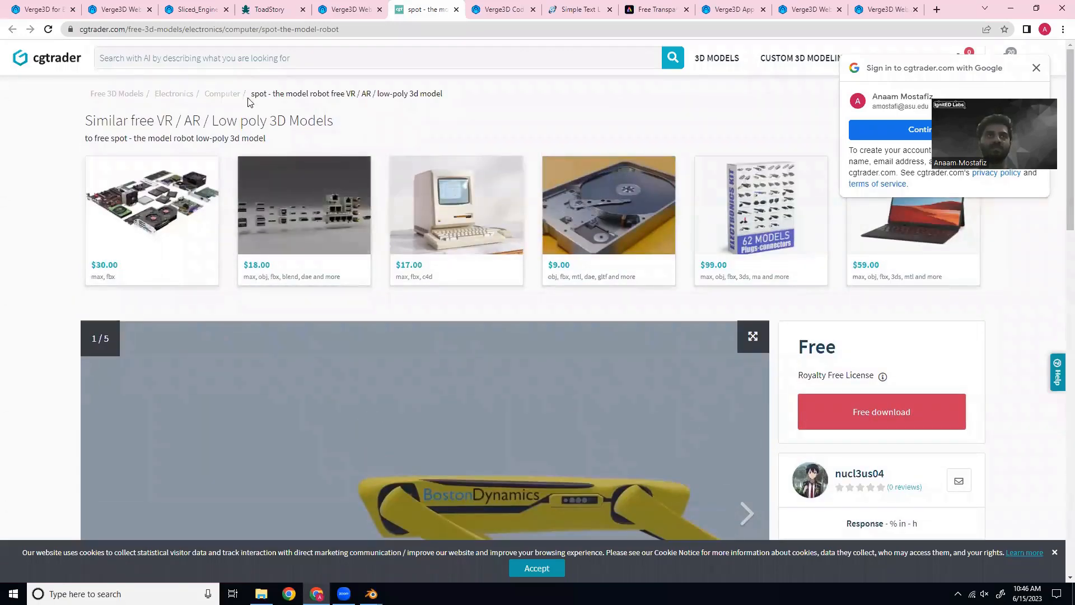
pyautogui.moveTo(171, 135)
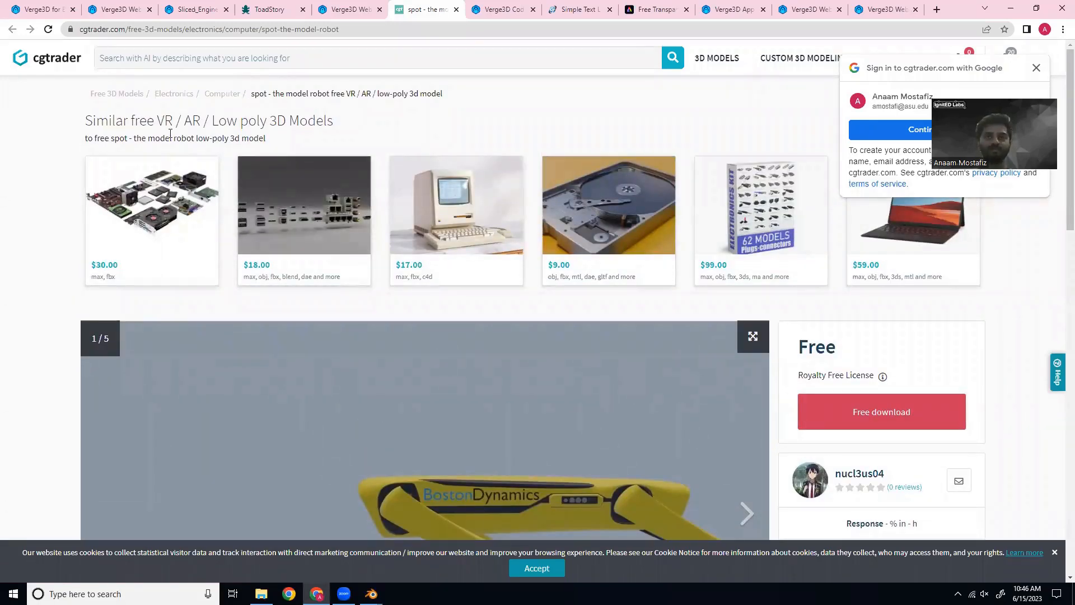
pyautogui.scroll(-3)
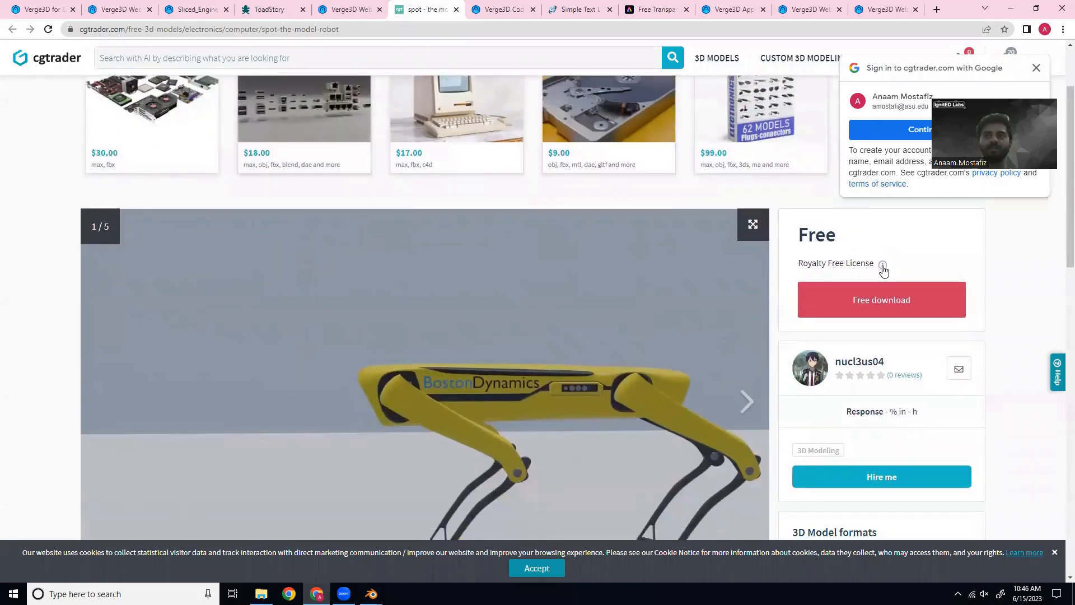
pyautogui.scroll(-3)
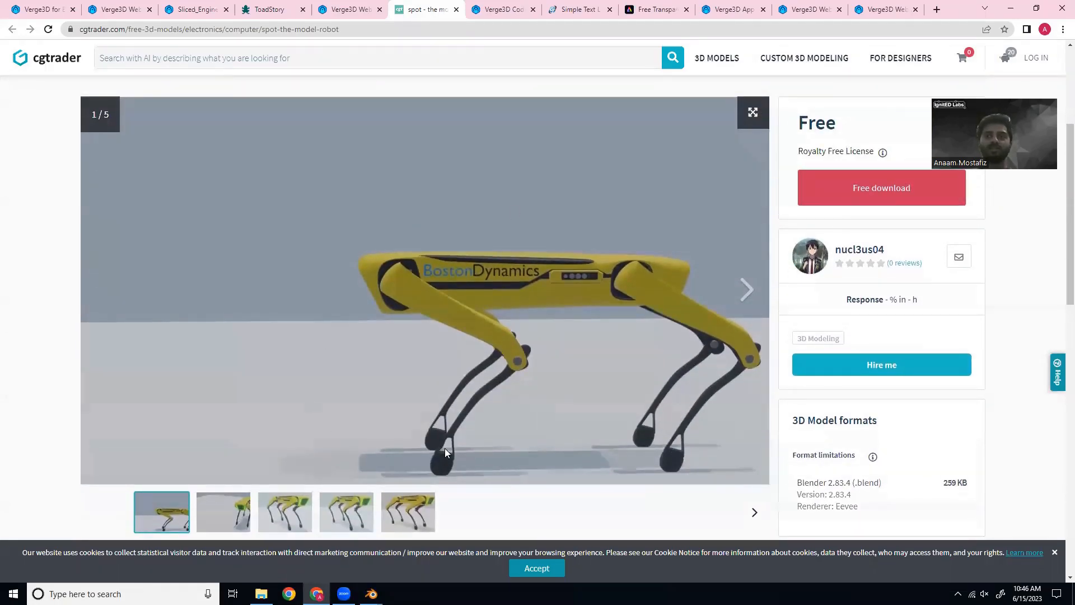
pyautogui.moveTo(533, 387)
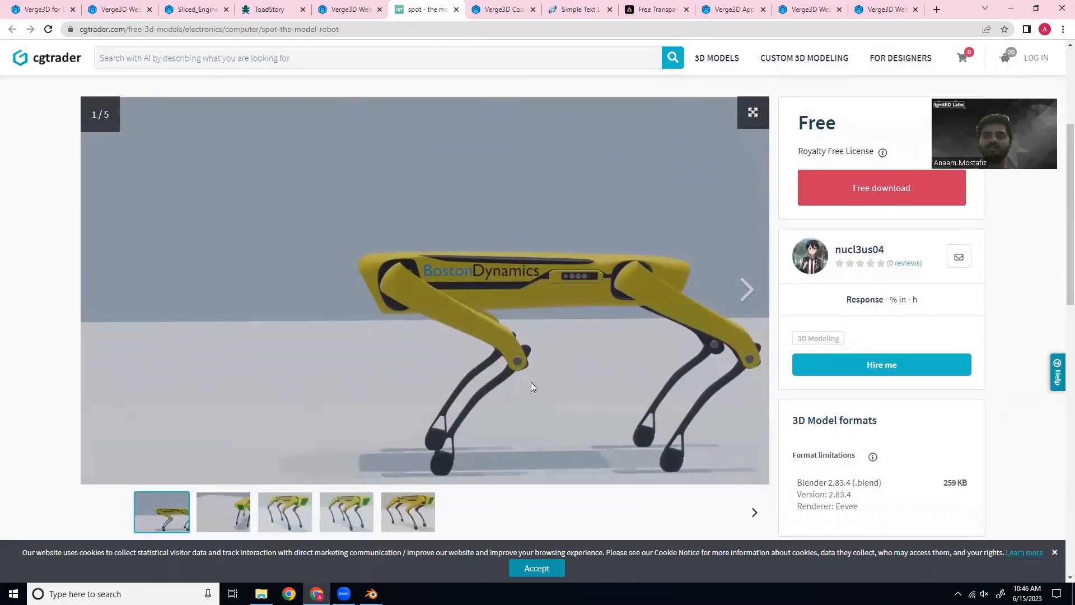
pyautogui.scroll(-3)
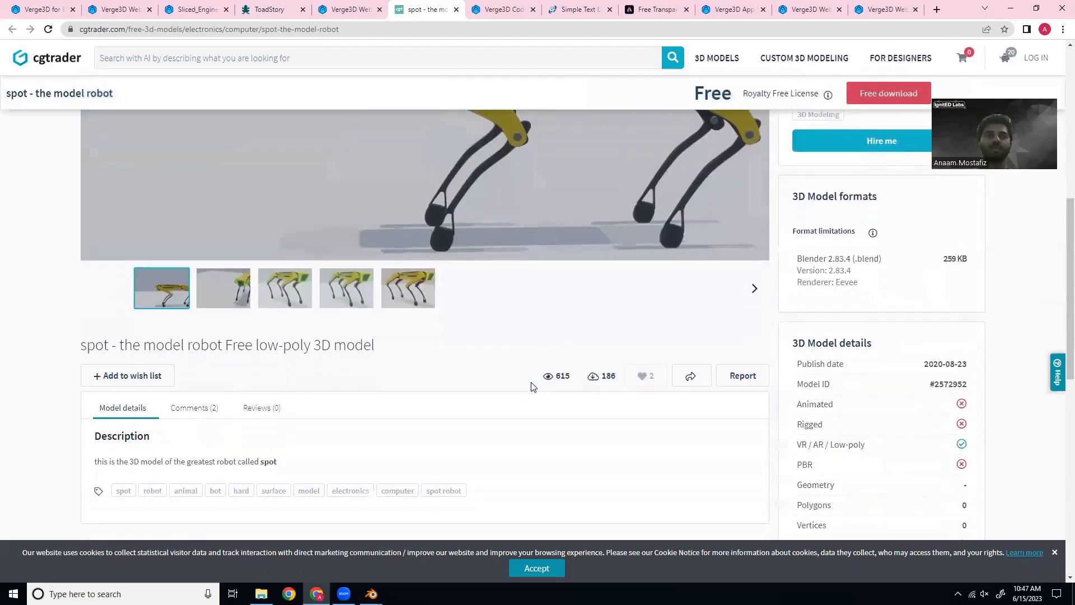
pyautogui.scroll(3)
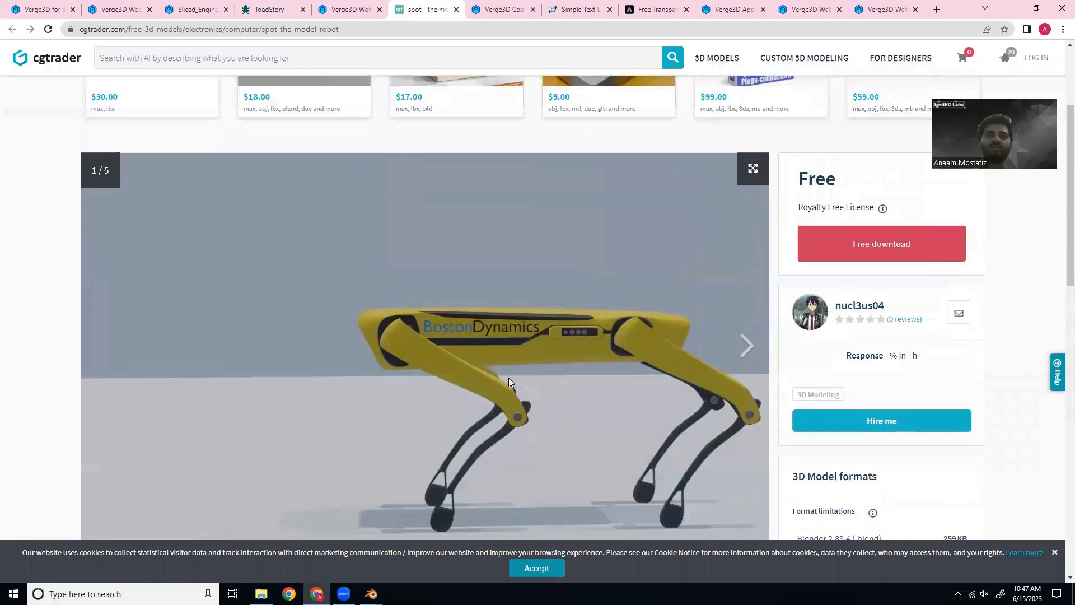
pyautogui.scroll(-3)
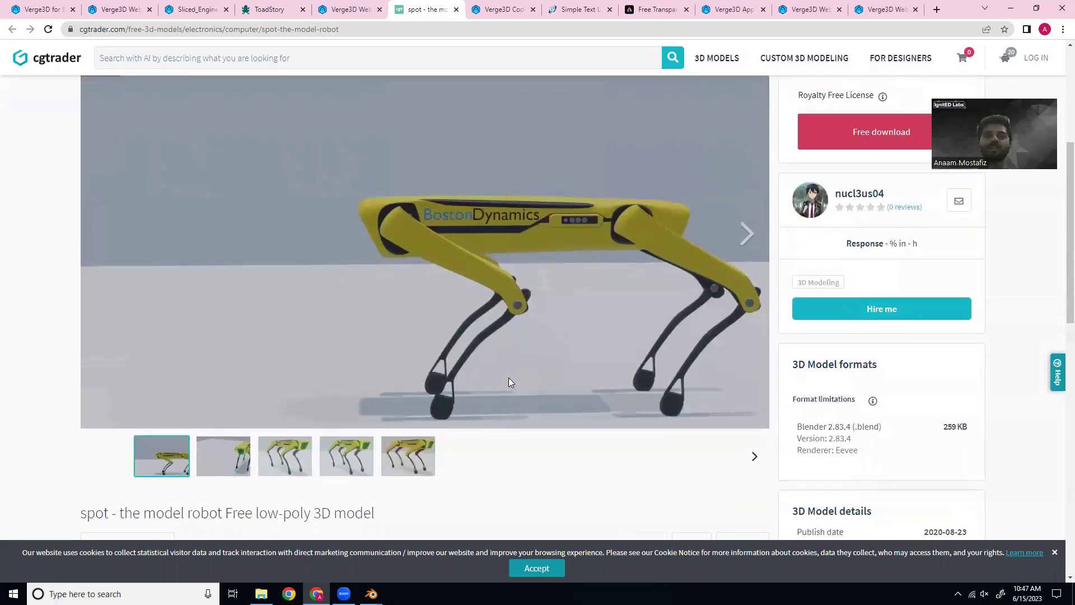
pyautogui.scroll(3)
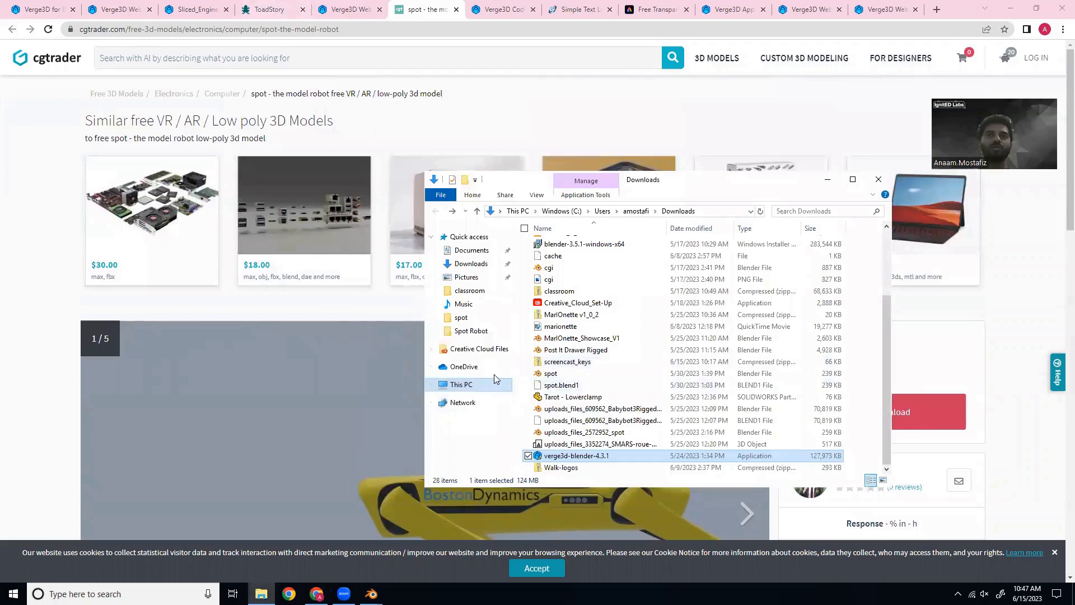
# - Browse the Spot Robot app folder's files in verge3d_apps and close the Explorer window
pyautogui.click(470, 330)
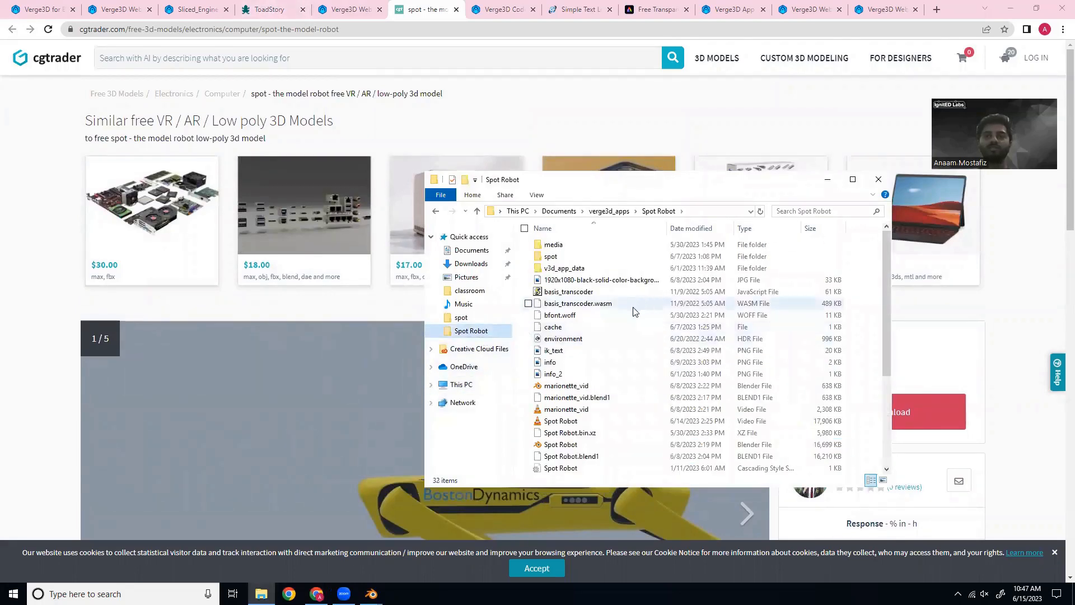
pyautogui.scroll(-3)
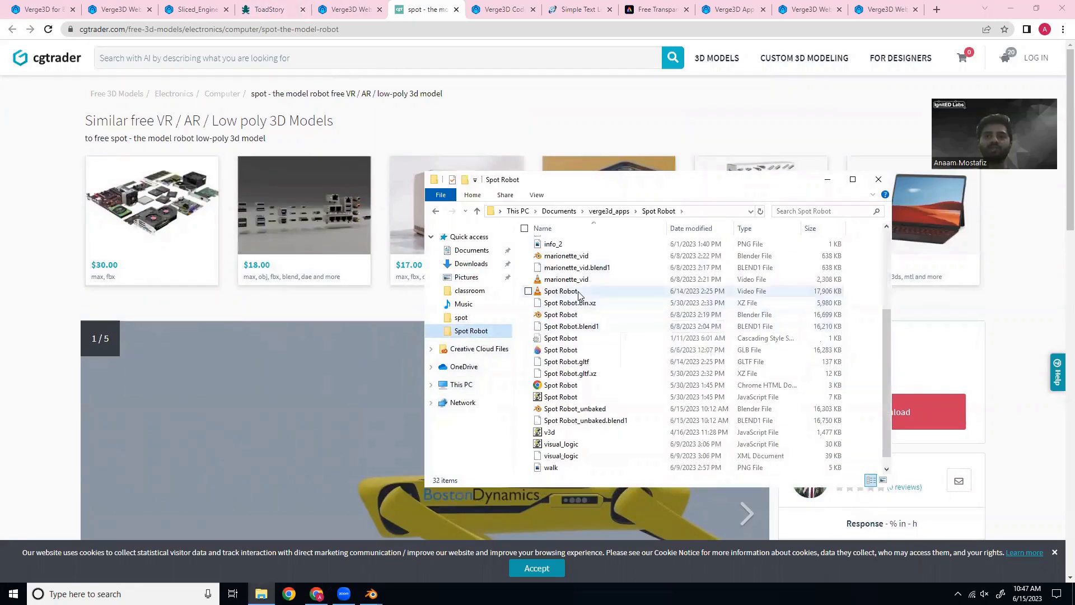
pyautogui.moveTo(562, 291)
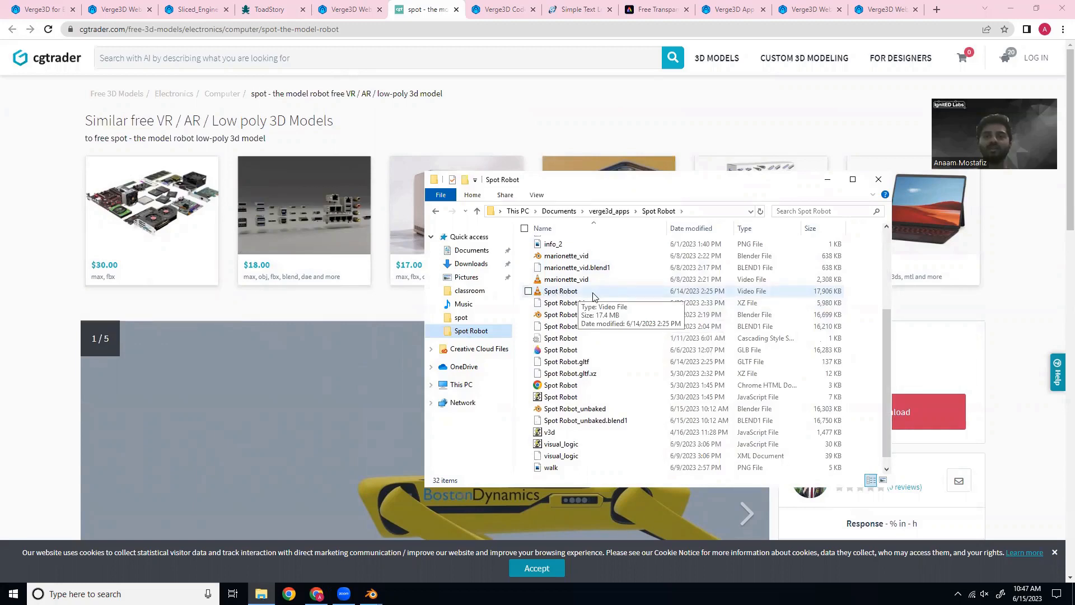
pyautogui.moveTo(330, 525)
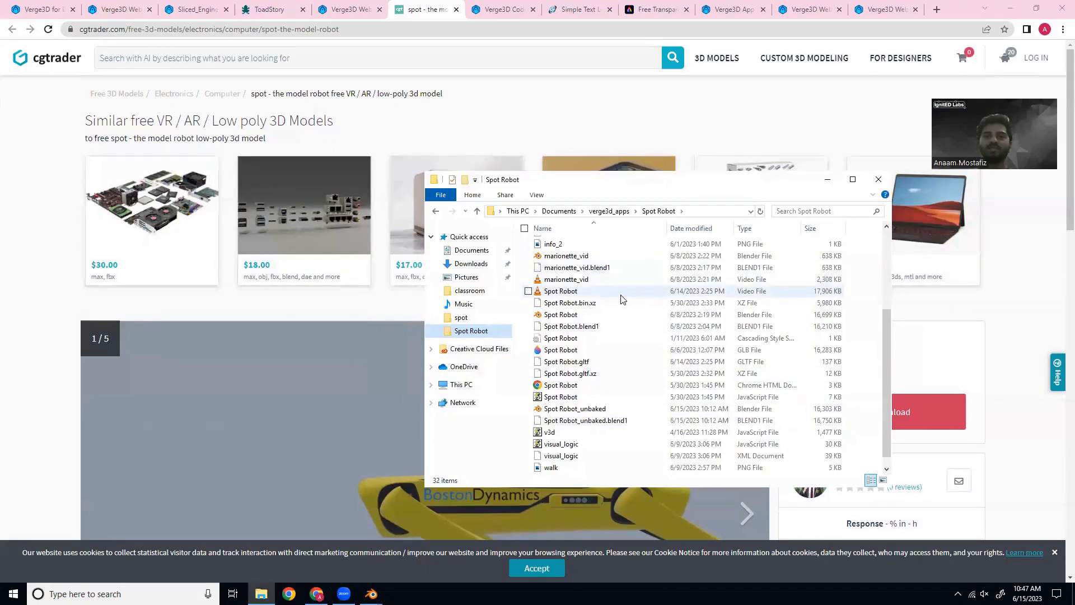
pyautogui.moveTo(580, 313)
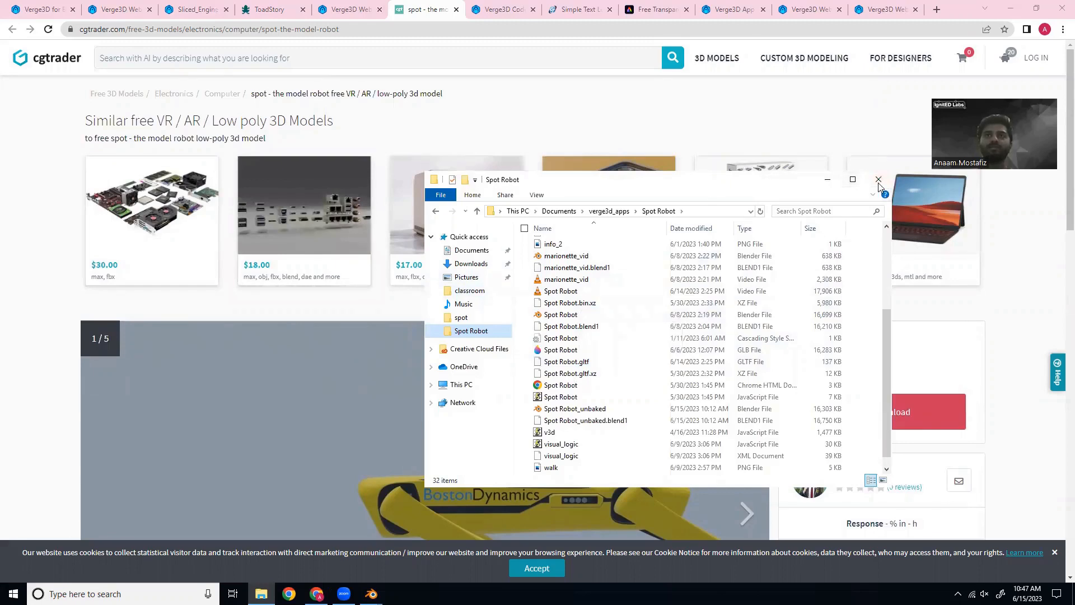
pyautogui.click(878, 180)
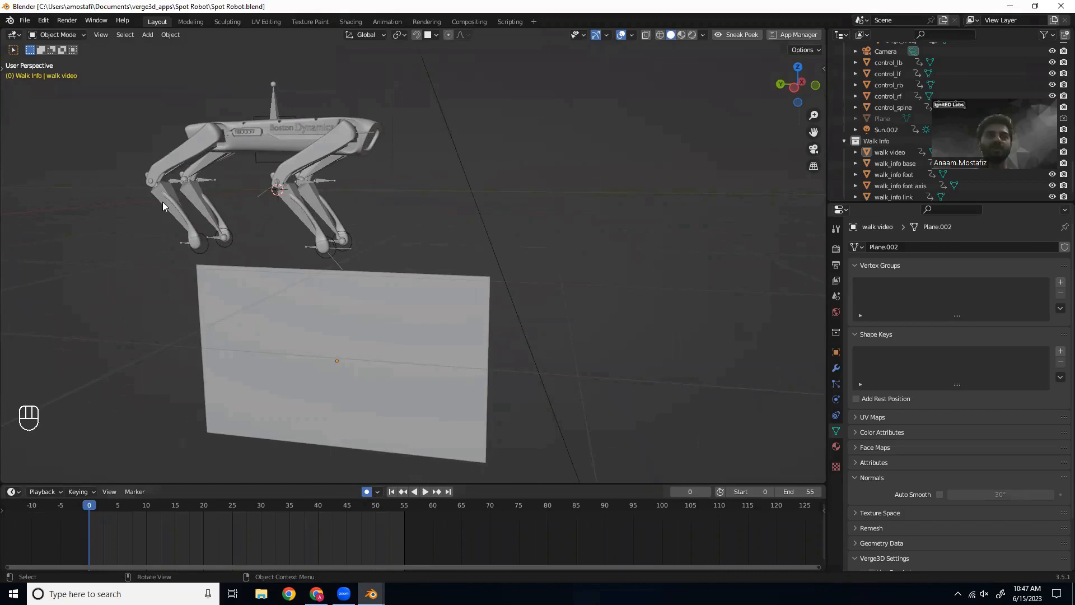
pyautogui.moveTo(209, 229)
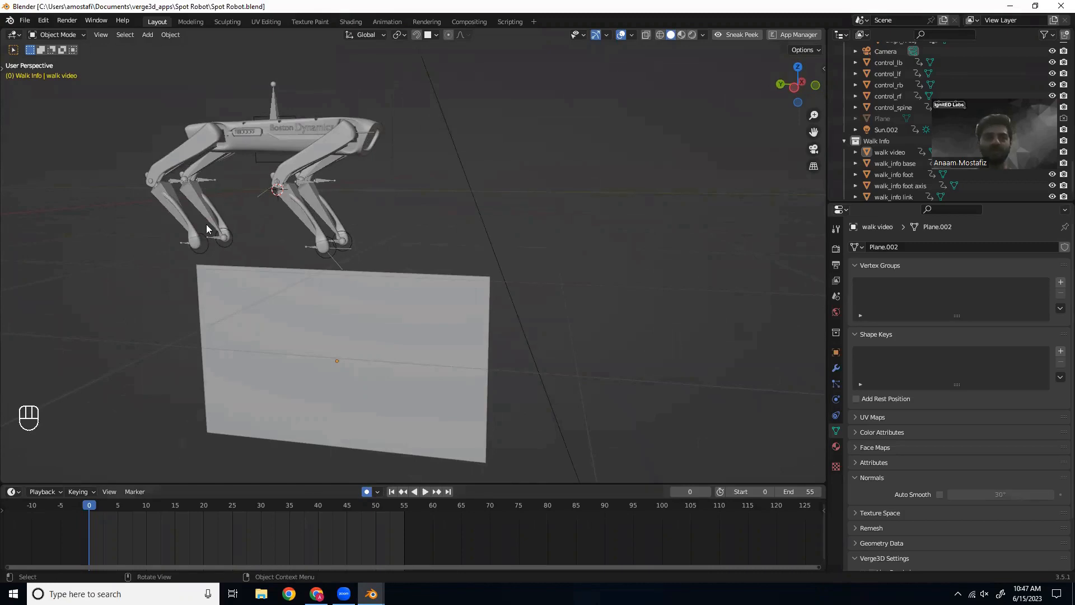
pyautogui.moveTo(293, 352)
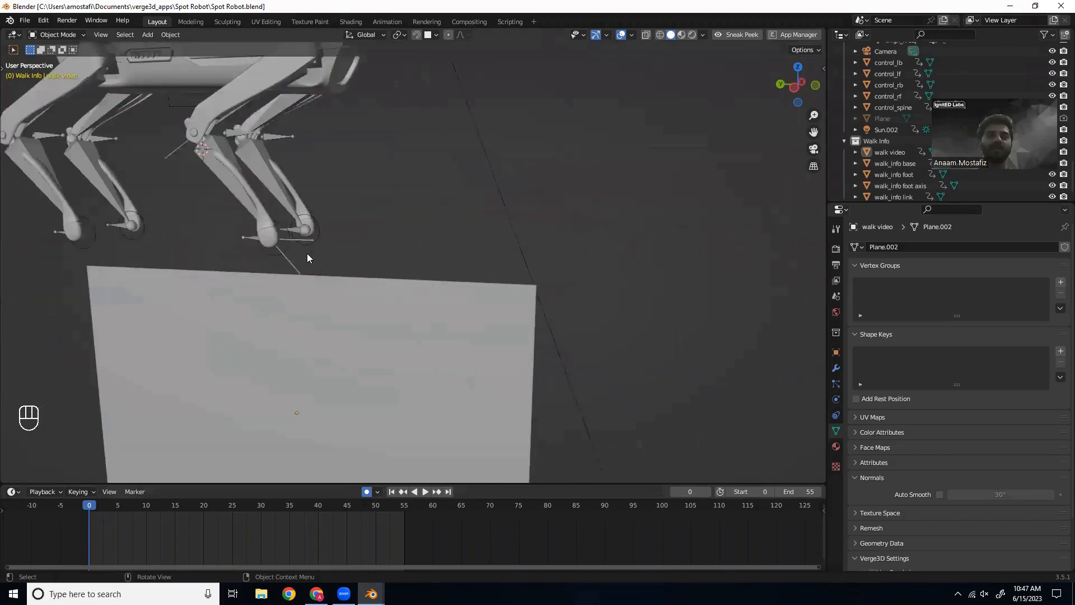
# - Select the control_lf foot control to view its walk keyframes and show the scene in Material Preview shading
pyautogui.click(304, 230)
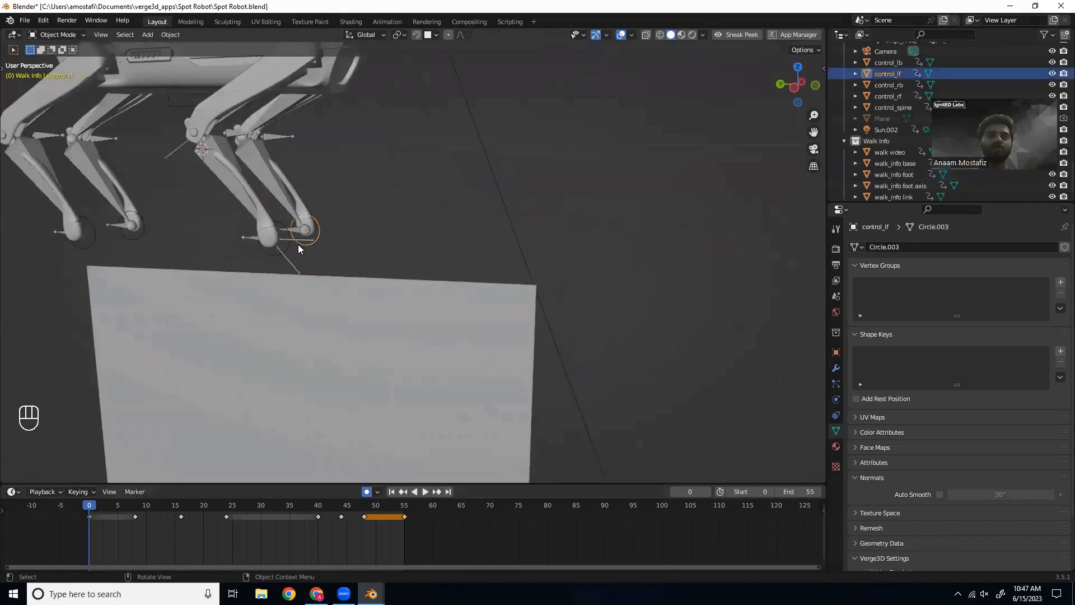
pyautogui.click(900, 186)
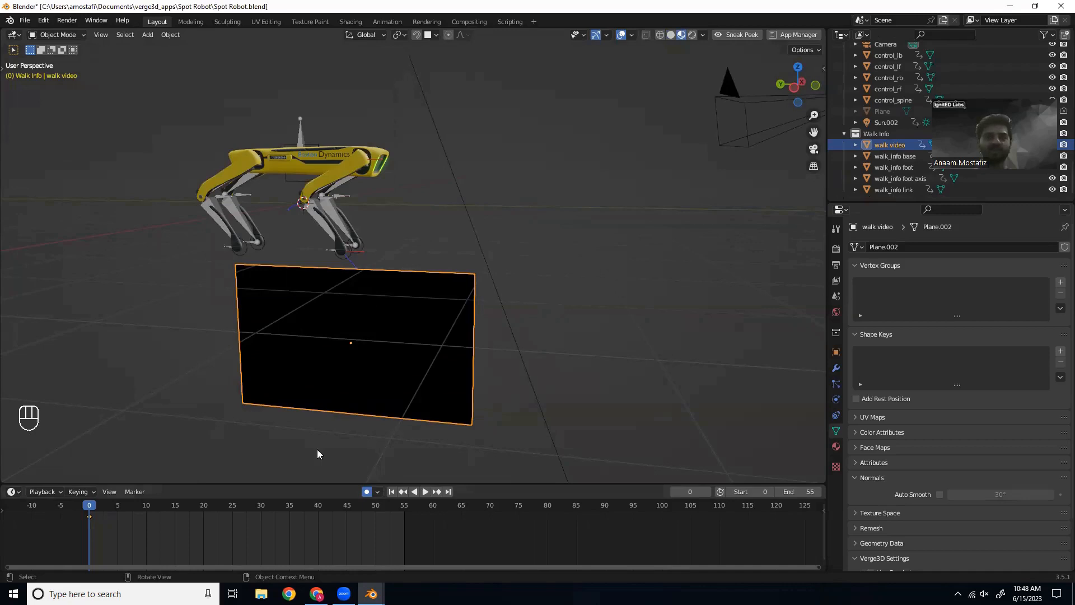
pyautogui.moveTo(342, 26)
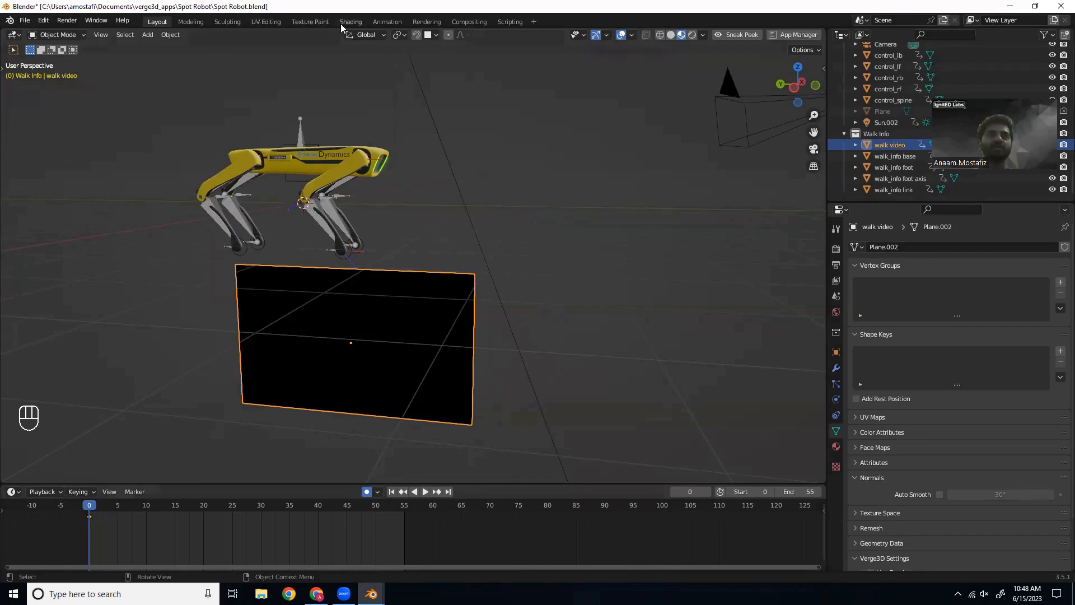
pyautogui.click(351, 21)
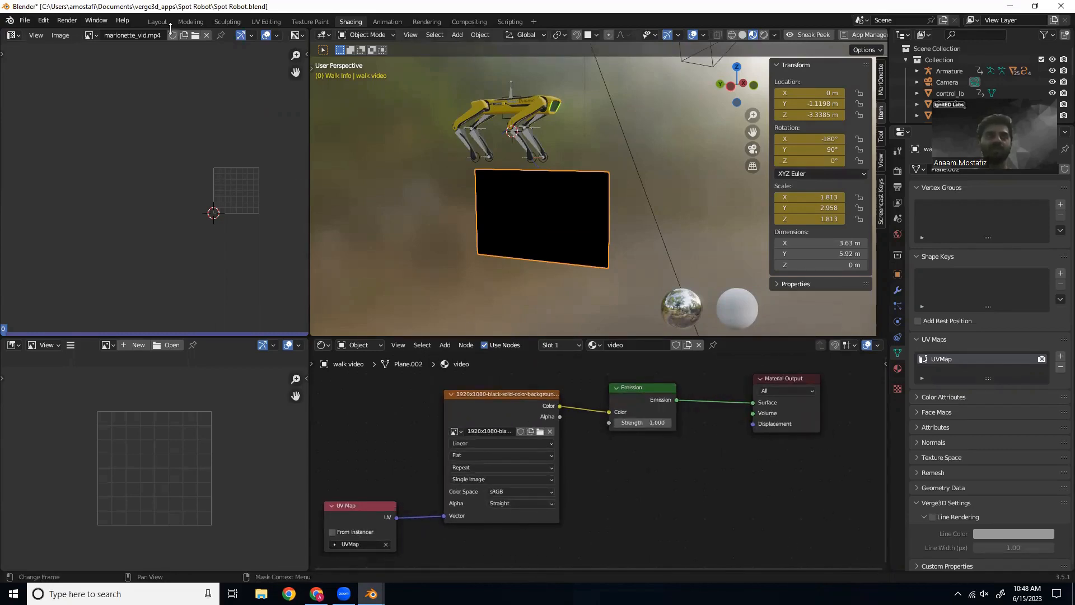
pyautogui.click(157, 22)
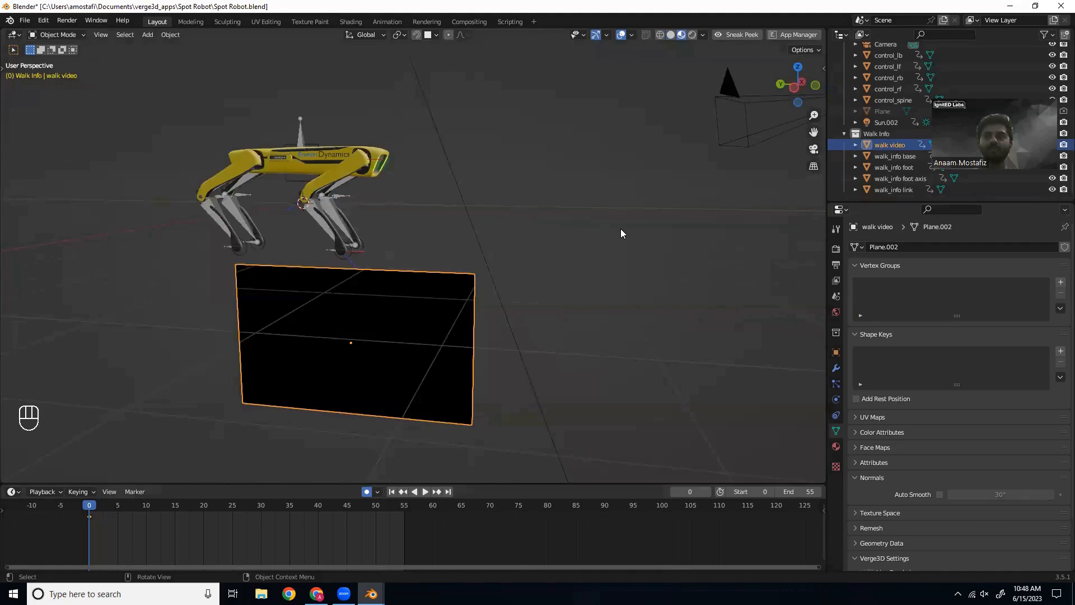
pyautogui.moveTo(367, 309)
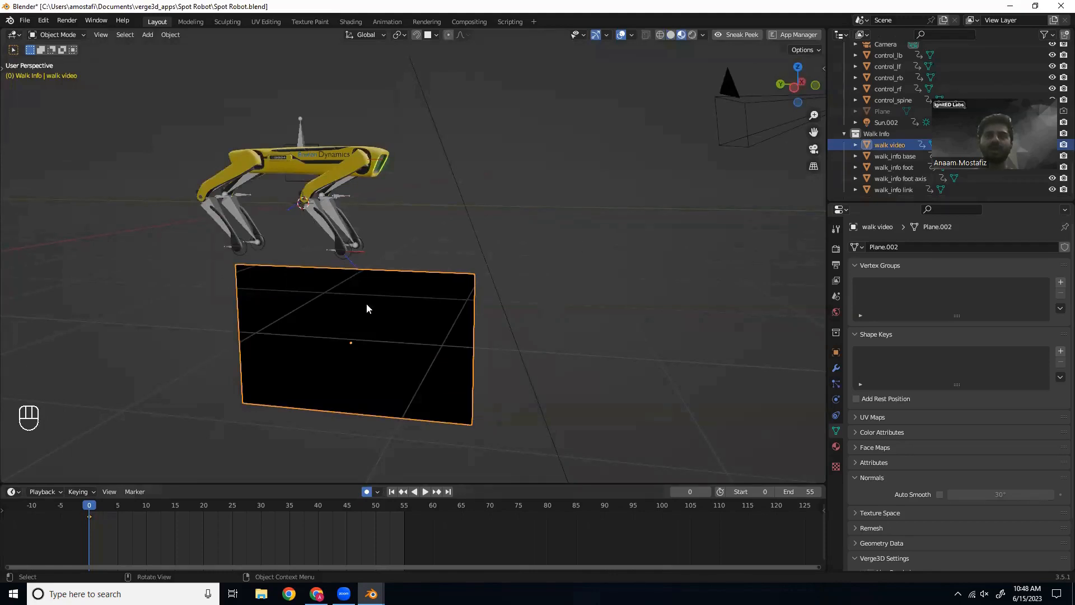
pyautogui.moveTo(358, 373)
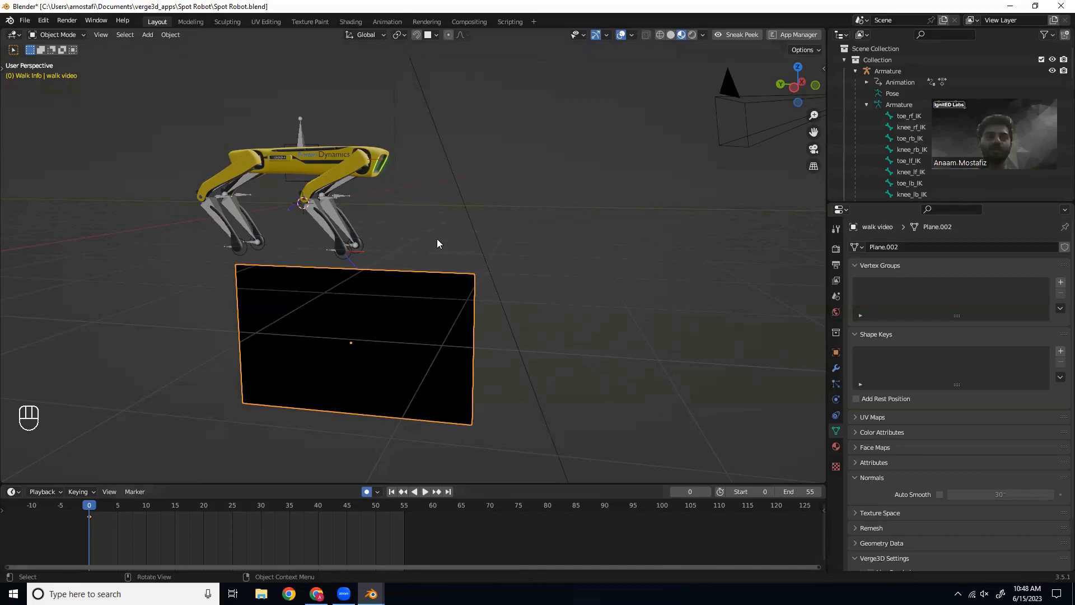
pyautogui.moveTo(324, 233)
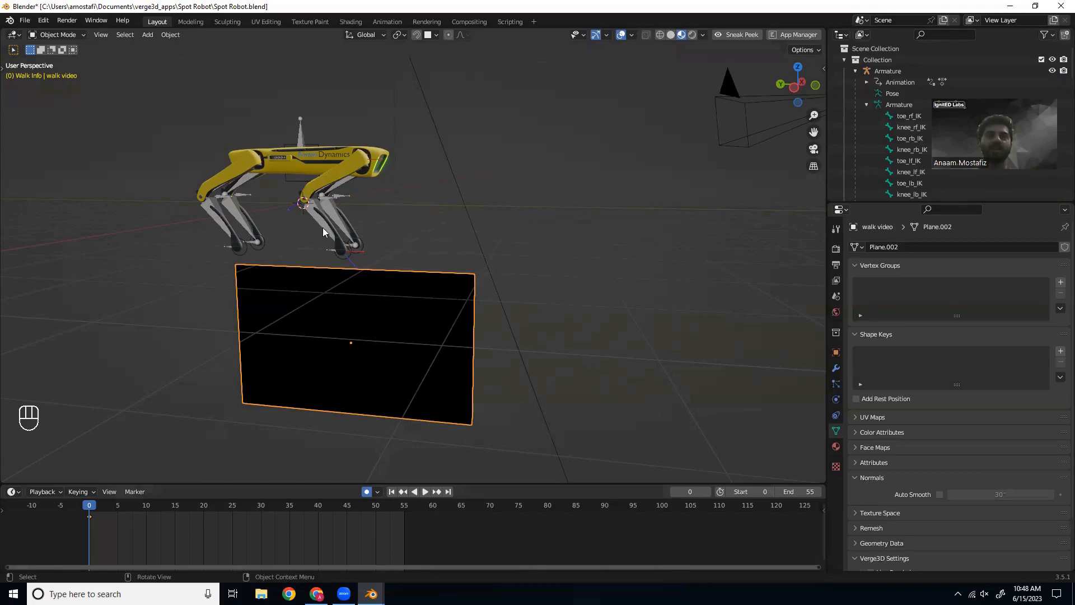
pyautogui.moveTo(273, 222)
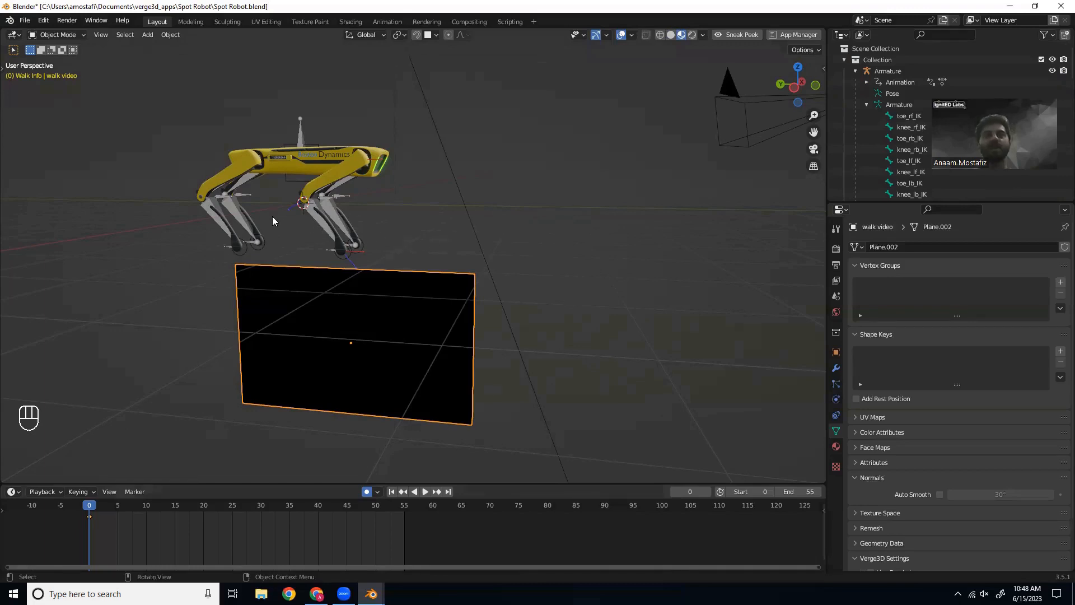
pyautogui.moveTo(242, 293)
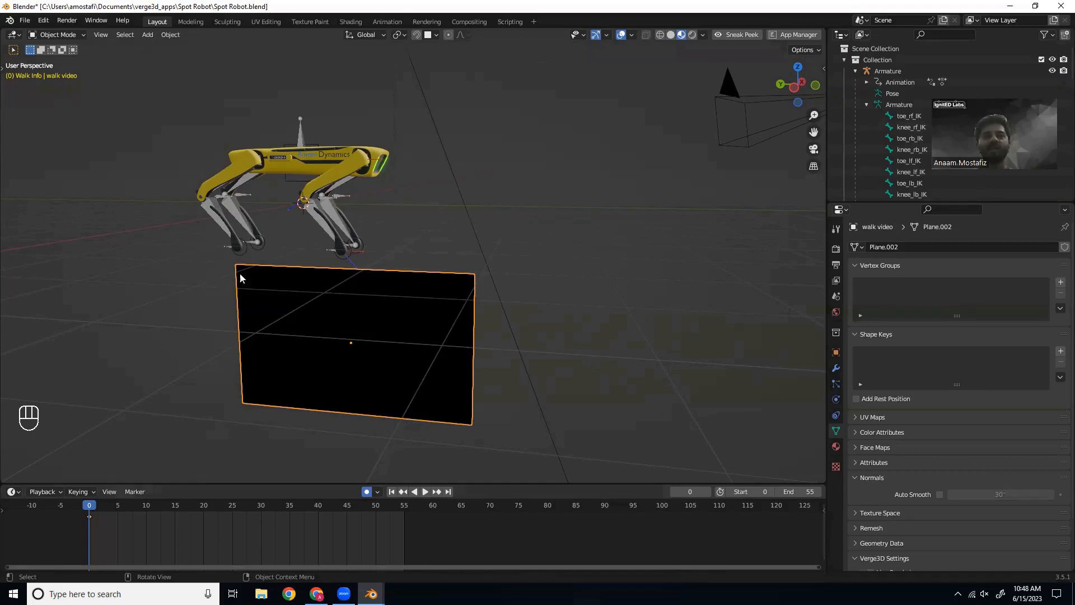
pyautogui.moveTo(248, 281)
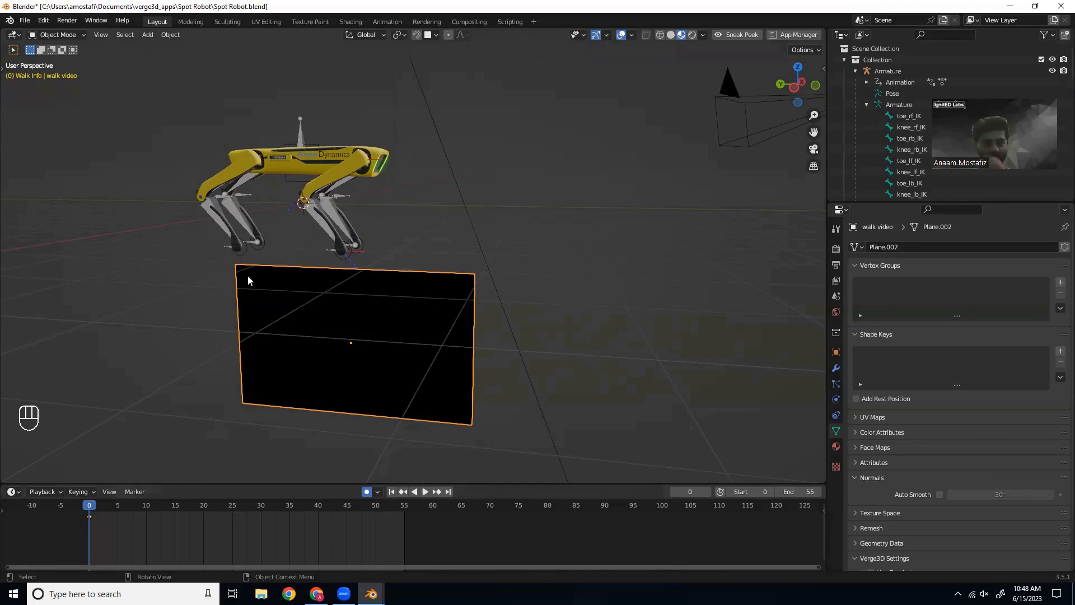
pyautogui.moveTo(318, 314)
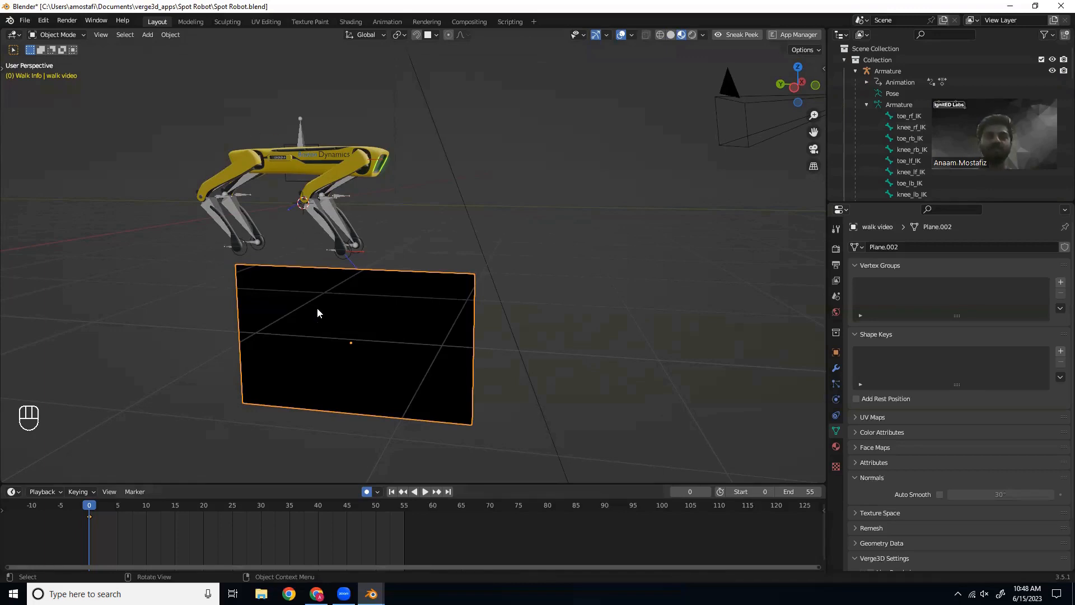
pyautogui.moveTo(288, 237)
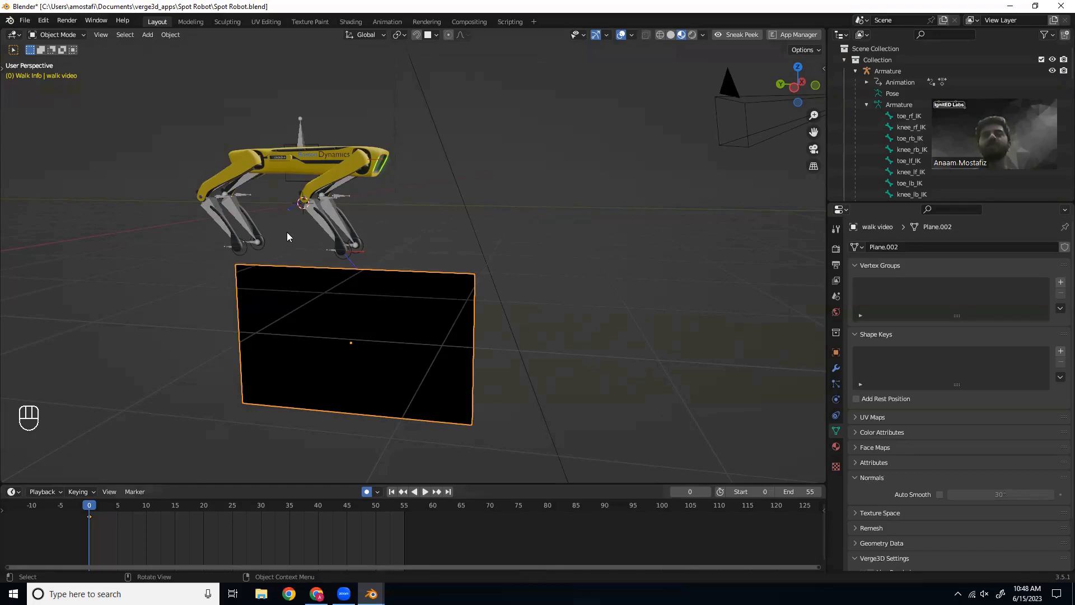
pyautogui.moveTo(337, 248)
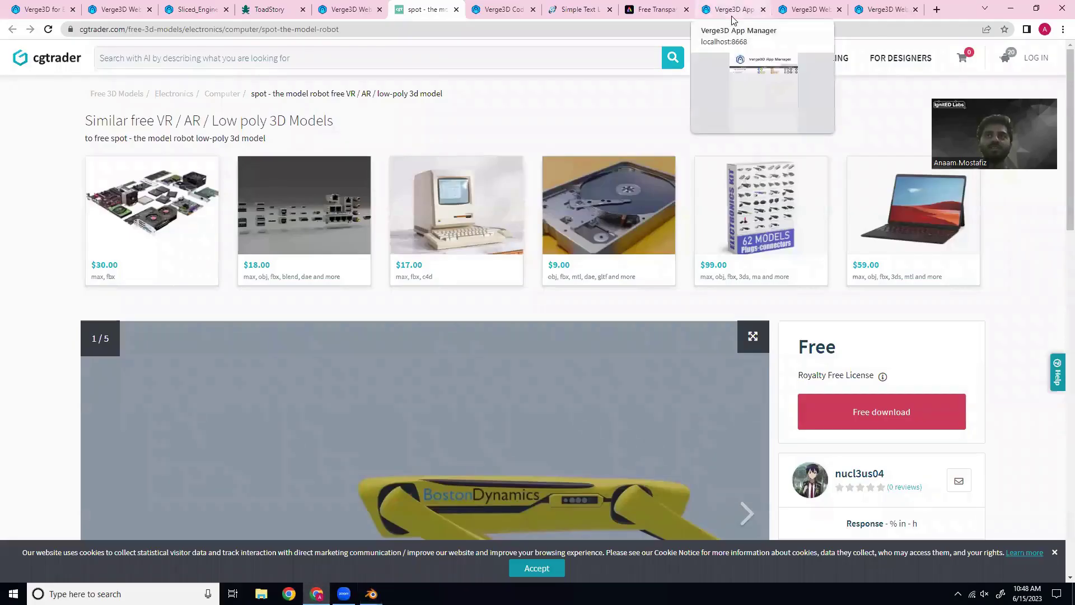
# - Review the webgl_animation_skinning_ik.html example code on the verge3d-code-examples GitHub page
pyautogui.click(497, 10)
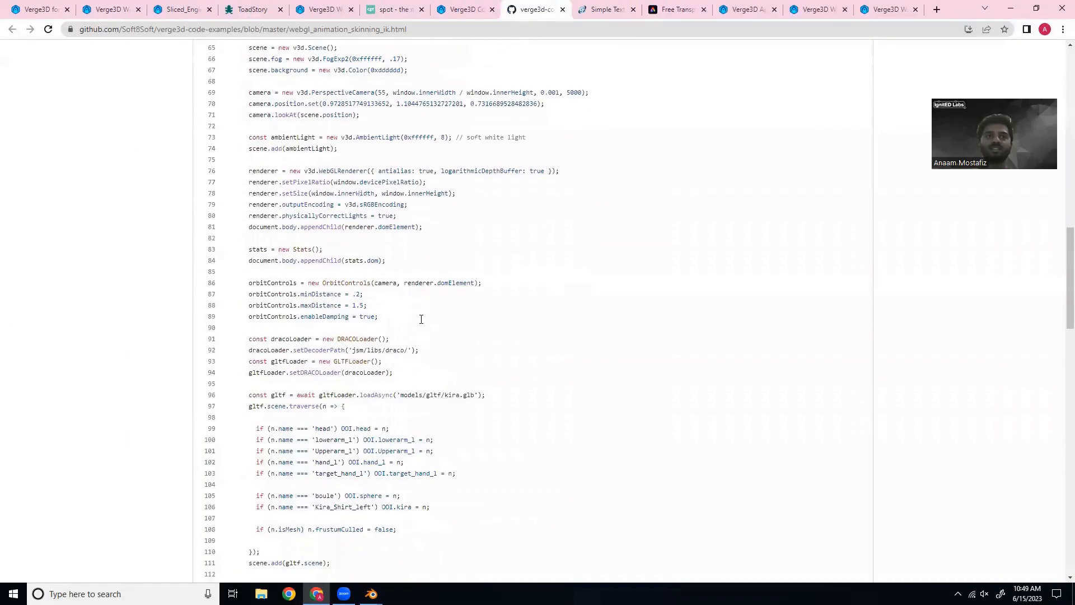
pyautogui.scroll(-3)
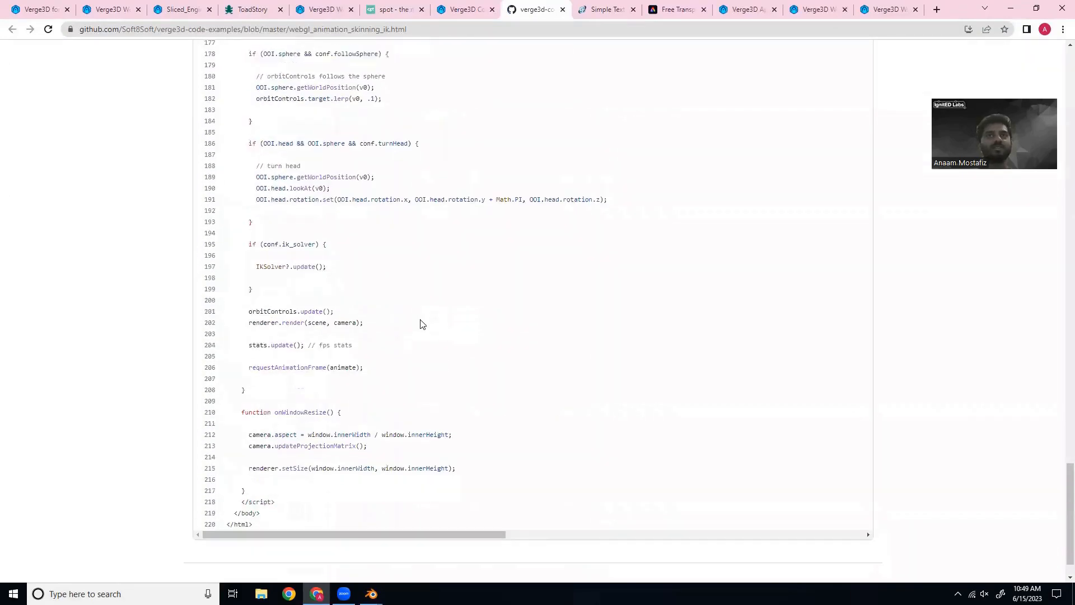
pyautogui.scroll(3)
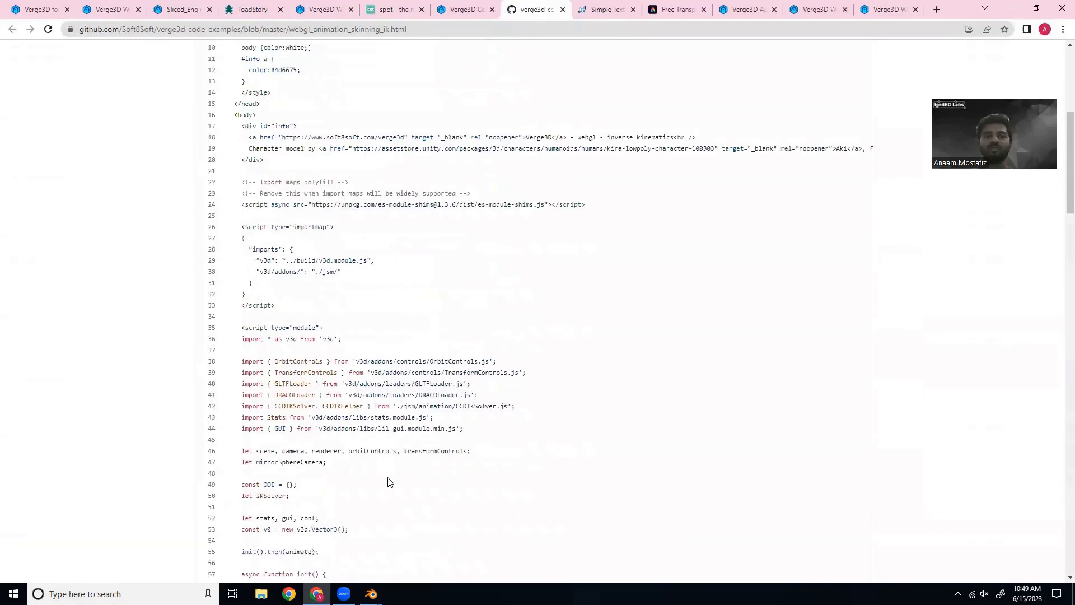
pyautogui.moveTo(370, 594)
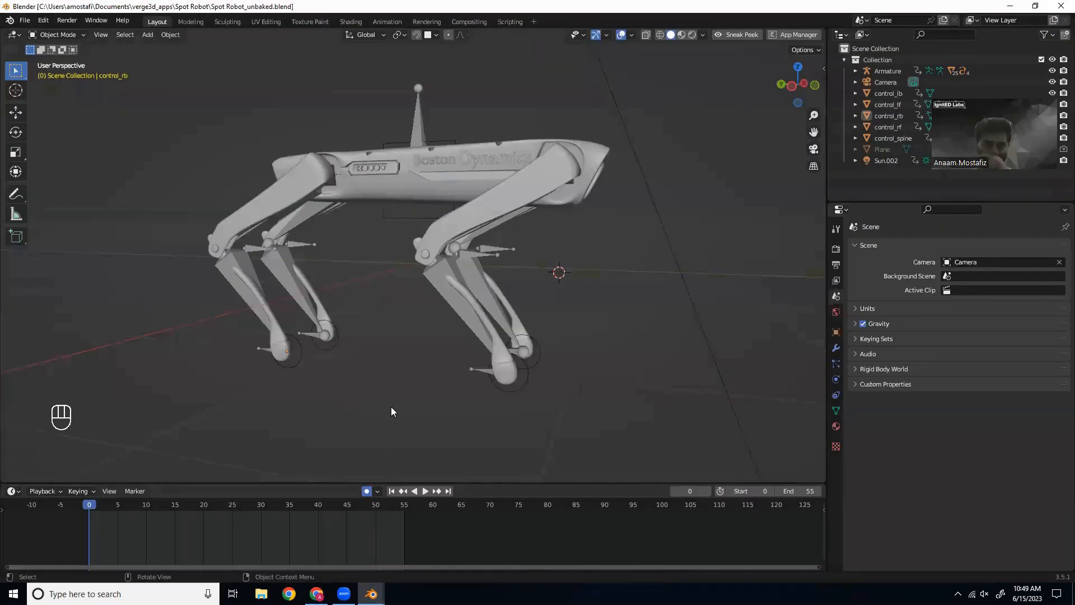
# - Move the leg objects and foot controls, then select the robot's Armature and bring up the interaction mode list
pyautogui.moveTo(393, 411); pyautogui.dragTo(450, 323)
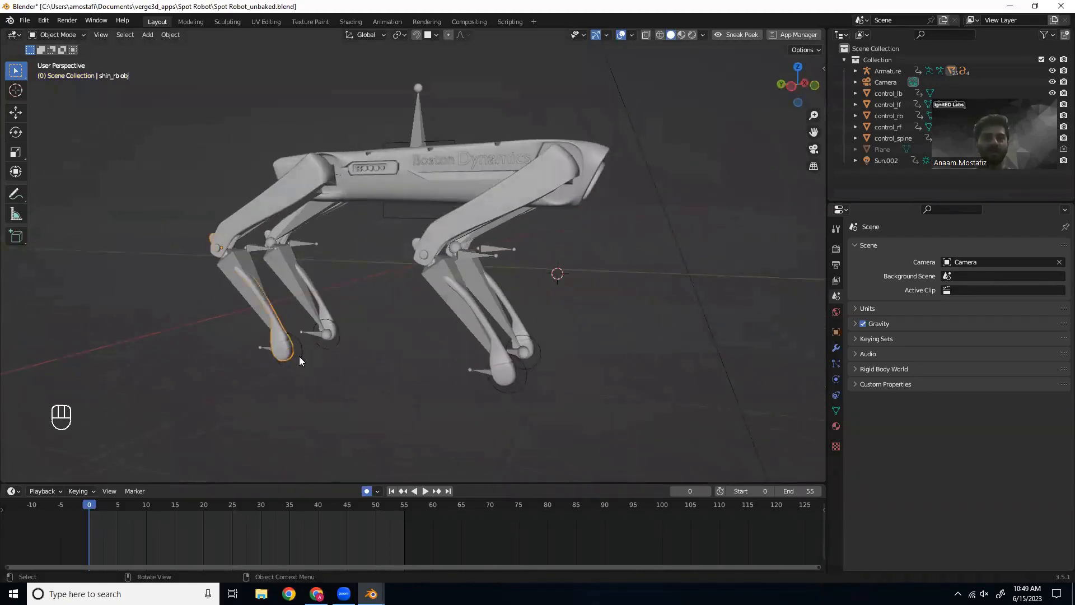
pyautogui.press('g')
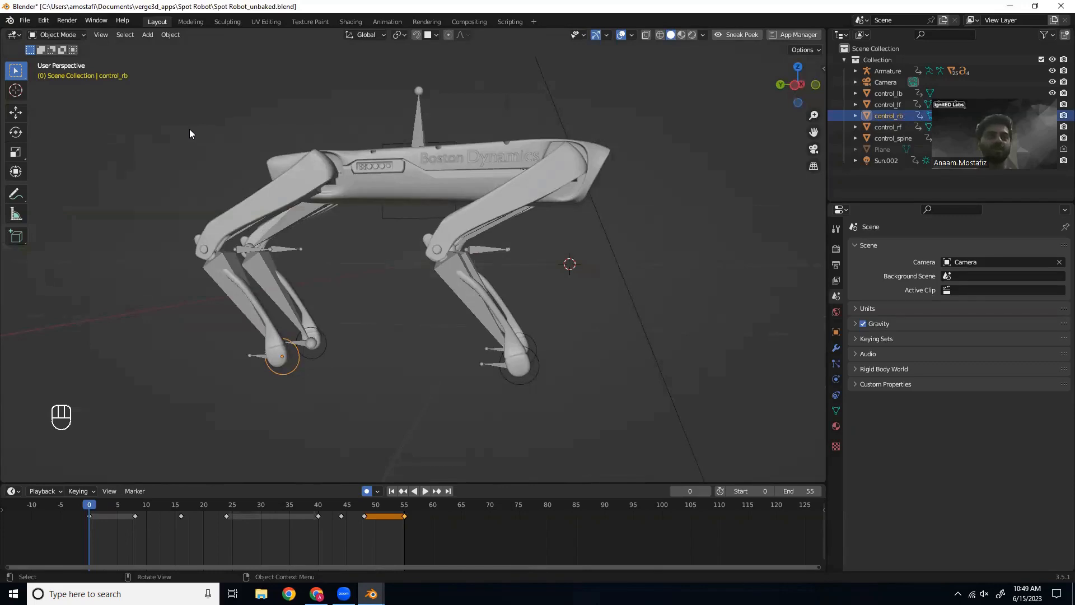
pyautogui.click(887, 71)
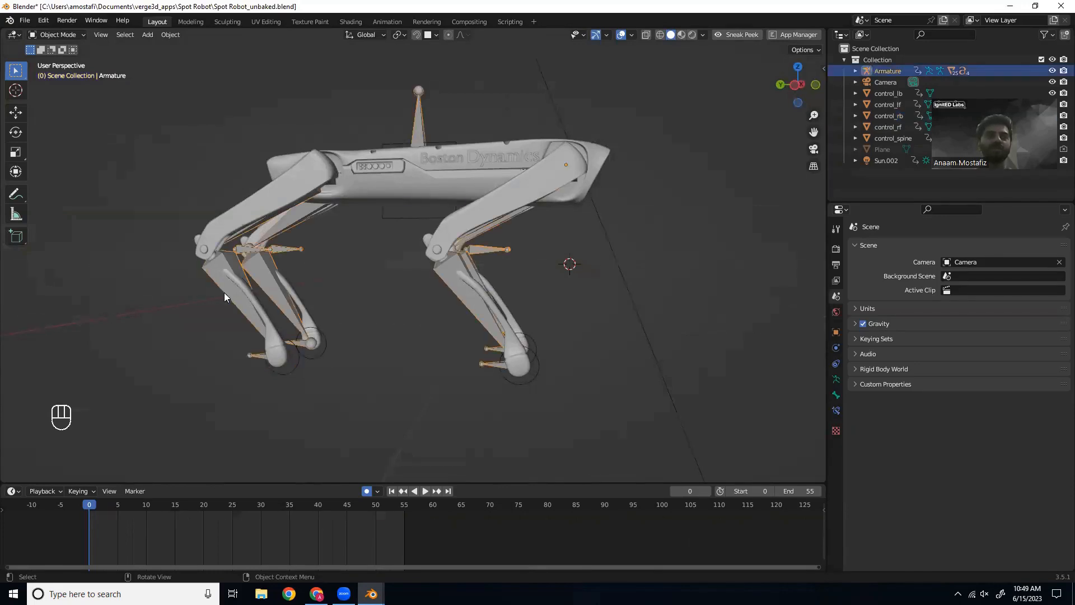
pyautogui.click(56, 34)
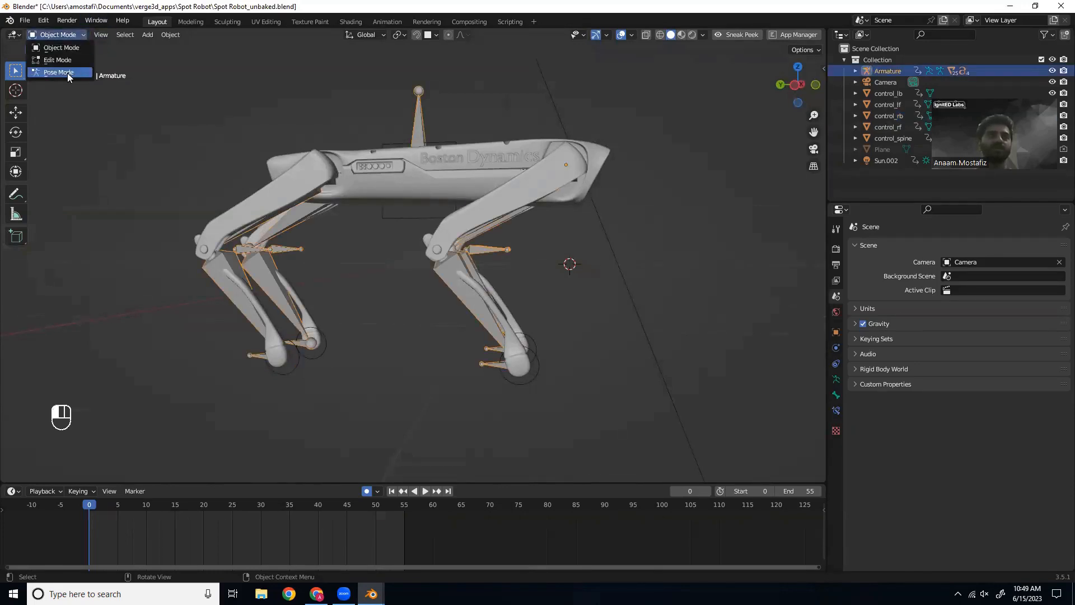
# - In Pose Mode, bake the armature's action for frames 0–55 with Only Selected Bones, Visual Keying and Clear Constraints
pyautogui.click(58, 72)
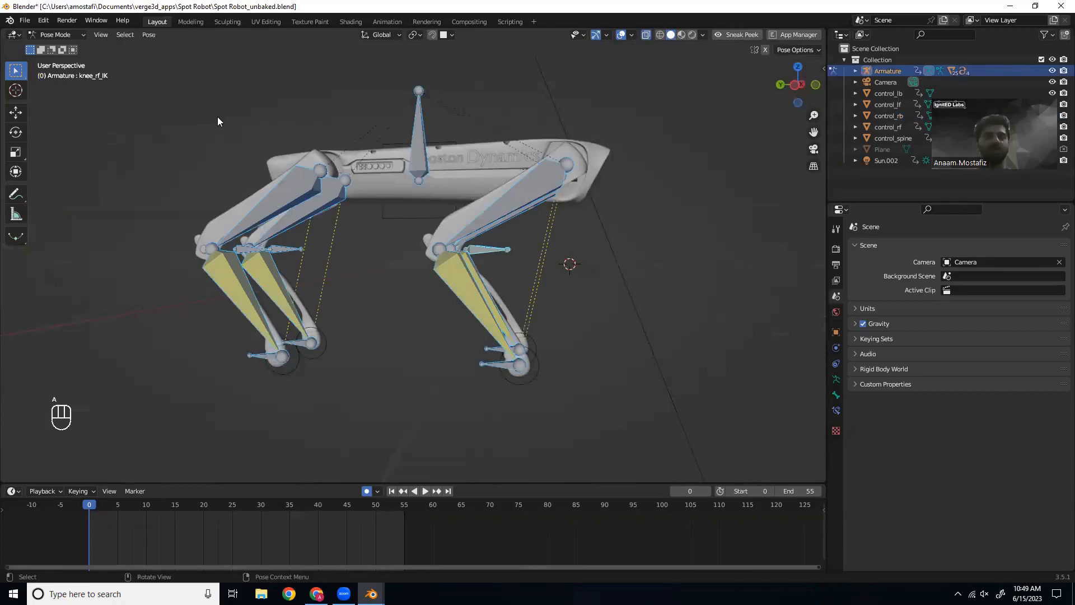
pyautogui.click(147, 33)
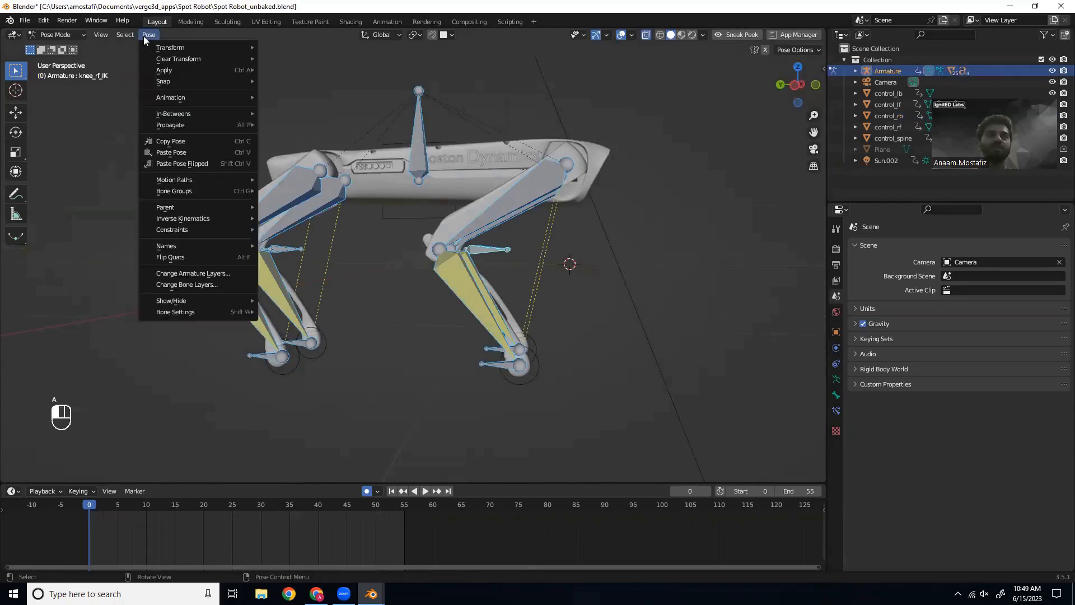
pyautogui.moveTo(170, 97)
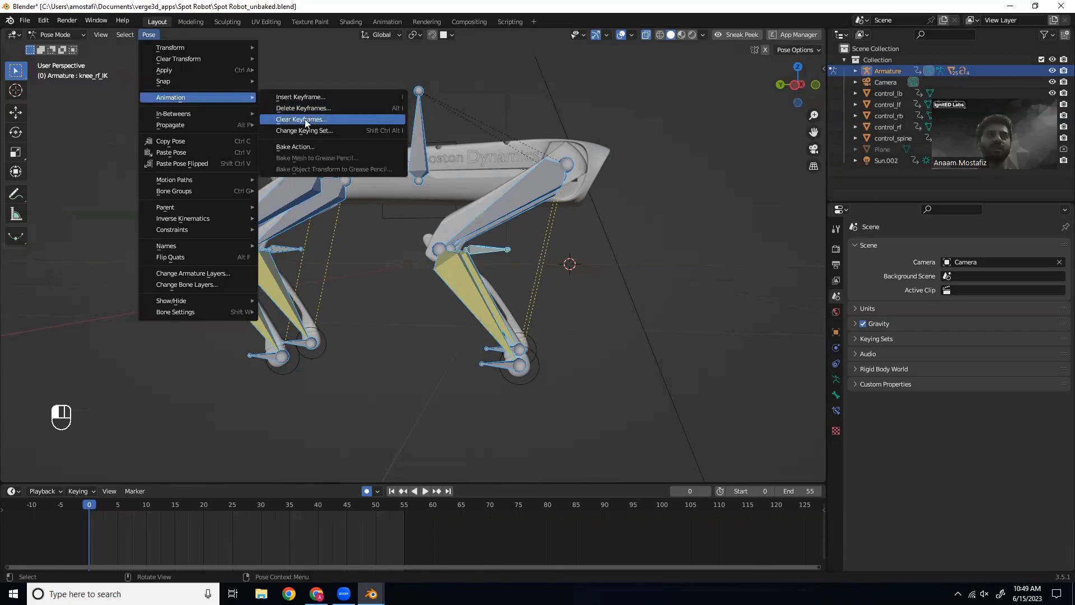
pyautogui.click(295, 145)
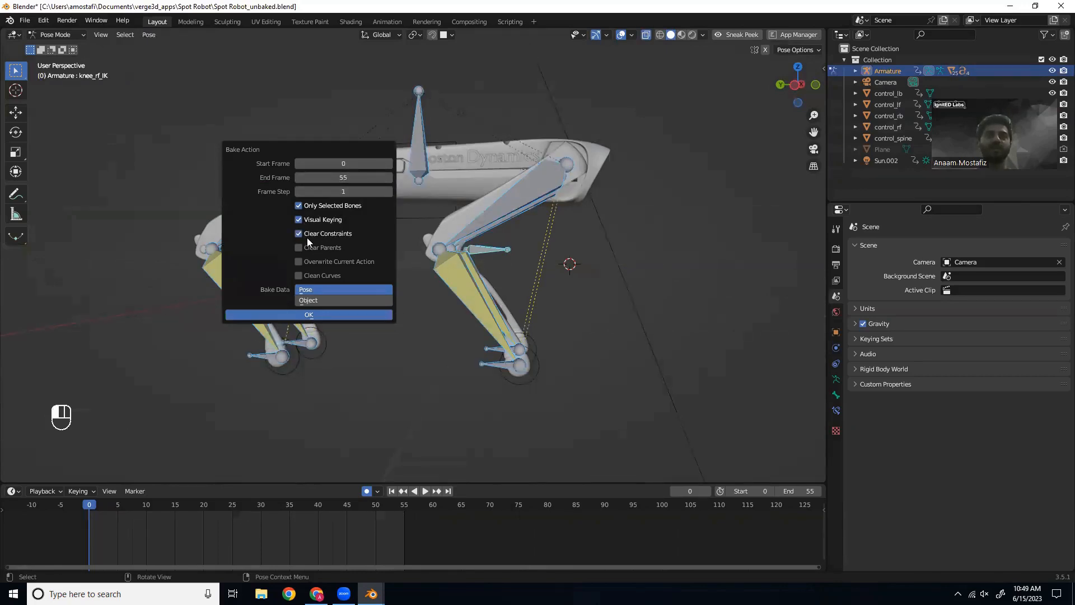
pyautogui.click(310, 314)
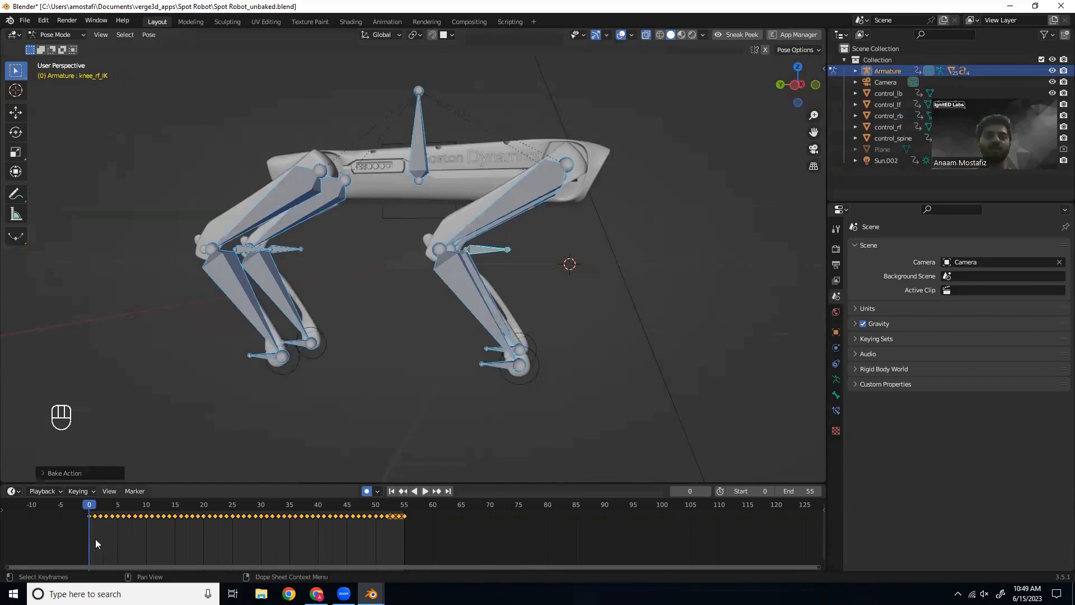
pyautogui.moveTo(380, 523)
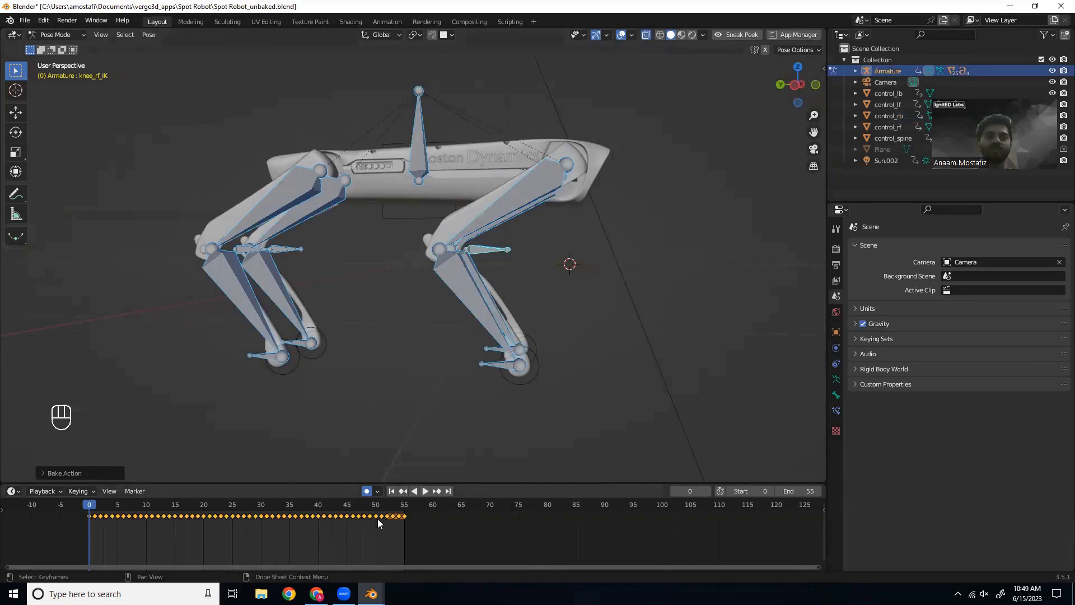
pyautogui.moveTo(173, 428)
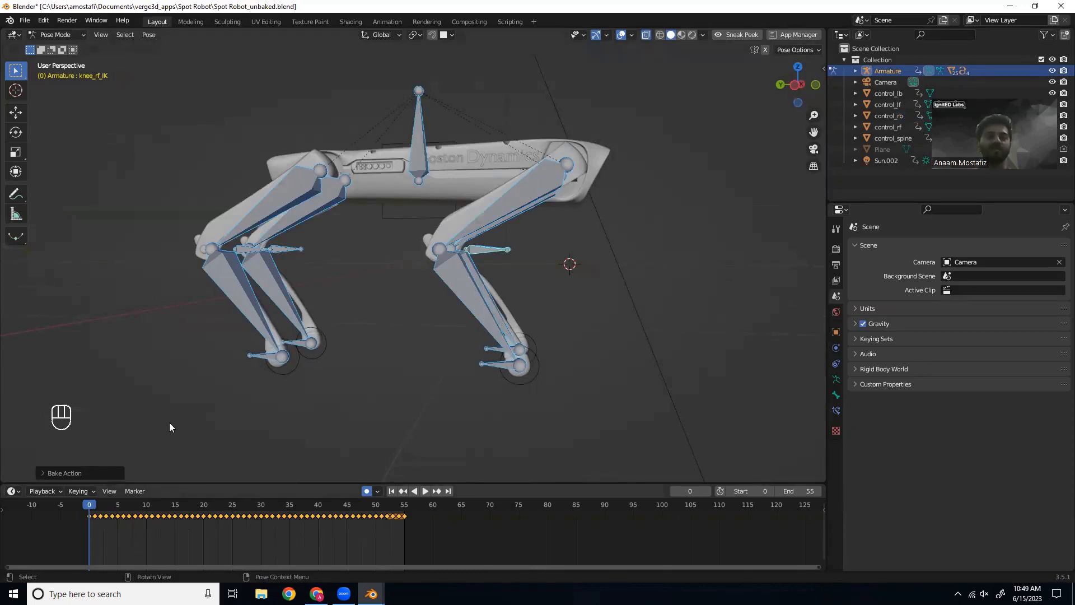
pyautogui.click(54, 33)
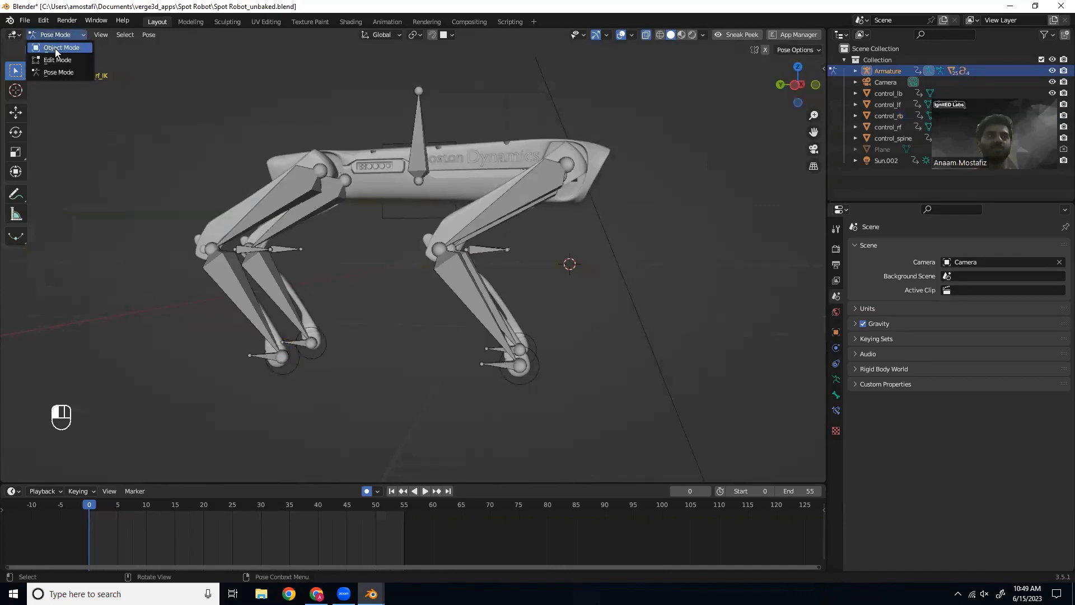
pyautogui.click(59, 47)
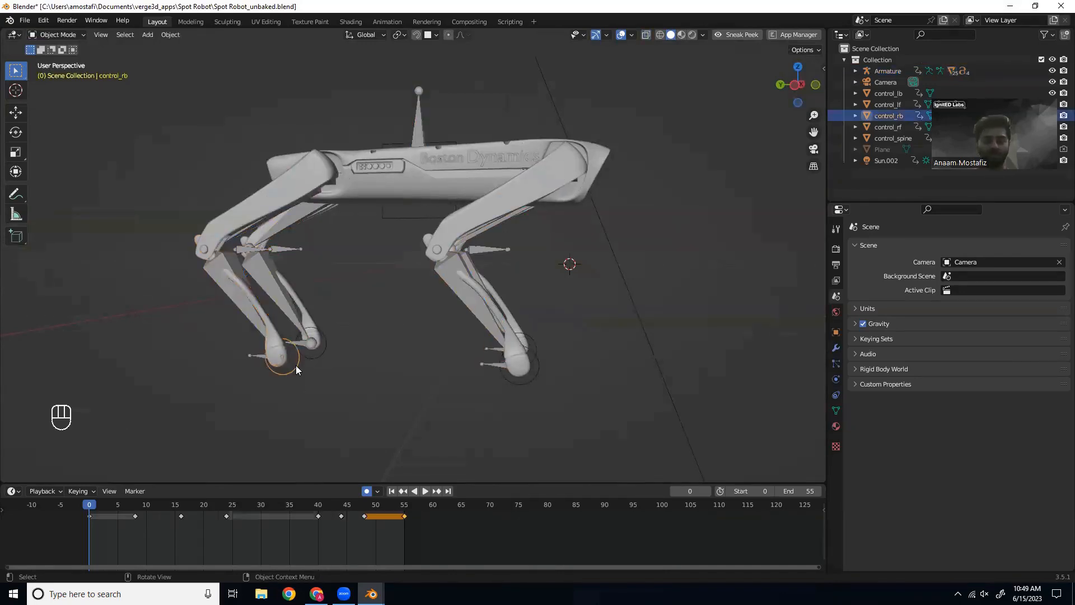
pyautogui.press('g')
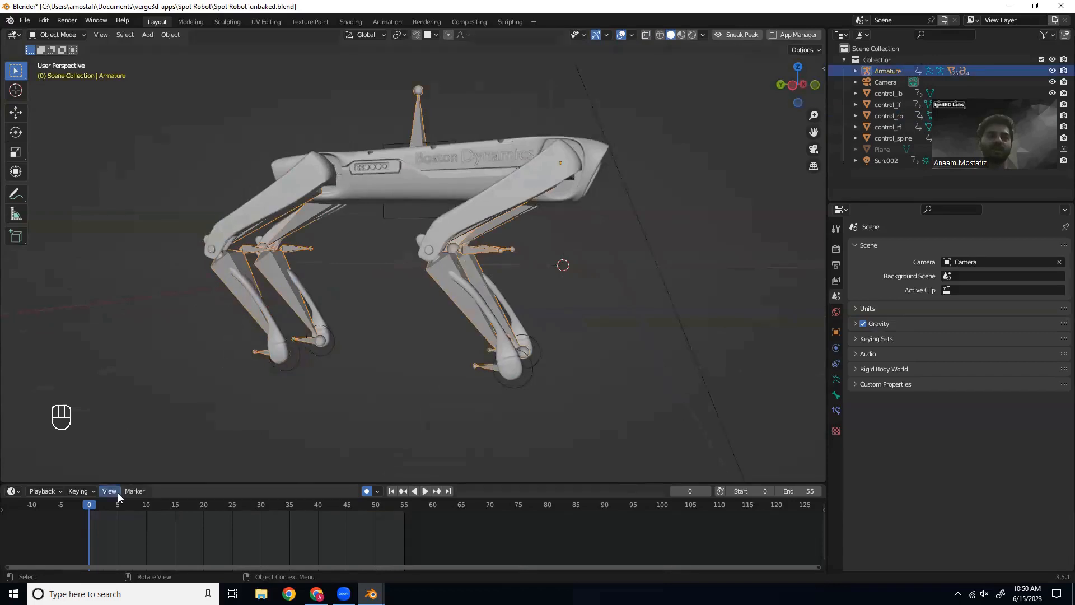
pyautogui.click(170, 33)
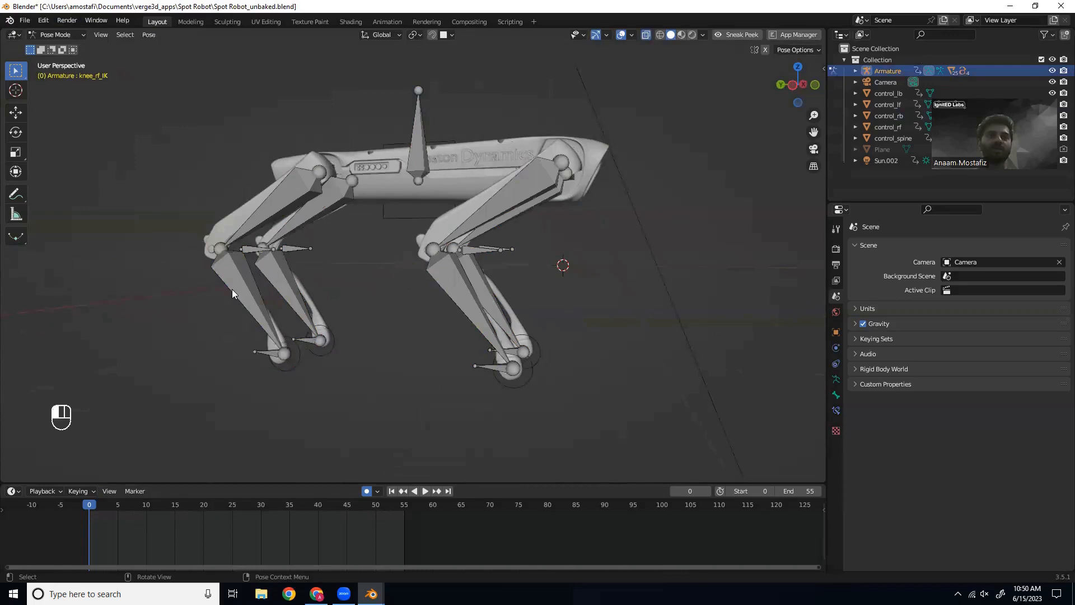
pyautogui.click(269, 210)
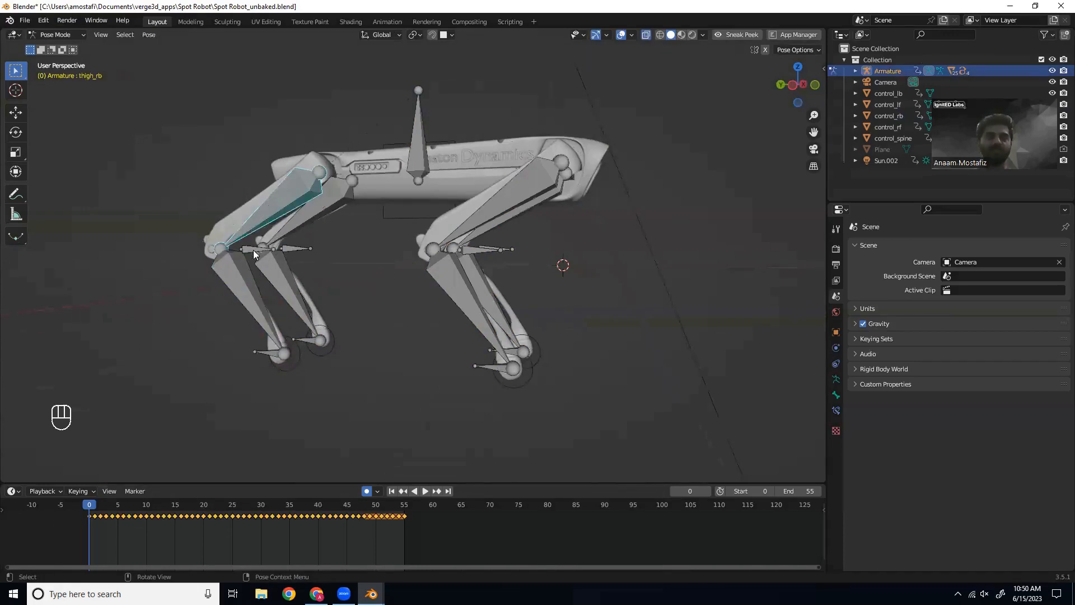
pyautogui.click(281, 296)
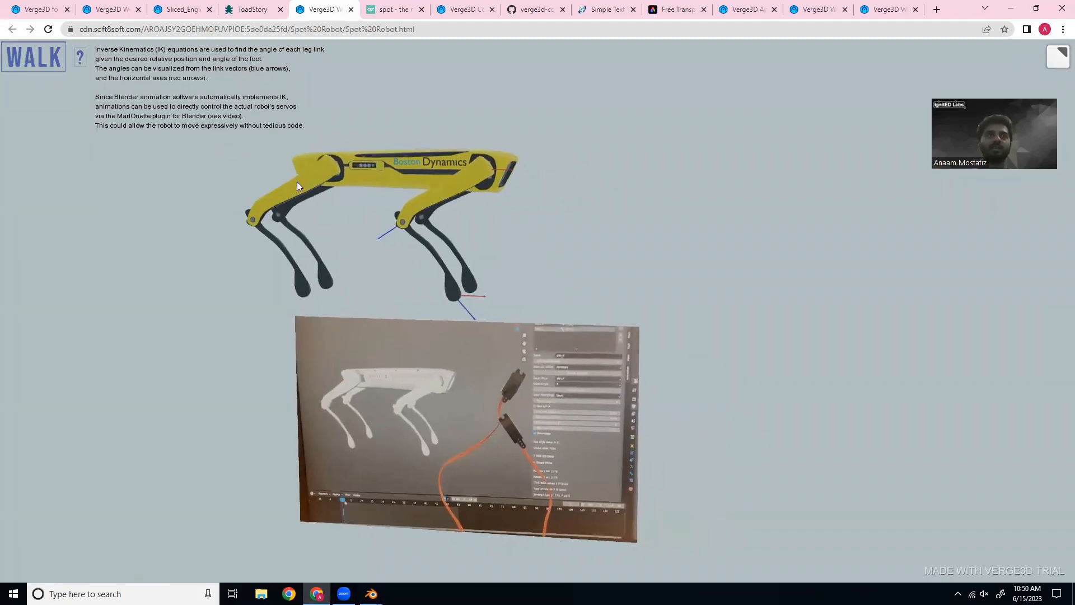
# - Orbit and zoom the Spot Robot demo to view the leg's link-vector and axis arrows up close
pyautogui.moveTo(298, 185); pyautogui.dragTo(553, 199)
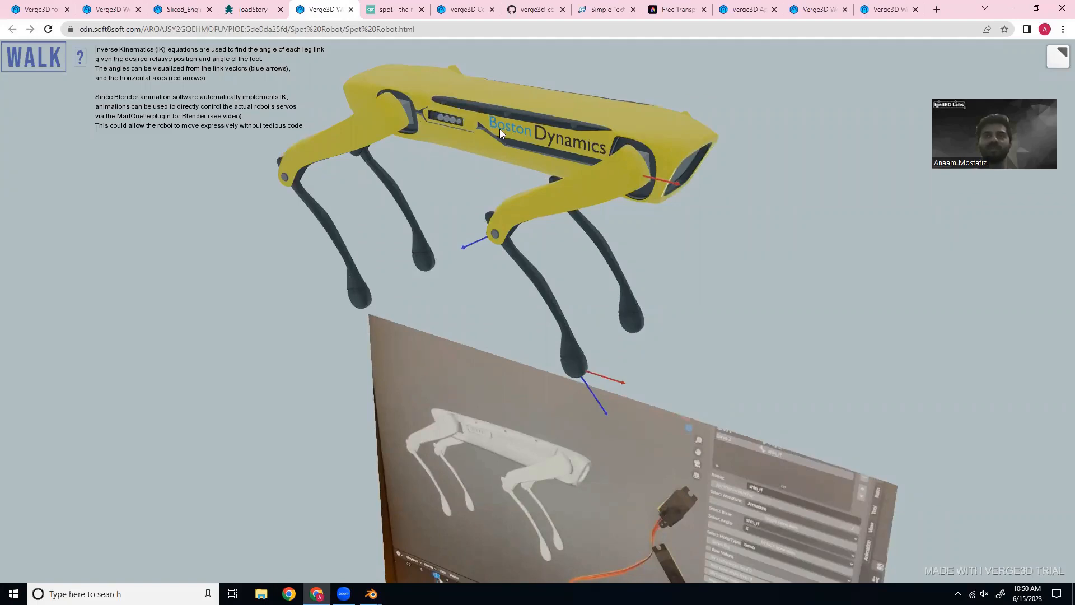
pyautogui.moveTo(181, 148)
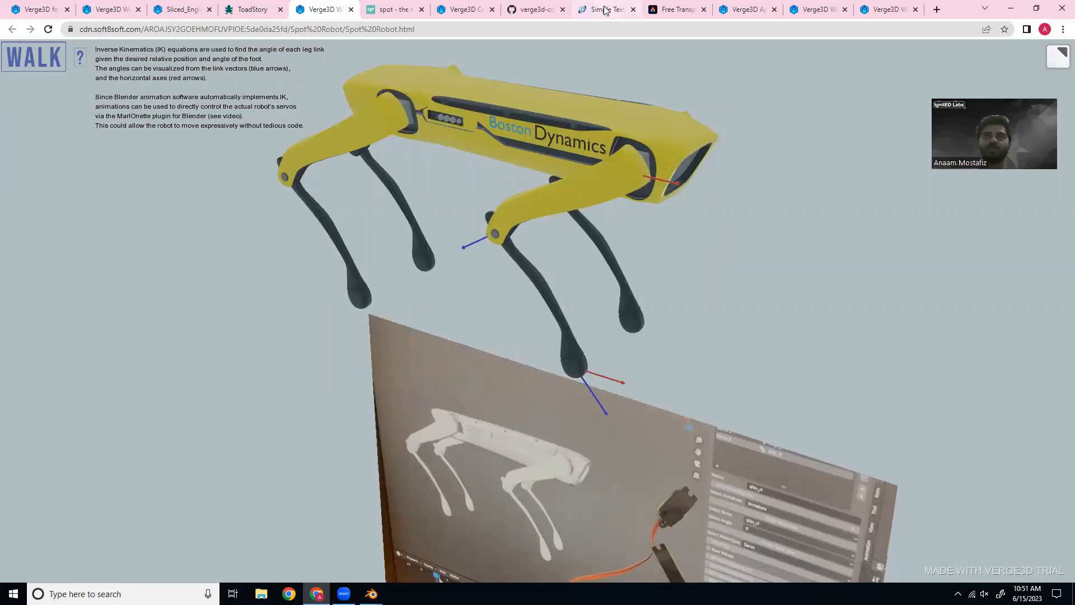
# - View Cool Text's Simple Text Logo Generator, then switch to the Sliced_Engine demo
pyautogui.click(605, 9)
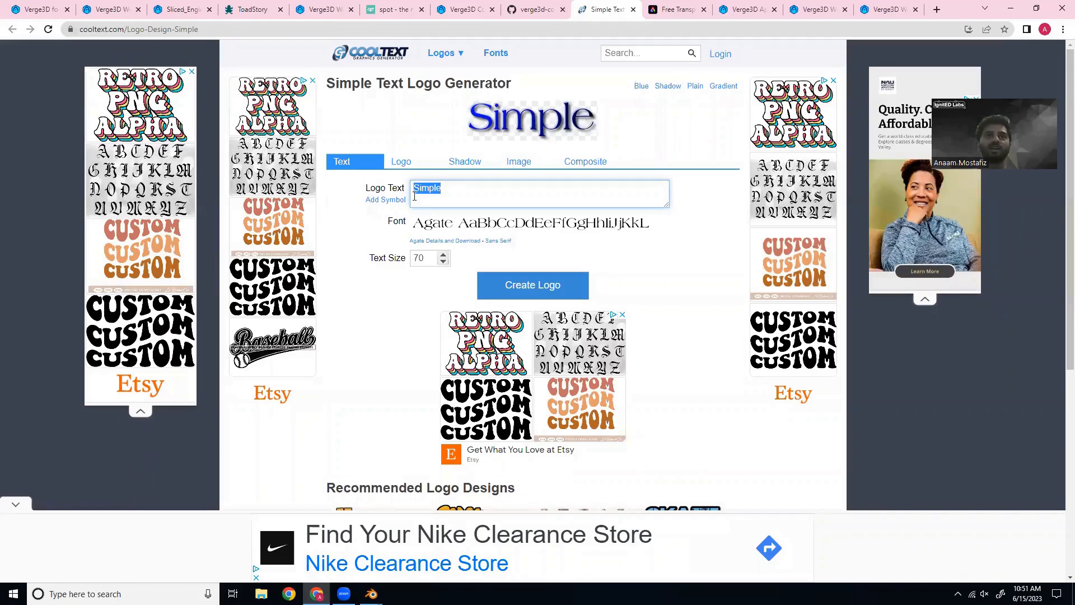
pyautogui.moveTo(433, 231)
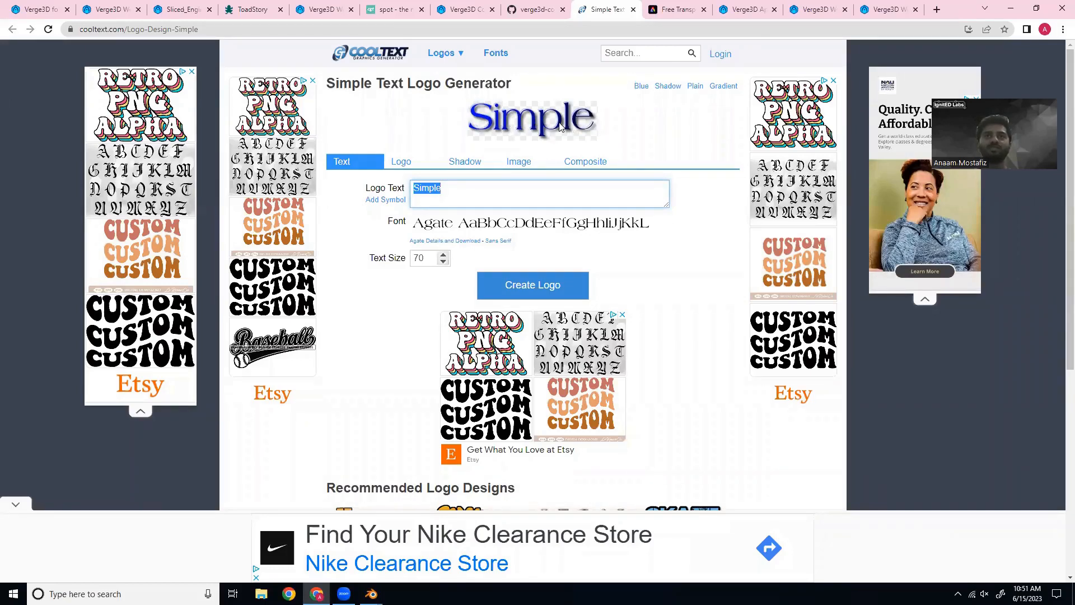
pyautogui.moveTo(185, 10)
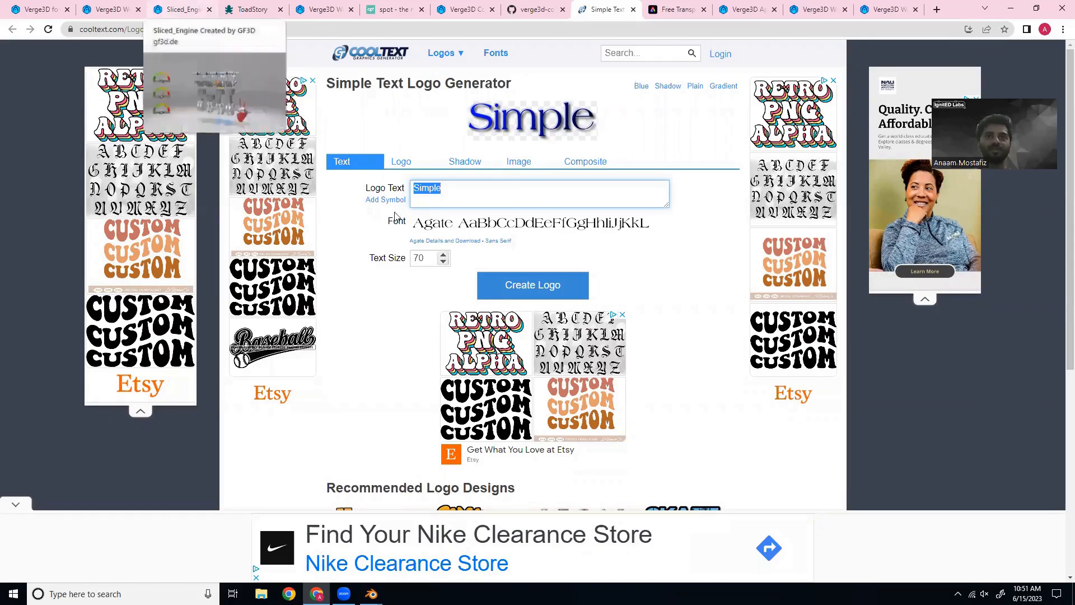
pyautogui.moveTo(545, 87)
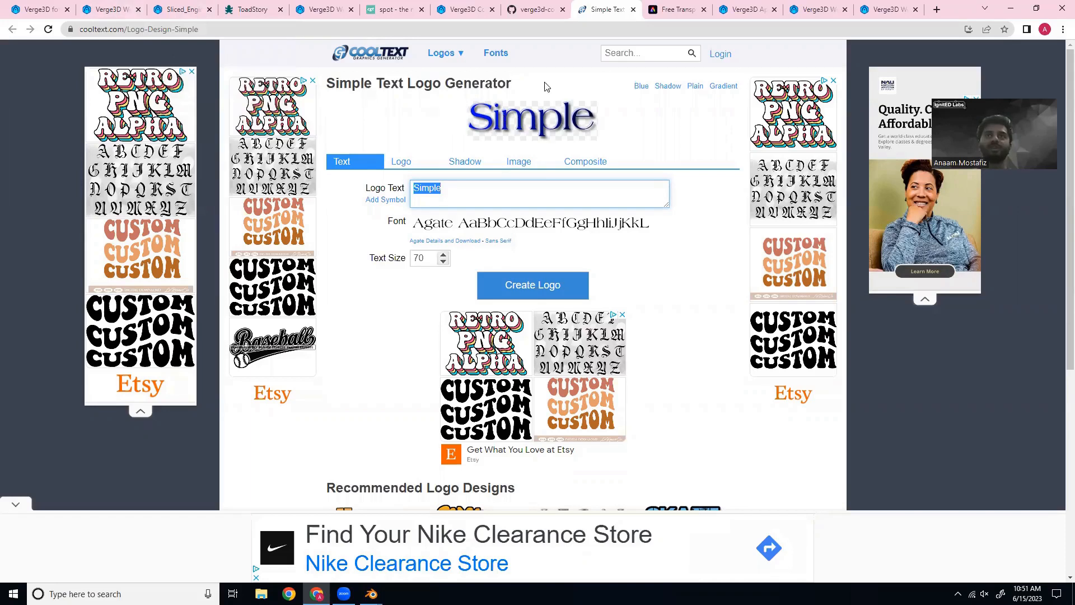
pyautogui.click(182, 9)
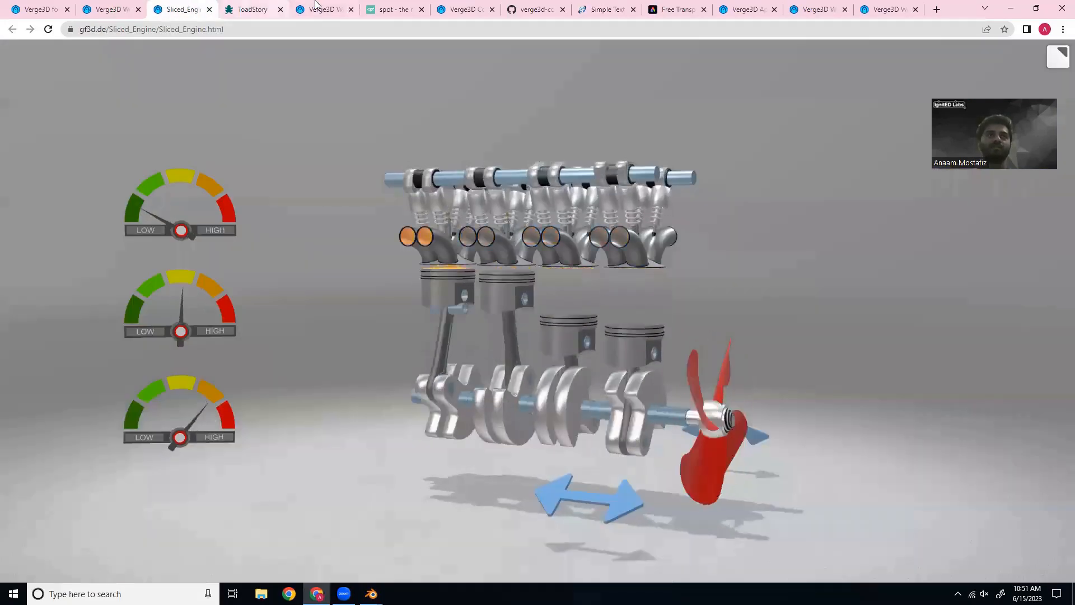
# - Visit the Spot Robot demo, the Adobe Express Free Transparent Logo page, then the Spot Robot Puzzles editor
pyautogui.click(320, 9)
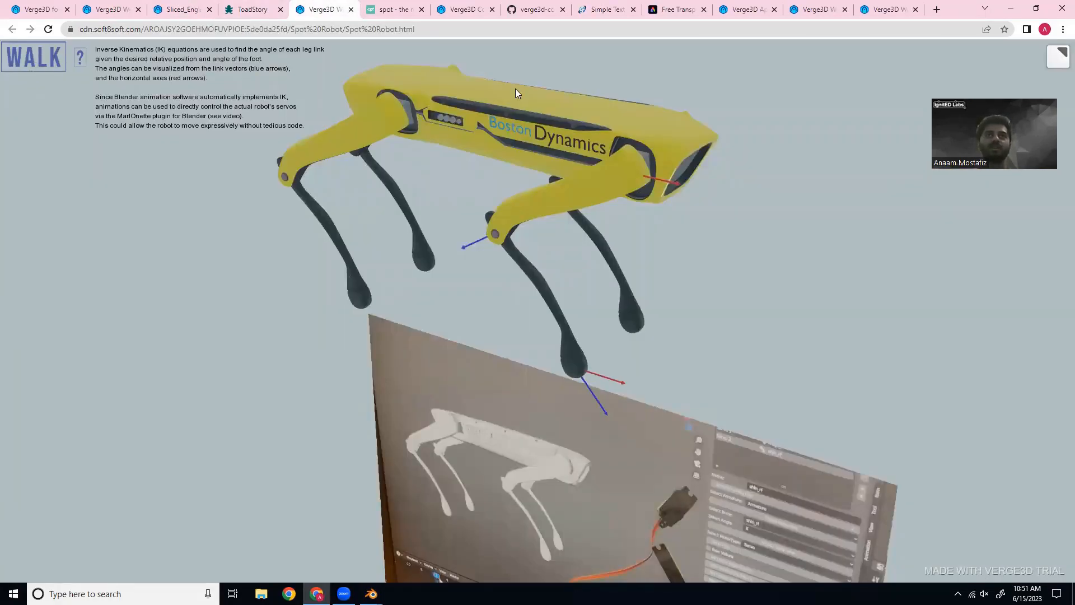
pyautogui.click(676, 9)
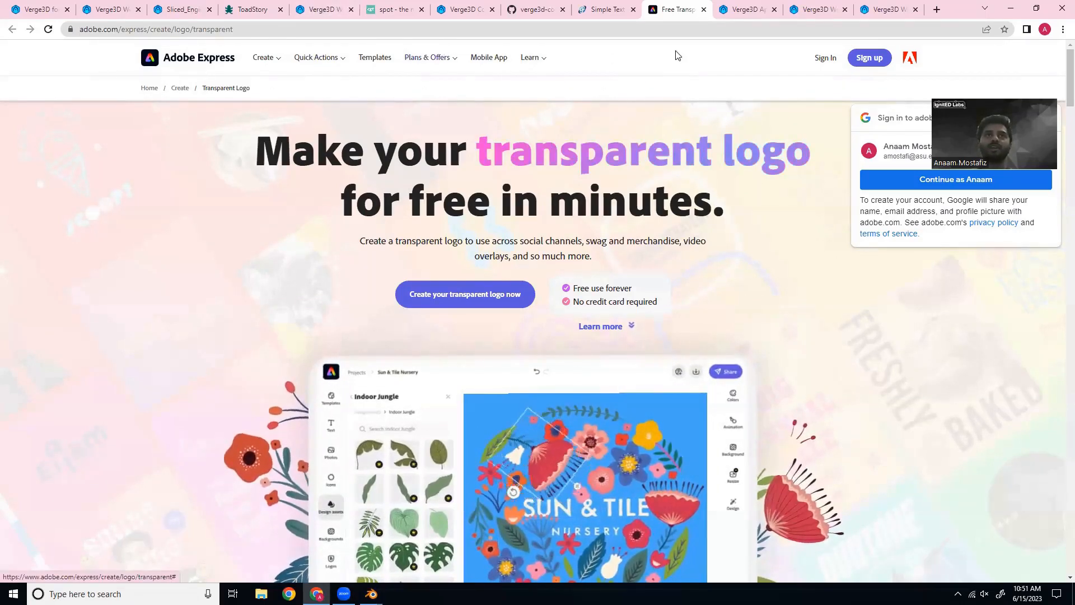
pyautogui.click(744, 9)
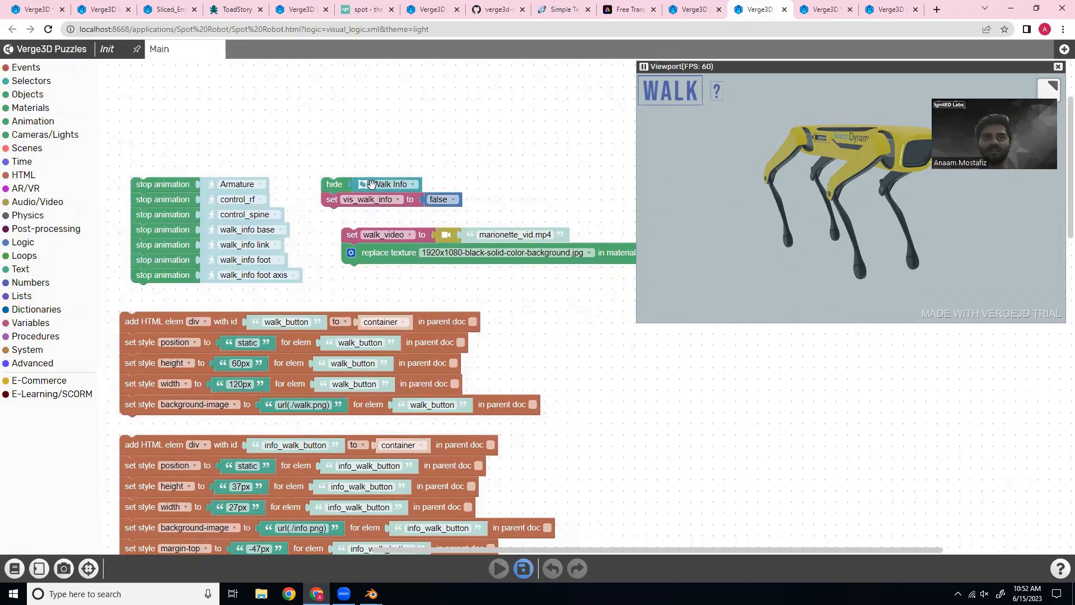
pyautogui.moveTo(437, 199)
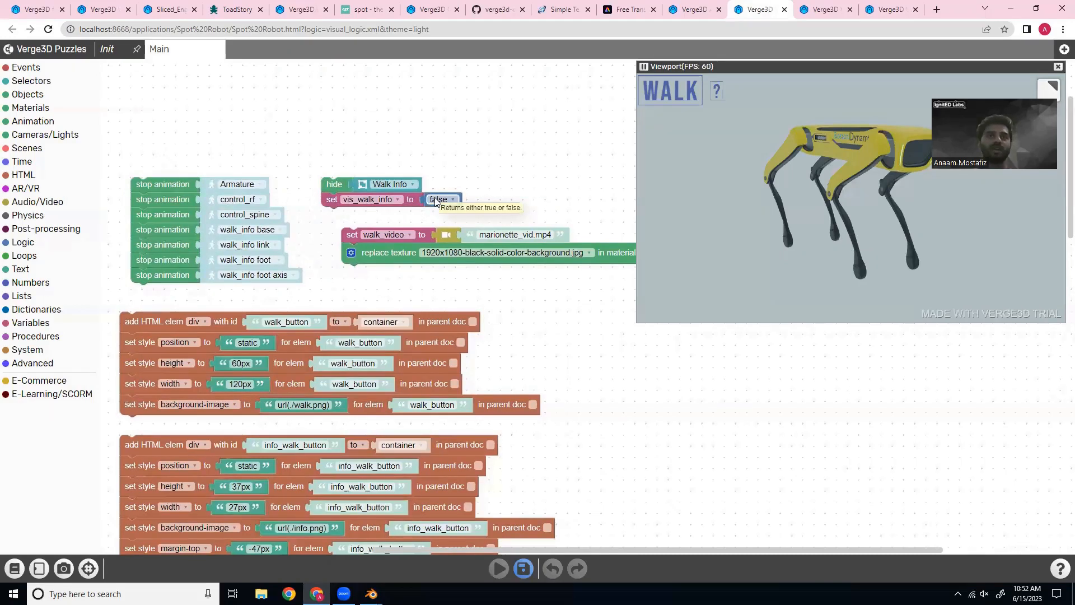
pyautogui.moveTo(27, 215)
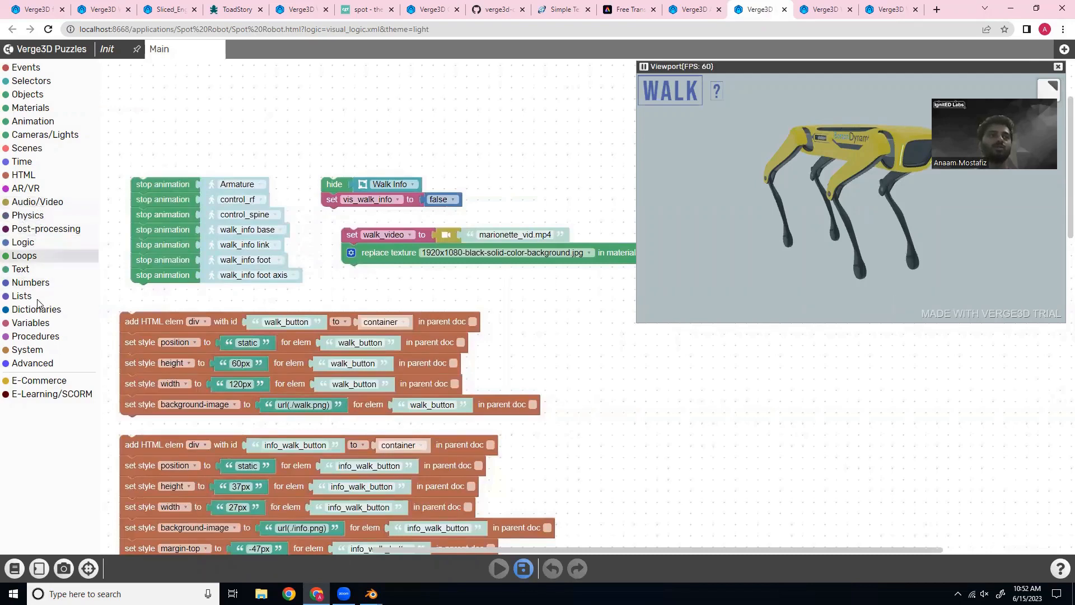
# - Browse the Variables category listing vis_walk_info and walk_video, cancelling the new-variable prompt
pyautogui.click(30, 322)
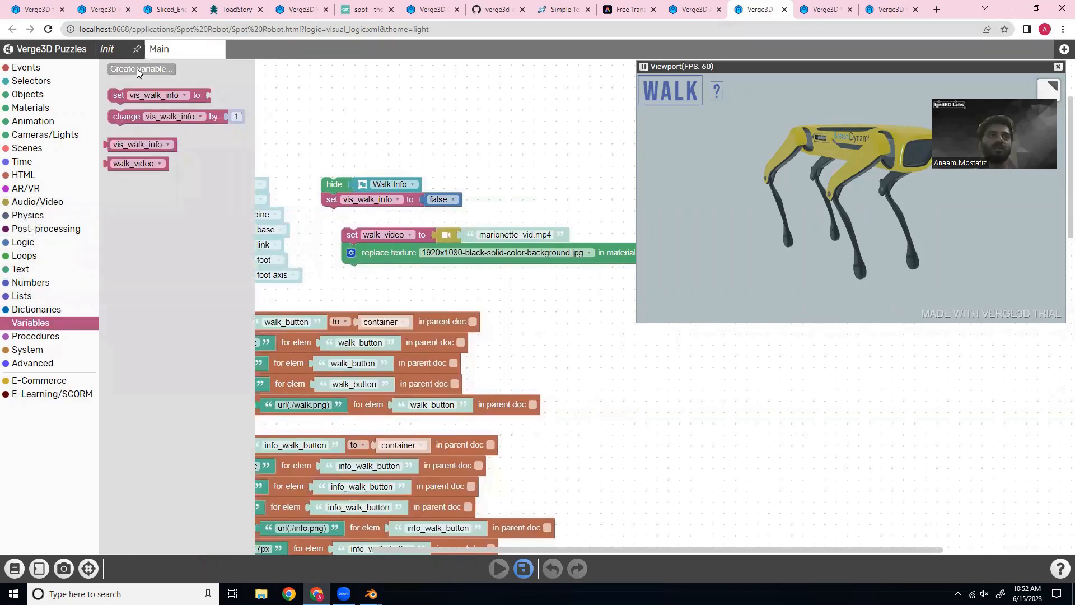
pyautogui.click(141, 69)
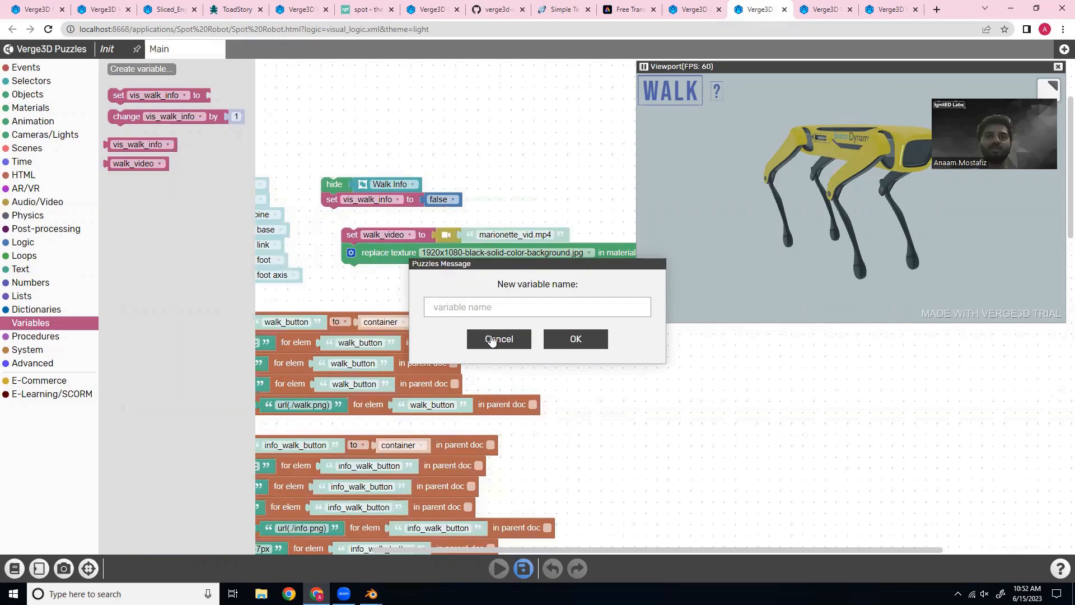
pyautogui.click(498, 338)
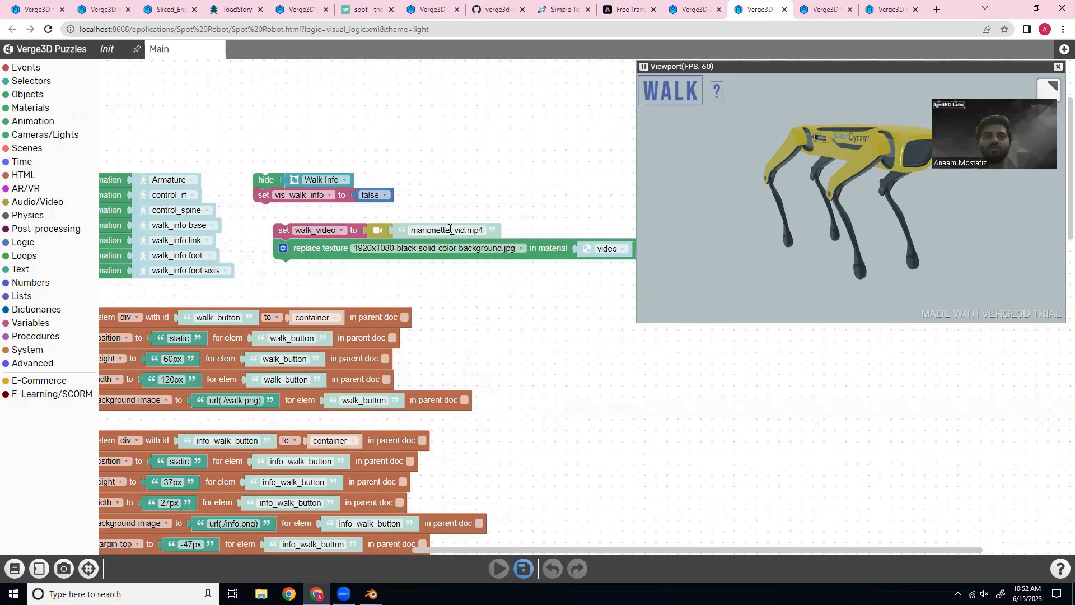
pyautogui.moveTo(237, 361)
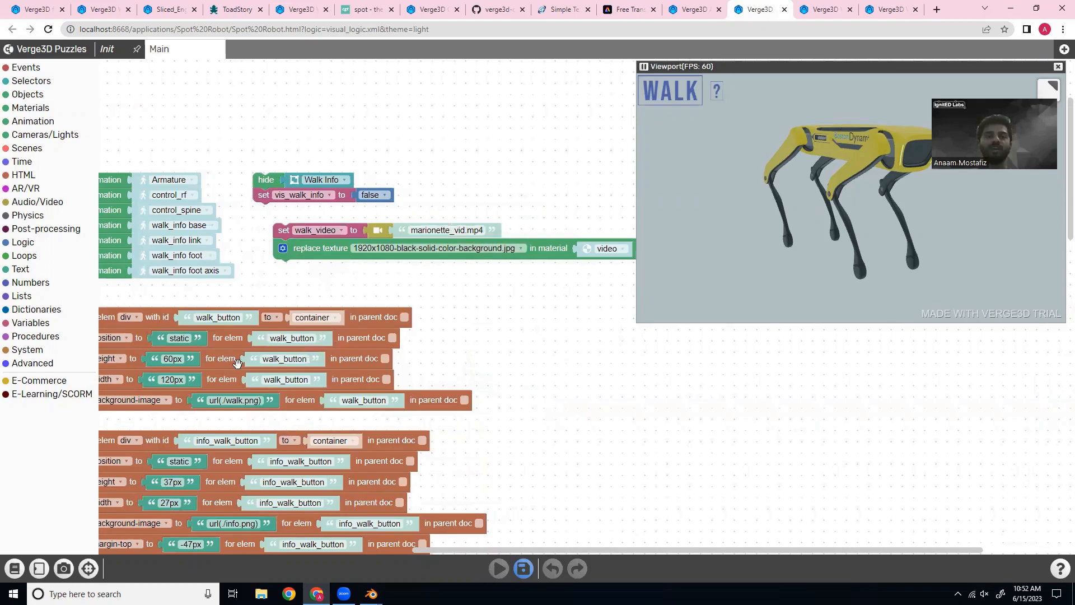
pyautogui.moveTo(430, 204)
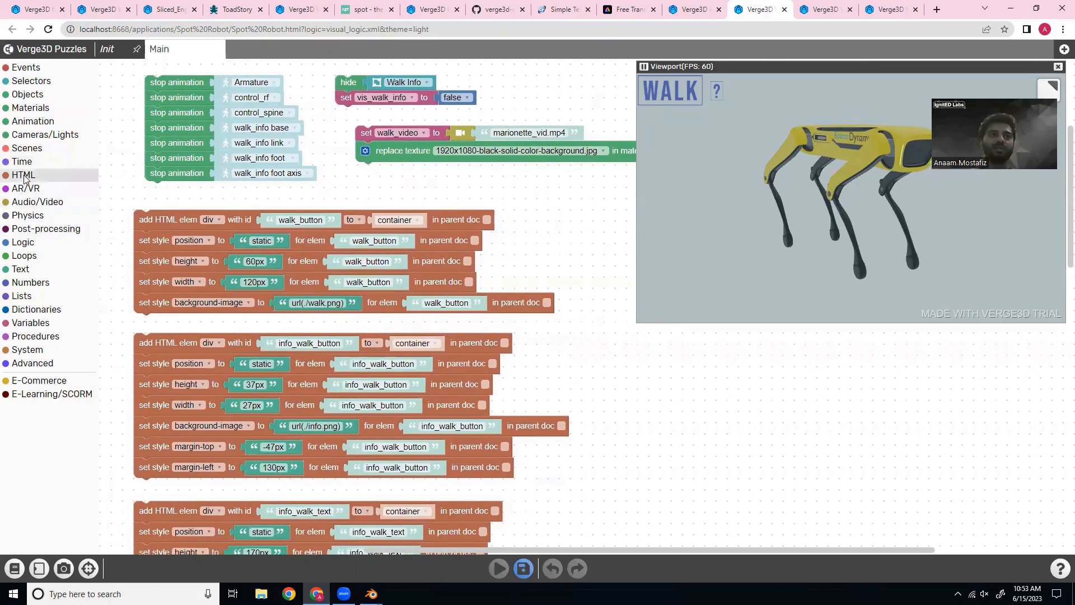
pyautogui.moveTo(287, 324)
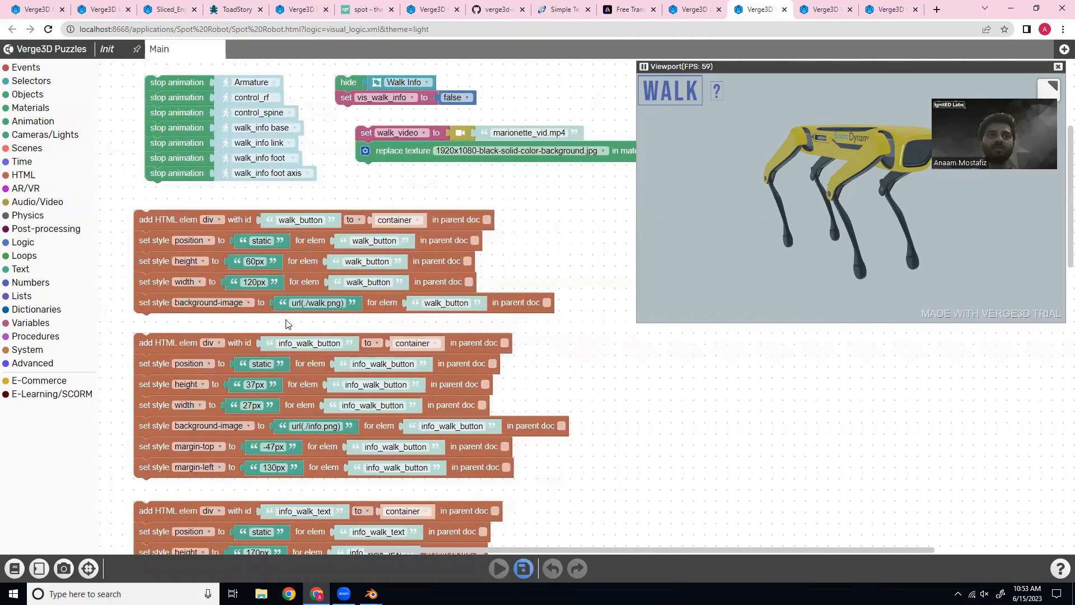
pyautogui.scroll(-3)
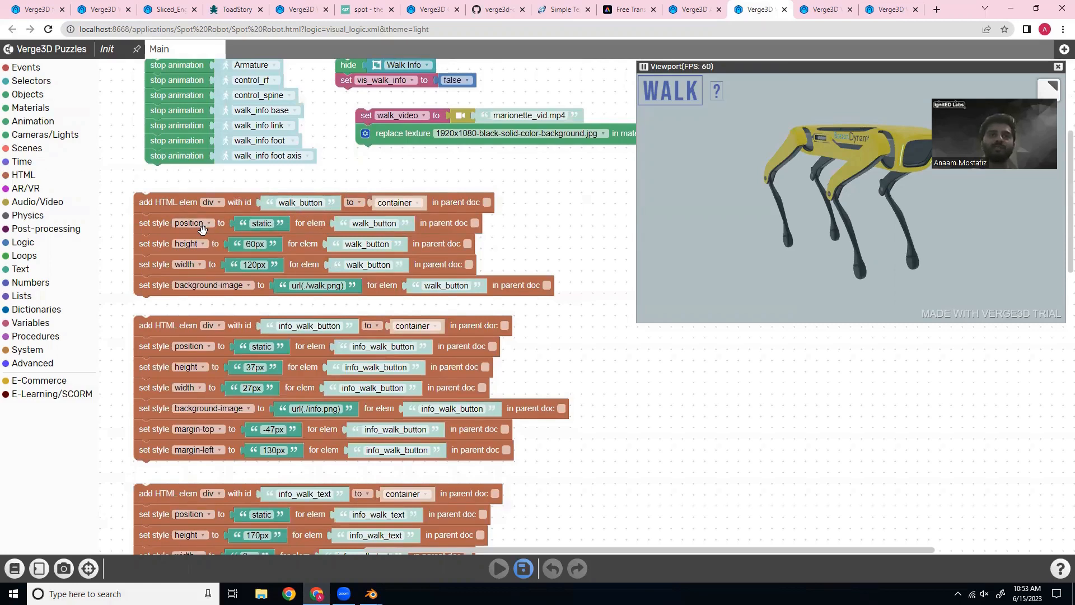
pyautogui.moveTo(150, 244)
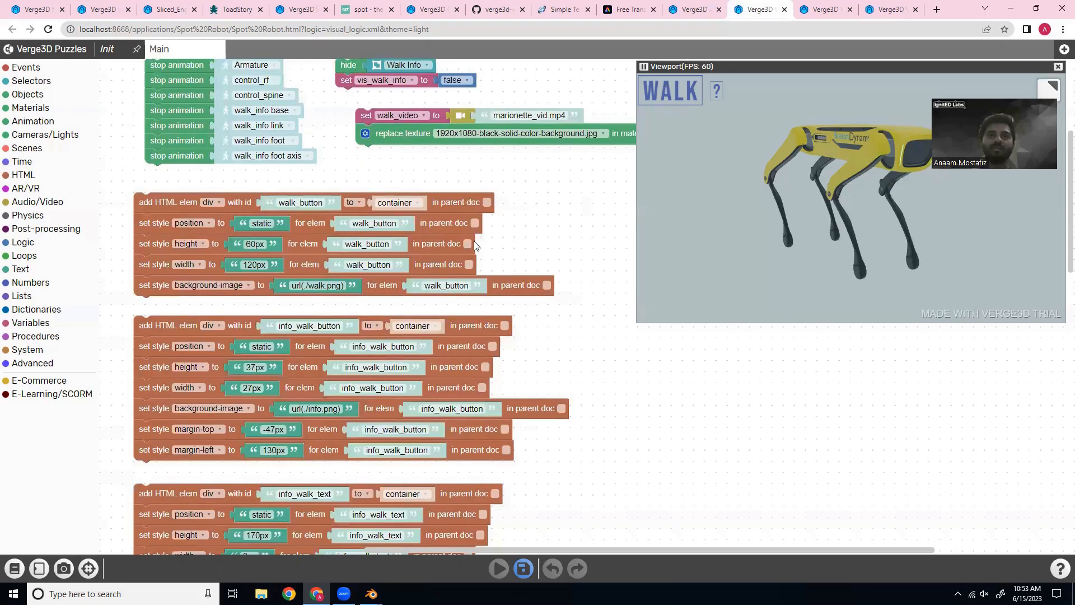
pyautogui.moveTo(306, 309)
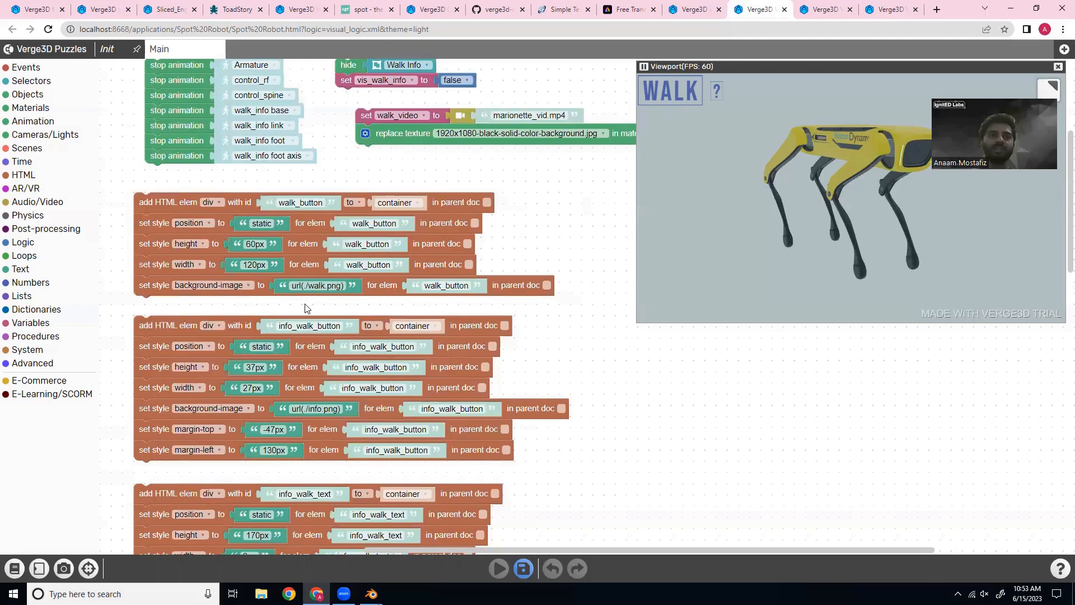
pyautogui.scroll(-3)
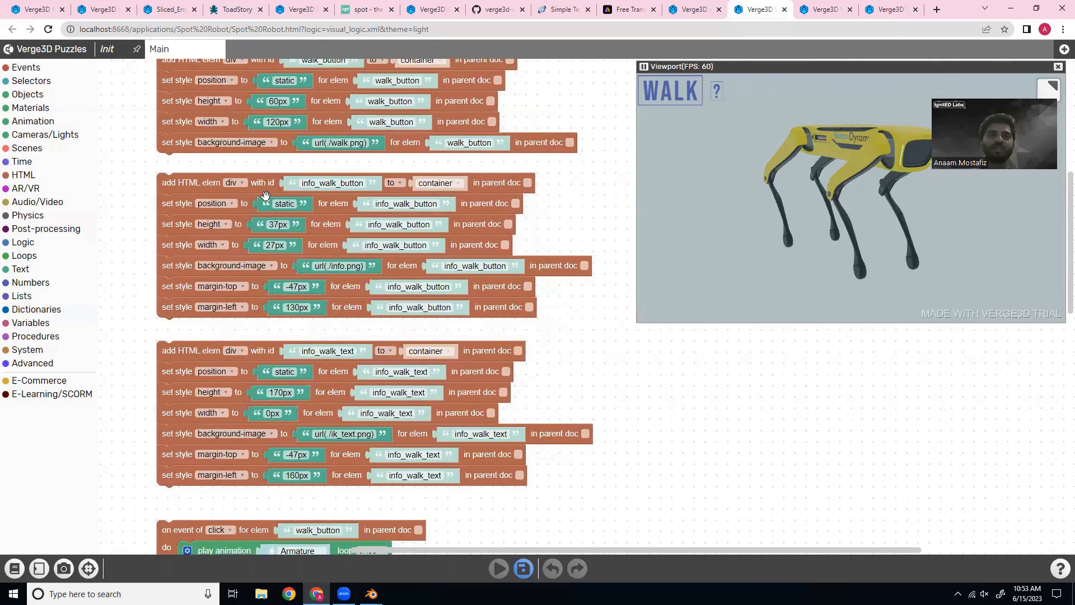
pyautogui.moveTo(716, 96)
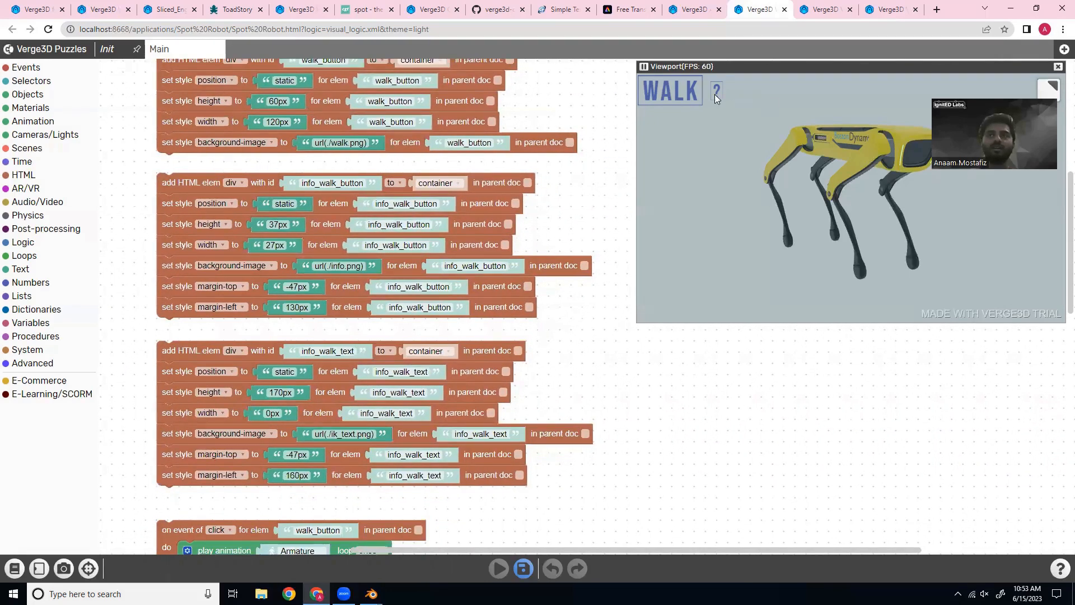
pyautogui.scroll(-3)
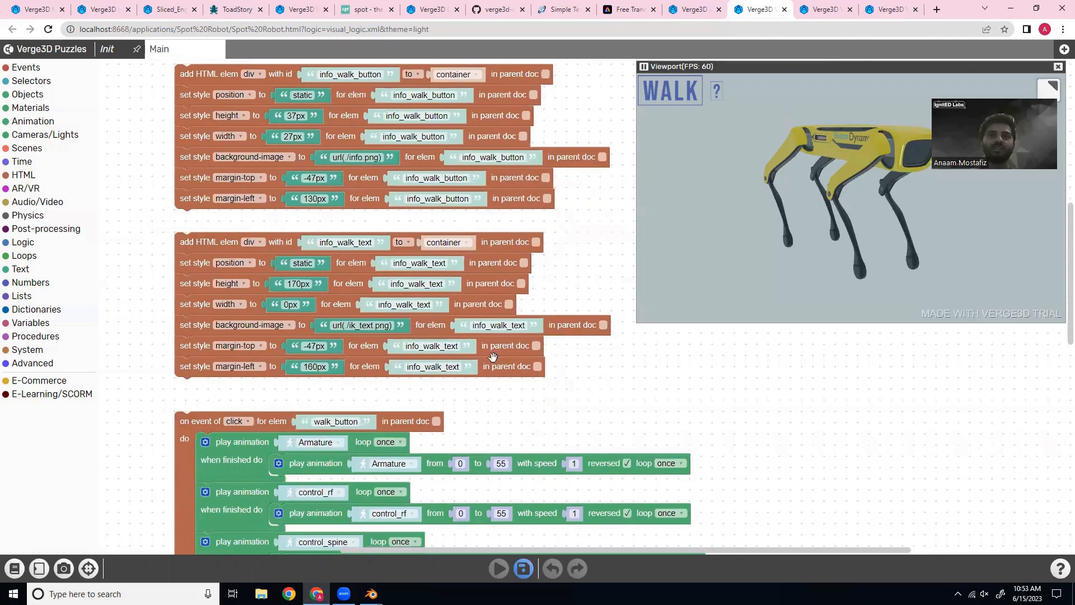
pyautogui.scroll(-3)
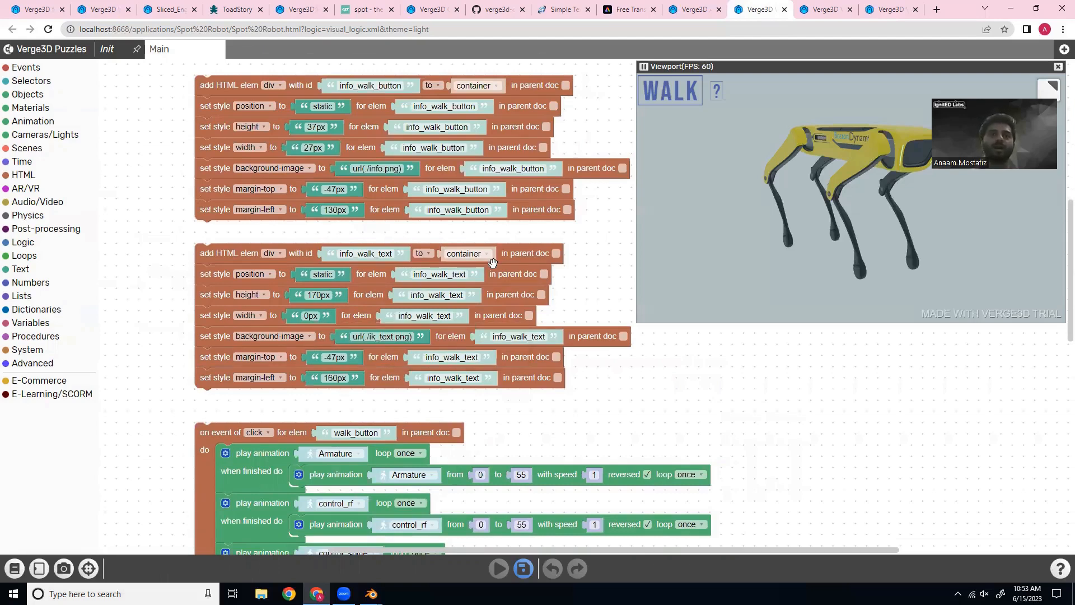
pyautogui.scroll(-3)
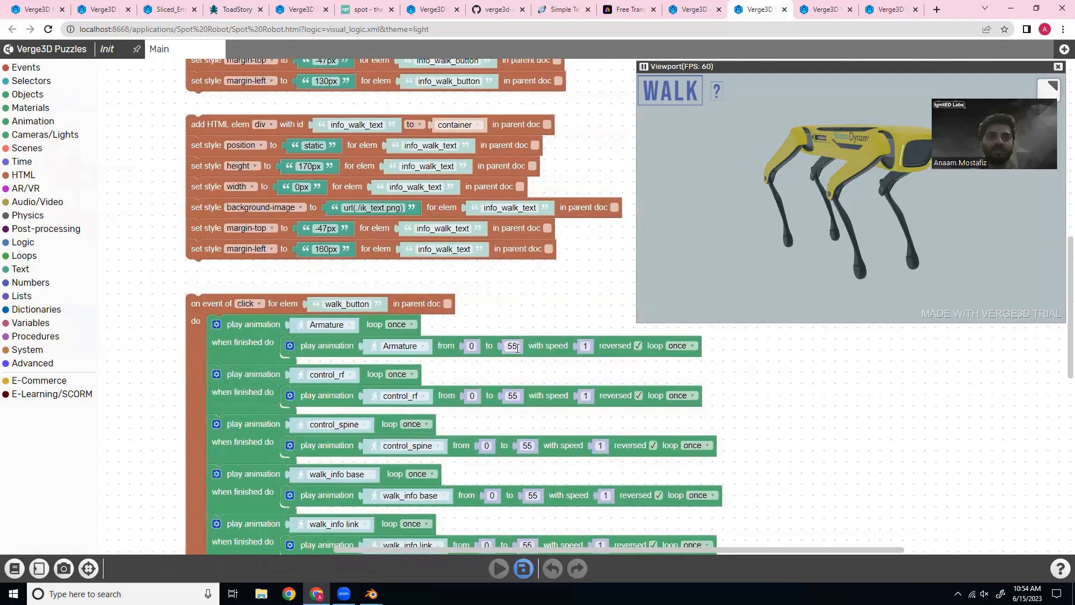
pyautogui.scroll(-3)
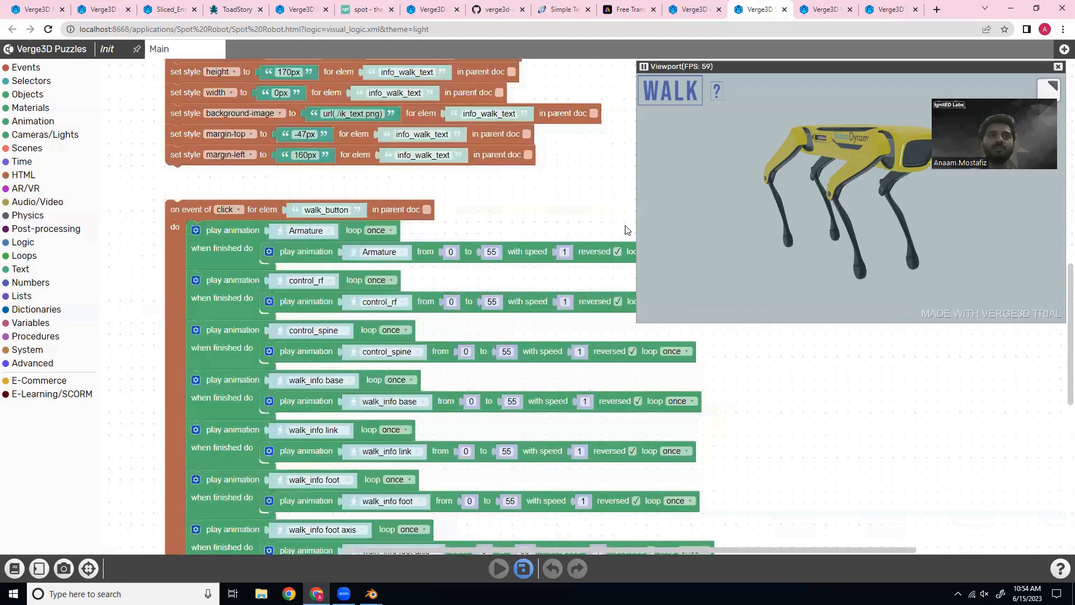
pyautogui.scroll(-3)
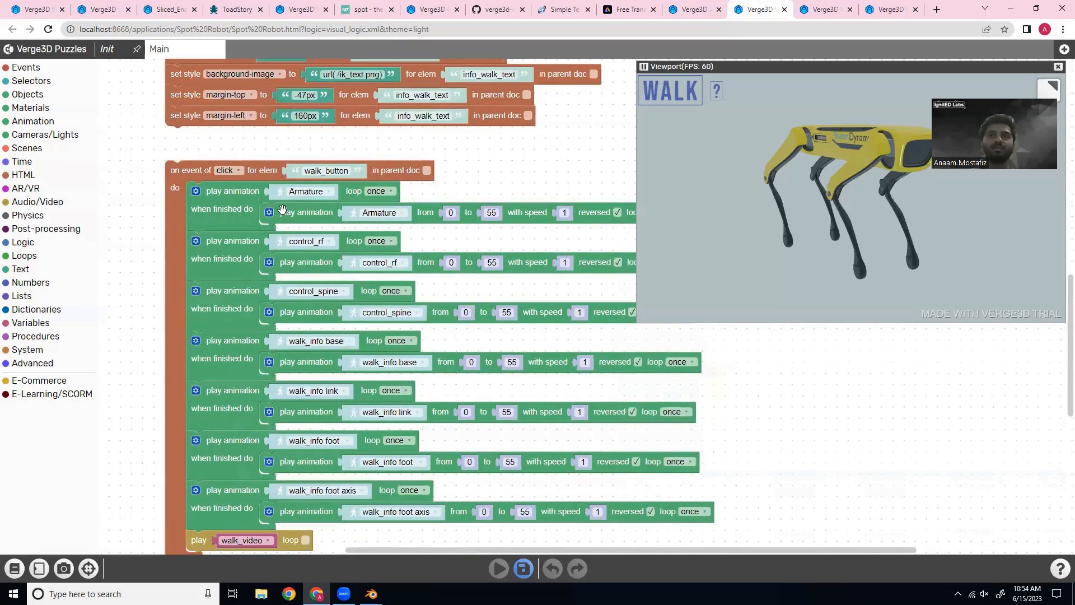
pyautogui.scroll(-3)
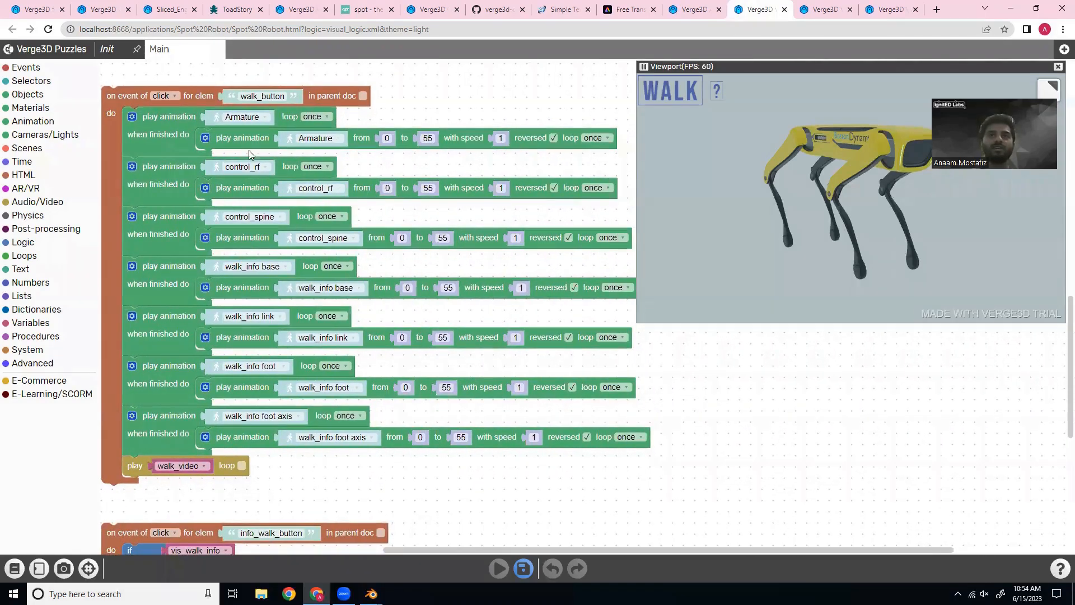
pyautogui.scroll(-3)
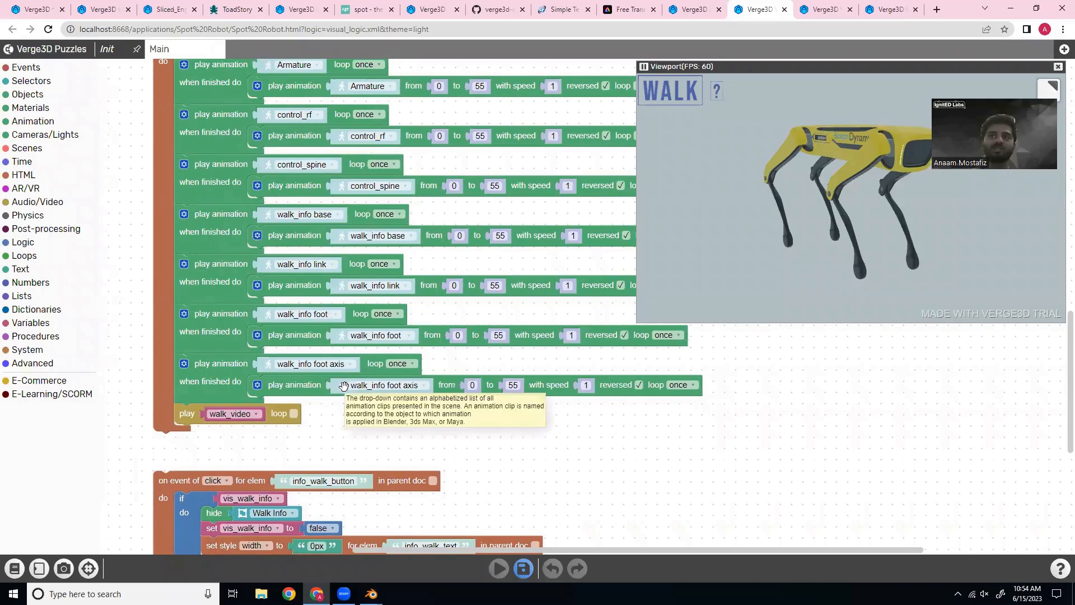
pyautogui.scroll(-3)
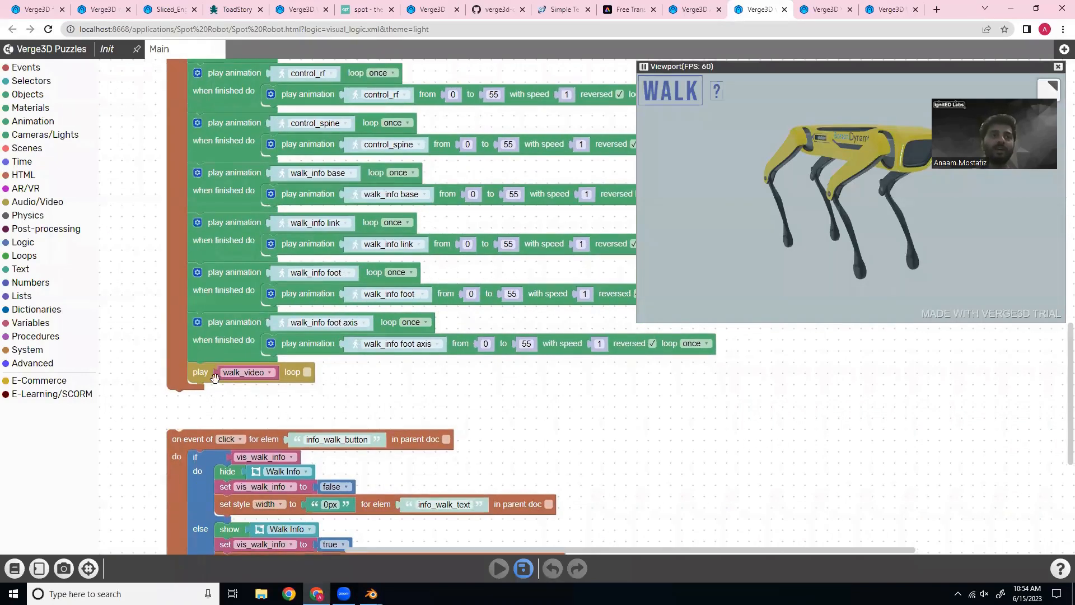
pyautogui.moveTo(29, 217)
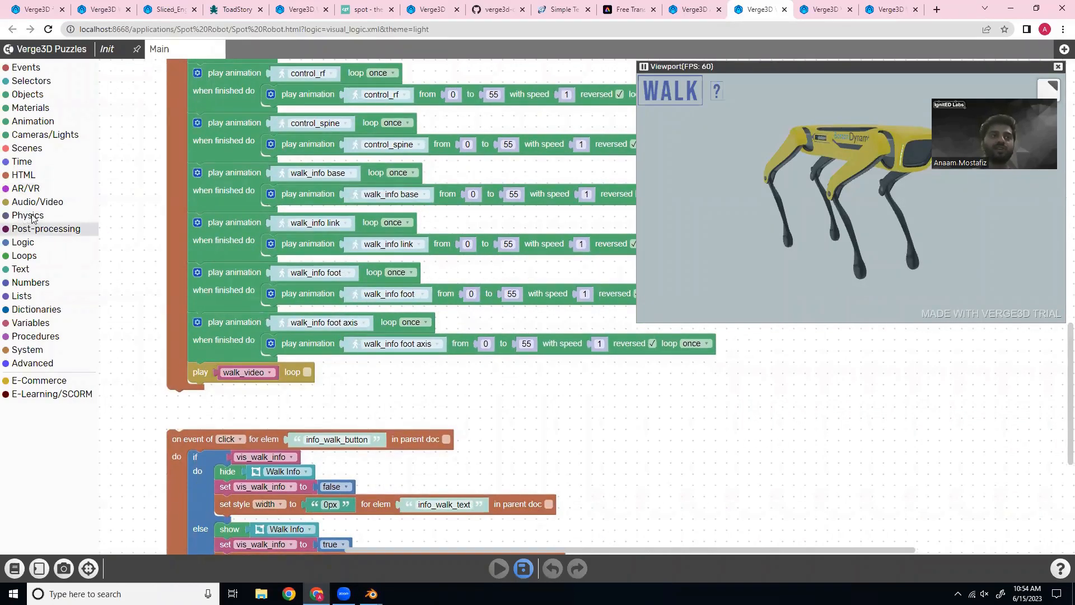
pyautogui.scroll(-3)
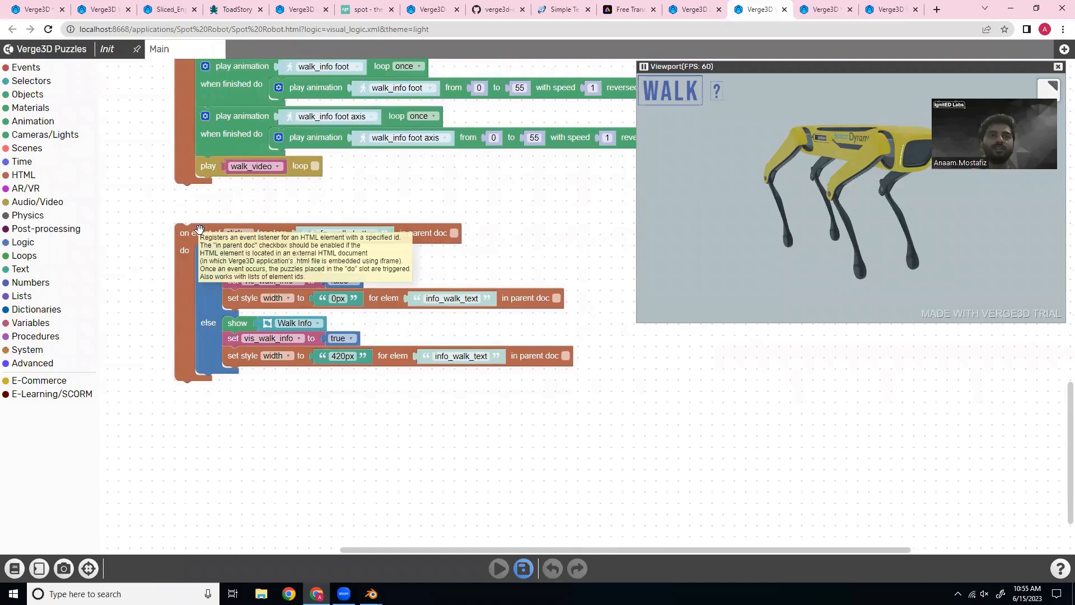
pyautogui.moveTo(191, 357)
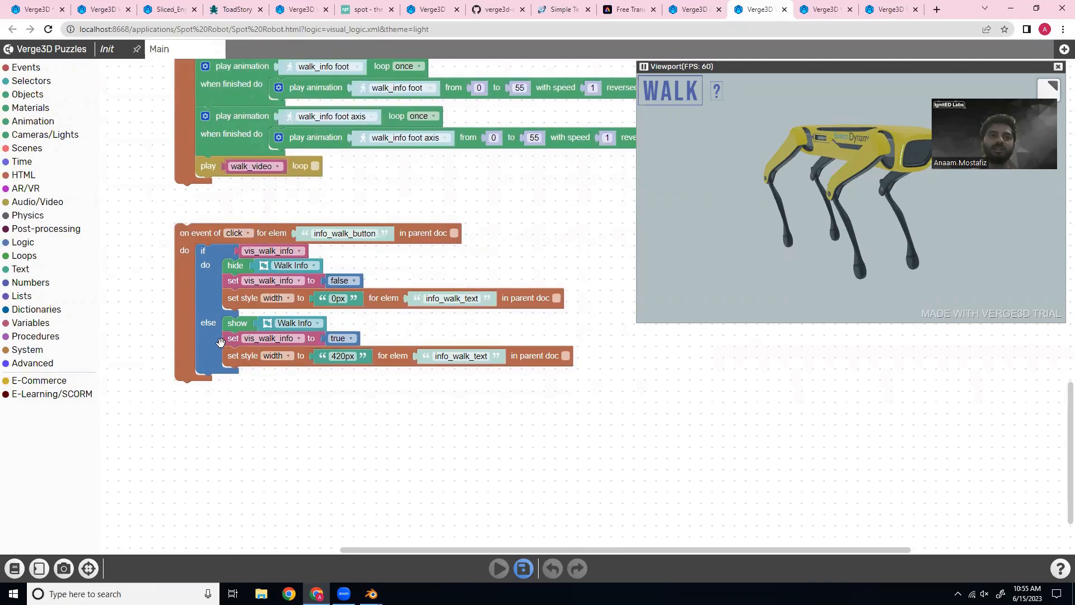
pyautogui.moveTo(263, 256)
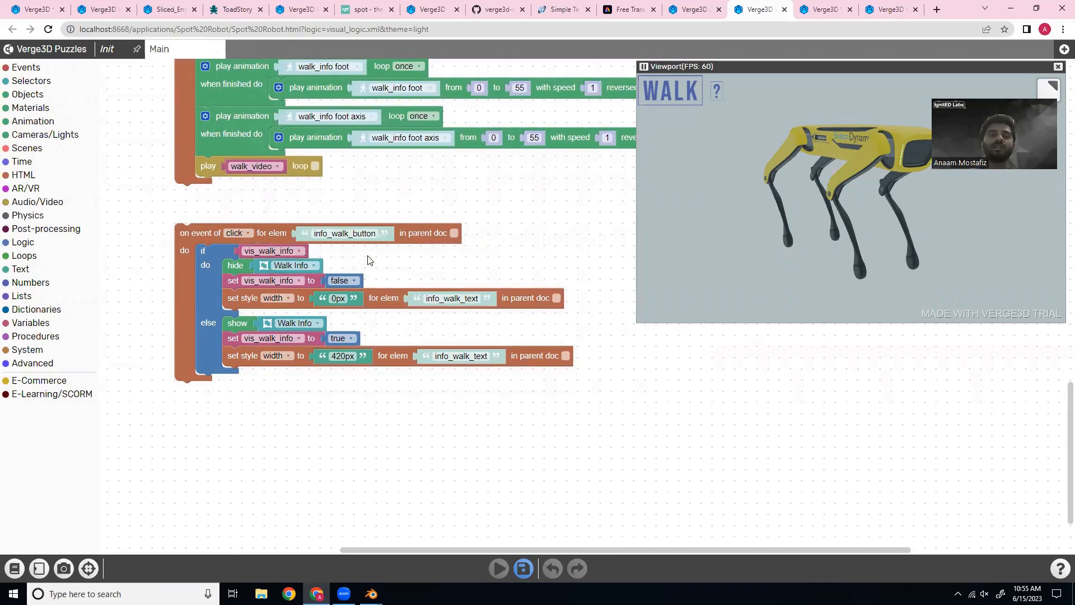
pyautogui.moveTo(722, 81)
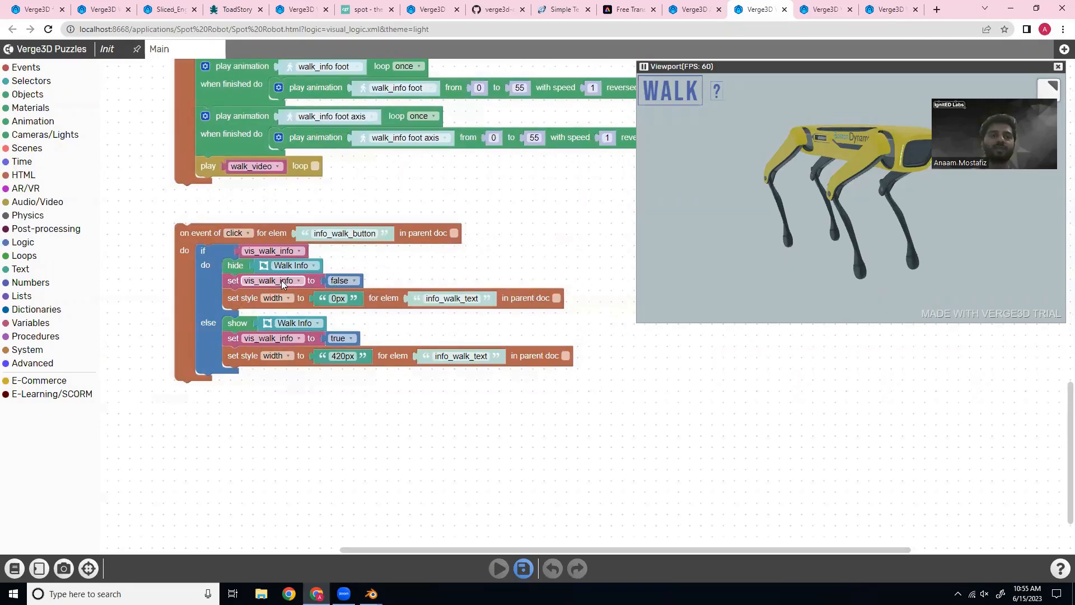
pyautogui.moveTo(206, 327)
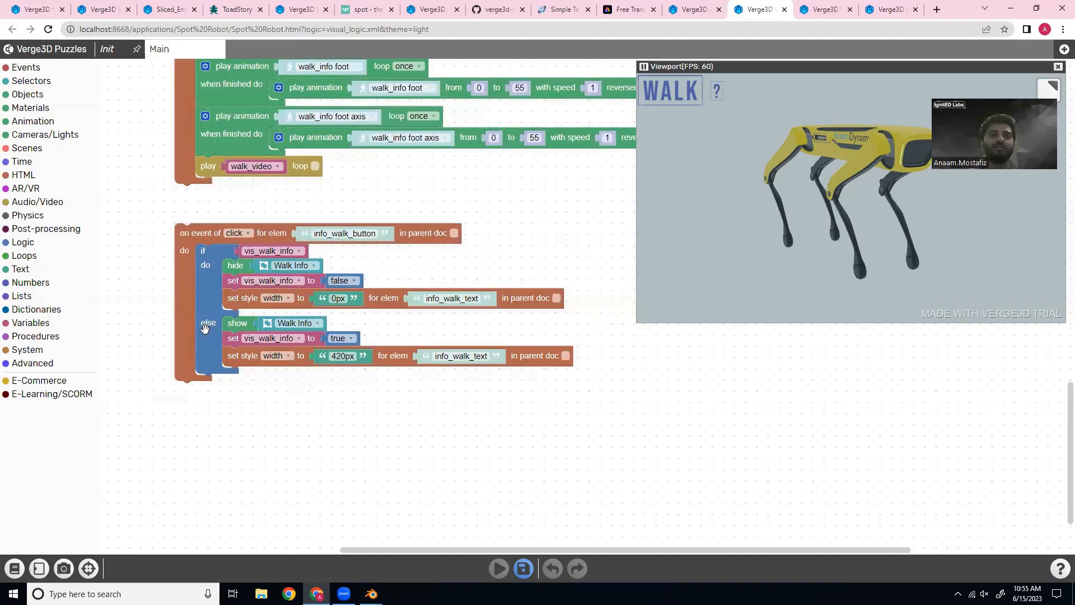
pyautogui.moveTo(714, 210)
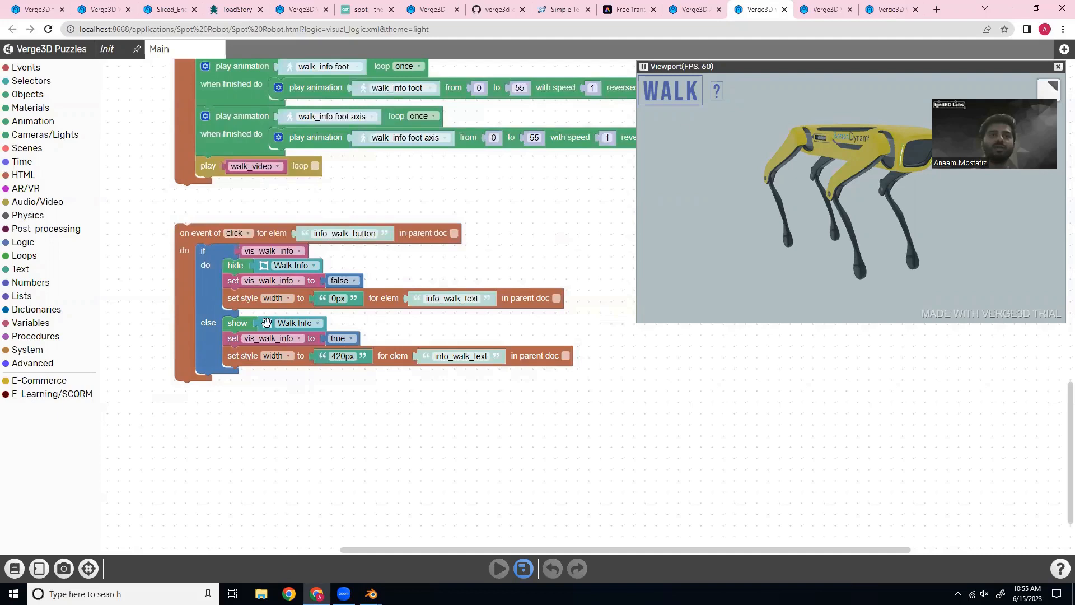
pyautogui.moveTo(238, 343)
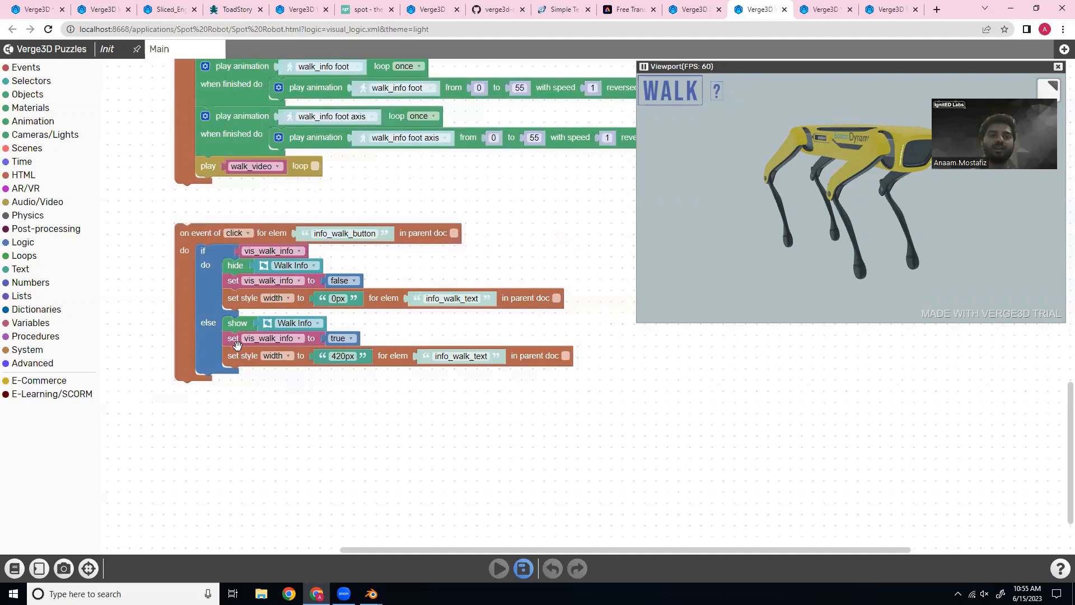
pyautogui.moveTo(314, 336)
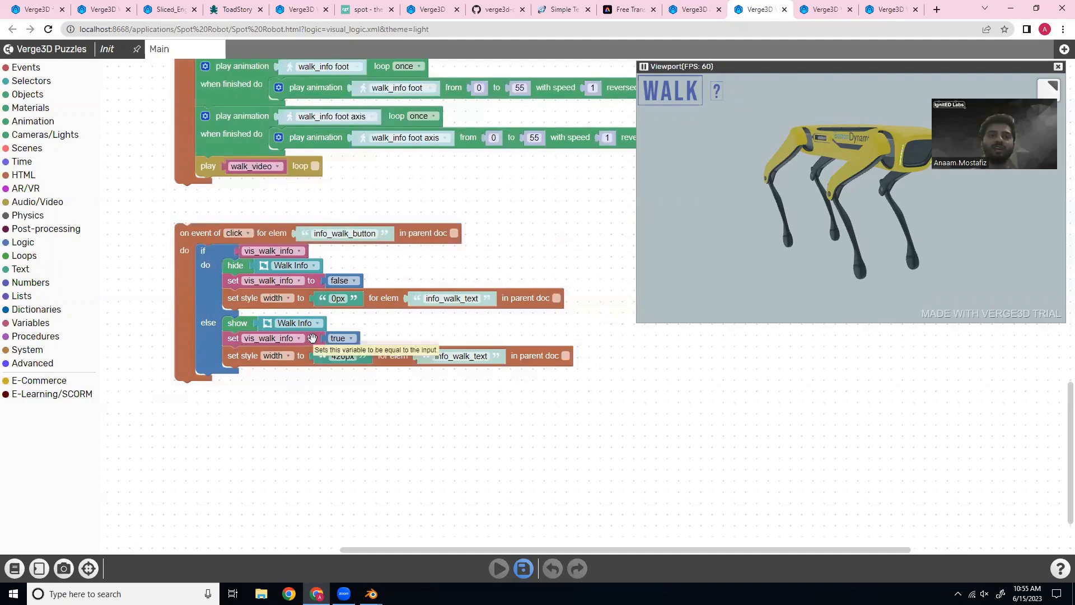